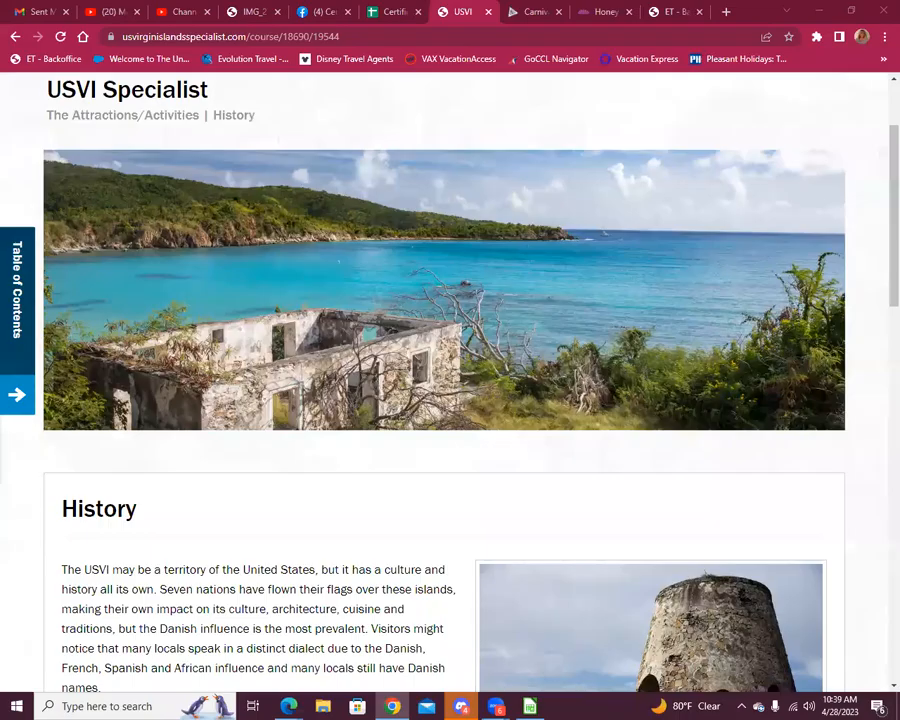
Read the History lesson through Danish heritage and Other Historic and Cultural Attractions.
{"action": "scroll", "scroll_direction": "down", "scroll_amount": 3}
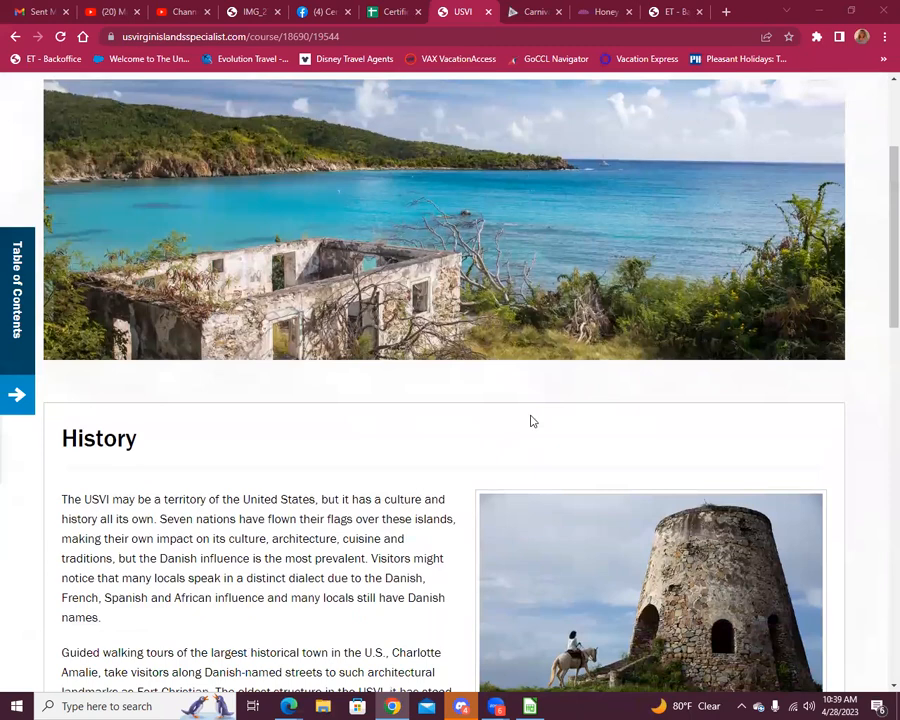
{"action": "scroll", "scroll_direction": "down", "scroll_amount": 3}
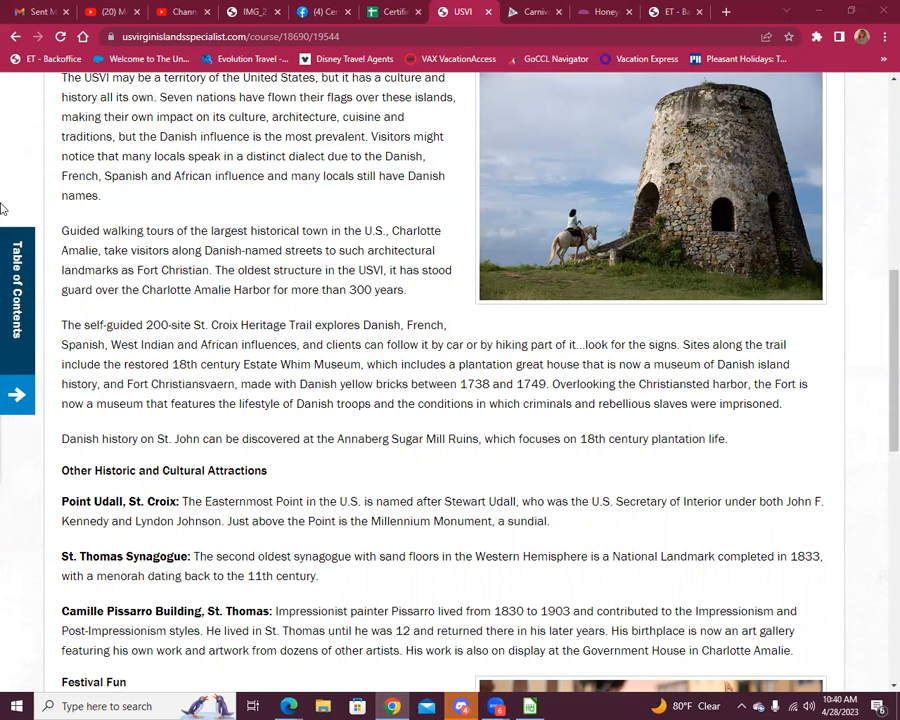
{"action": "mouse_move", "coordinate": [222, 340]}
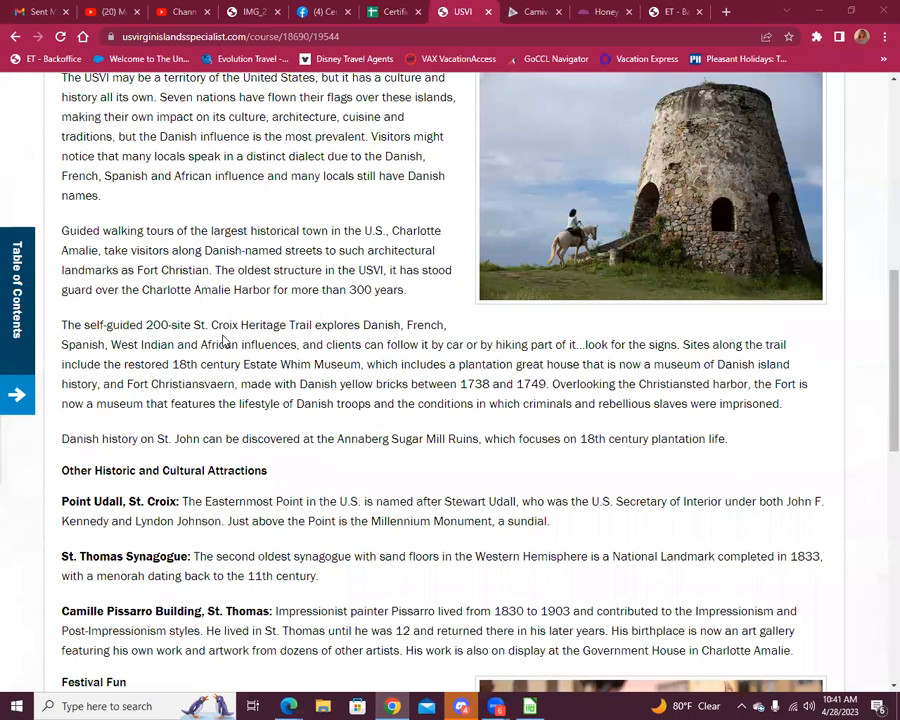
{"action": "scroll", "scroll_direction": "down", "scroll_amount": 3}
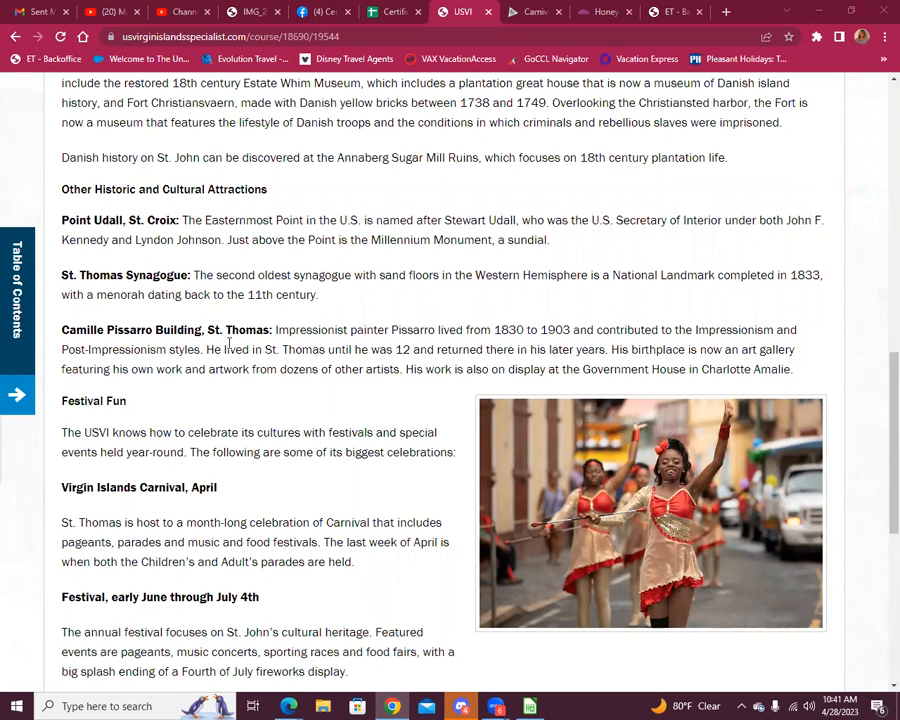
Read Festival Fun and the Additional Can't Miss Events list to the lesson's Previous/Next bar.
{"action": "scroll", "scroll_direction": "down", "scroll_amount": 3}
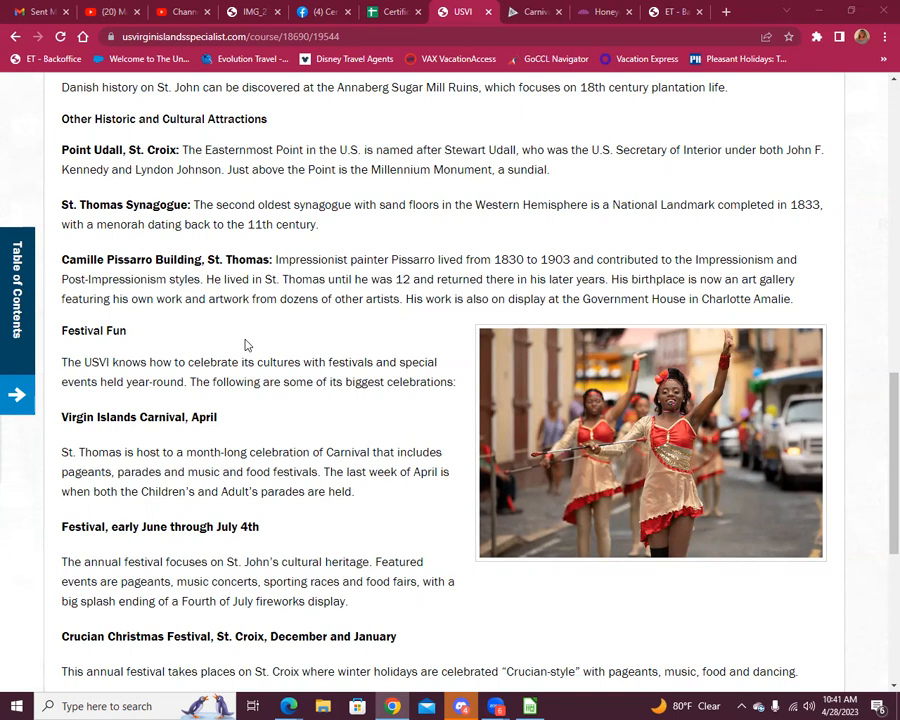
{"action": "scroll", "scroll_direction": "down", "scroll_amount": 3}
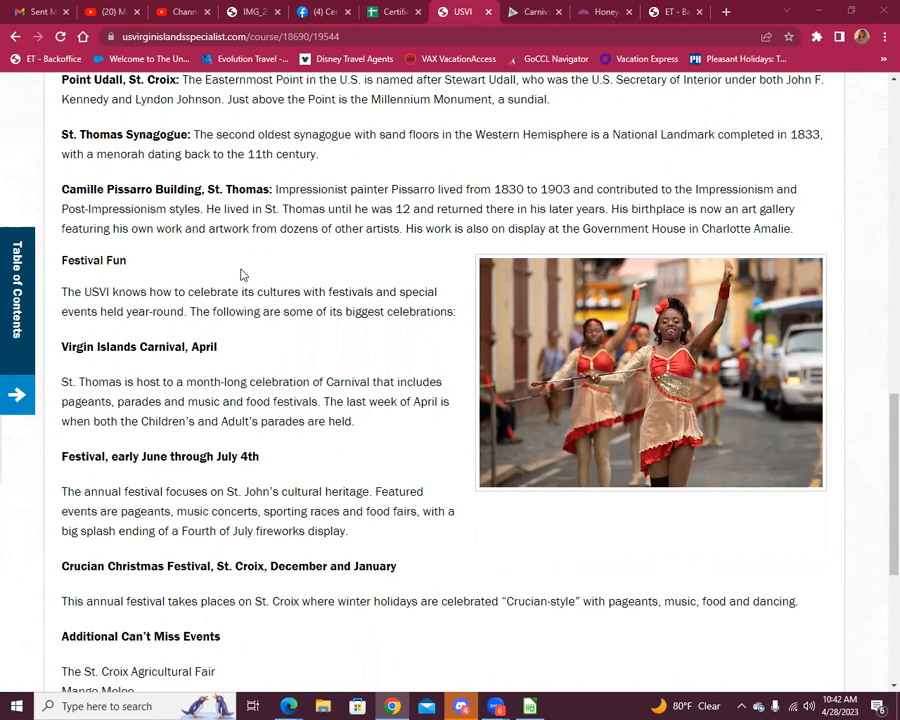
{"action": "scroll", "scroll_direction": "down", "scroll_amount": 3}
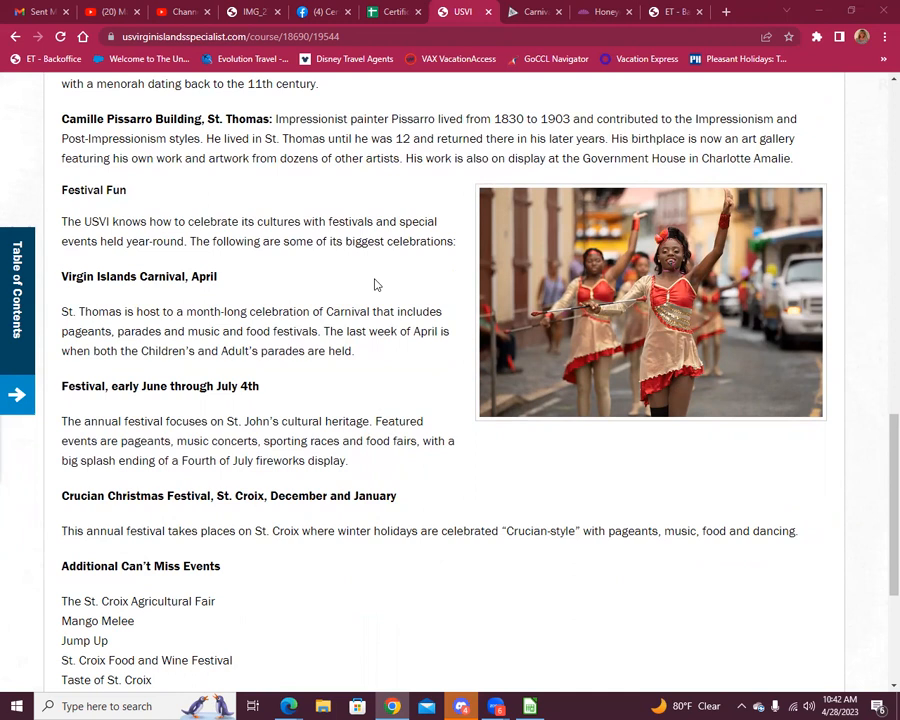
{"action": "scroll", "scroll_direction": "down", "scroll_amount": 3}
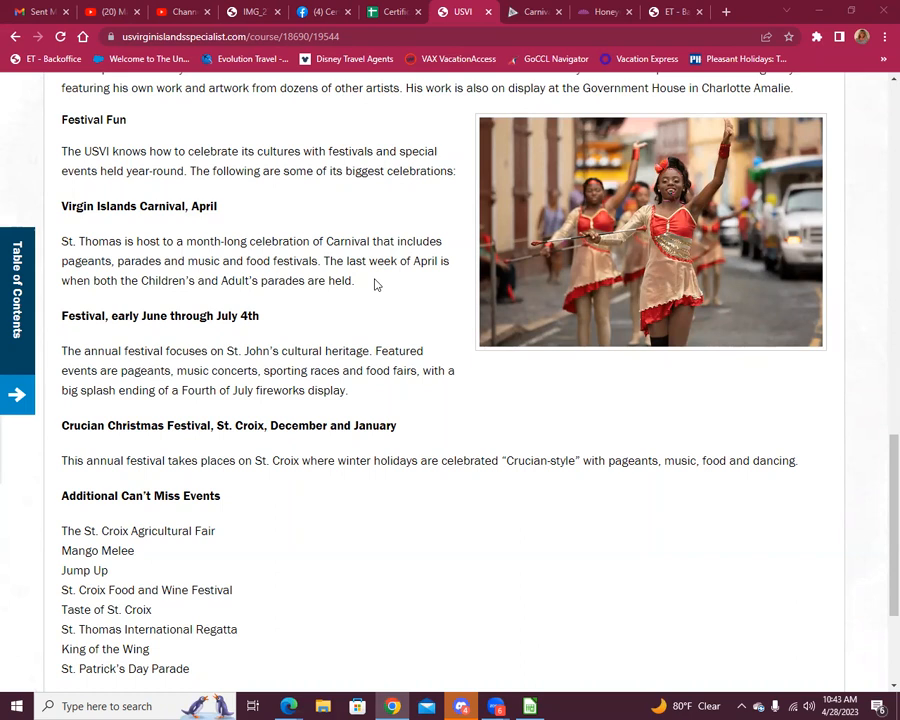
{"action": "scroll", "scroll_direction": "down", "scroll_amount": 3}
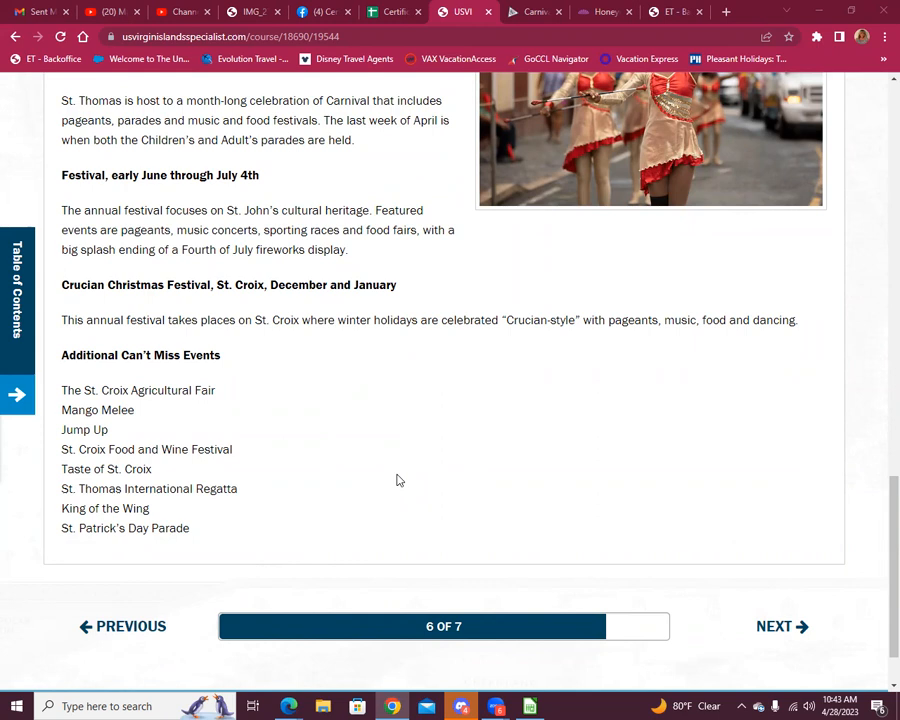
Finish the History lesson and bring up the easternmost-point Check Your Knowledge quiz.
{"action": "scroll", "scroll_direction": "down", "scroll_amount": 3}
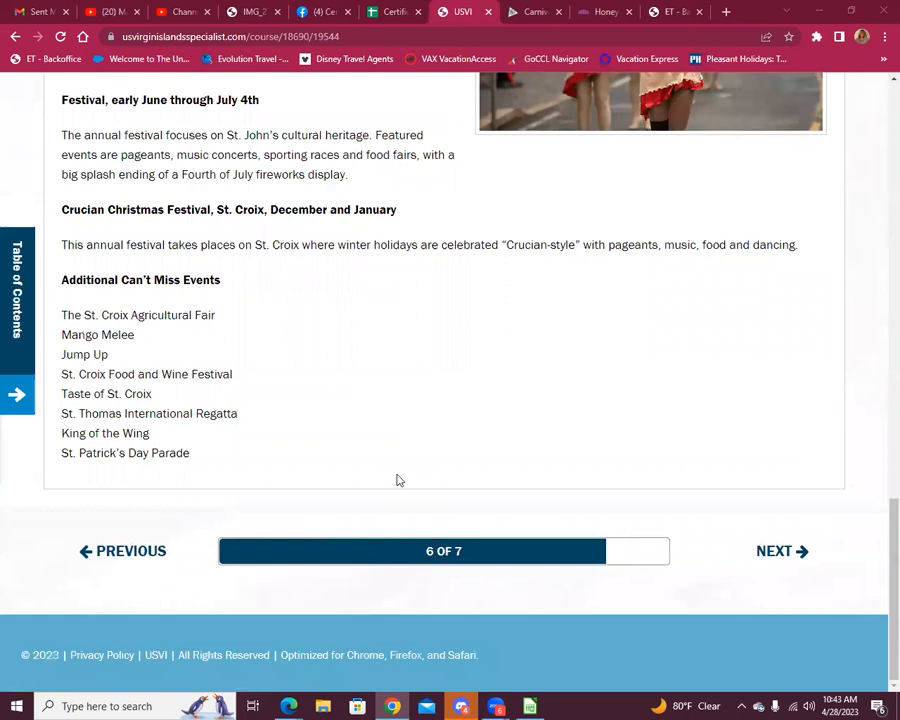
{"action": "mouse_move", "coordinate": [480, 366]}
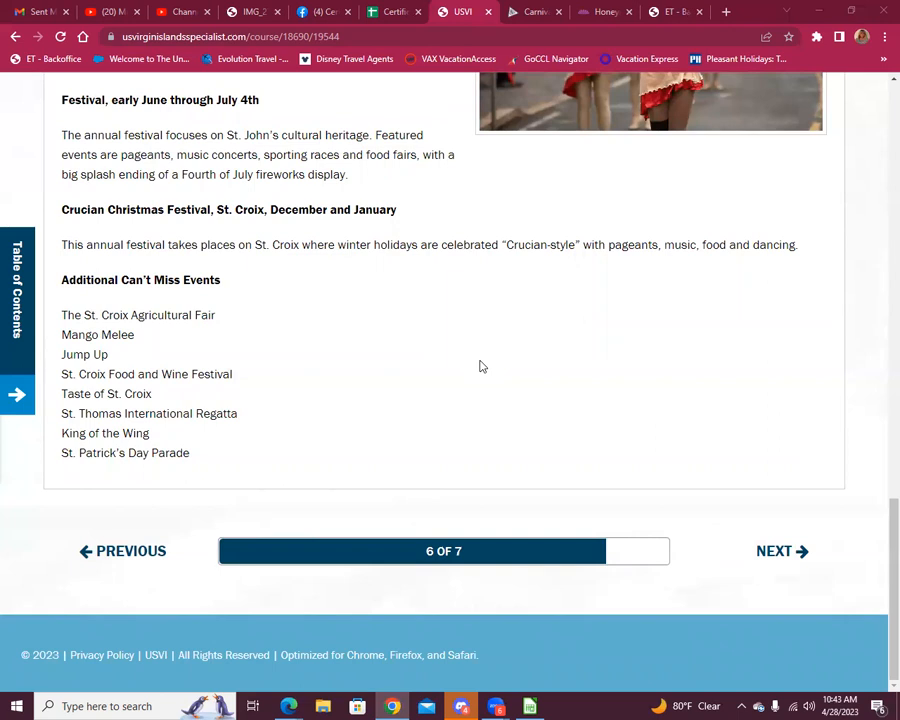
{"action": "mouse_move", "coordinate": [490, 370]}
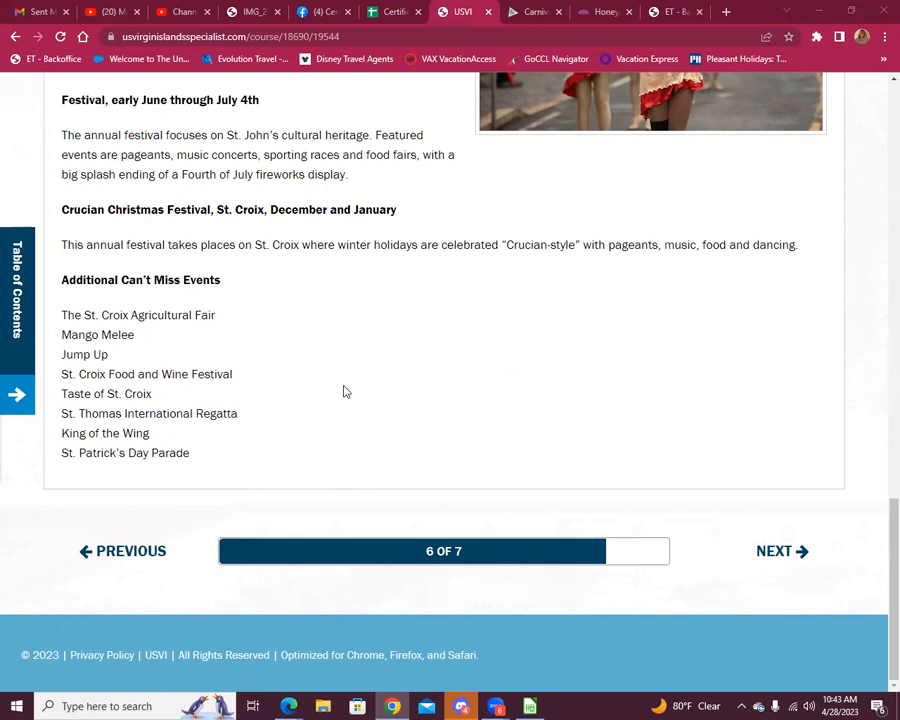
{"action": "mouse_move", "coordinate": [356, 414]}
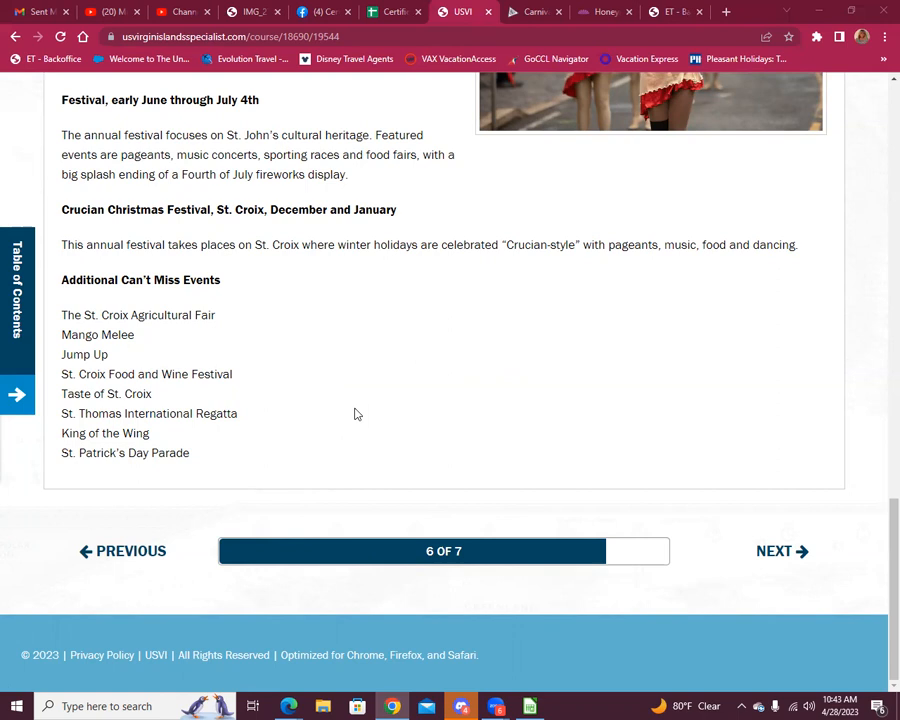
{"action": "mouse_move", "coordinate": [784, 552]}
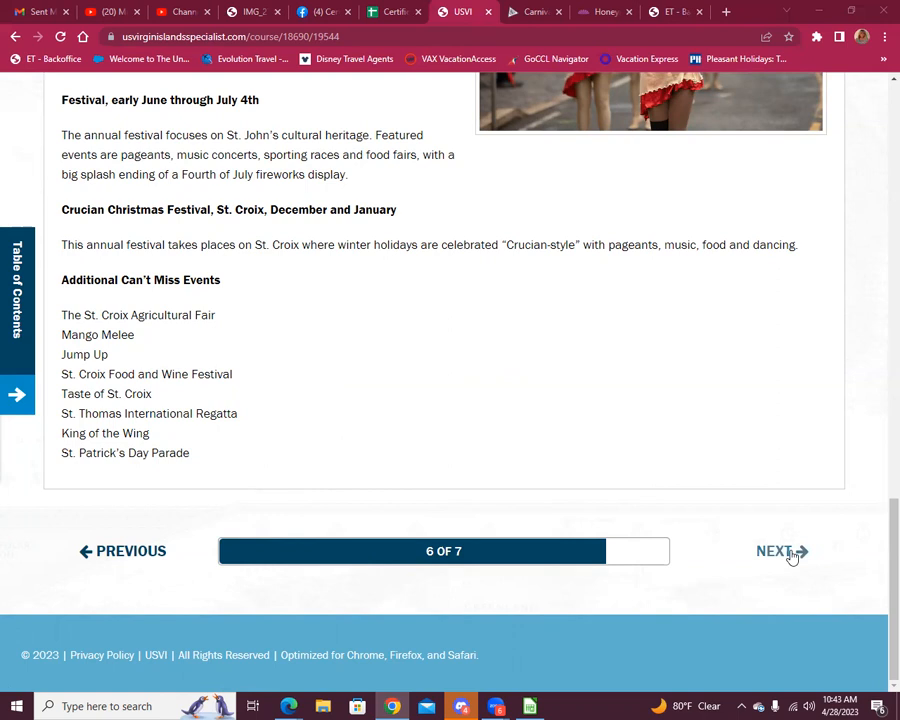
{"action": "left_click", "coordinate": [780, 552]}
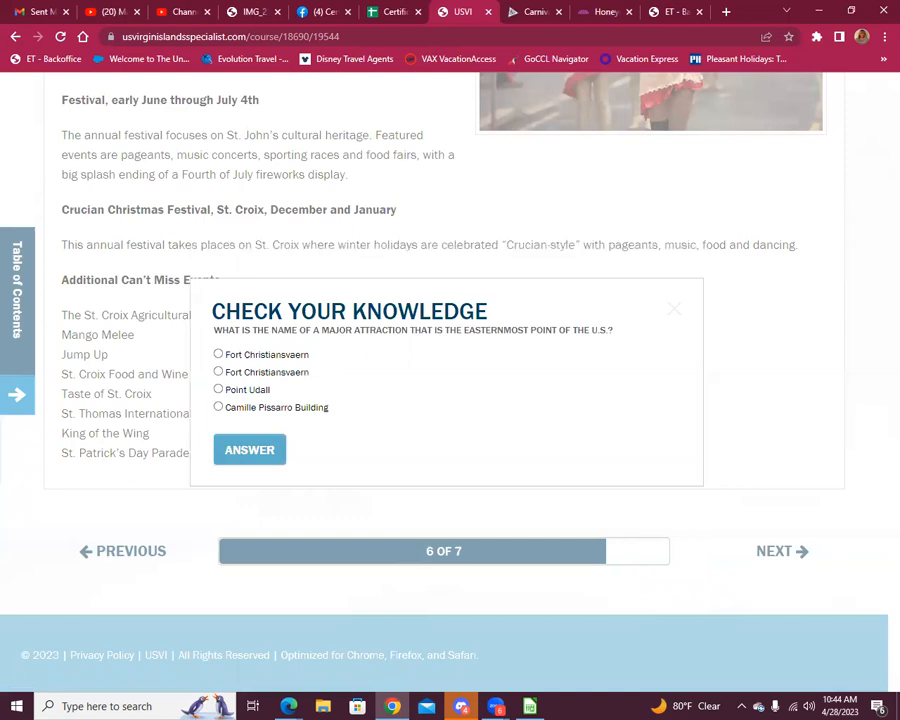
Answer Point Udall and continue to the Target Markets lesson.
{"action": "left_click", "coordinate": [248, 448]}
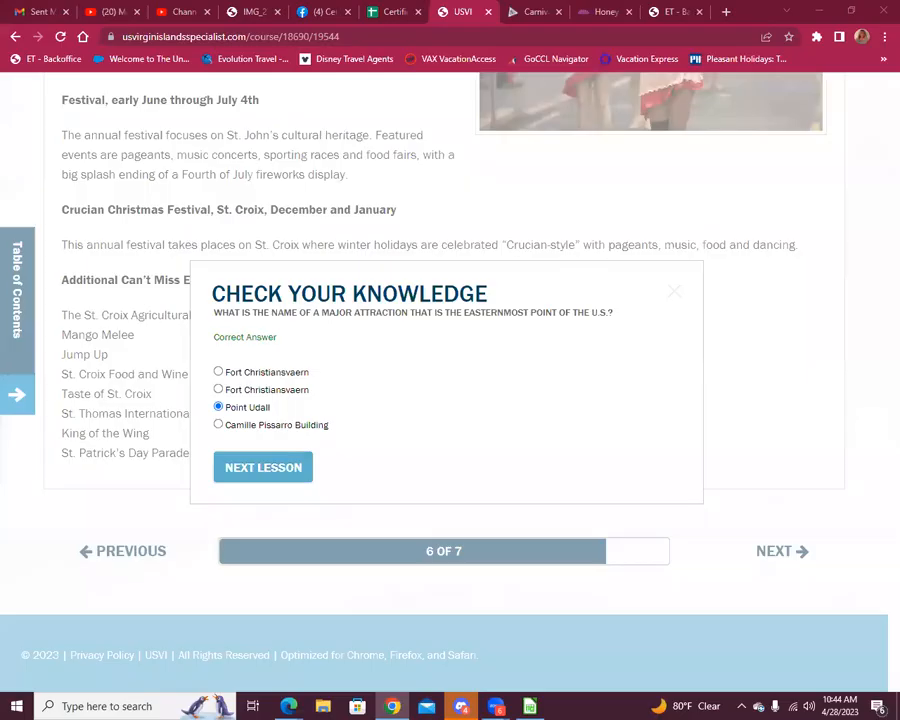
{"action": "left_click", "coordinate": [264, 468]}
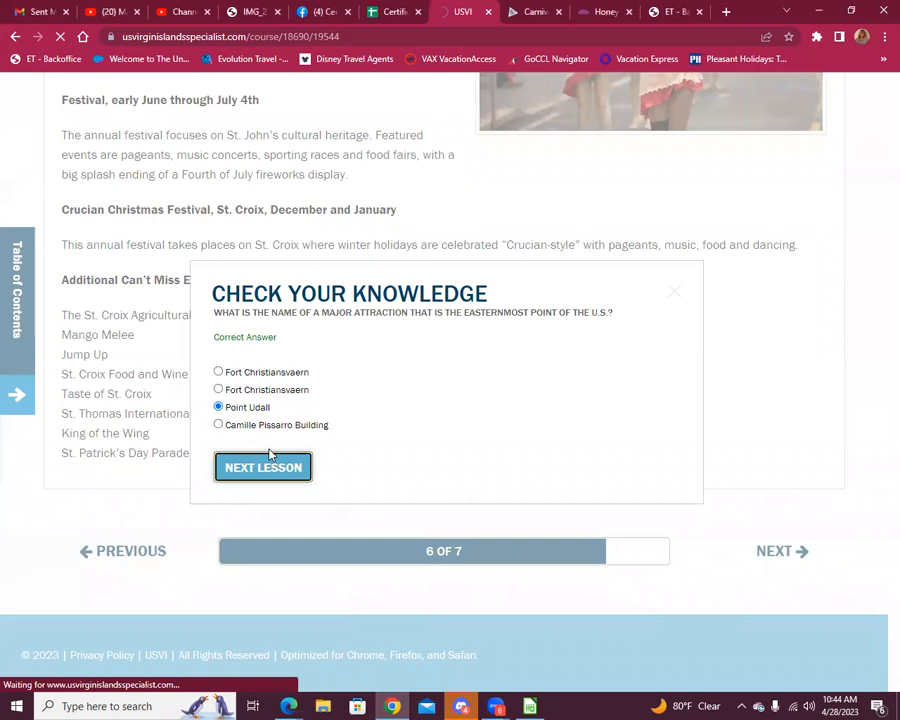
{"action": "left_click", "coordinate": [264, 468]}
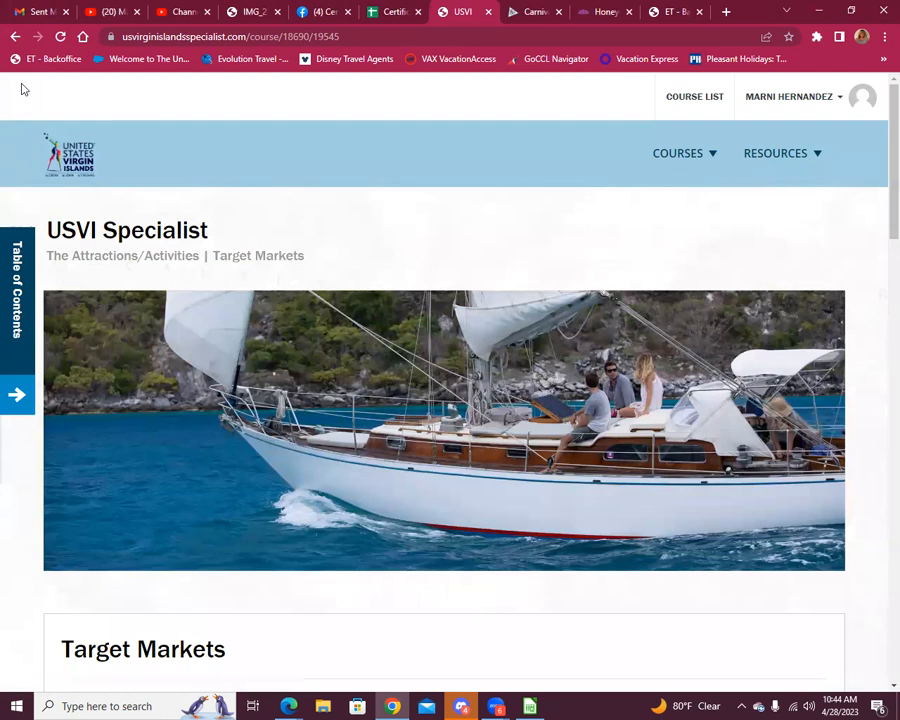
Read the Target Markets sections on Romance/Getting Married and Dining/Shopping.
{"action": "scroll", "scroll_direction": "down", "scroll_amount": 3}
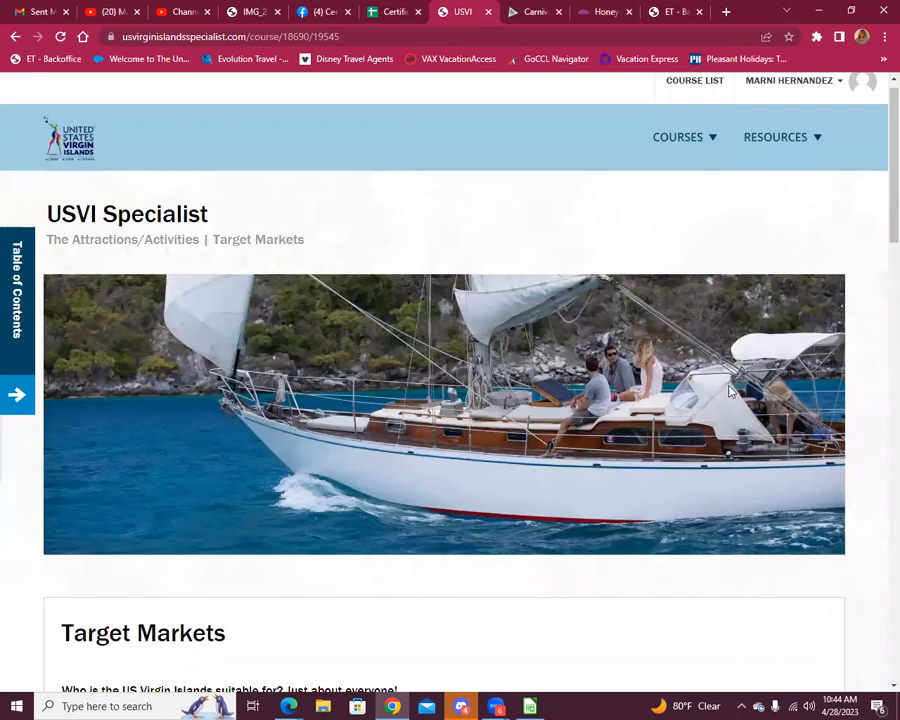
{"action": "scroll", "scroll_direction": "down", "scroll_amount": 3}
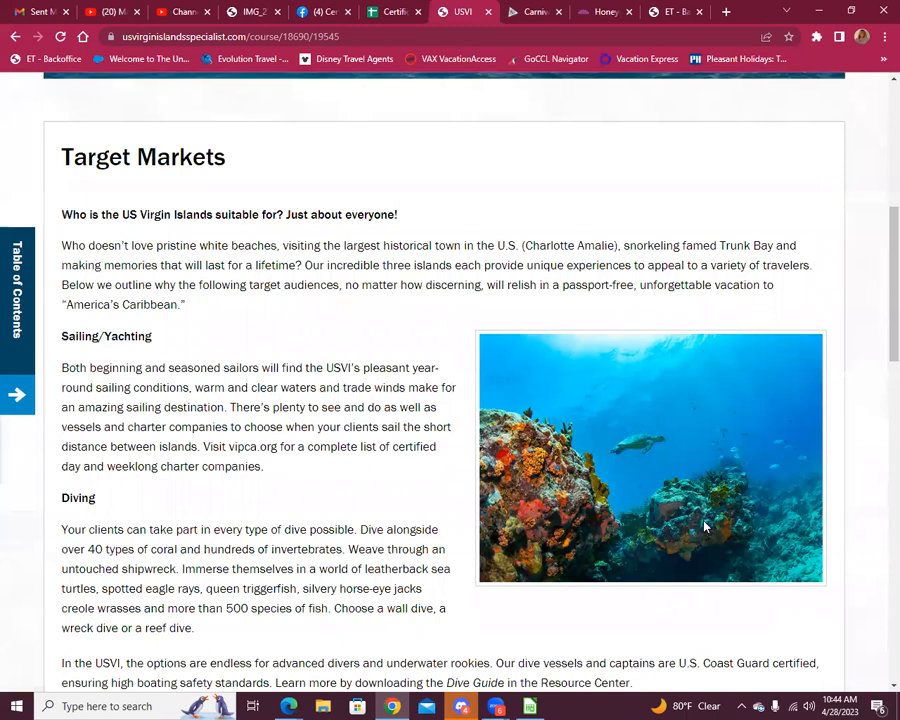
{"action": "scroll", "scroll_direction": "down", "scroll_amount": 3}
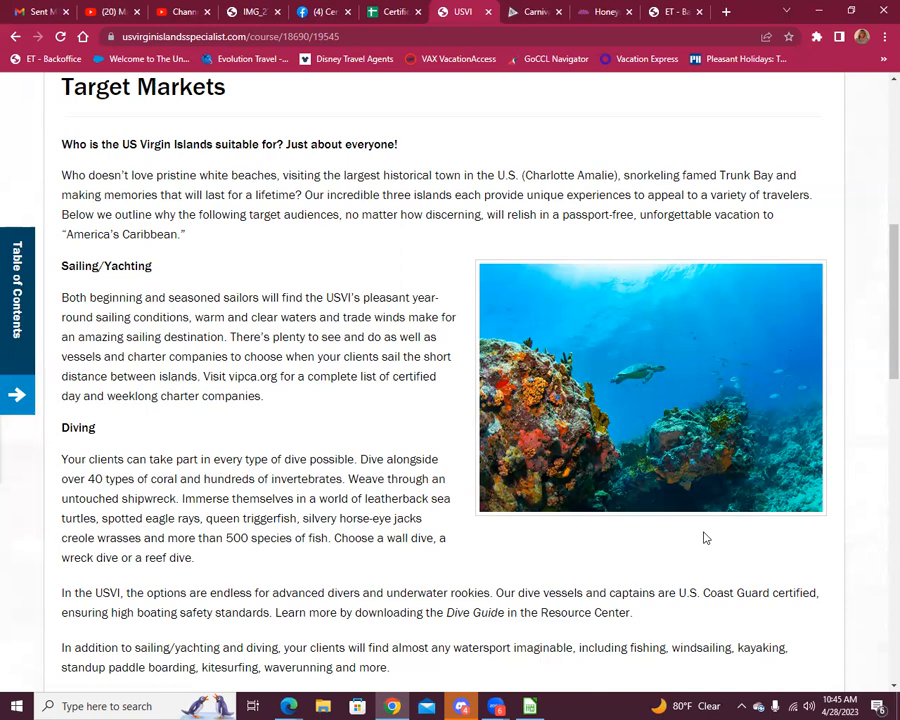
{"action": "scroll", "scroll_direction": "down", "scroll_amount": 3}
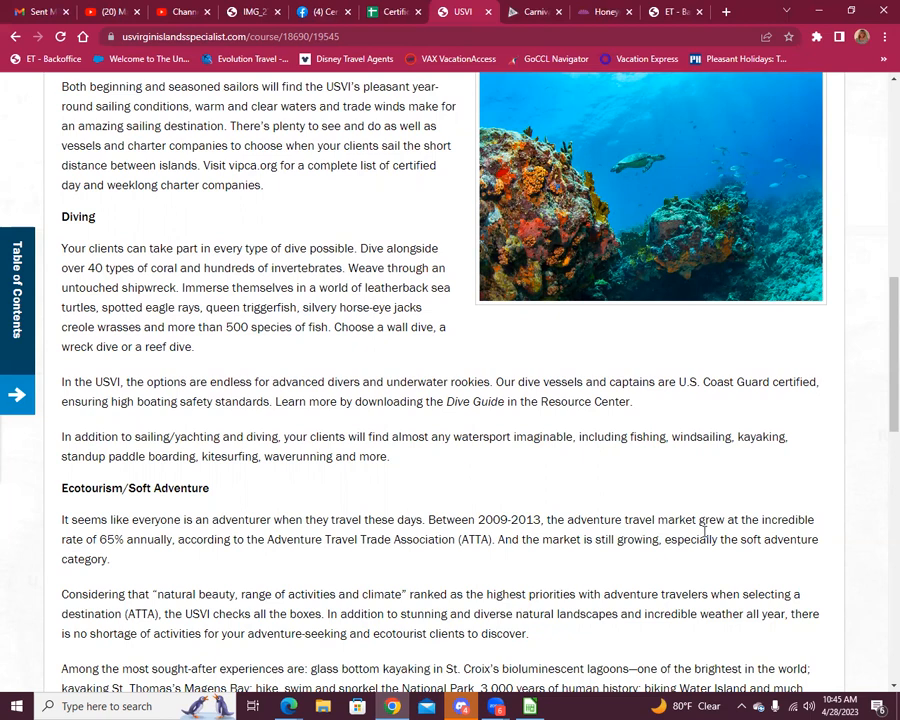
{"action": "scroll", "scroll_direction": "down", "scroll_amount": 3}
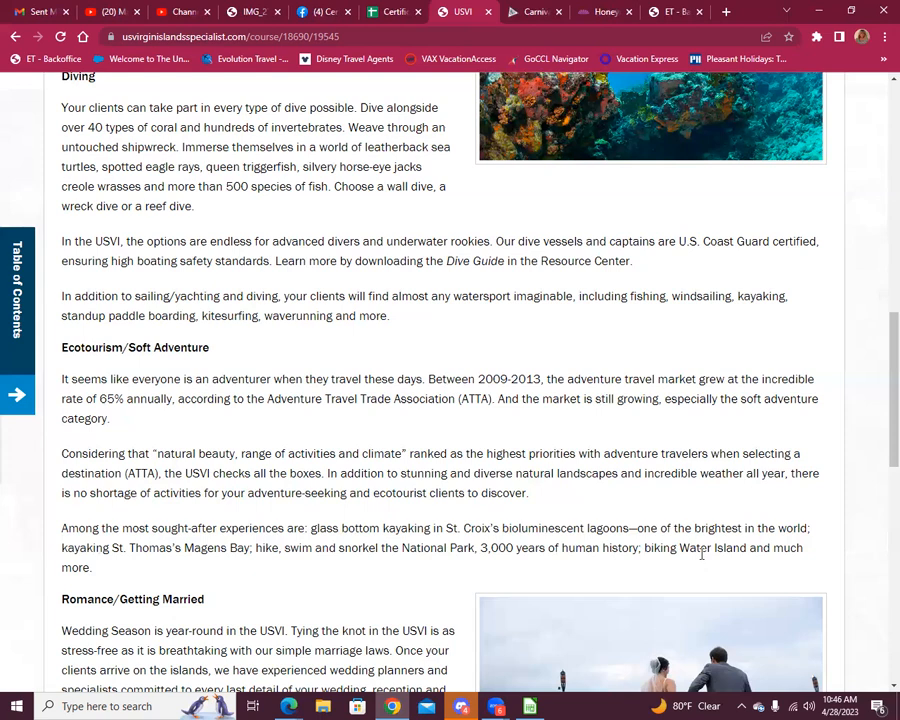
{"action": "scroll", "scroll_direction": "down", "scroll_amount": 3}
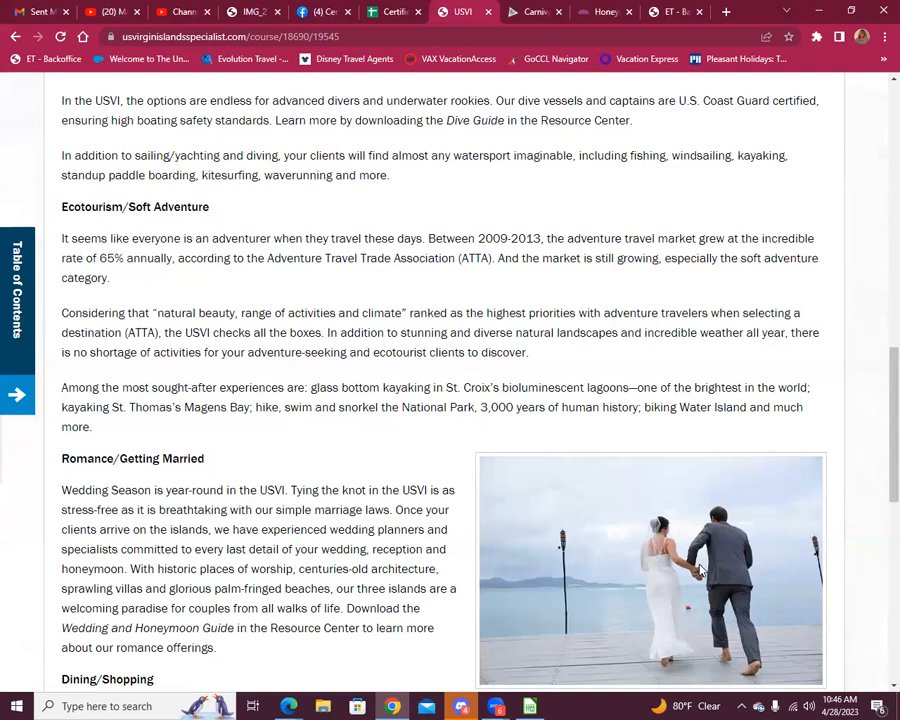
{"action": "mouse_move", "coordinate": [540, 184]}
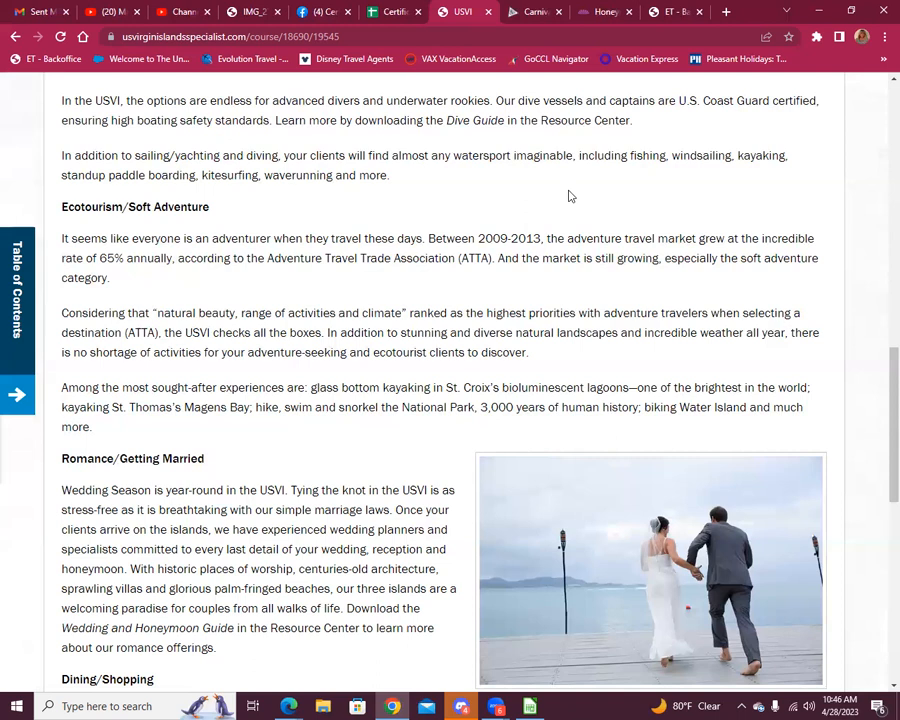
{"action": "scroll", "scroll_direction": "down", "scroll_amount": 3}
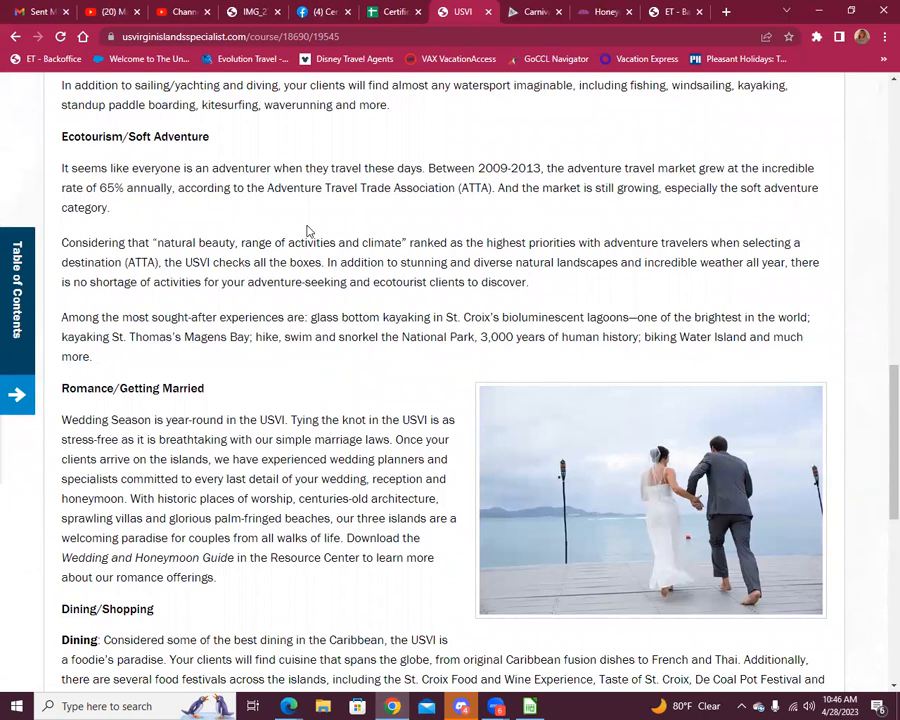
Read the Millennials and Voluntourism sections to the end of page 7 of 7.
{"action": "scroll", "scroll_direction": "down", "scroll_amount": 3}
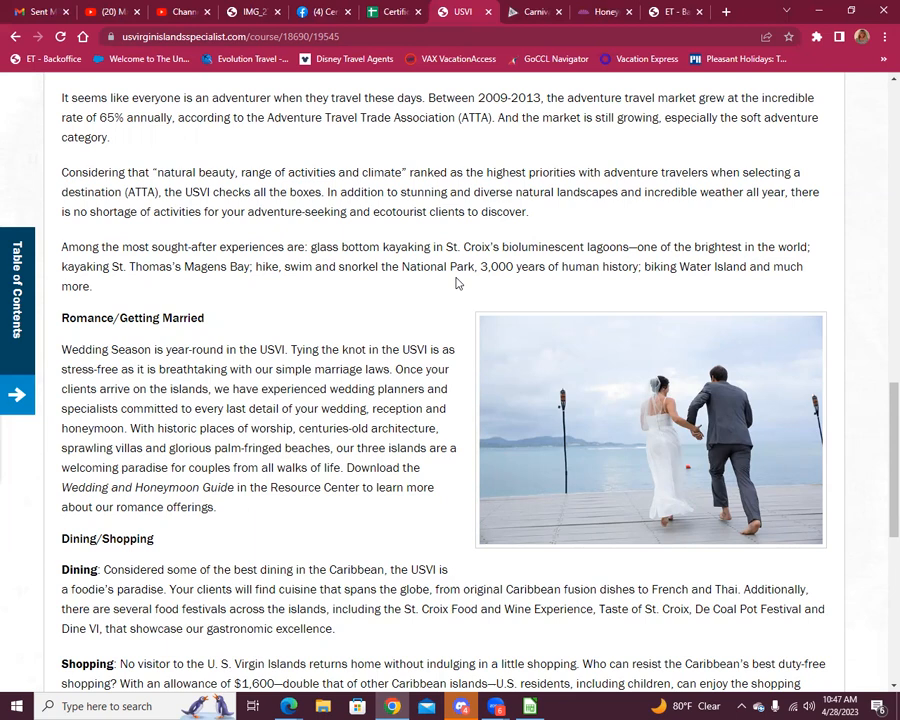
{"action": "scroll", "scroll_direction": "down", "scroll_amount": 3}
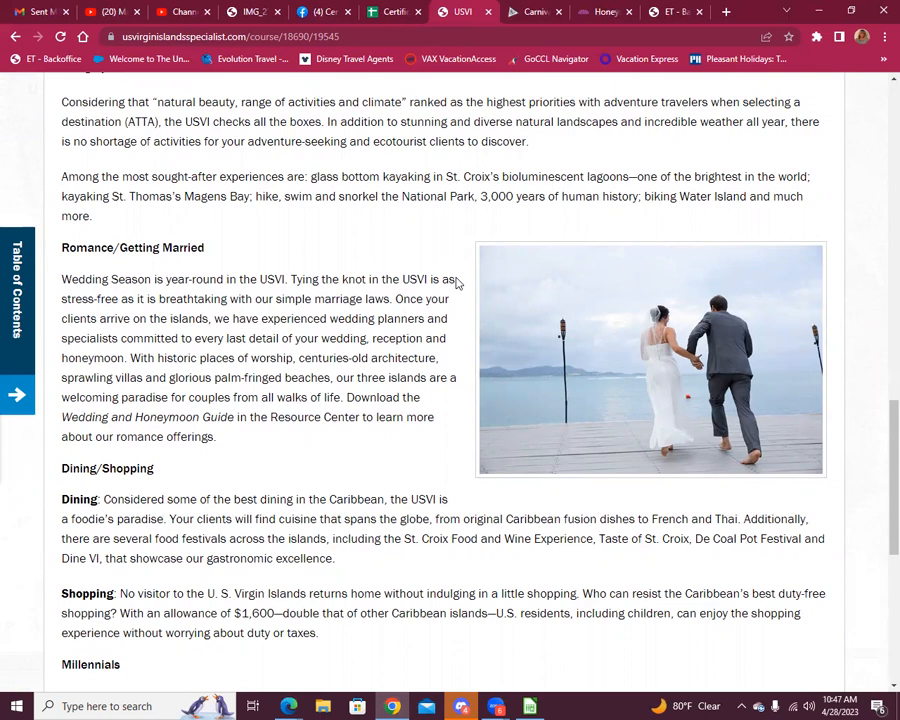
{"action": "scroll", "scroll_direction": "down", "scroll_amount": 3}
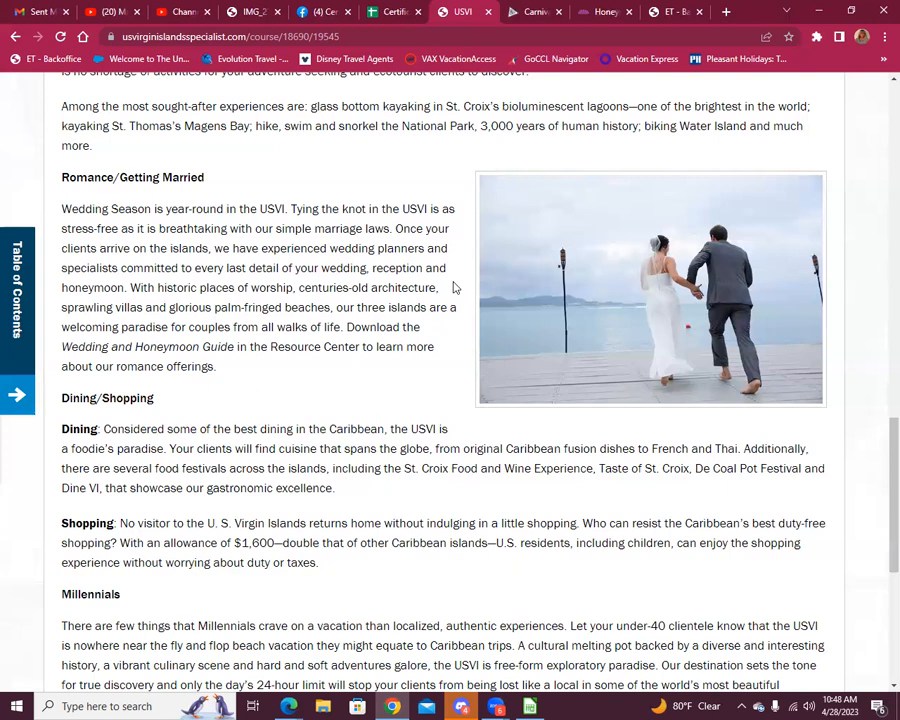
{"action": "scroll", "scroll_direction": "down", "scroll_amount": 3}
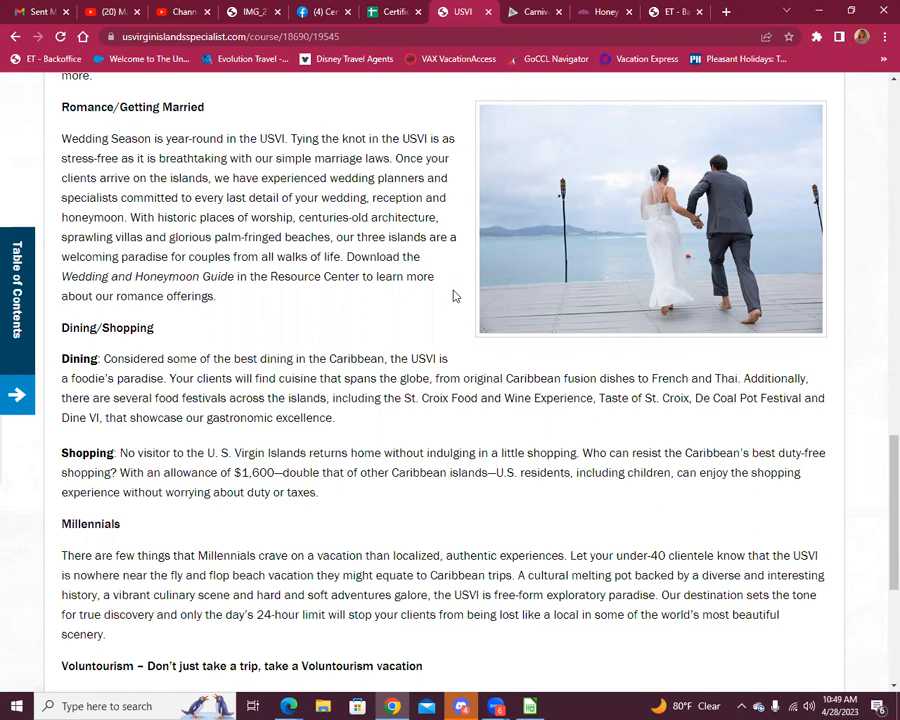
{"action": "scroll", "scroll_direction": "down", "scroll_amount": 3}
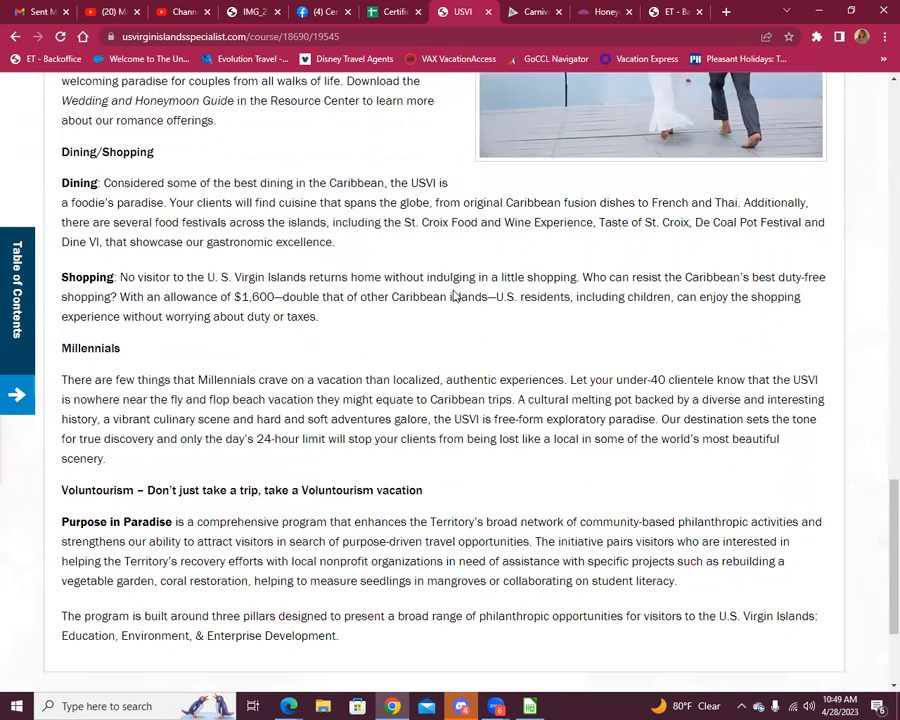
{"action": "scroll", "scroll_direction": "down", "scroll_amount": 3}
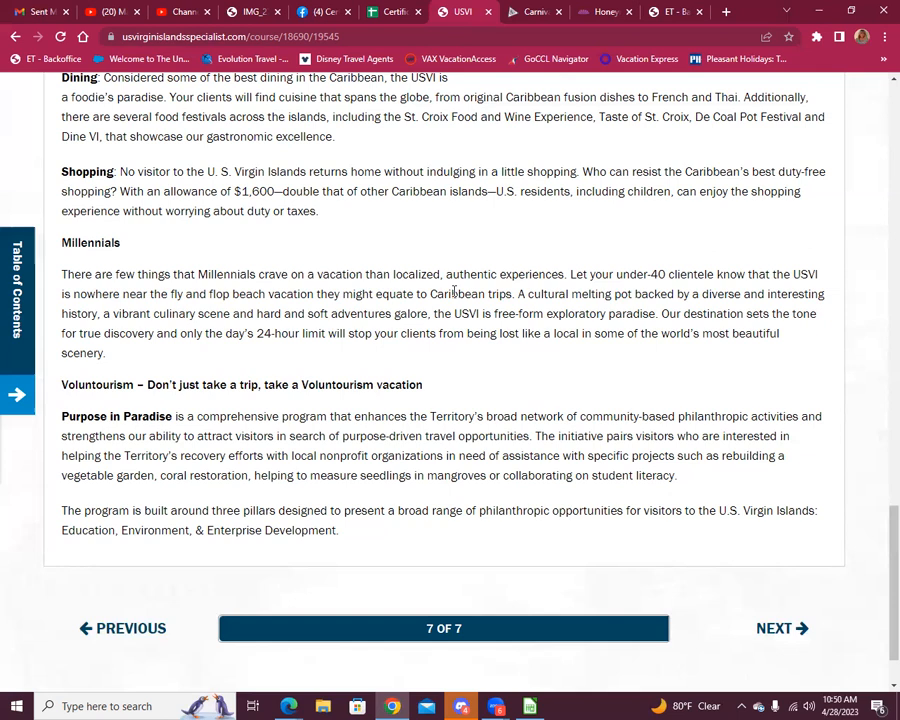
{"action": "scroll", "scroll_direction": "down", "scroll_amount": 3}
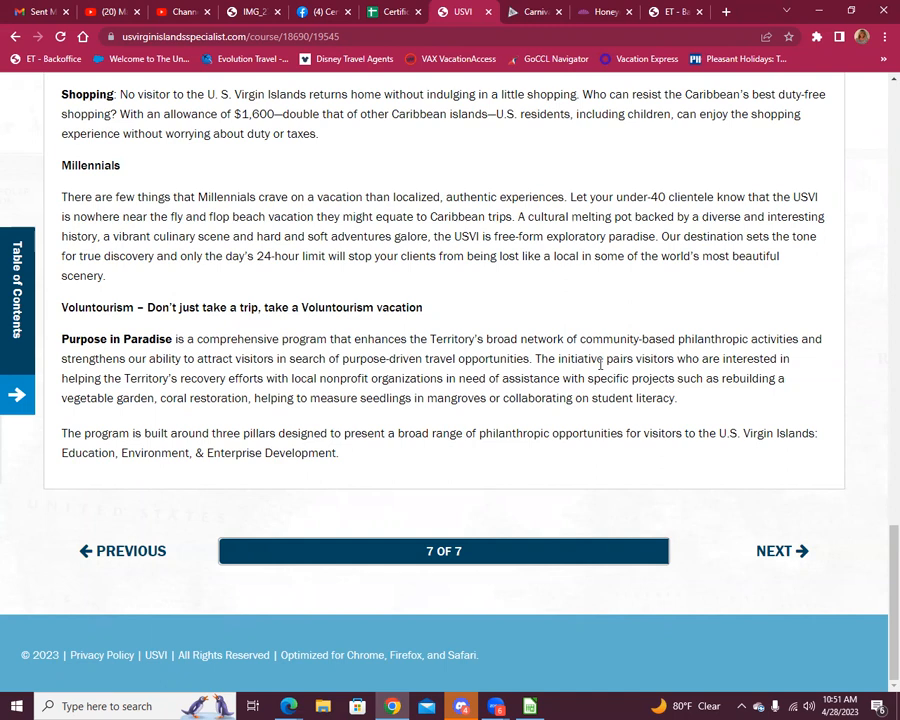
{"action": "mouse_move", "coordinate": [724, 488]}
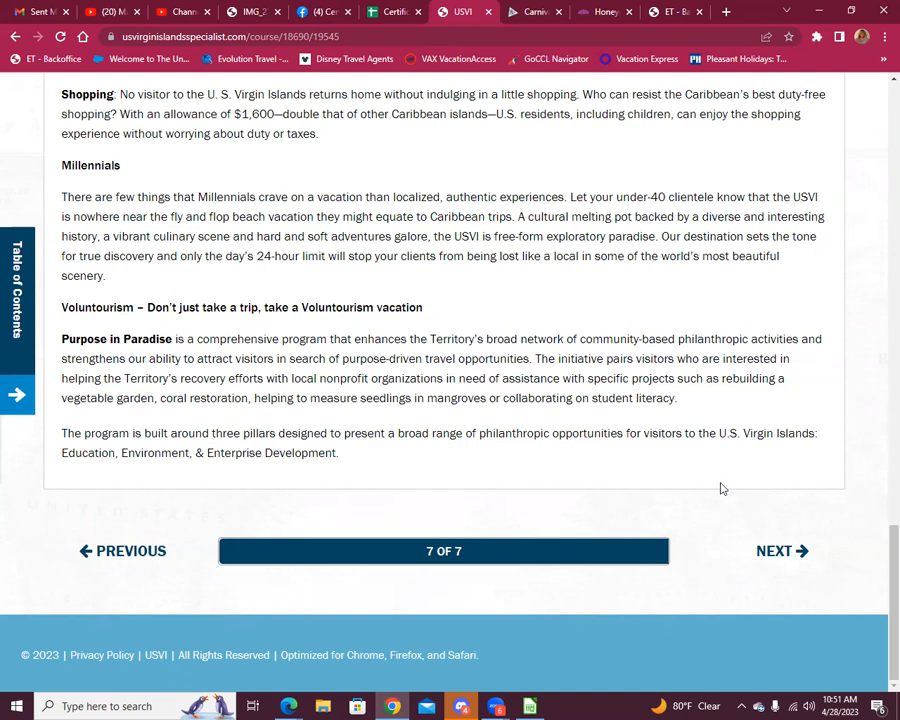
{"action": "mouse_move", "coordinate": [714, 512]}
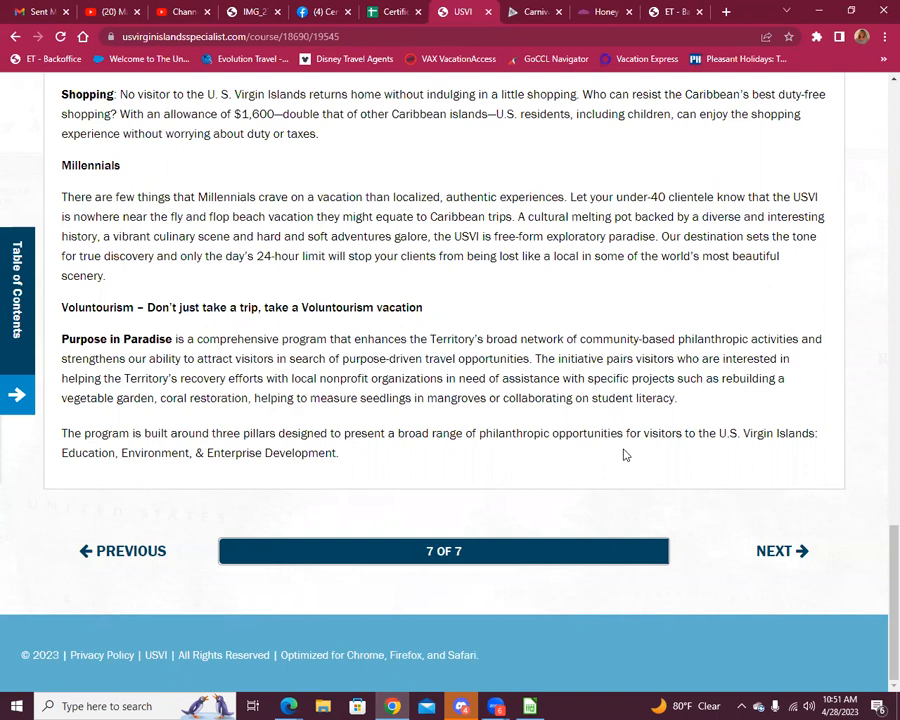
{"action": "mouse_move", "coordinate": [866, 466]}
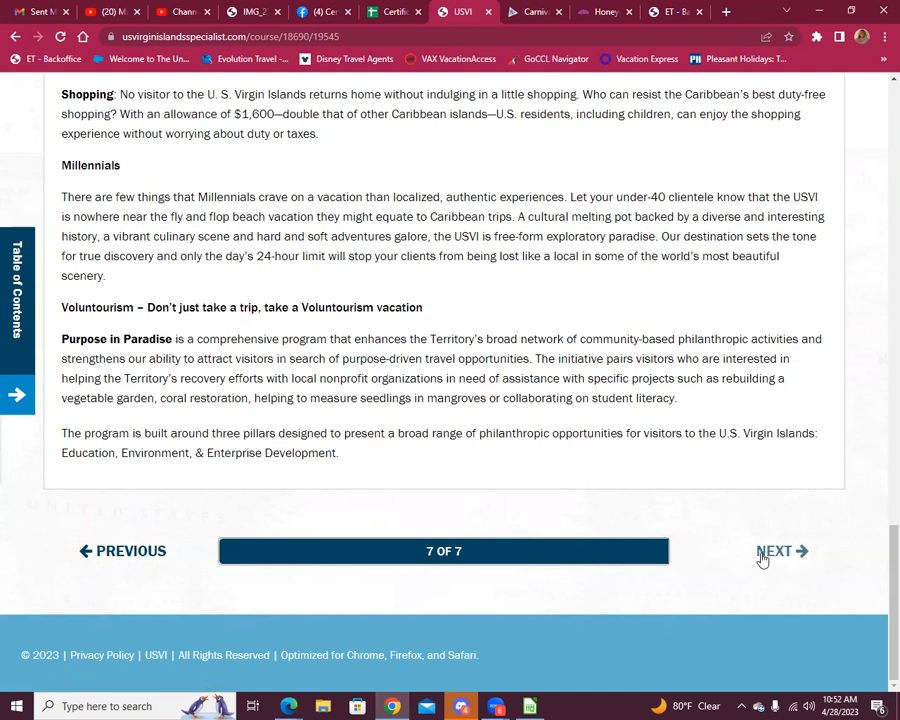
Answer the knowledge check with 'All of the above' and continue to the Final Exam page.
{"action": "left_click", "coordinate": [782, 552]}
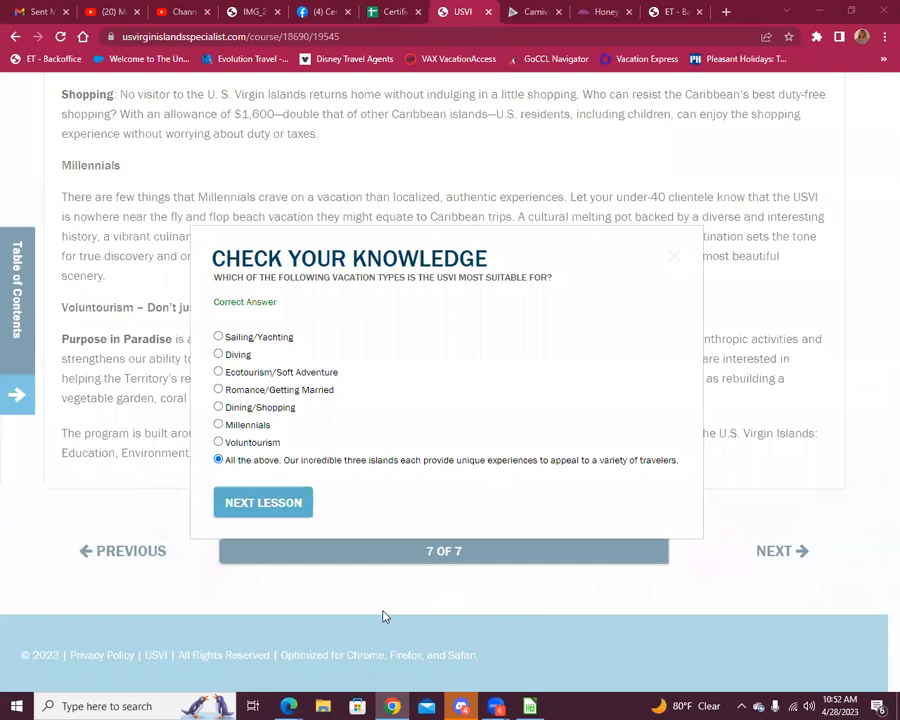
{"action": "left_click", "coordinate": [264, 502]}
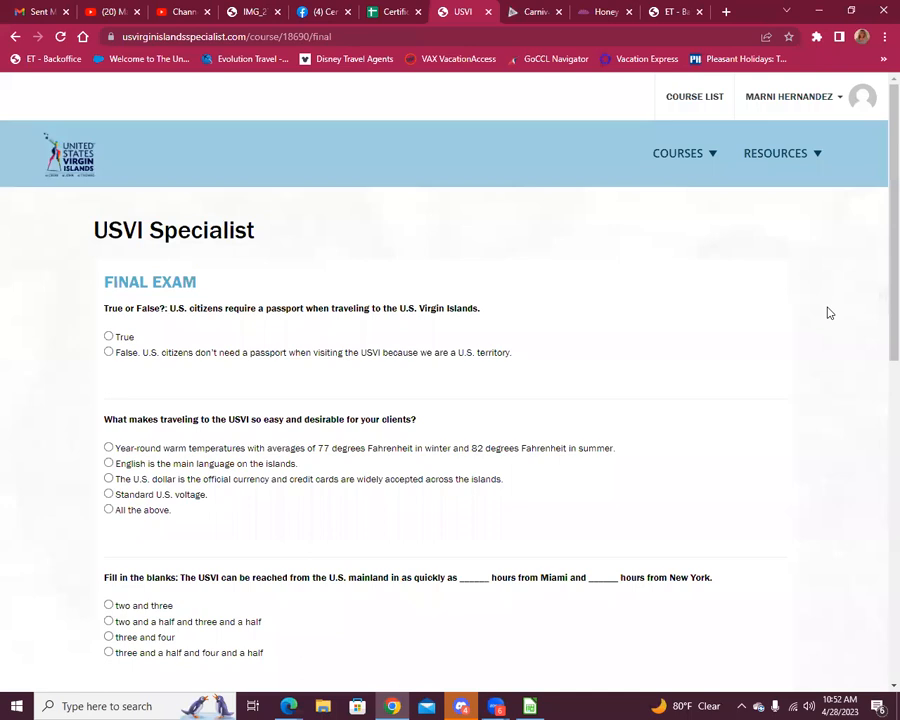
Move from the Final Exam page to the USVI Specialist Resources brochures.
{"action": "scroll", "scroll_direction": "down", "scroll_amount": 3}
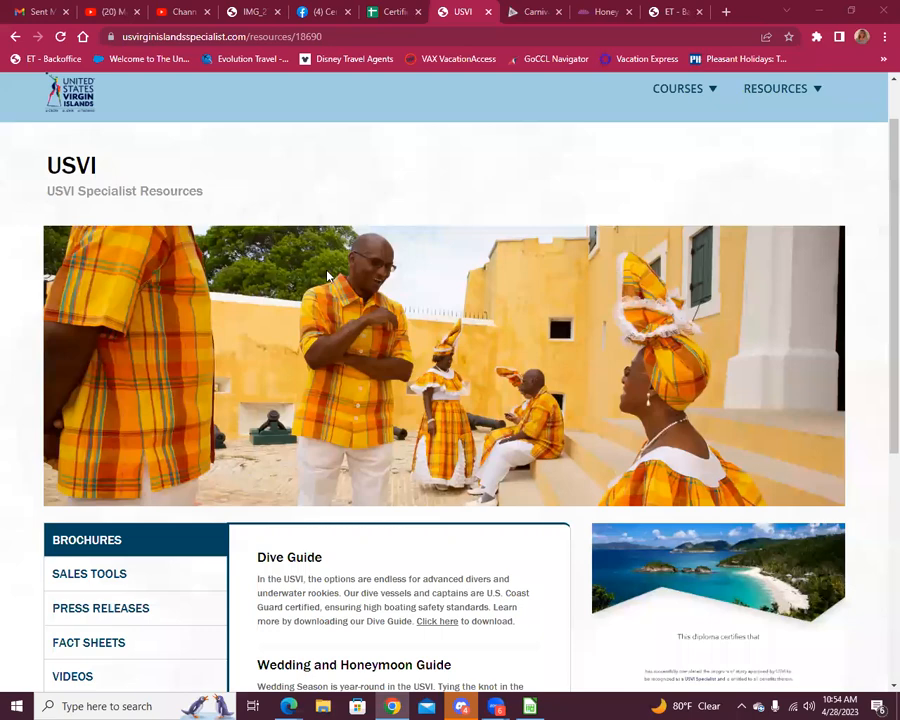
Look over the brochure guides and bring up the Courses menu.
{"action": "scroll", "scroll_direction": "down", "scroll_amount": 3}
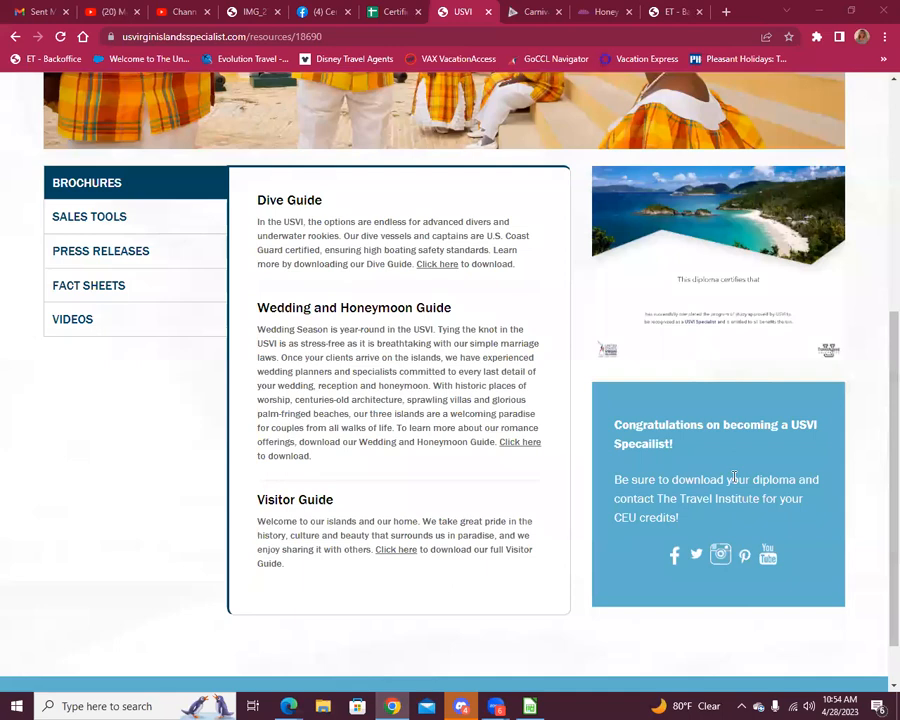
{"action": "scroll", "scroll_direction": "up", "scroll_amount": 3}
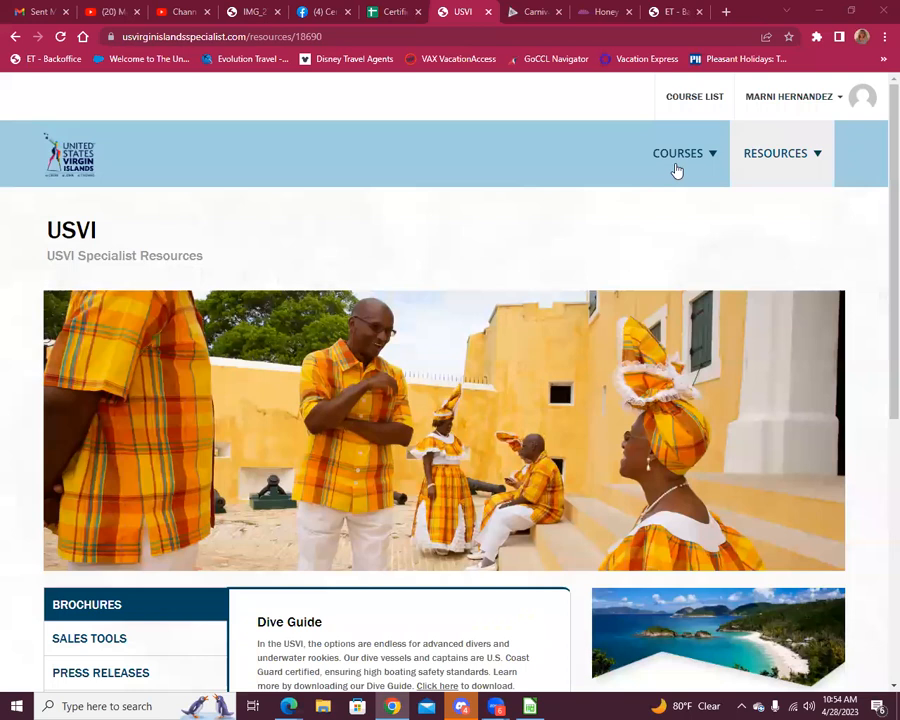
{"action": "left_click", "coordinate": [678, 152]}
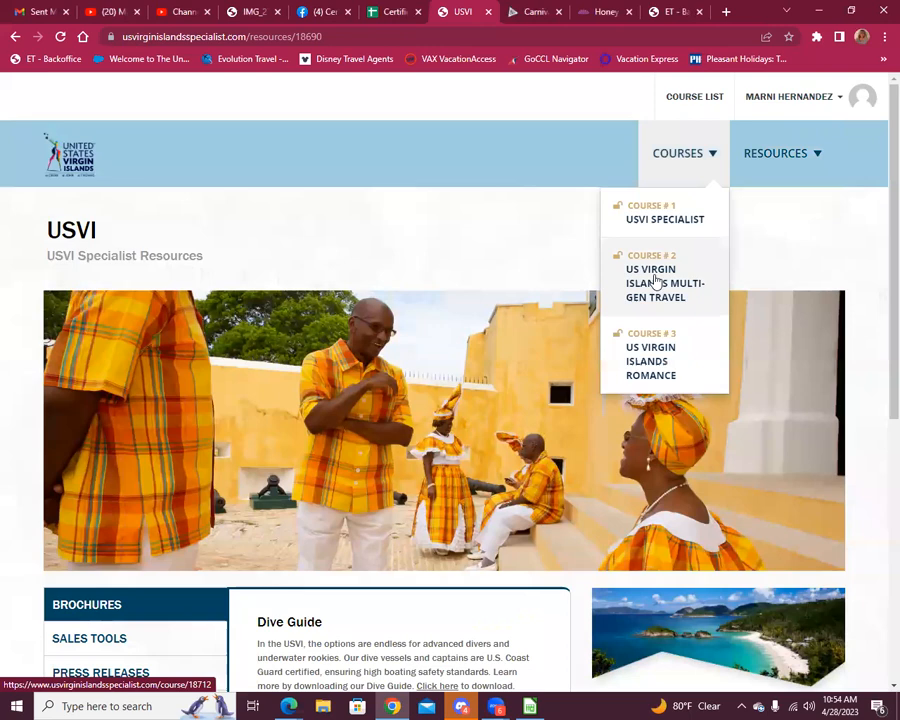
Start the US Virgin Islands Multi-Gen Travel course at The Ultimate Family Vacation introduction.
{"action": "left_click", "coordinate": [664, 282]}
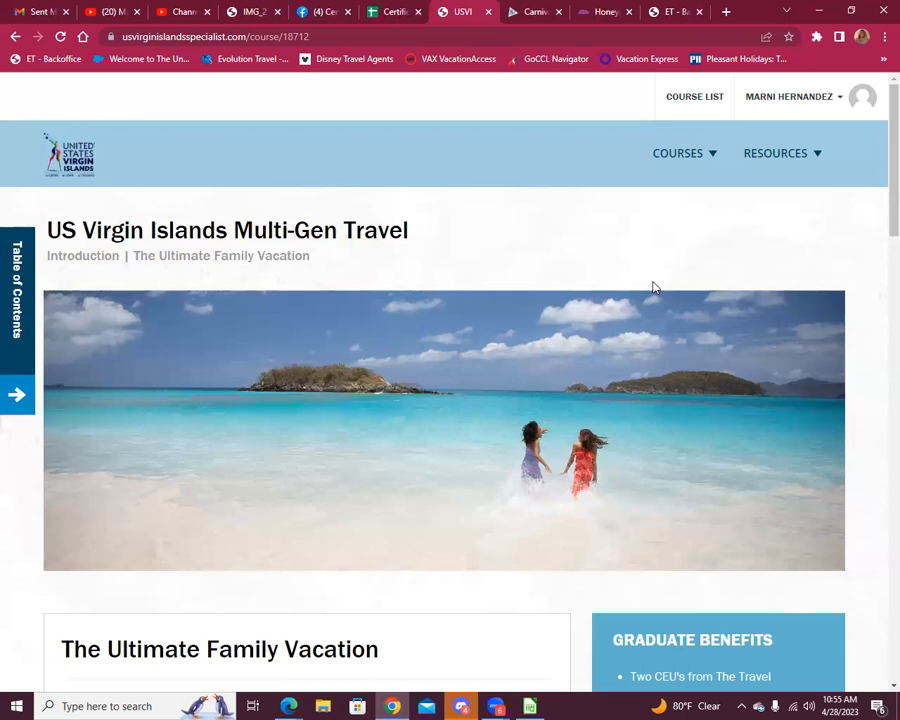
{"action": "scroll", "scroll_direction": "down", "scroll_amount": 3}
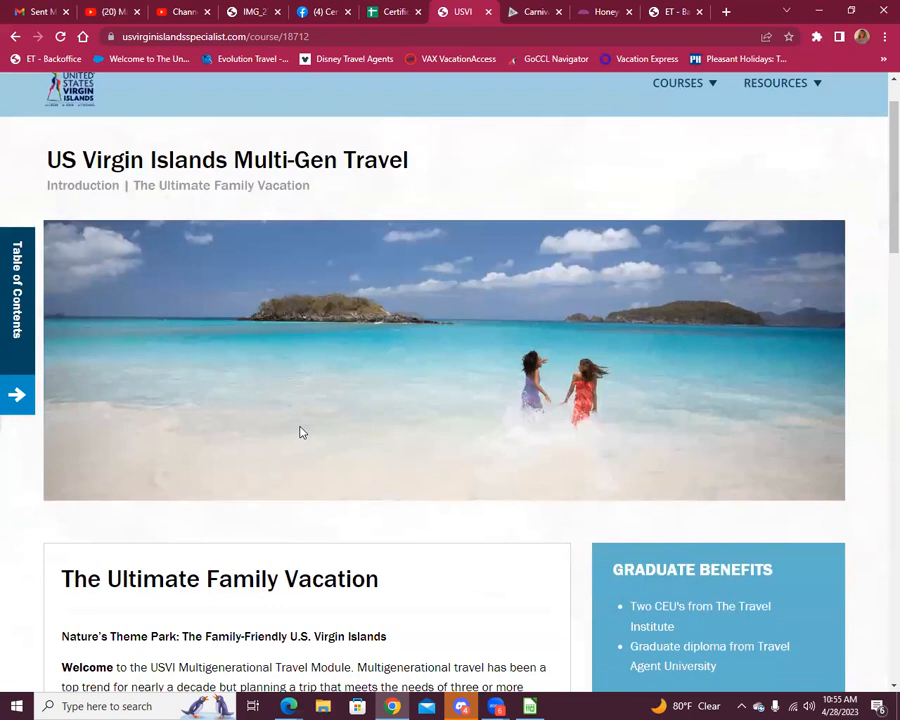
{"action": "scroll", "scroll_direction": "down", "scroll_amount": 3}
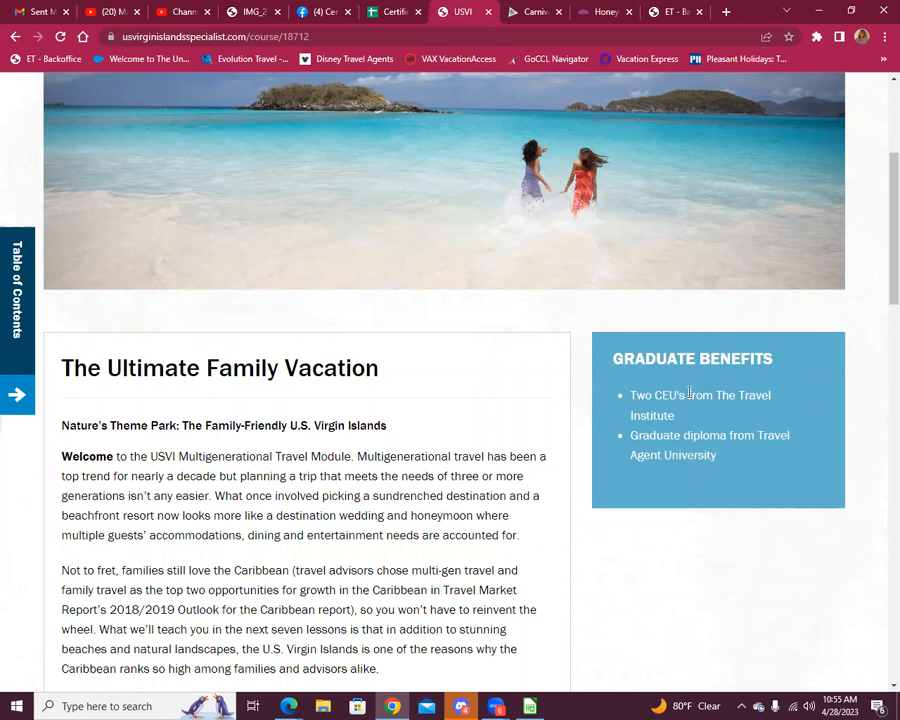
Read on to Why Families Love the Caribbean and its awards list.
{"action": "scroll", "scroll_direction": "down", "scroll_amount": 3}
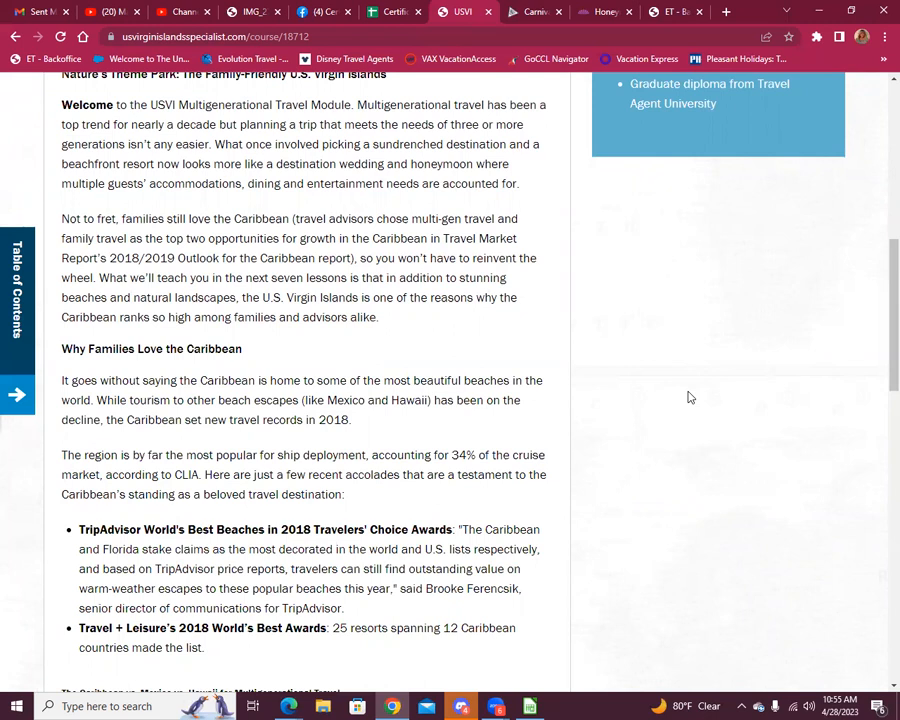
{"action": "mouse_move", "coordinate": [692, 400]}
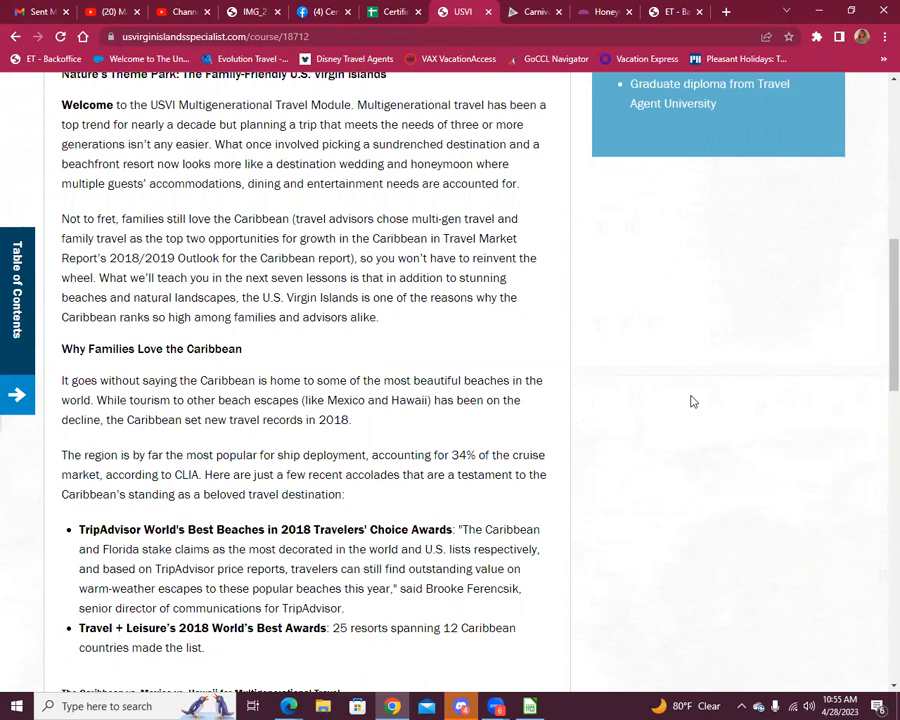
{"action": "mouse_move", "coordinate": [624, 460]}
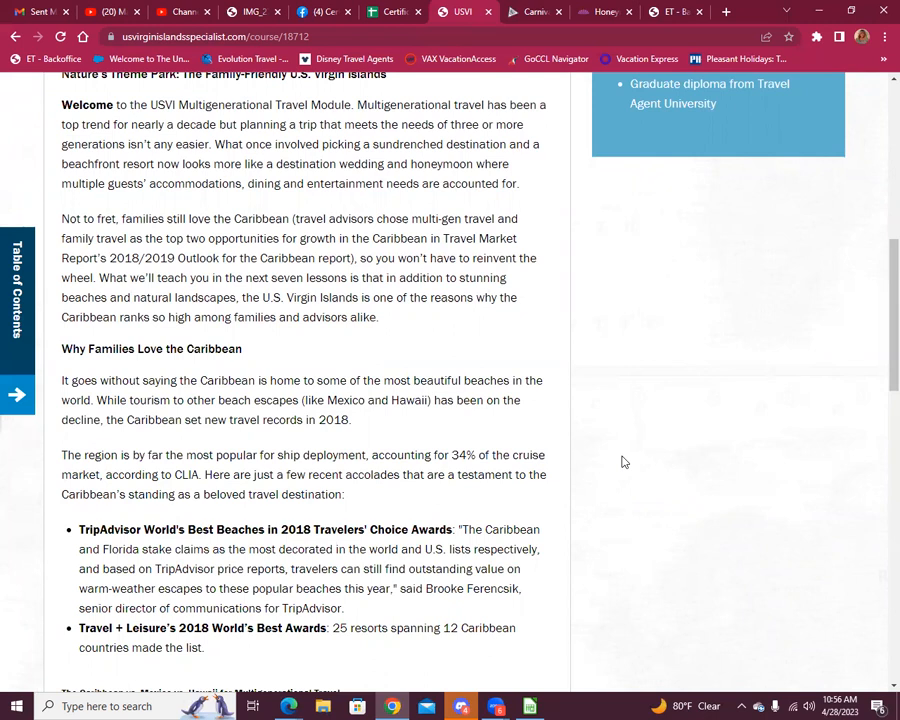
Scroll through Why Families Love the Caribbean and the awards list to the Caribbean vs. Mexico vs. Hawaii table.
{"action": "scroll", "scroll_direction": "down", "scroll_amount": 3}
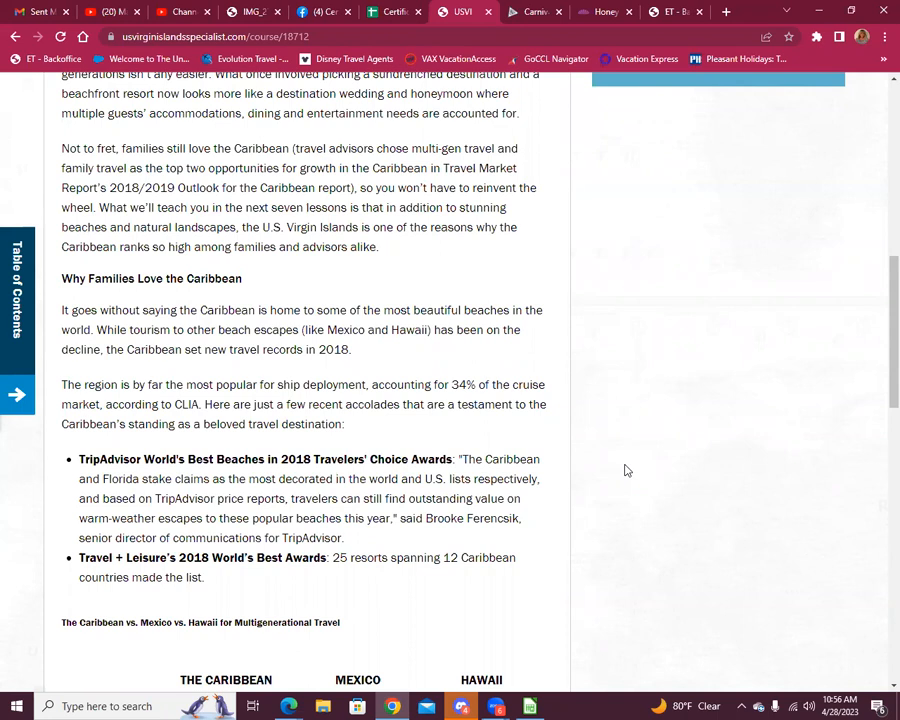
{"action": "mouse_move", "coordinate": [630, 476]}
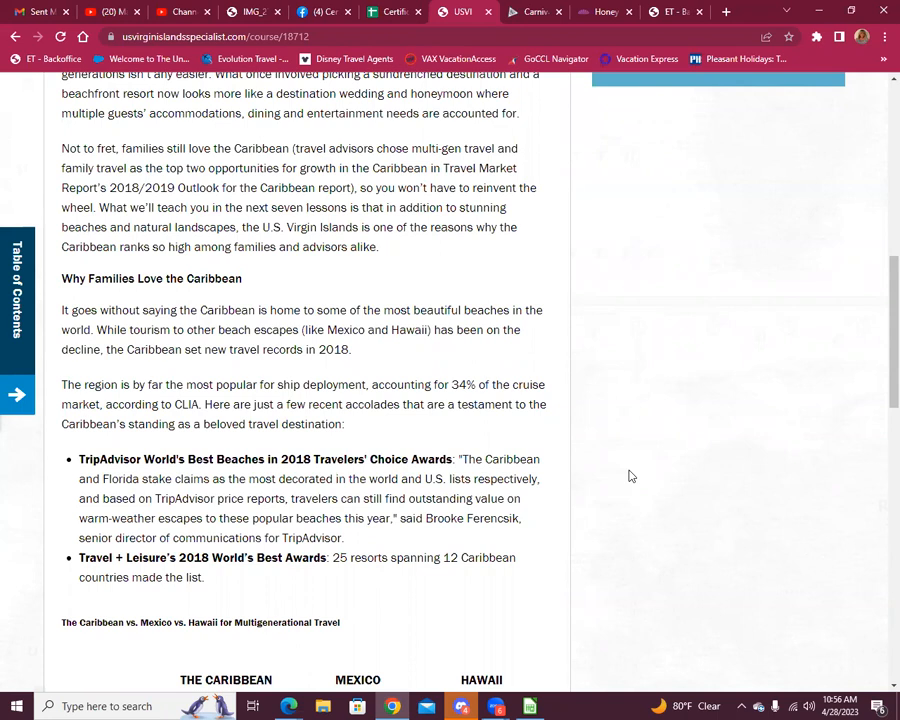
{"action": "mouse_move", "coordinate": [628, 482]}
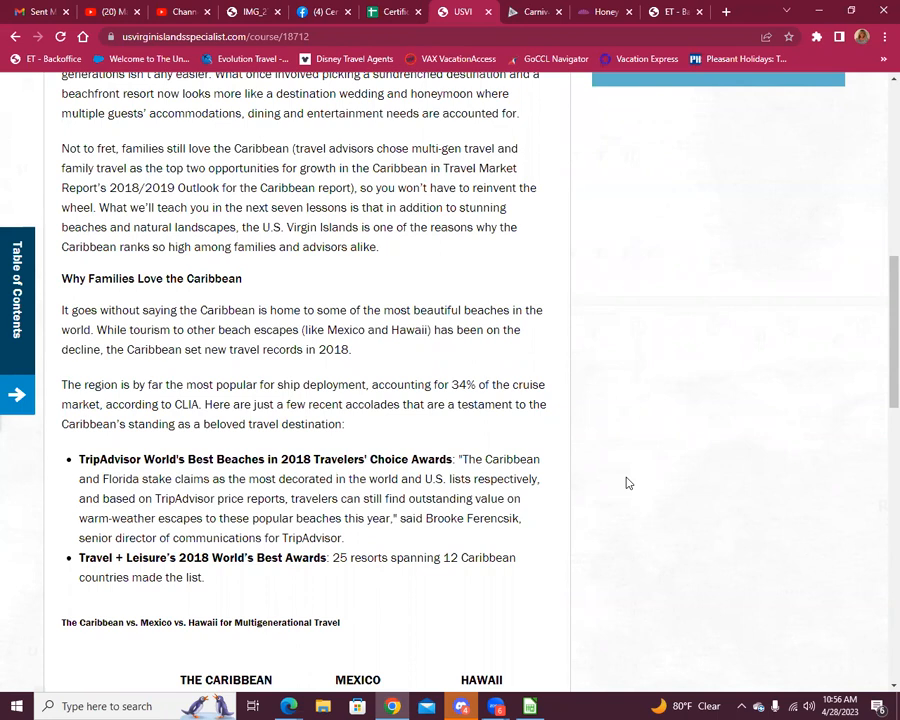
{"action": "scroll", "scroll_direction": "down", "scroll_amount": 3}
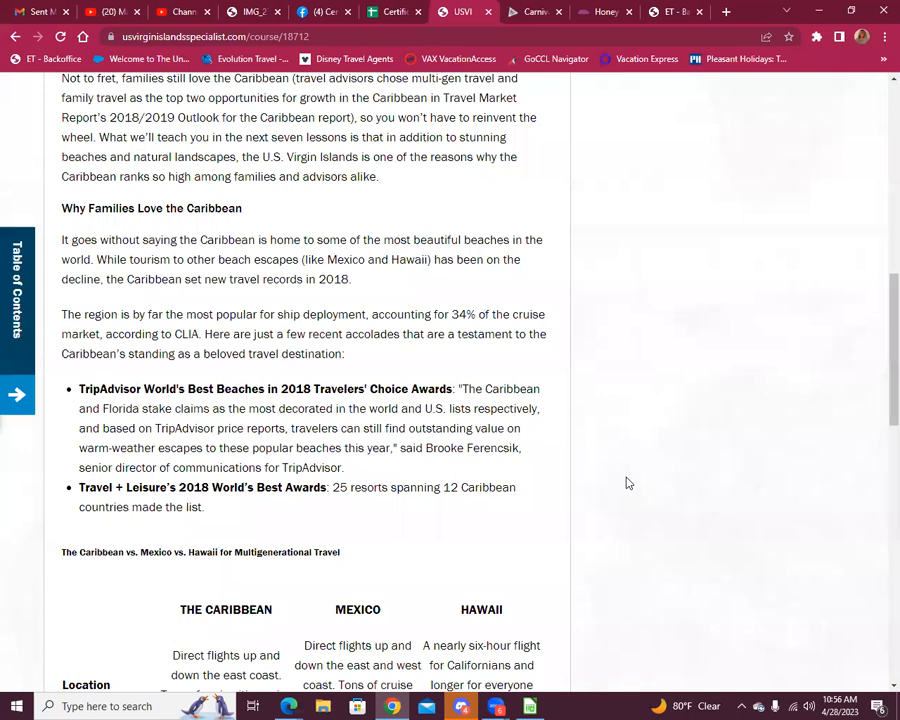
{"action": "scroll", "scroll_direction": "down", "scroll_amount": 3}
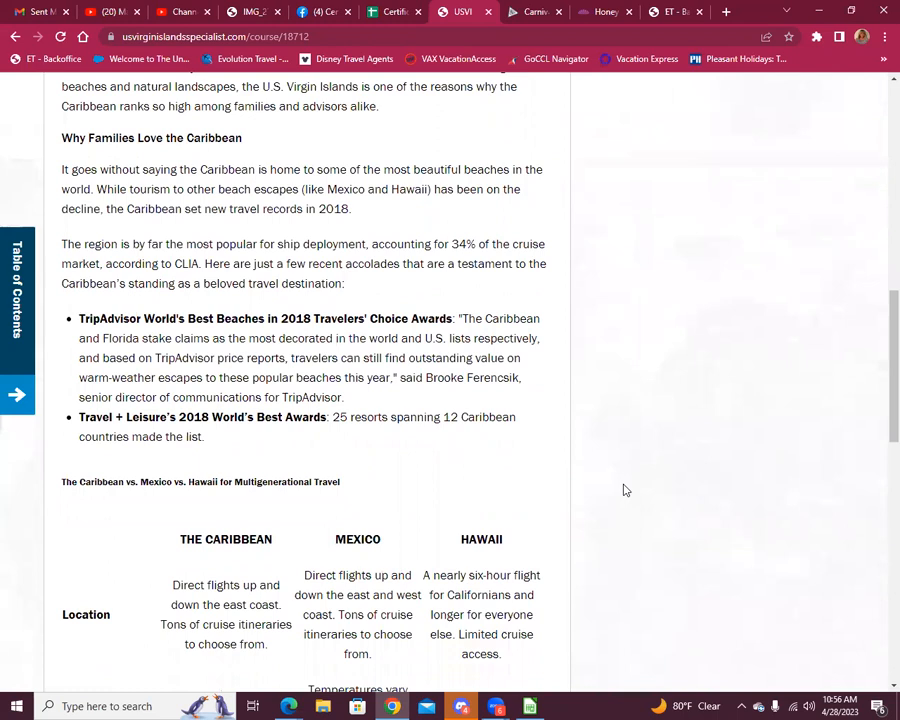
{"action": "scroll", "scroll_direction": "down", "scroll_amount": 3}
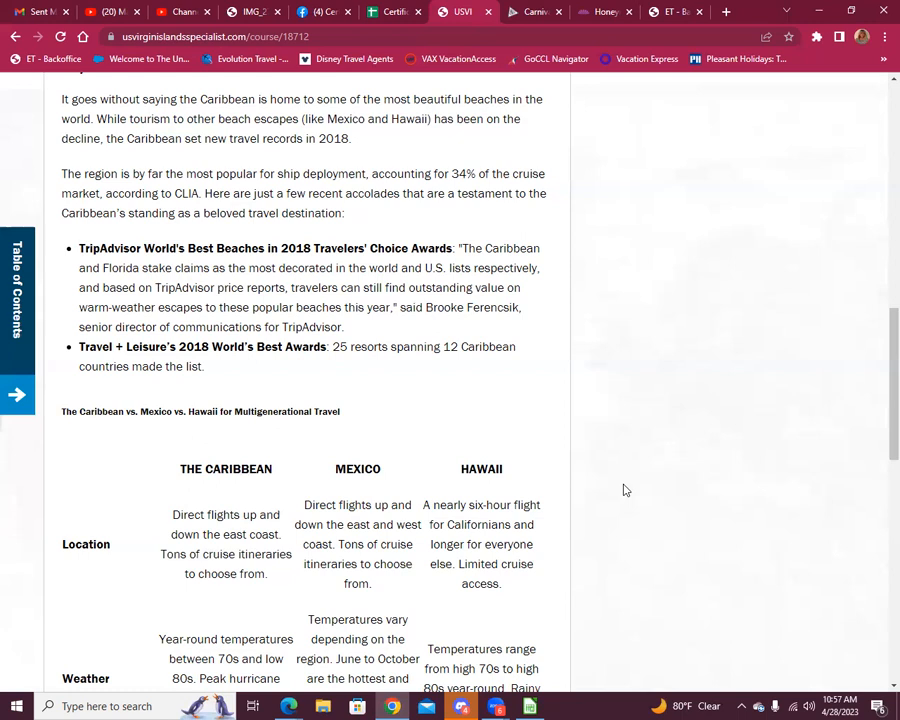
{"action": "scroll", "scroll_direction": "down", "scroll_amount": 3}
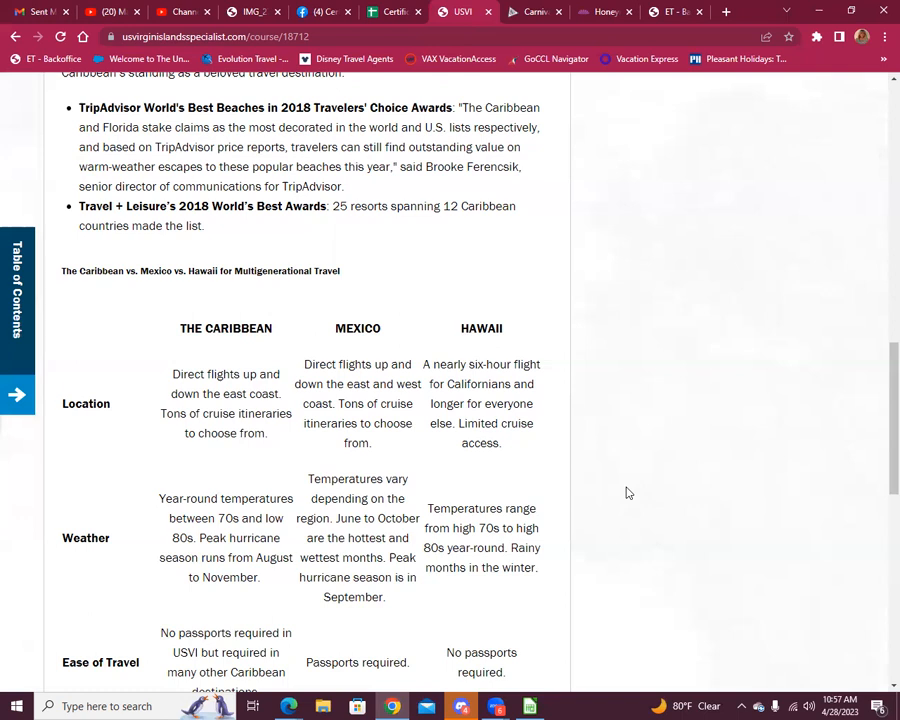
{"action": "scroll", "scroll_direction": "down", "scroll_amount": 3}
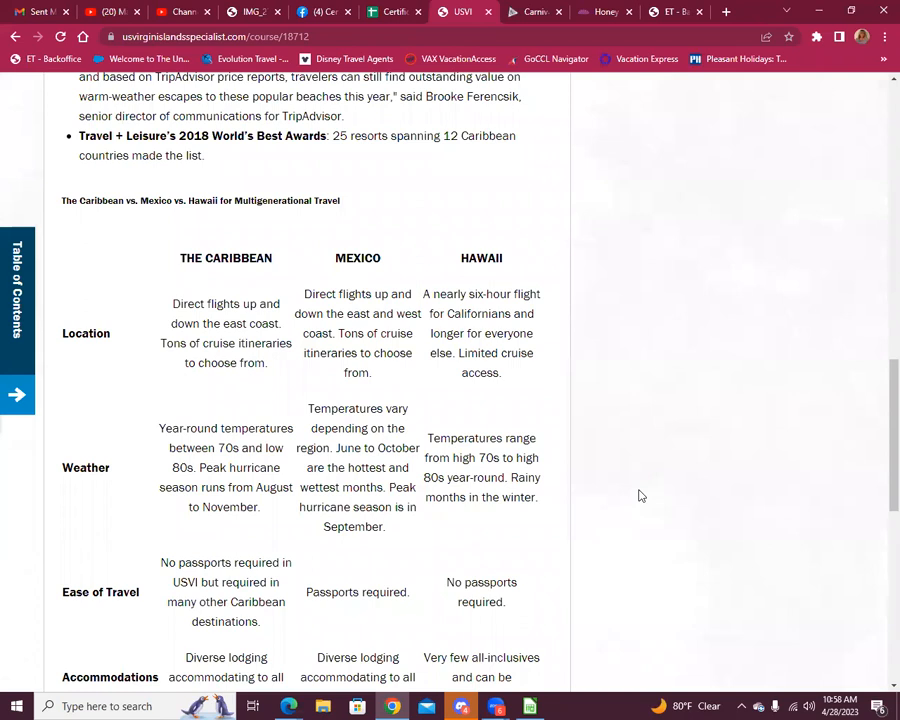
Scroll through the comparison table rows to its Attractions row and the Why Choose the USVI? box.
{"action": "scroll", "scroll_direction": "down", "scroll_amount": 3}
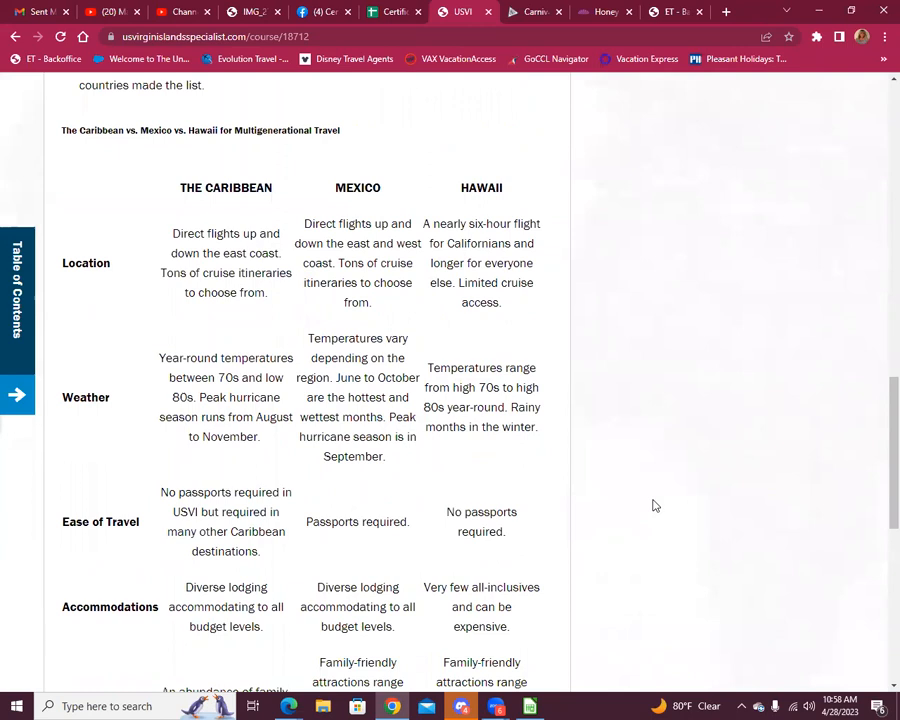
{"action": "scroll", "scroll_direction": "down", "scroll_amount": 3}
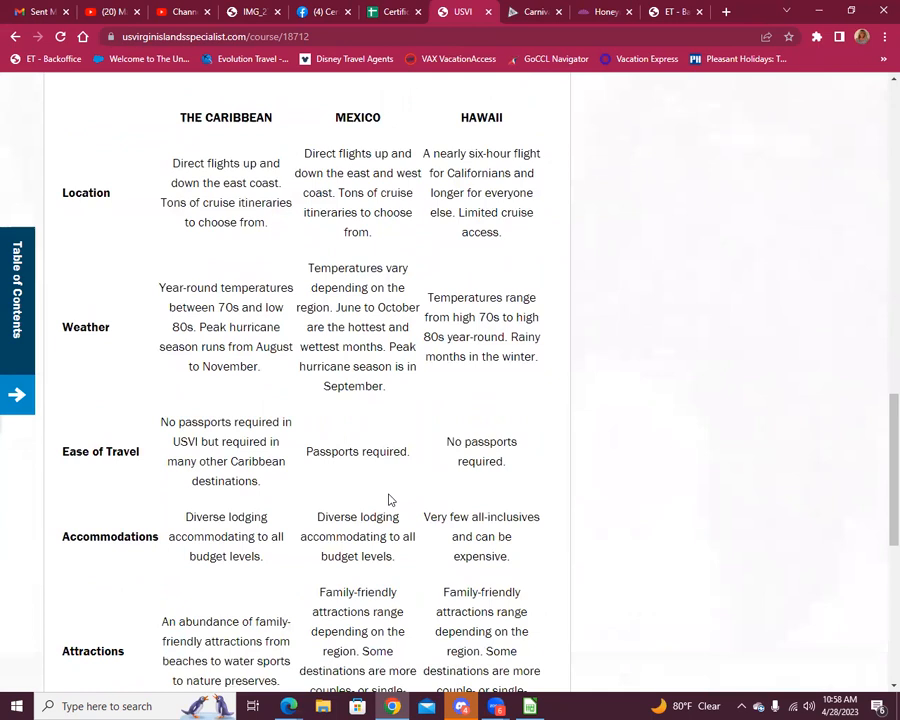
{"action": "mouse_move", "coordinate": [156, 264]}
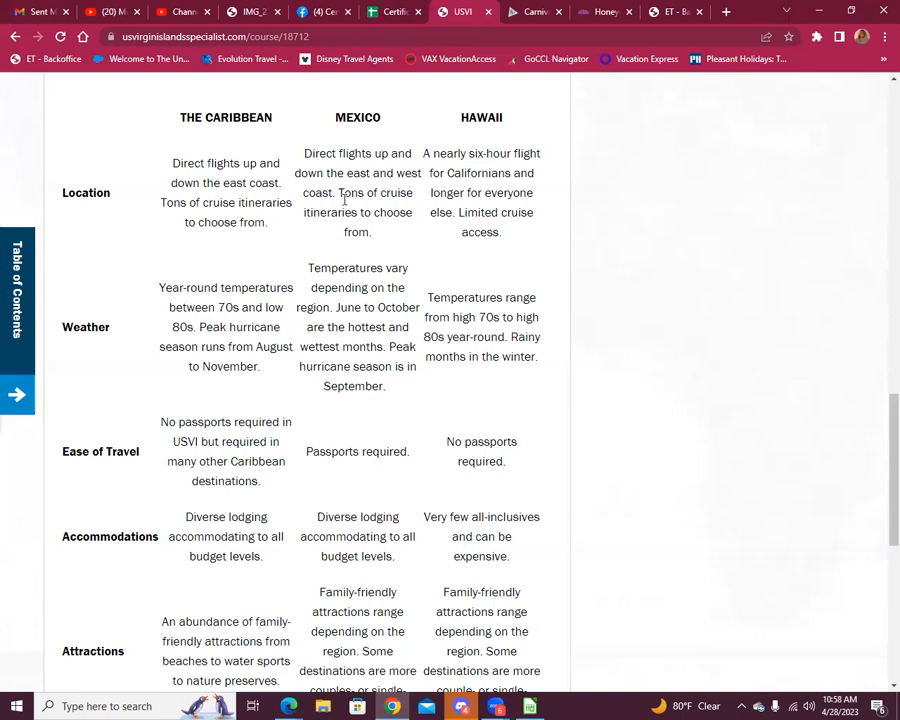
{"action": "mouse_move", "coordinate": [496, 190]}
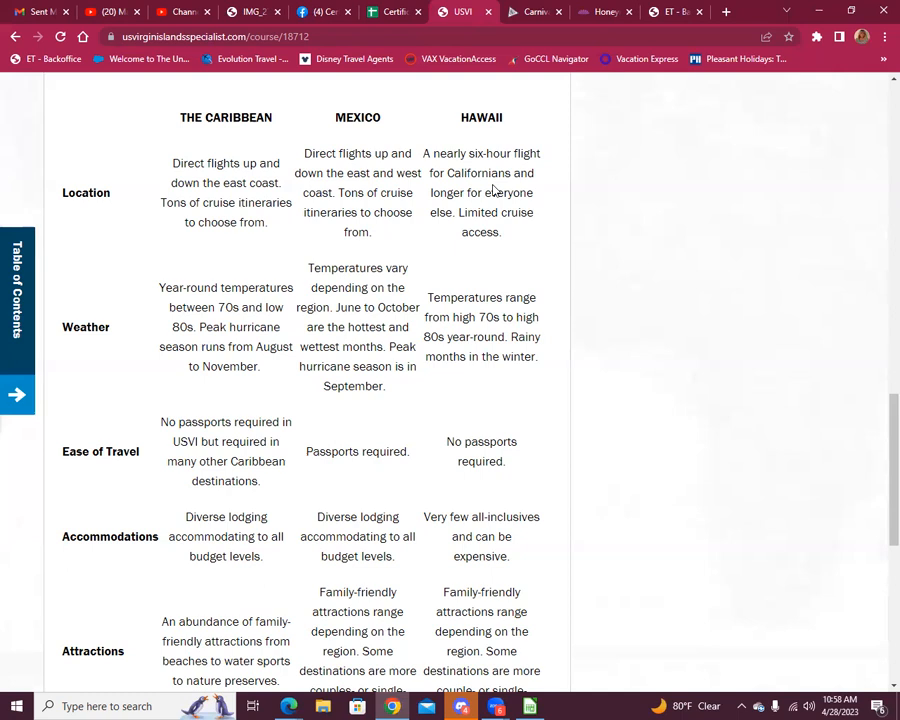
{"action": "mouse_move", "coordinate": [572, 168]}
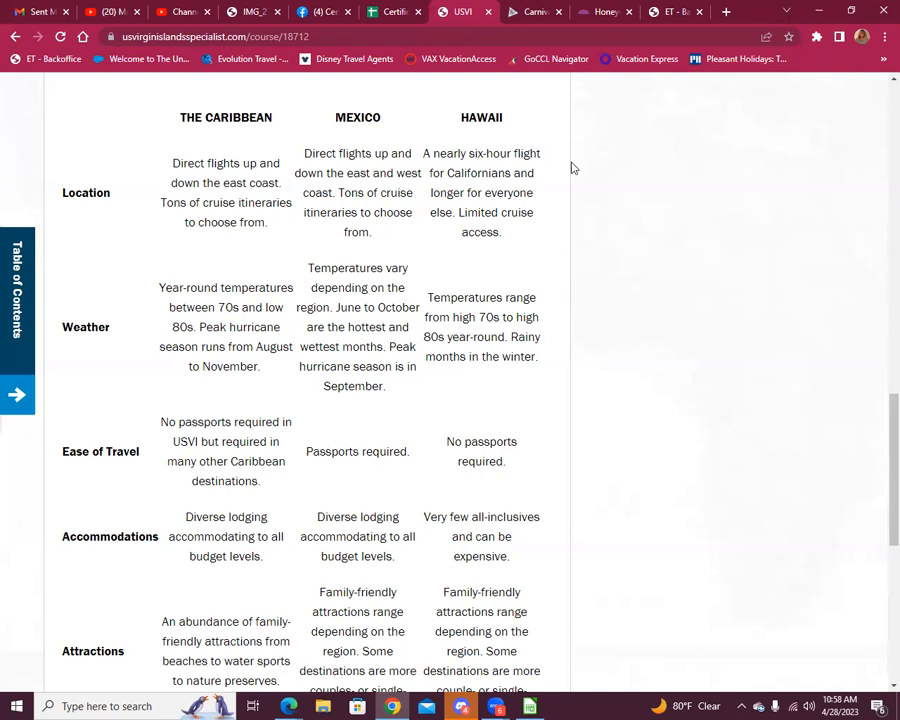
{"action": "scroll", "scroll_direction": "down", "scroll_amount": 3}
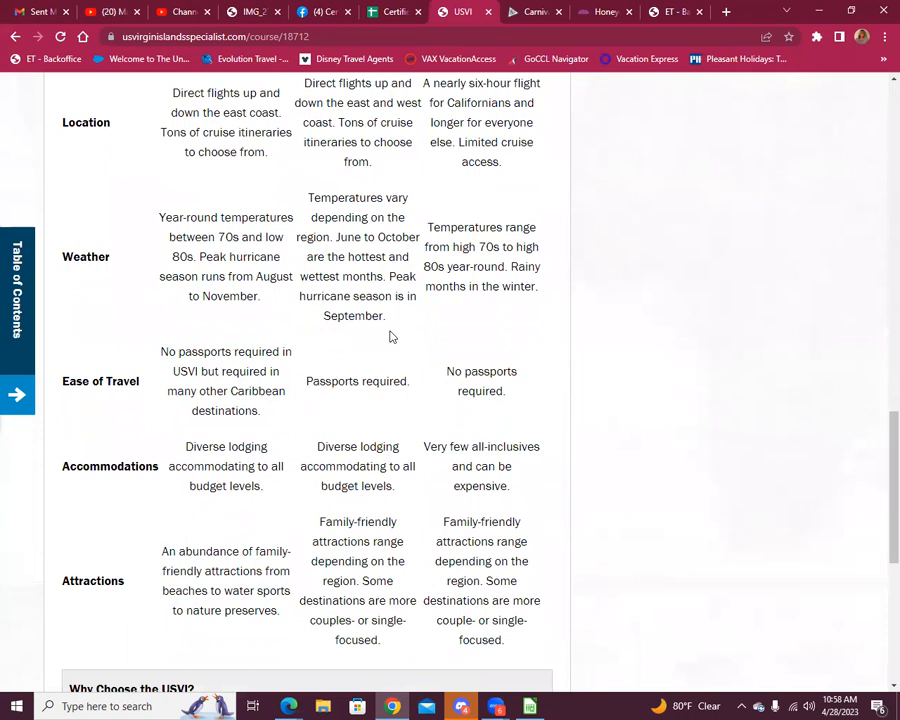
{"action": "mouse_move", "coordinate": [392, 344]}
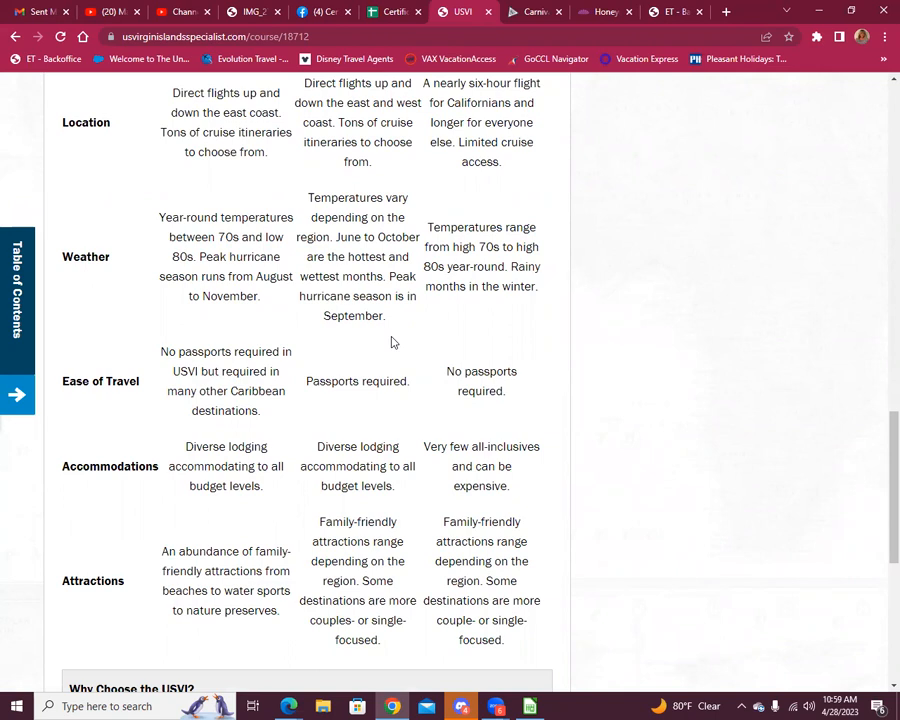
{"action": "mouse_move", "coordinate": [492, 300]}
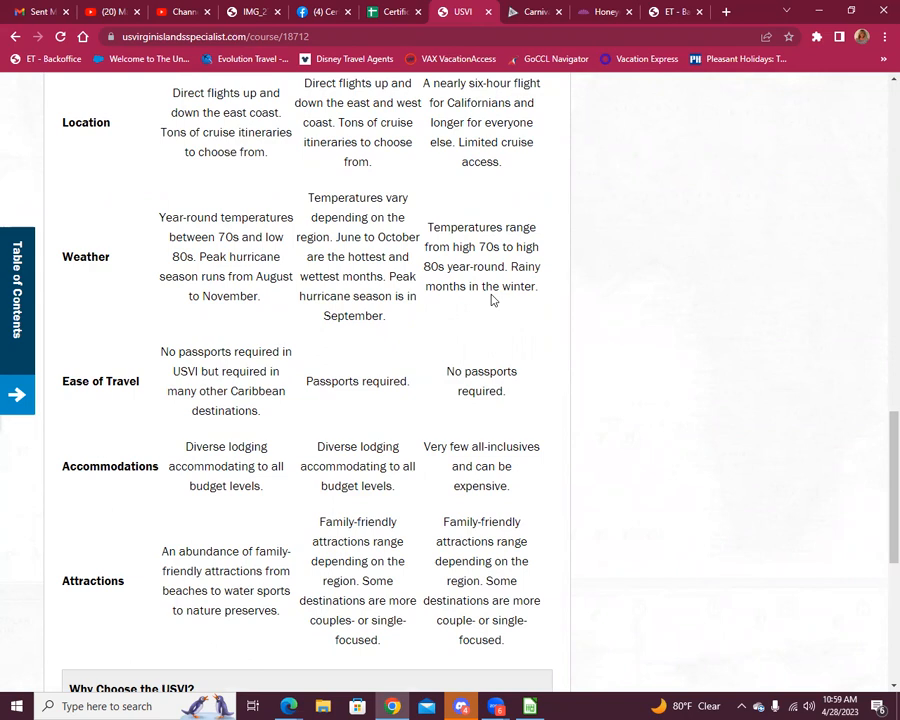
{"action": "scroll", "scroll_direction": "down", "scroll_amount": 3}
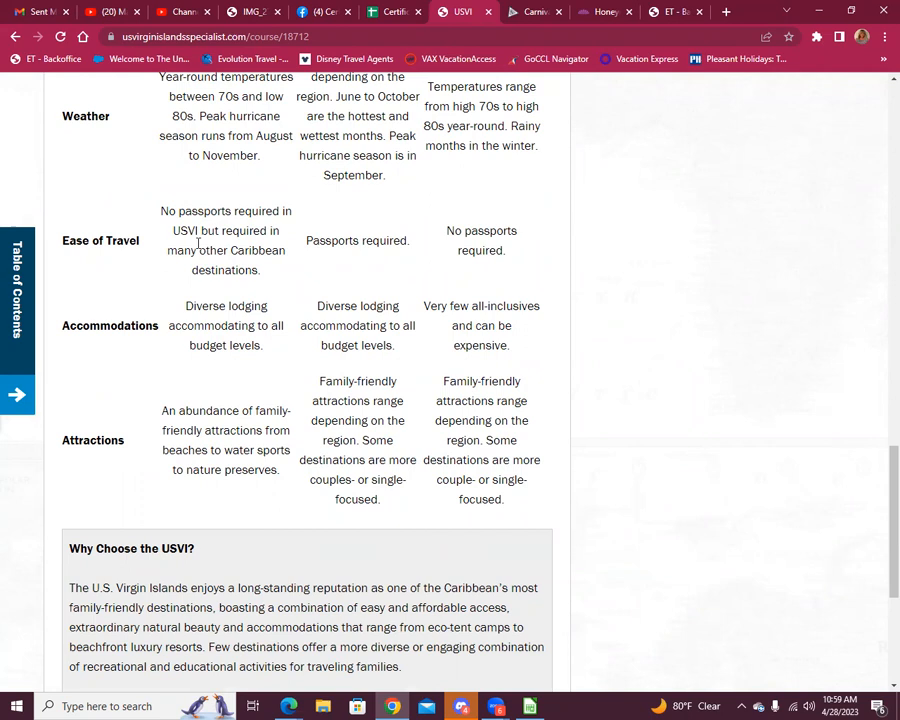
{"action": "mouse_move", "coordinate": [810, 268]}
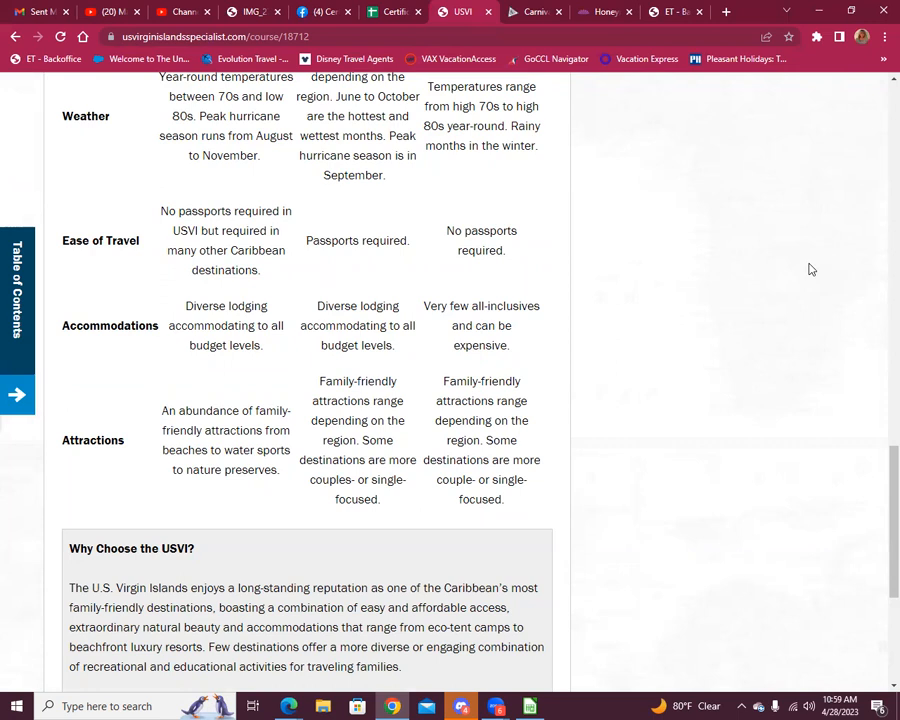
{"action": "scroll", "scroll_direction": "down", "scroll_amount": 3}
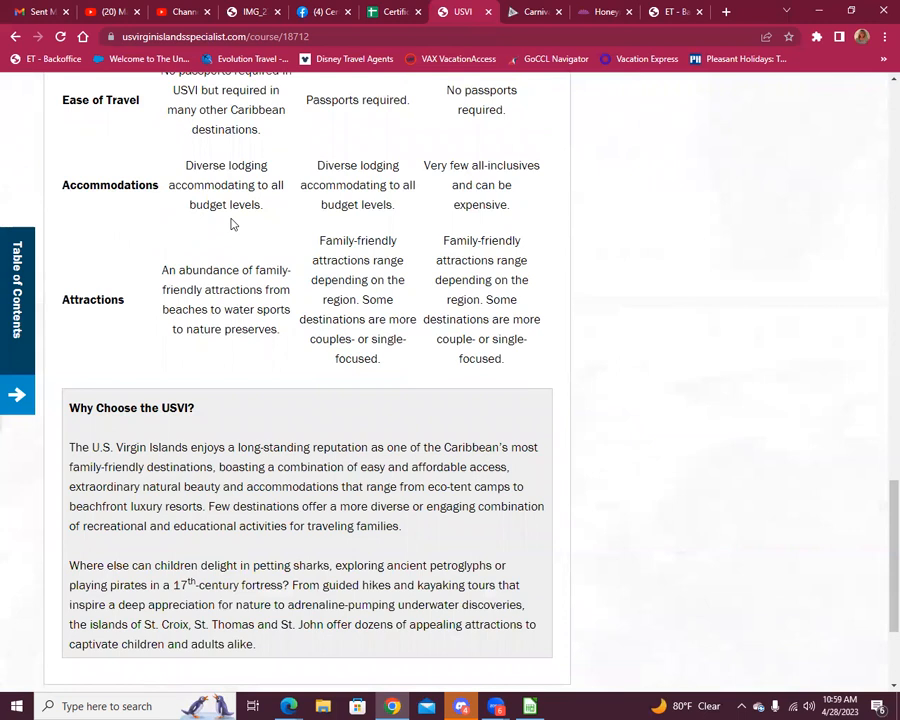
{"action": "mouse_move", "coordinate": [388, 222]}
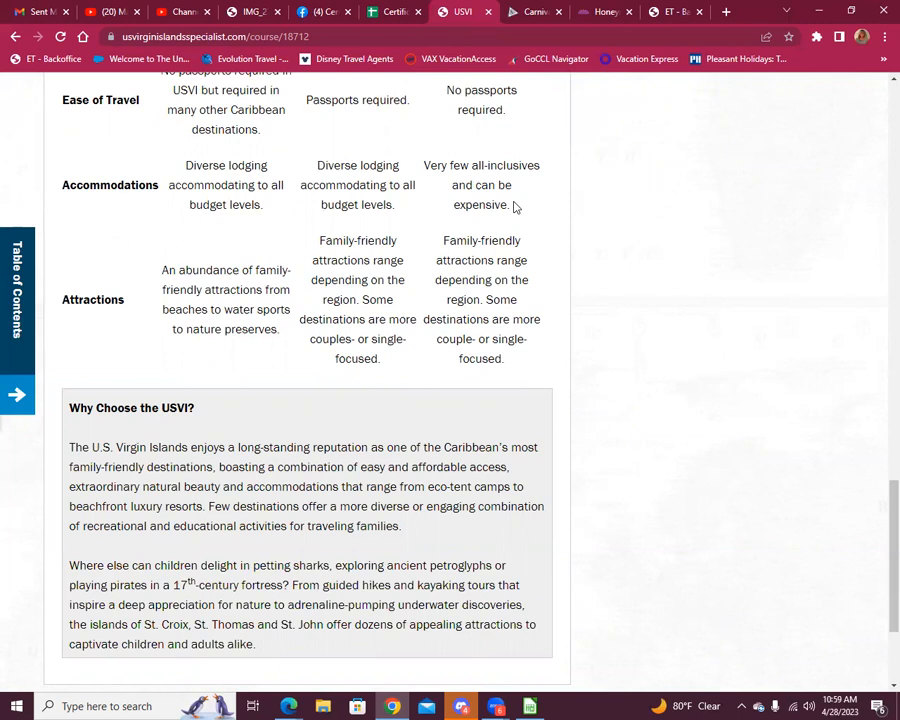
{"action": "scroll", "scroll_direction": "down", "scroll_amount": 3}
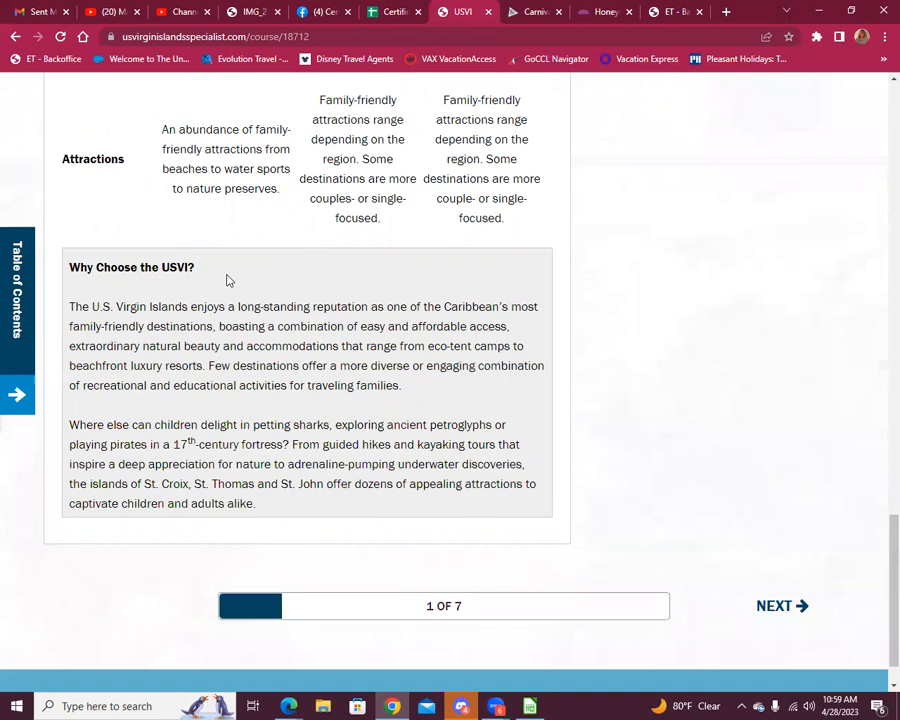
{"action": "mouse_move", "coordinate": [250, 210]}
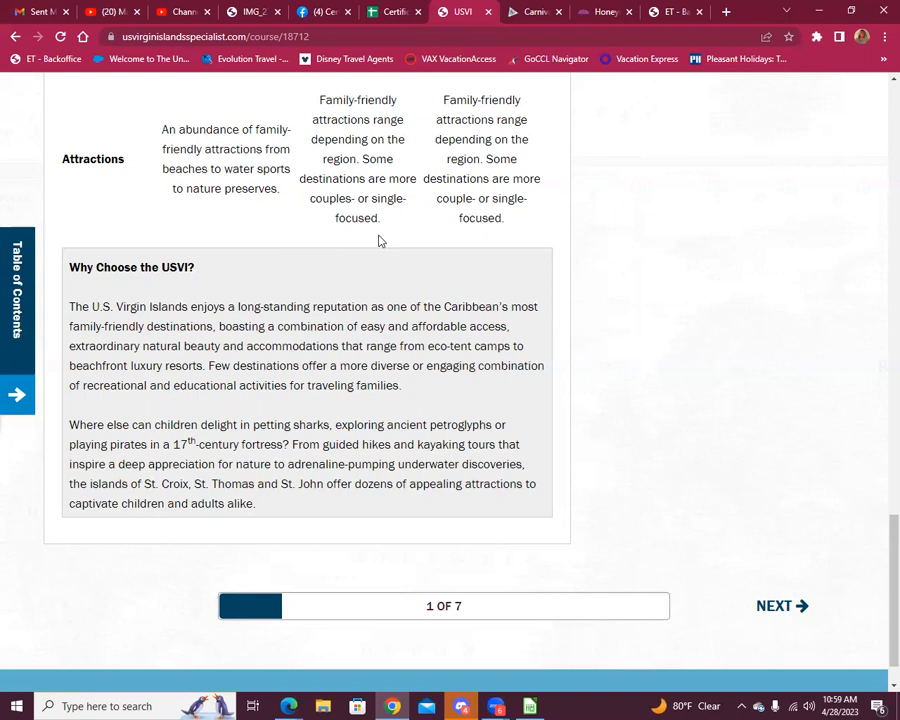
{"action": "mouse_move", "coordinate": [490, 136]}
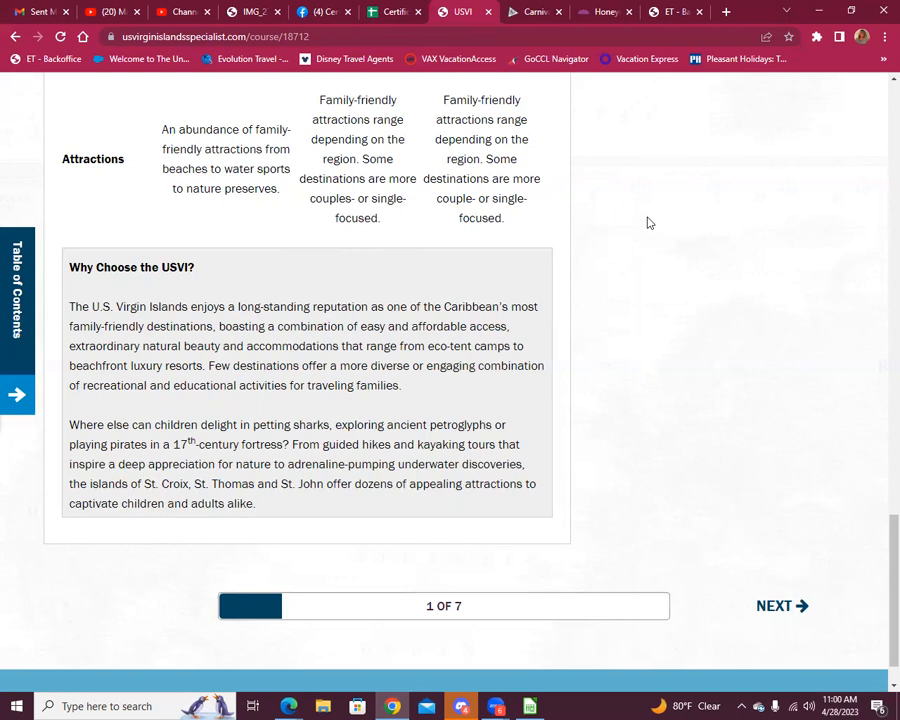
{"action": "scroll", "scroll_direction": "down", "scroll_amount": 3}
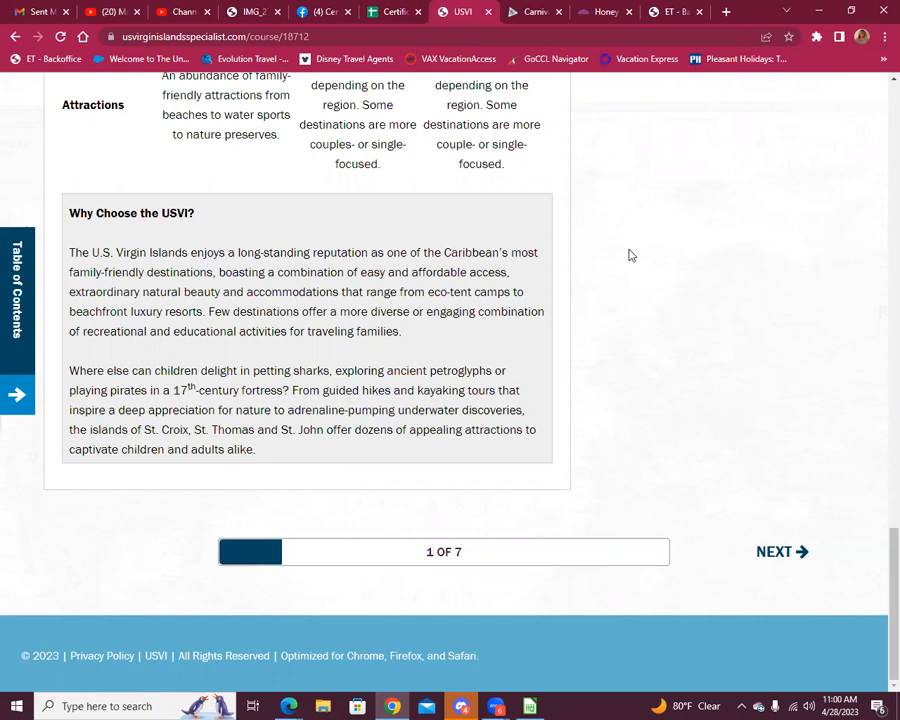
{"action": "mouse_move", "coordinate": [638, 348]}
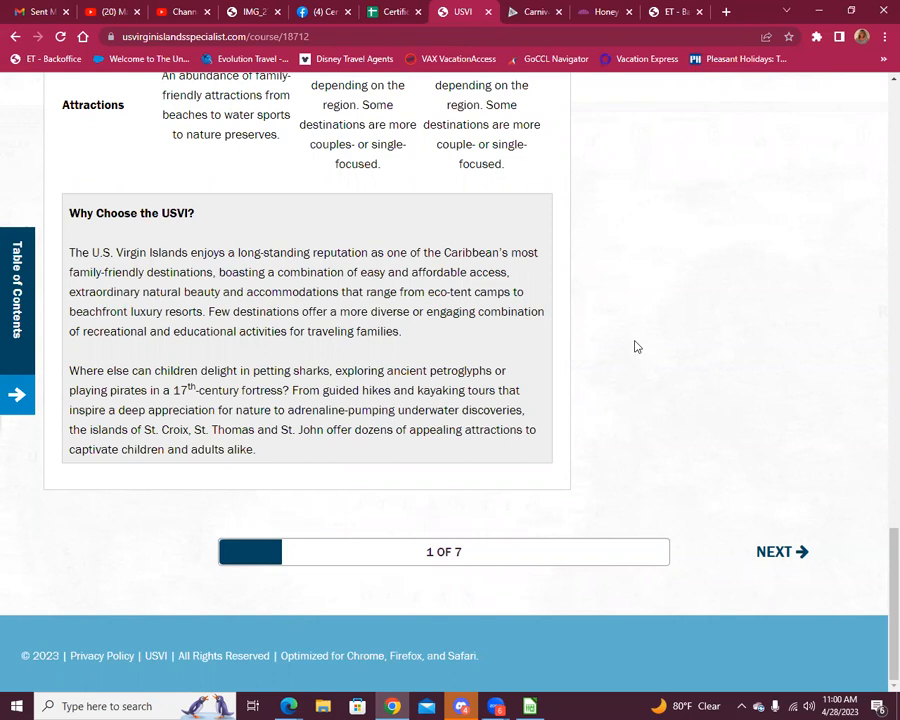
{"action": "mouse_move", "coordinate": [644, 402]}
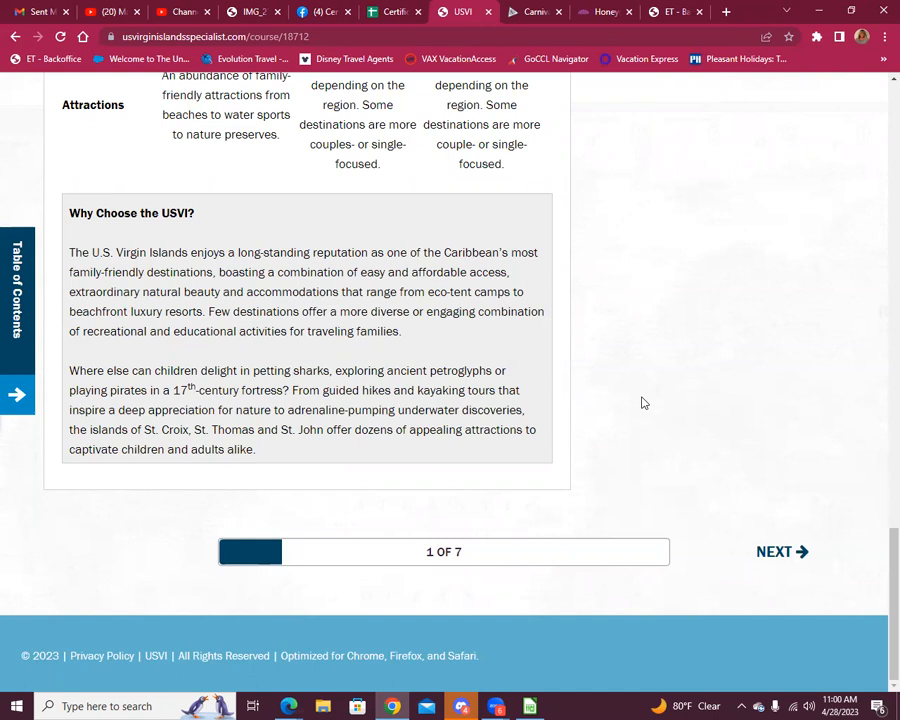
{"action": "mouse_move", "coordinate": [644, 438]}
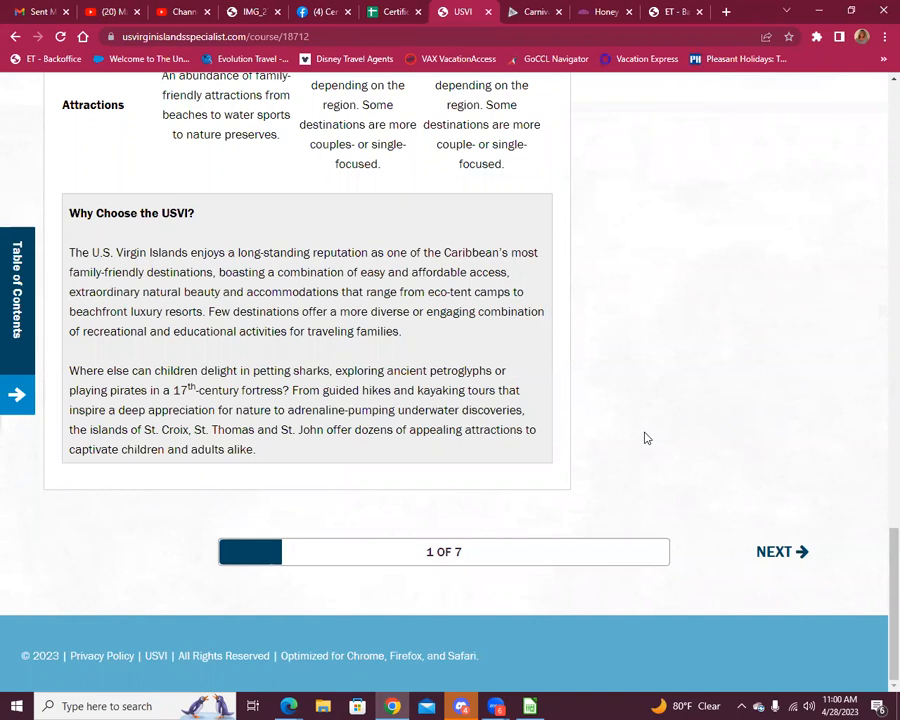
{"action": "mouse_move", "coordinate": [640, 438]}
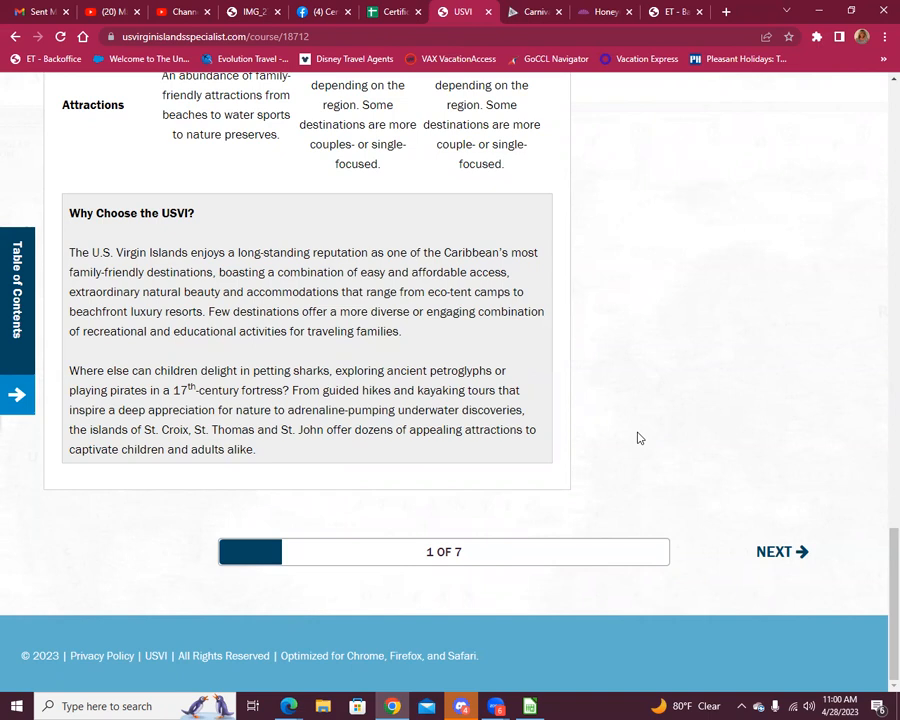
{"action": "mouse_move", "coordinate": [650, 446]}
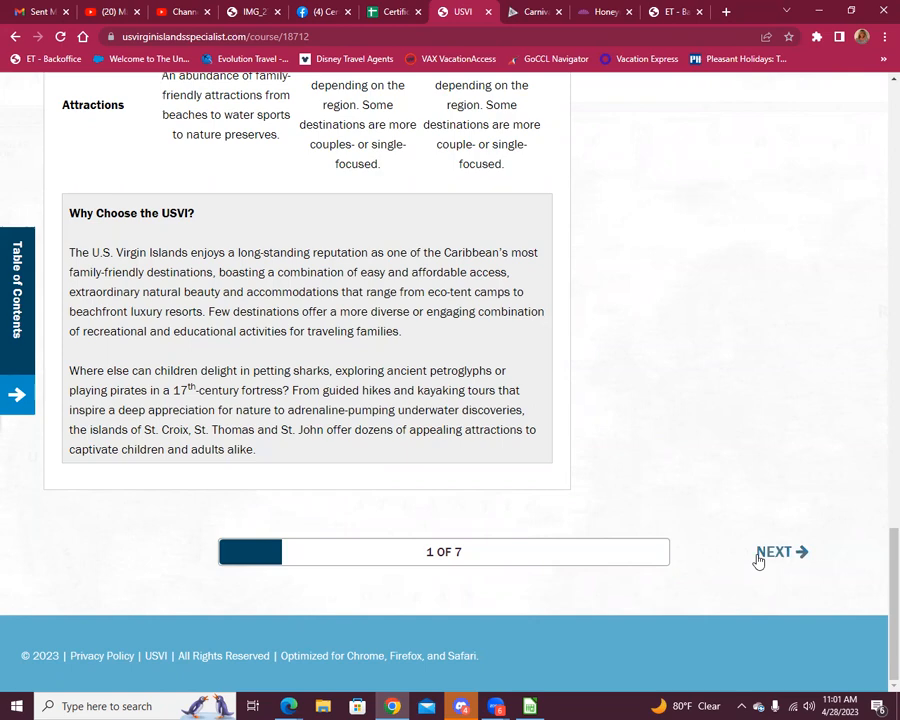
Answer the knowledge check with 'family-friendly' and continue to the Generations on the Move lesson.
{"action": "left_click", "coordinate": [782, 552]}
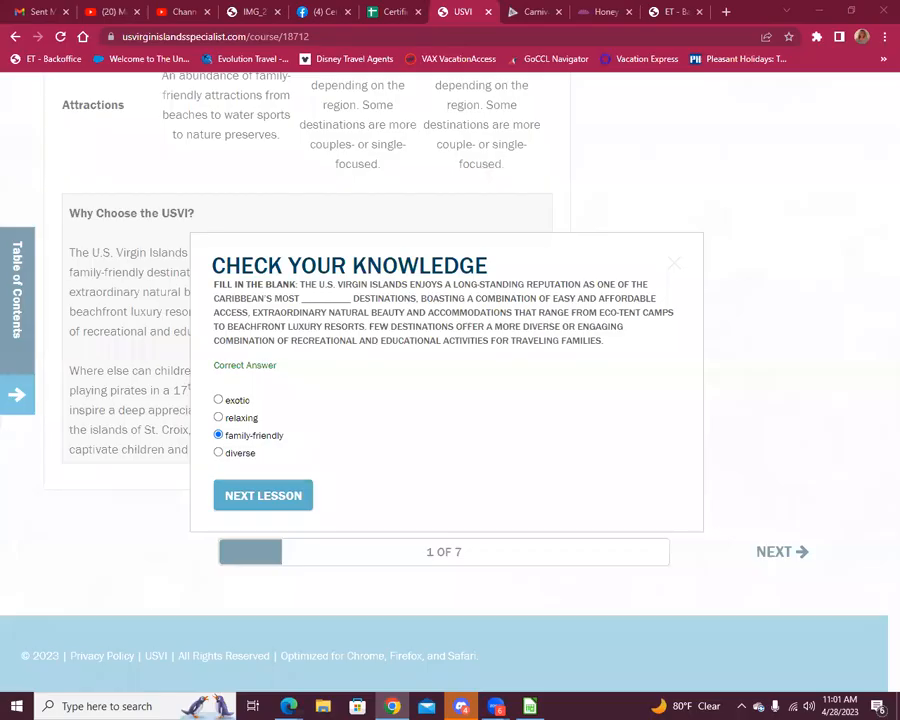
{"action": "left_click", "coordinate": [264, 496]}
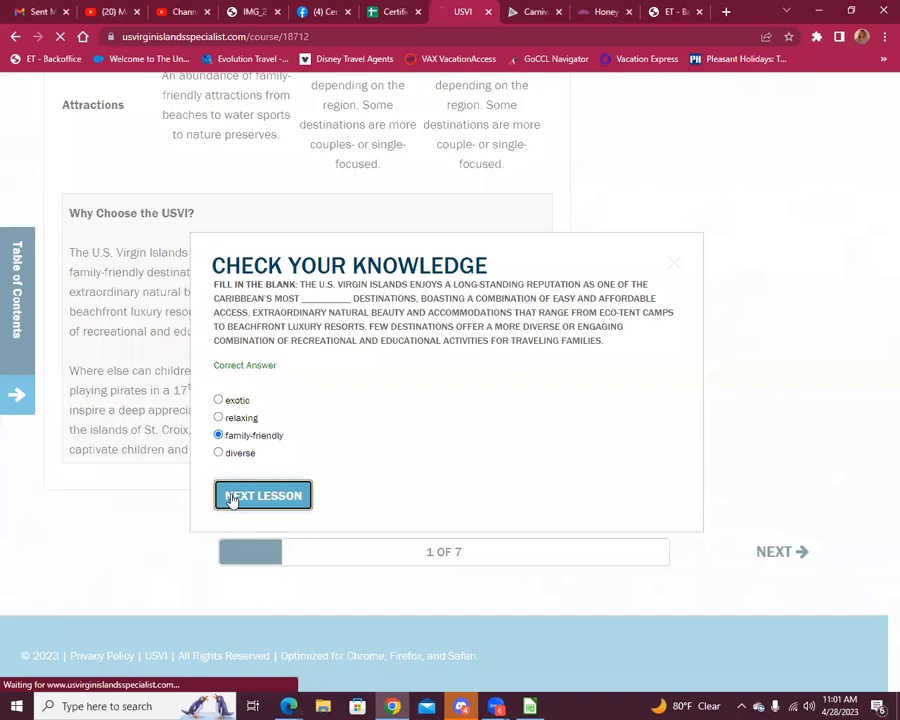
{"action": "left_click", "coordinate": [262, 496]}
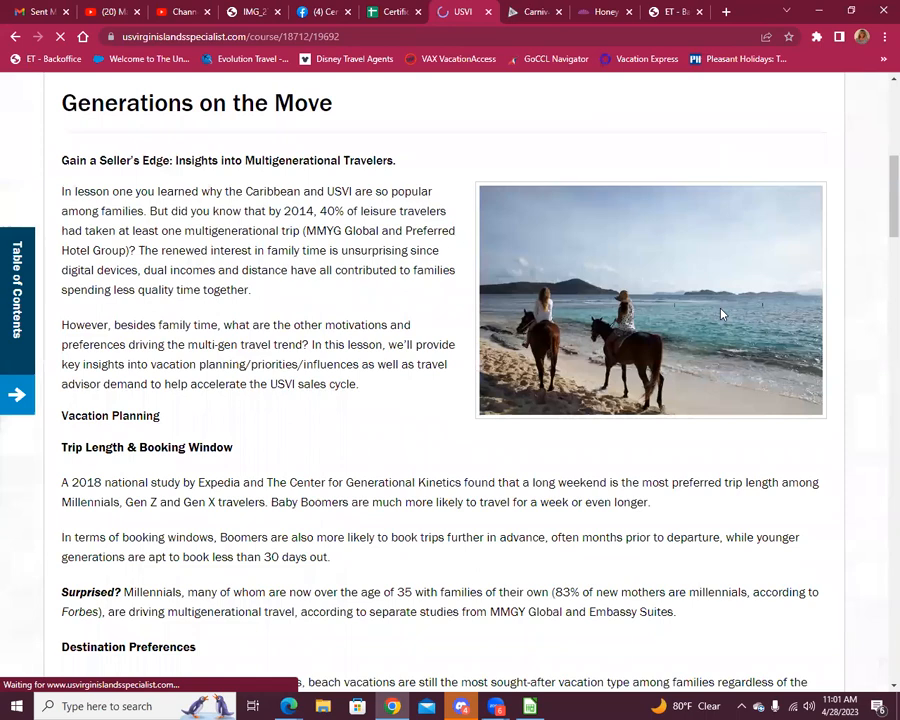
{"action": "scroll", "scroll_direction": "down", "scroll_amount": 3}
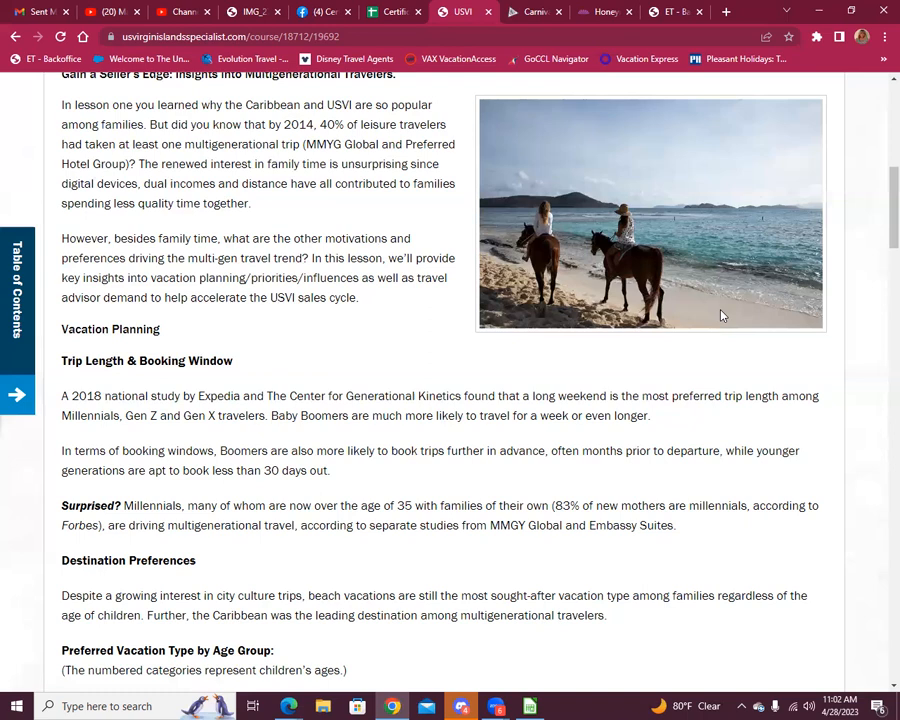
{"action": "scroll", "scroll_direction": "down", "scroll_amount": 3}
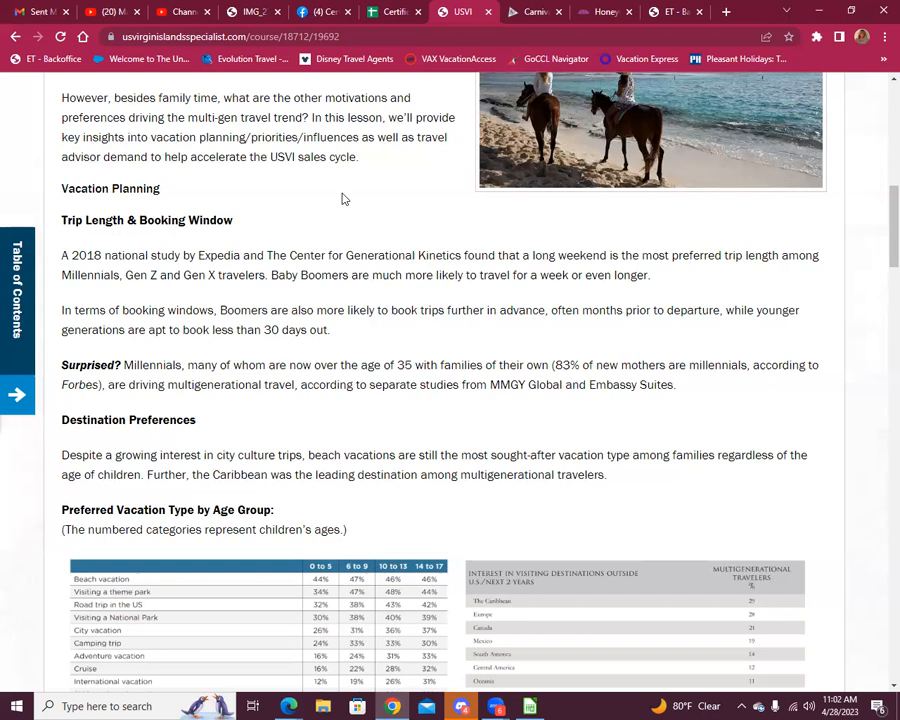
{"action": "scroll", "scroll_direction": "down", "scroll_amount": 3}
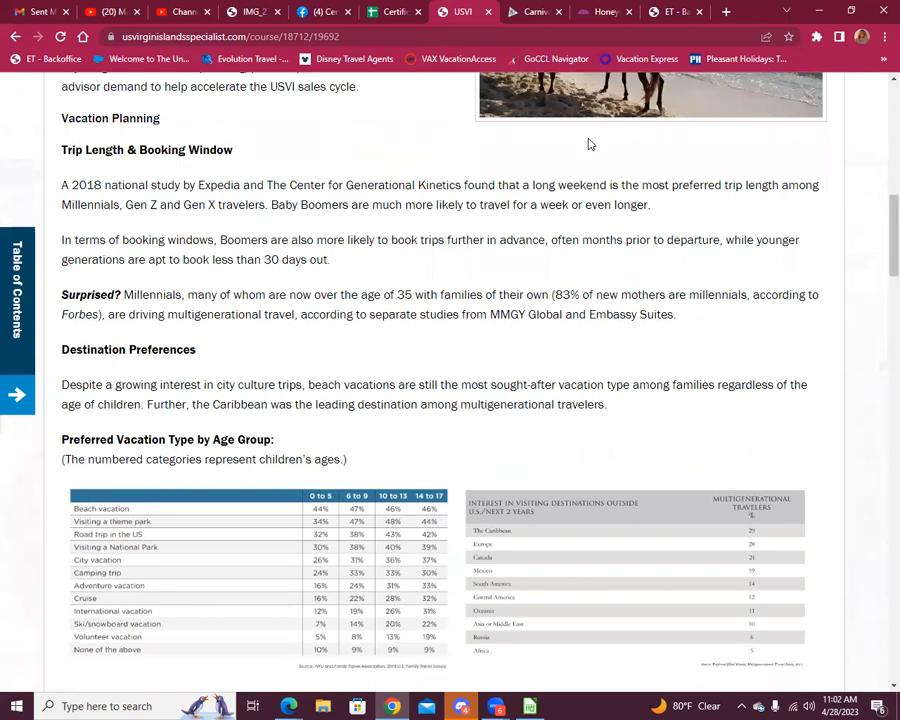
{"action": "scroll", "scroll_direction": "down", "scroll_amount": 3}
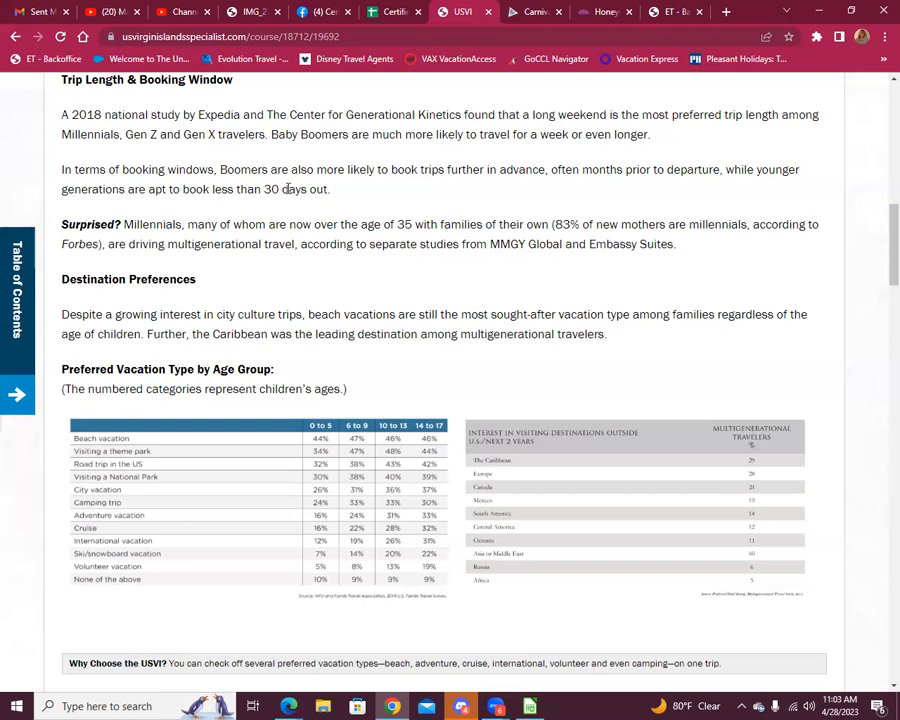
{"action": "mouse_move", "coordinate": [292, 222]}
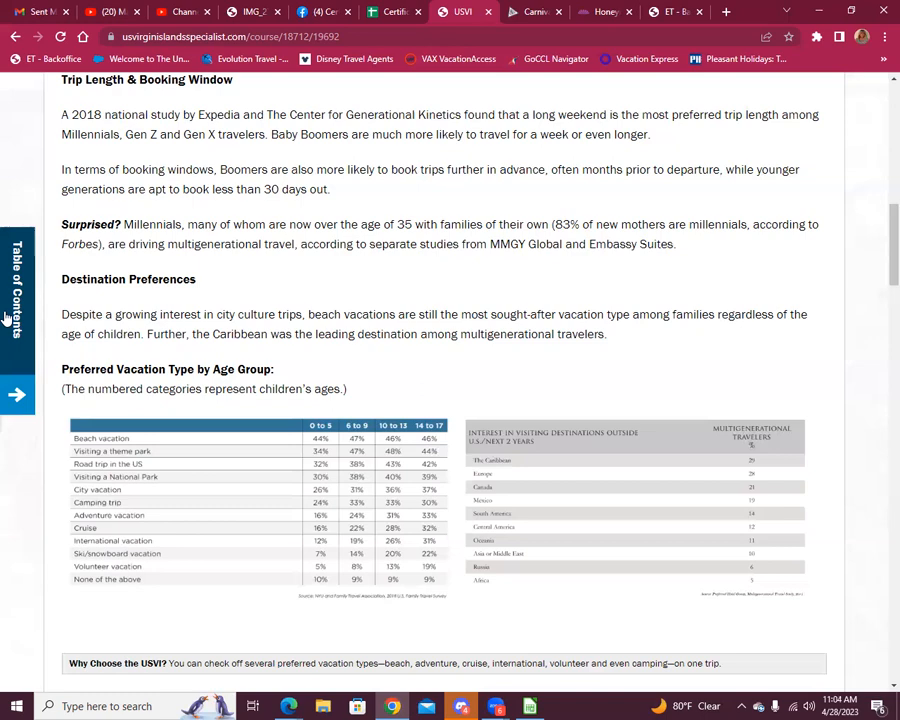
{"action": "scroll", "scroll_direction": "down", "scroll_amount": 3}
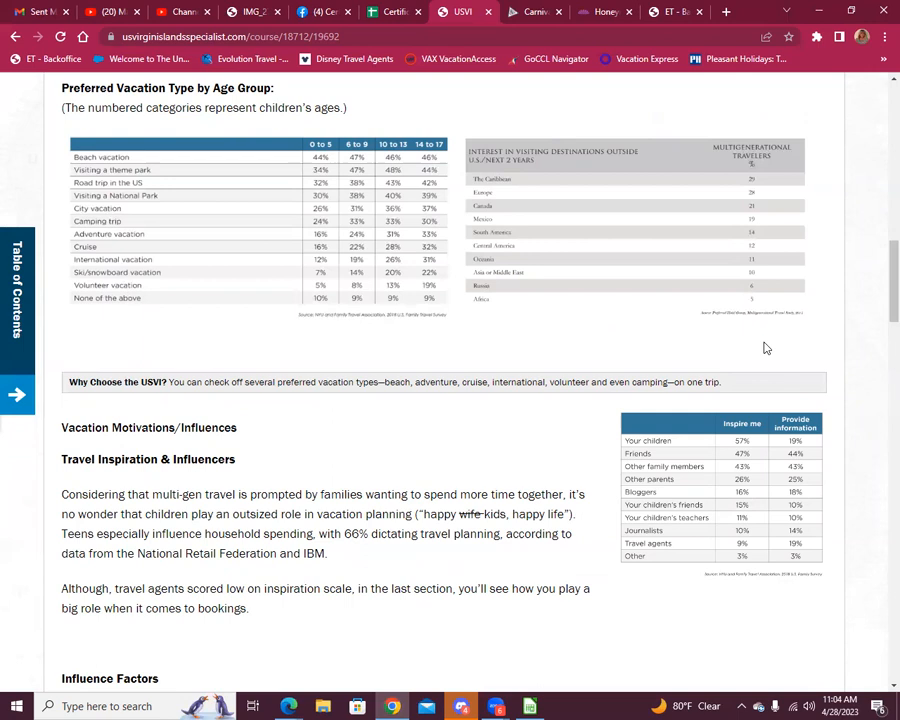
{"action": "scroll", "scroll_direction": "down", "scroll_amount": 3}
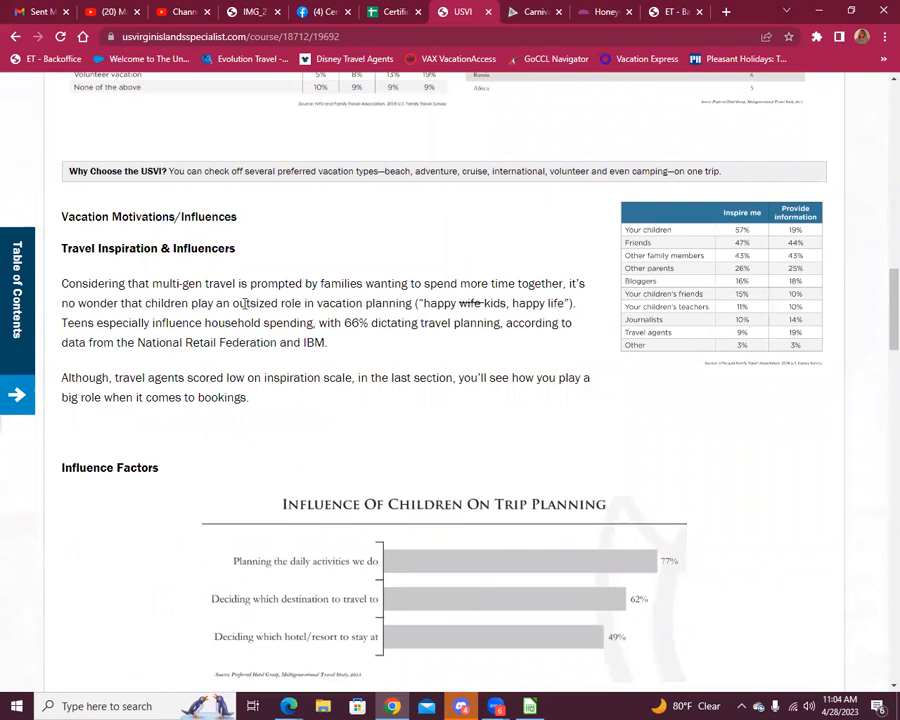
{"action": "mouse_move", "coordinate": [476, 368]}
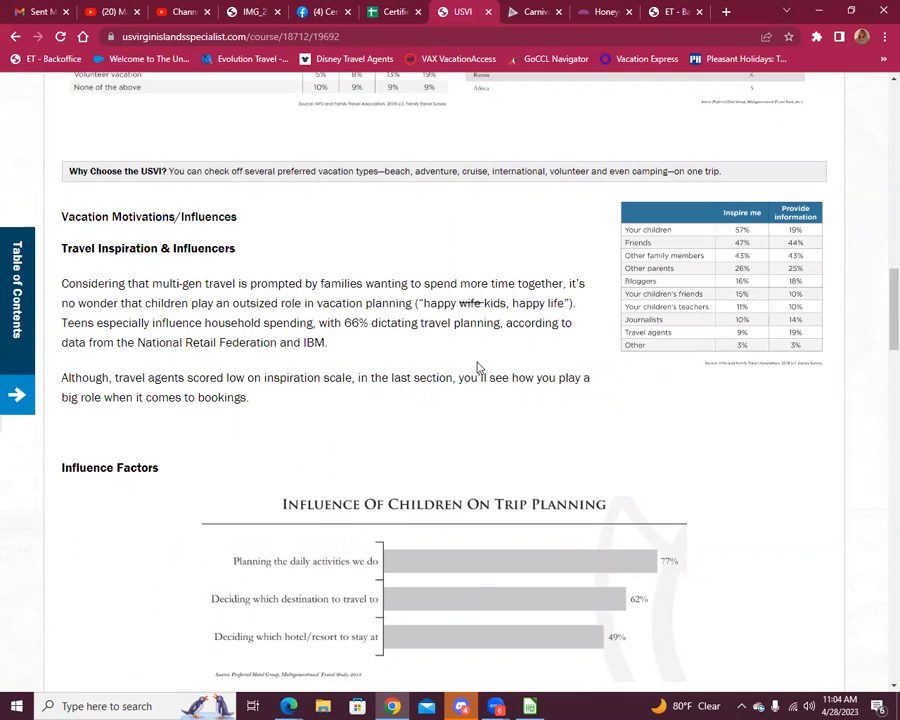
{"action": "scroll", "scroll_direction": "down", "scroll_amount": 3}
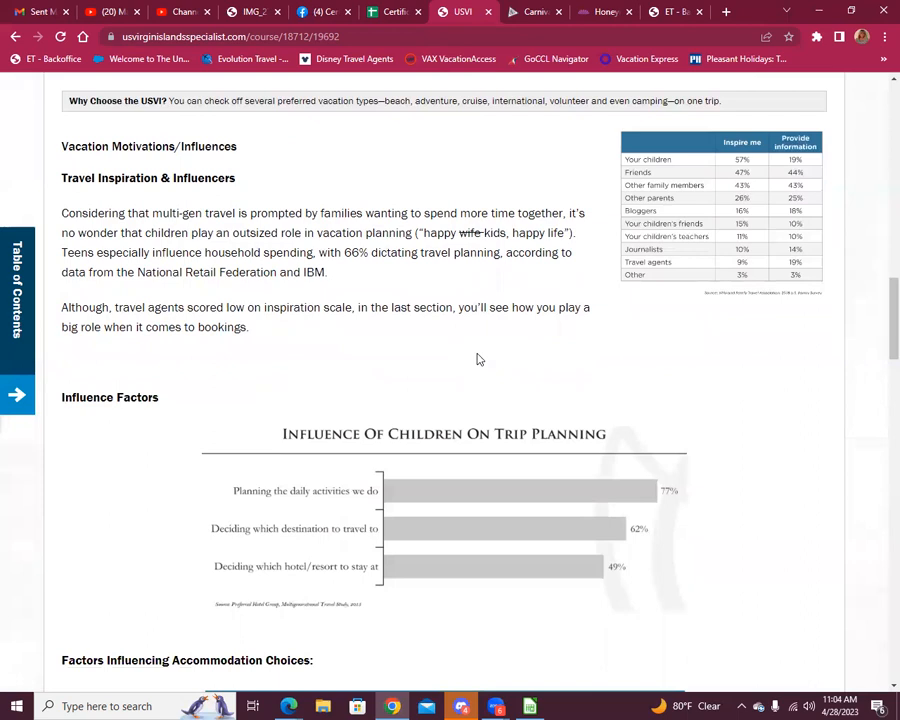
{"action": "mouse_move", "coordinate": [476, 248]}
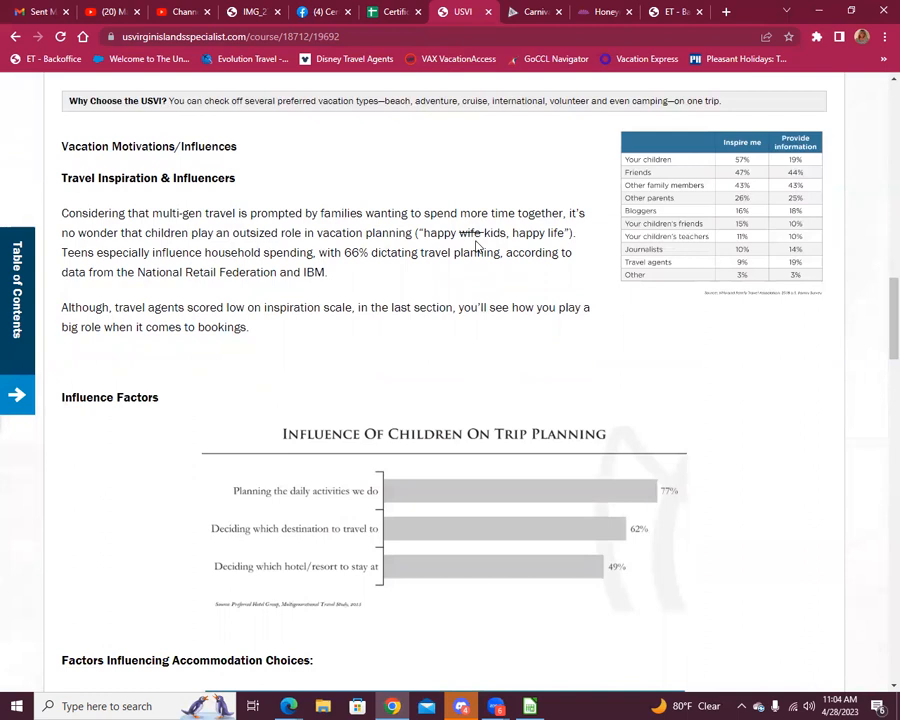
{"action": "scroll", "scroll_direction": "down", "scroll_amount": 3}
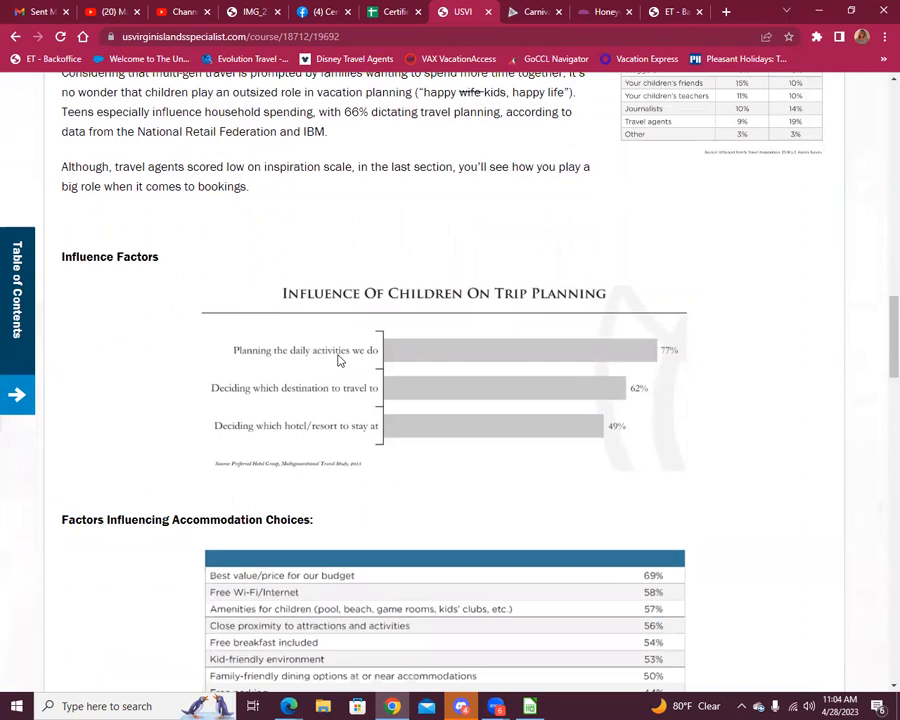
{"action": "mouse_move", "coordinate": [358, 248]}
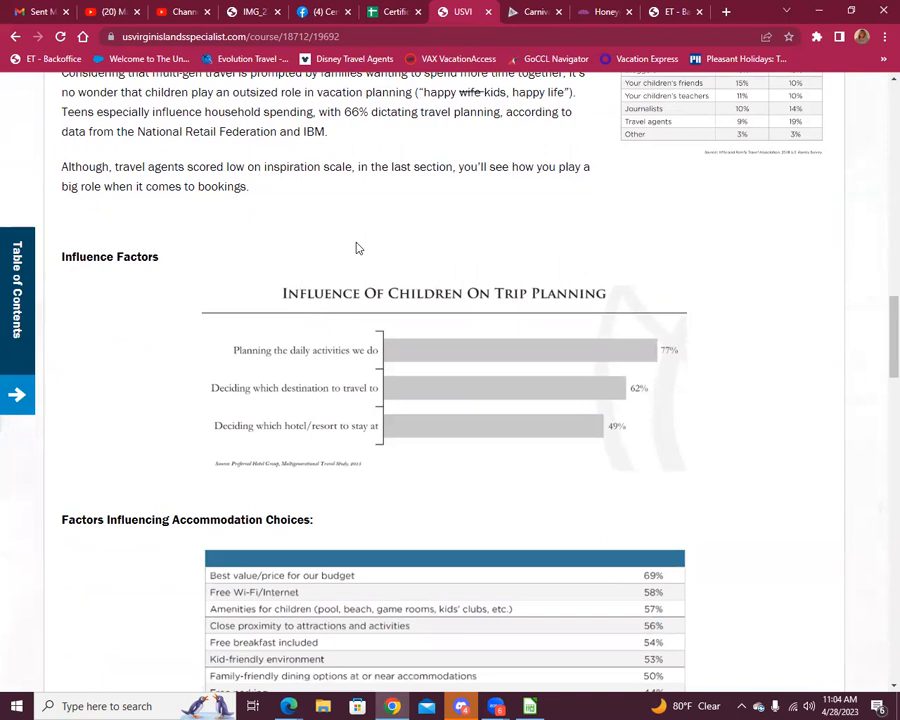
{"action": "mouse_move", "coordinate": [596, 246]}
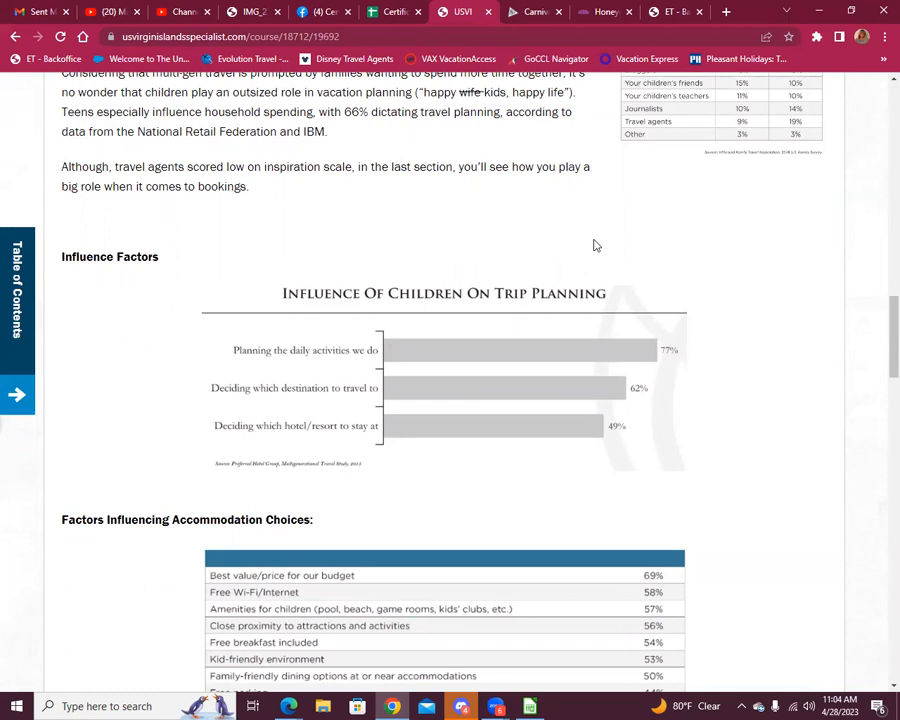
{"action": "scroll", "scroll_direction": "down", "scroll_amount": 3}
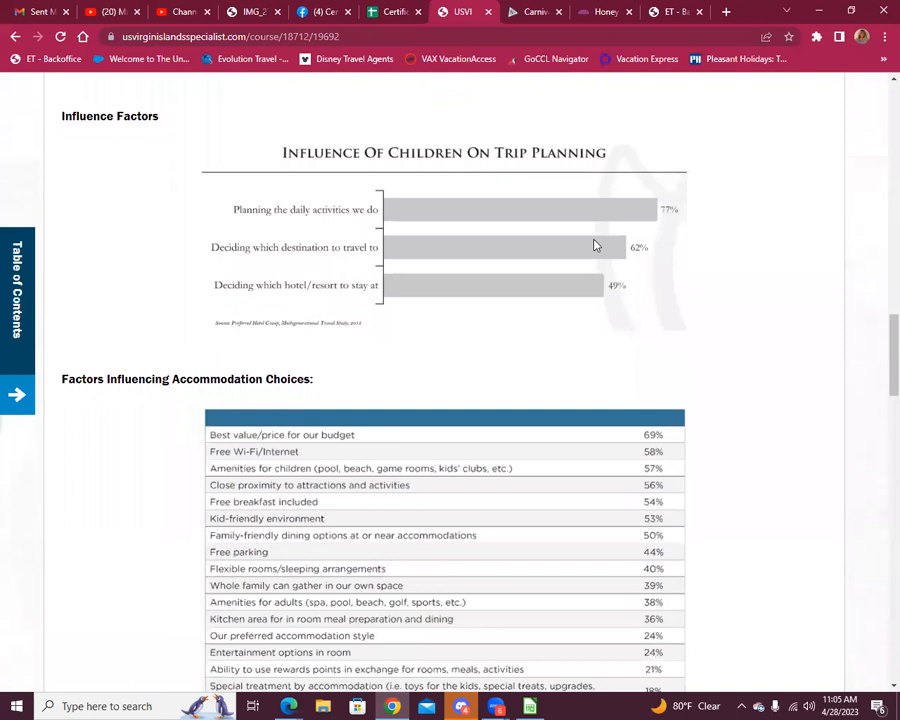
{"action": "mouse_move", "coordinate": [400, 236]}
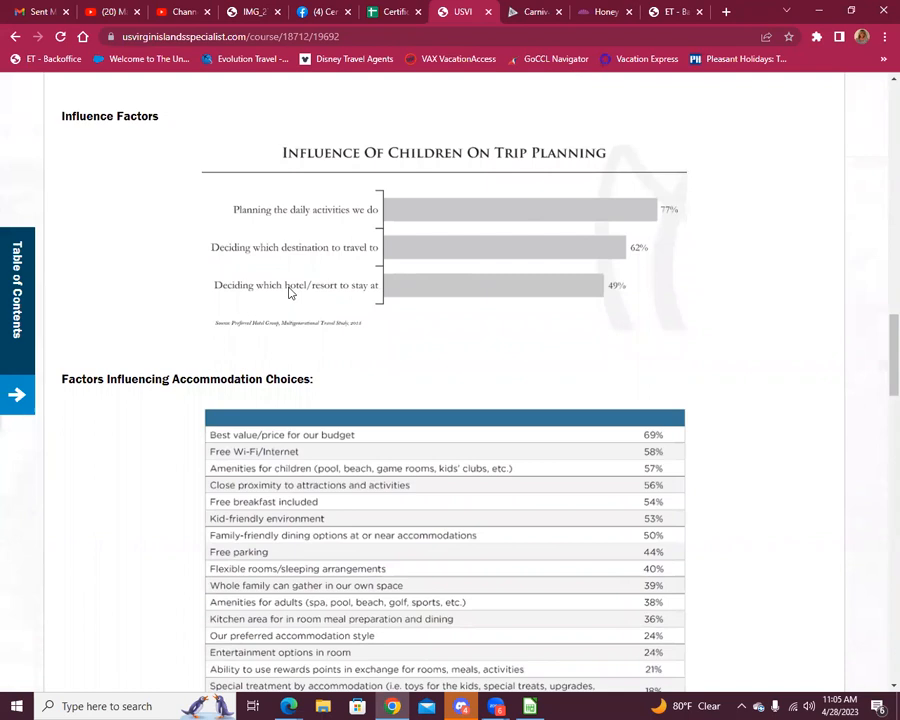
{"action": "scroll", "scroll_direction": "down", "scroll_amount": 3}
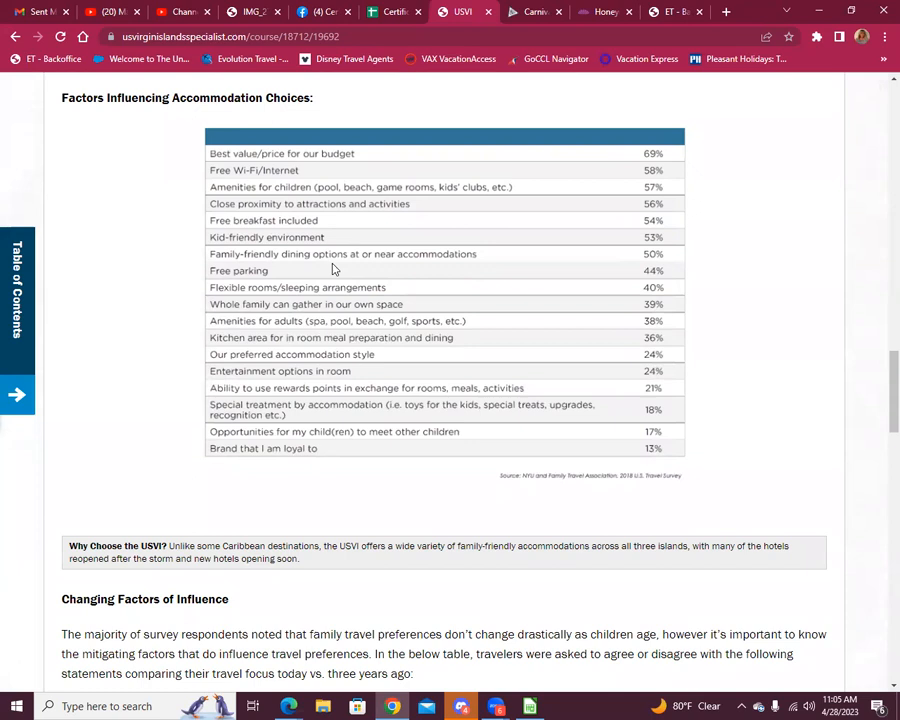
Scroll past the Changing Factors of Influence table into Working with Travel Advisors and its reasons table.
{"action": "scroll", "scroll_direction": "down", "scroll_amount": 3}
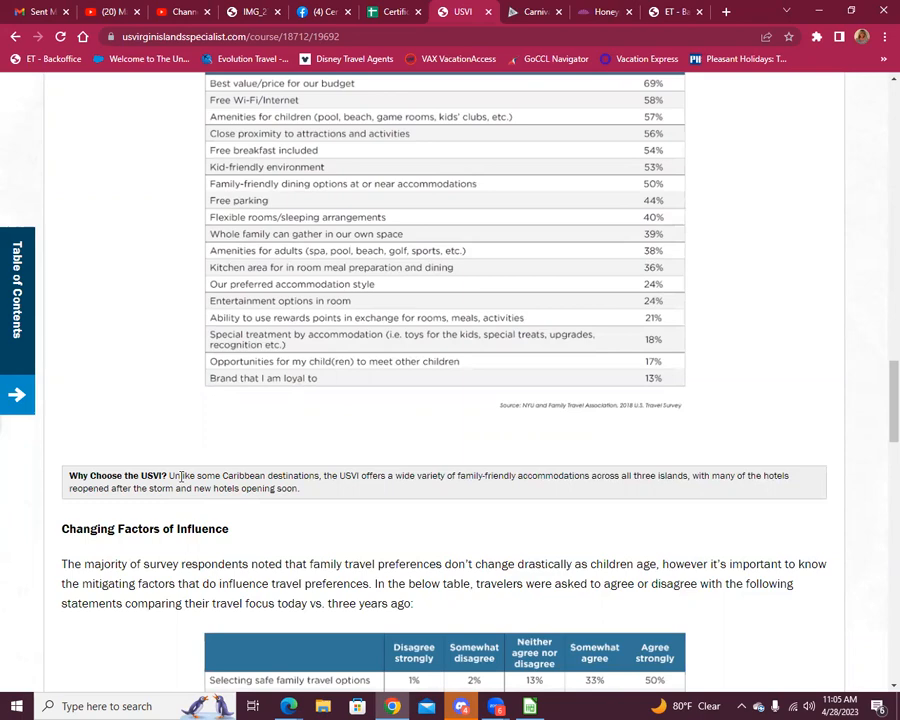
{"action": "scroll", "scroll_direction": "down", "scroll_amount": 3}
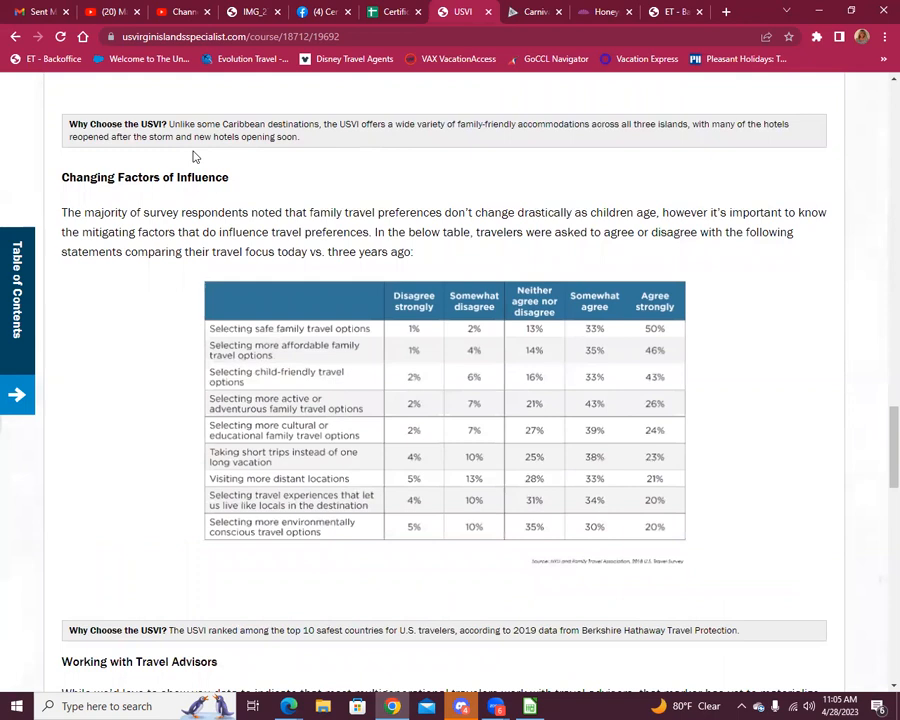
{"action": "scroll", "scroll_direction": "down", "scroll_amount": 3}
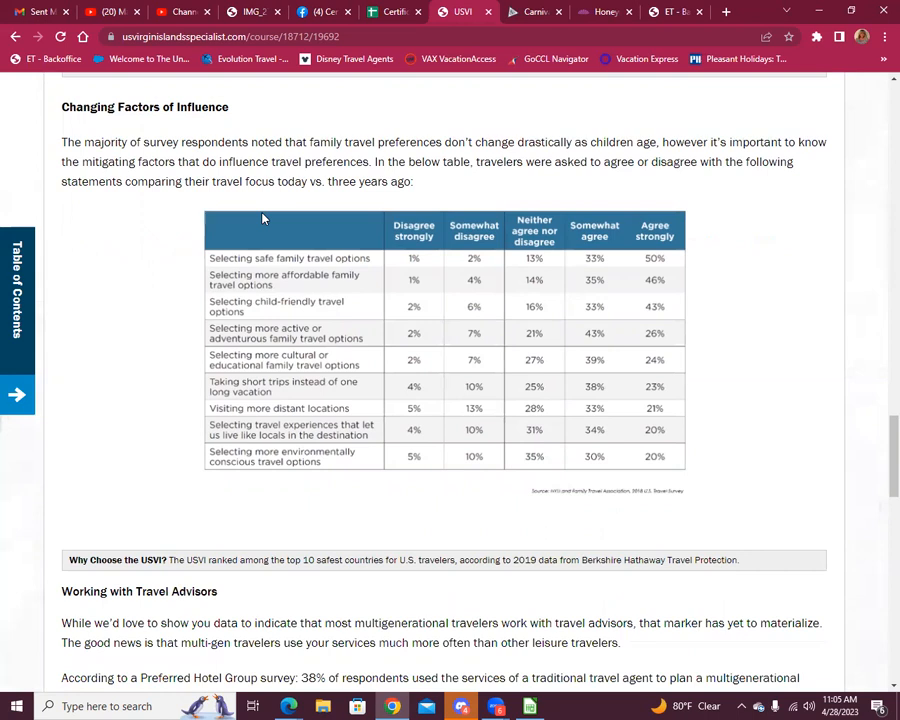
{"action": "mouse_move", "coordinate": [332, 236]}
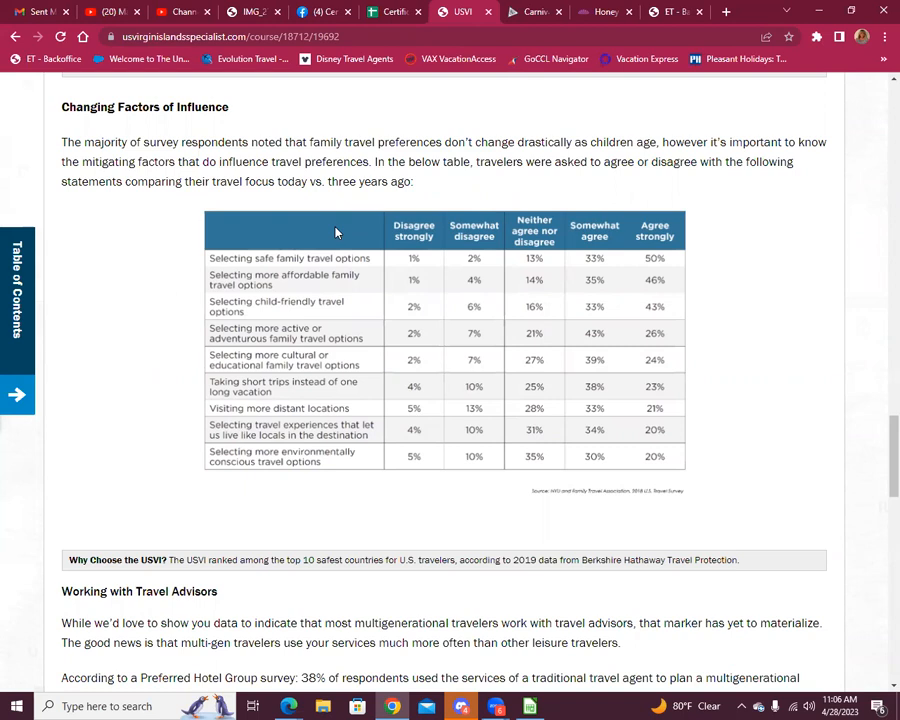
{"action": "mouse_move", "coordinate": [184, 194]}
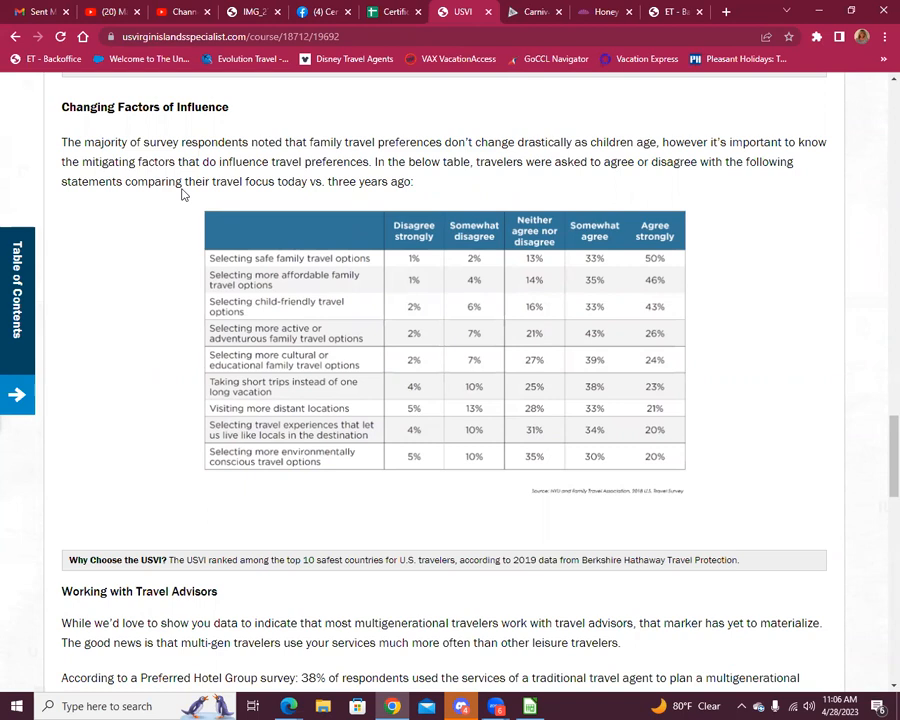
{"action": "mouse_move", "coordinate": [332, 272]}
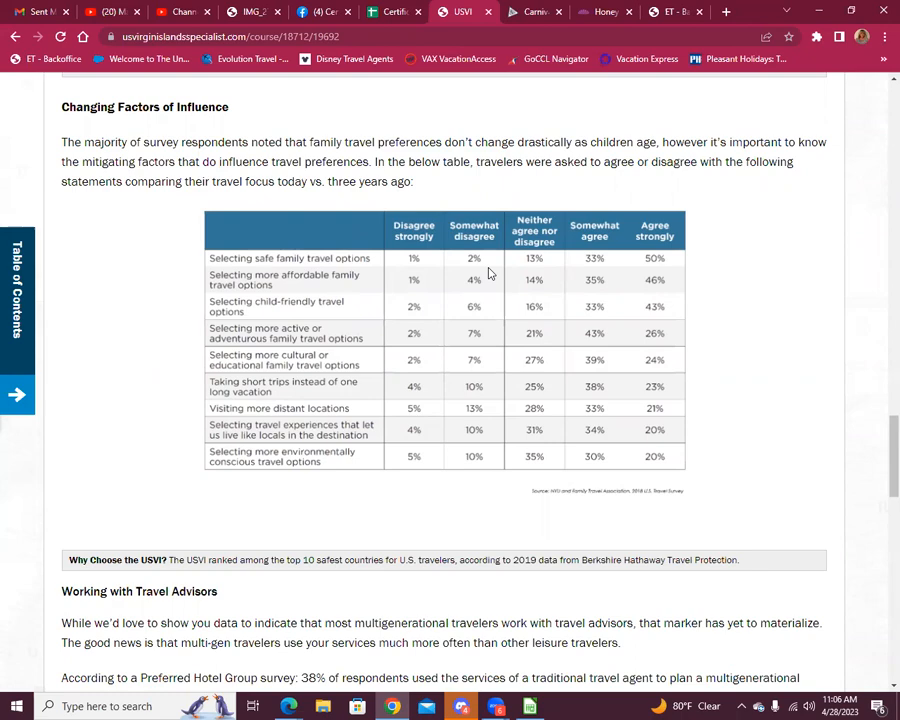
{"action": "scroll", "scroll_direction": "down", "scroll_amount": 3}
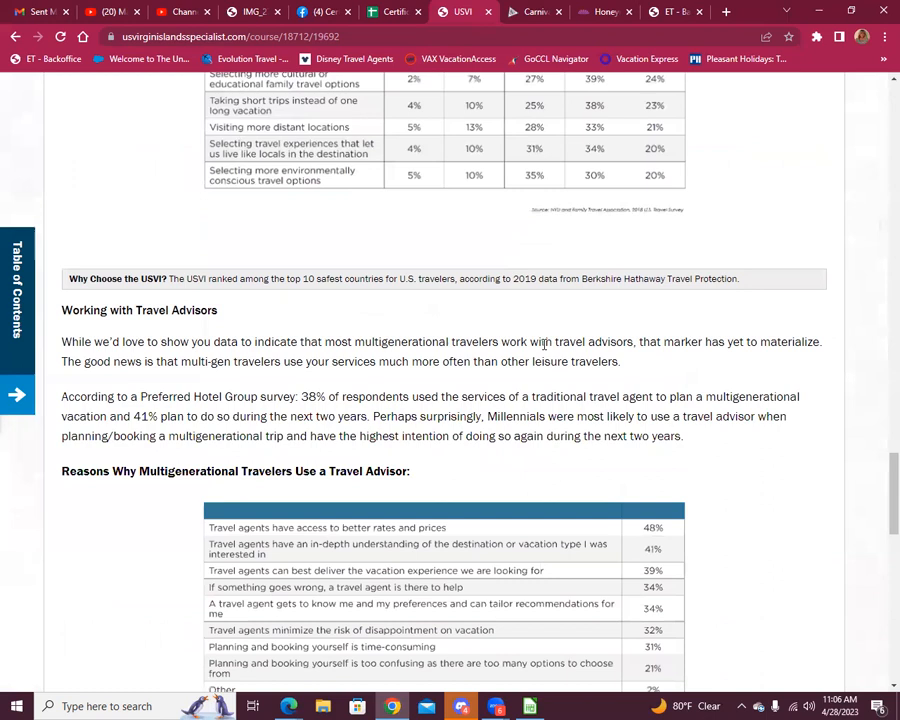
Scroll through the reasons travelers use and don't use a travel advisor tables to The Opportunity paragraph.
{"action": "scroll", "scroll_direction": "down", "scroll_amount": 3}
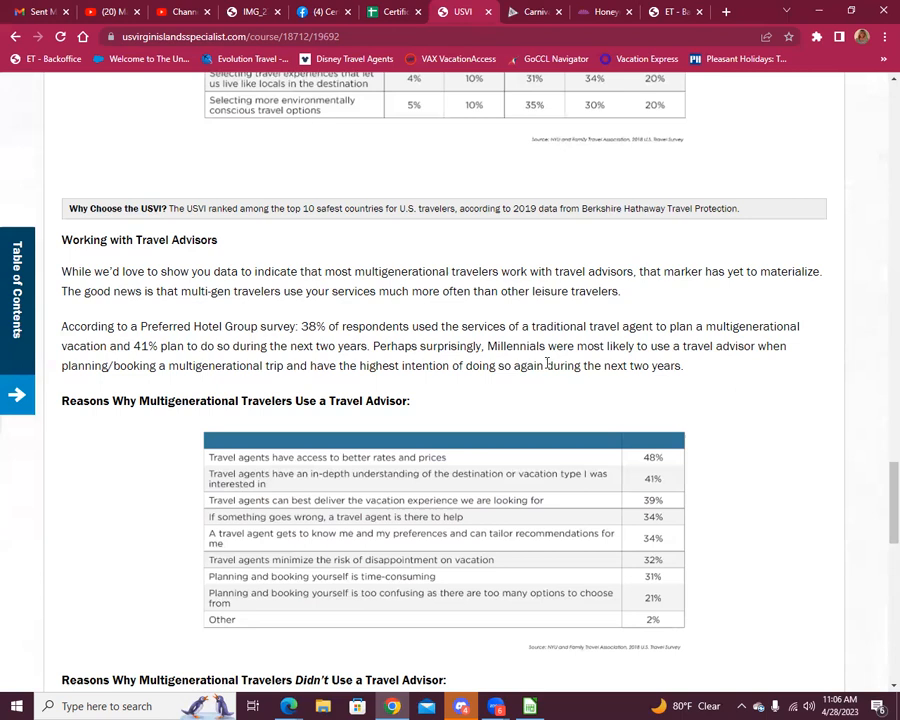
{"action": "scroll", "scroll_direction": "down", "scroll_amount": 3}
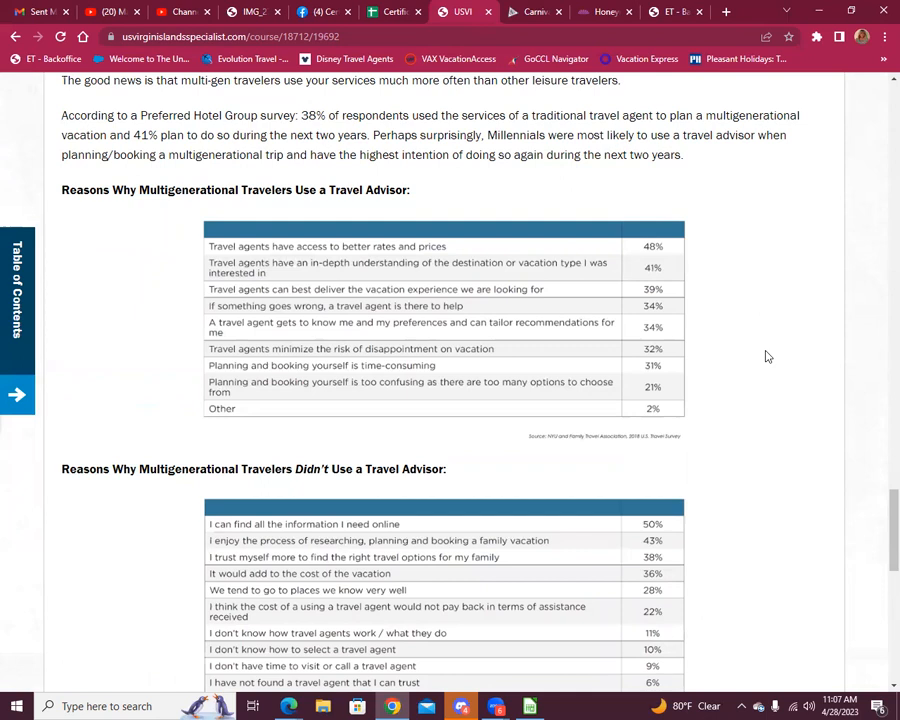
{"action": "mouse_move", "coordinate": [770, 376]}
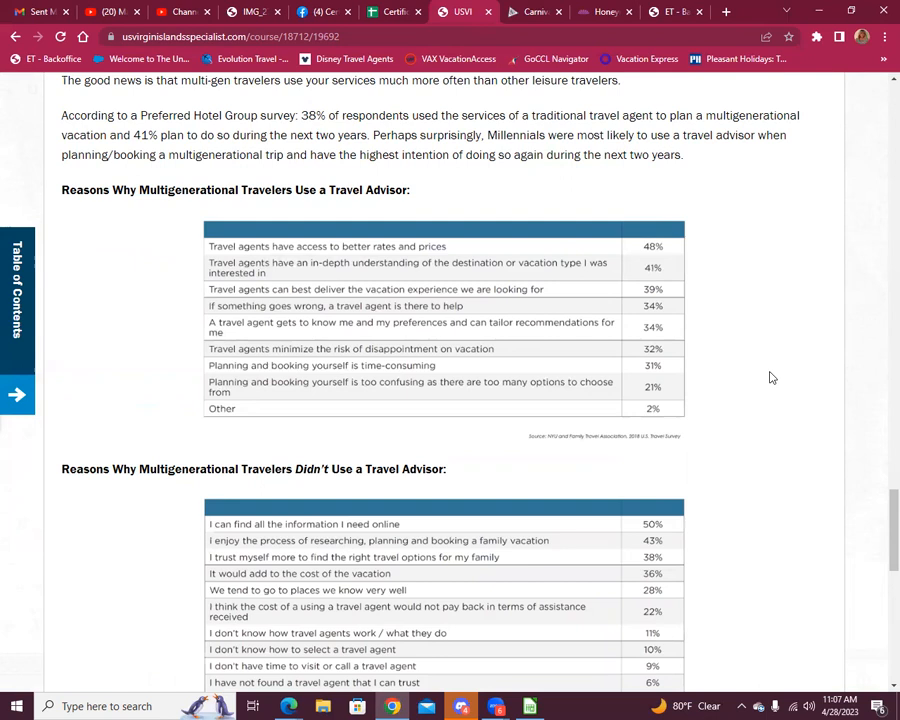
{"action": "mouse_move", "coordinate": [768, 388]}
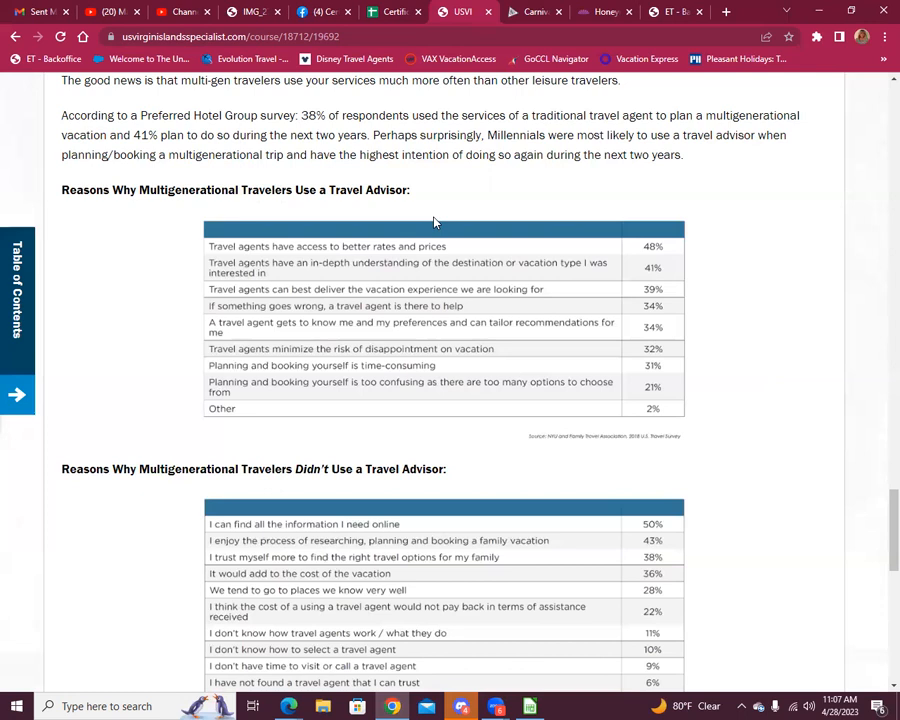
{"action": "mouse_move", "coordinate": [504, 280]}
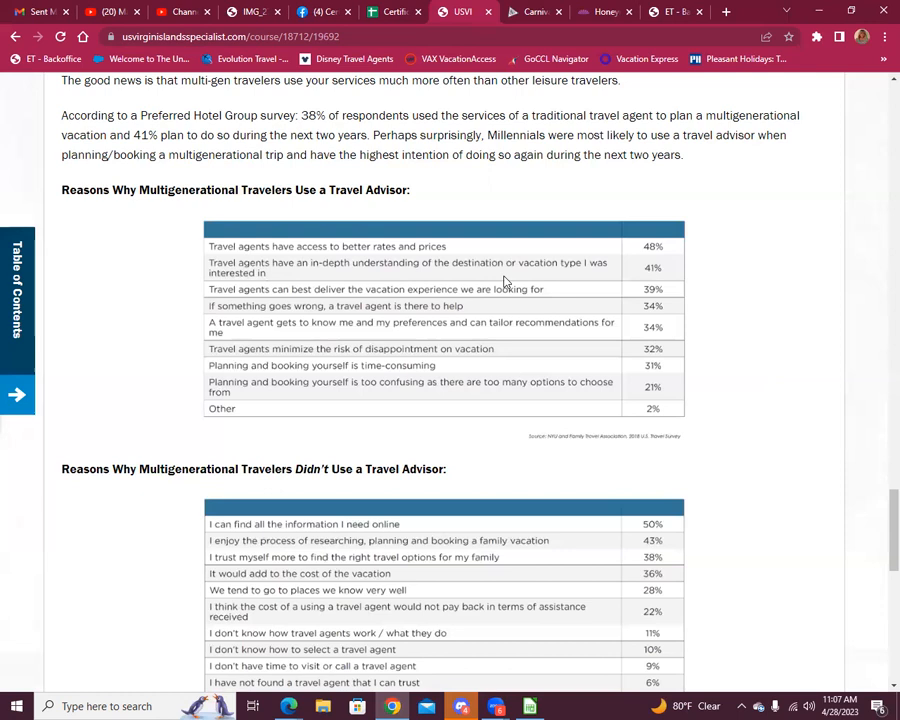
{"action": "mouse_move", "coordinate": [420, 312]}
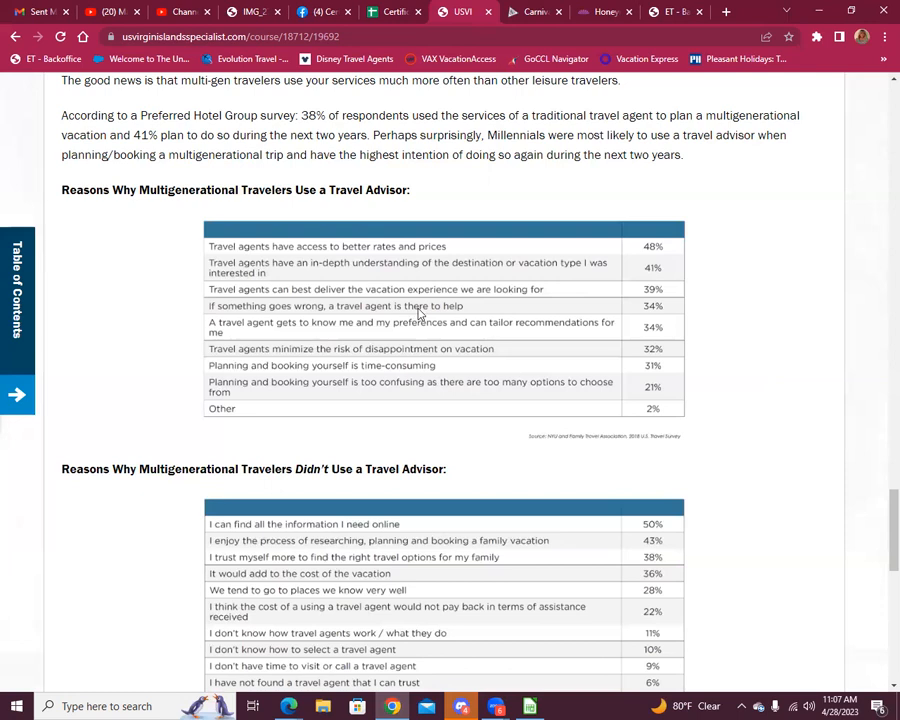
{"action": "mouse_move", "coordinate": [732, 304]}
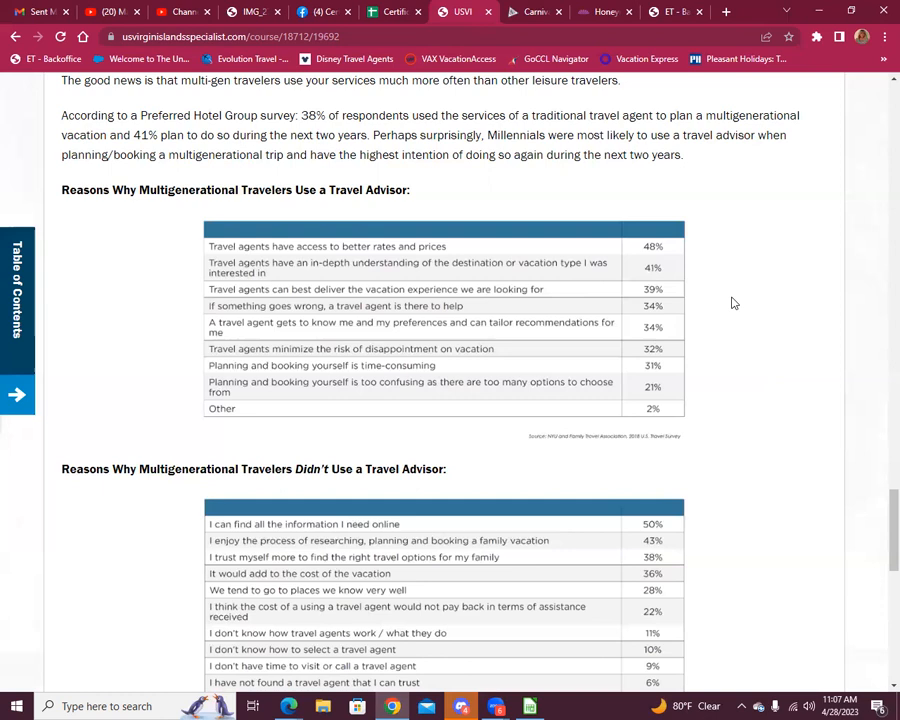
{"action": "scroll", "scroll_direction": "down", "scroll_amount": 3}
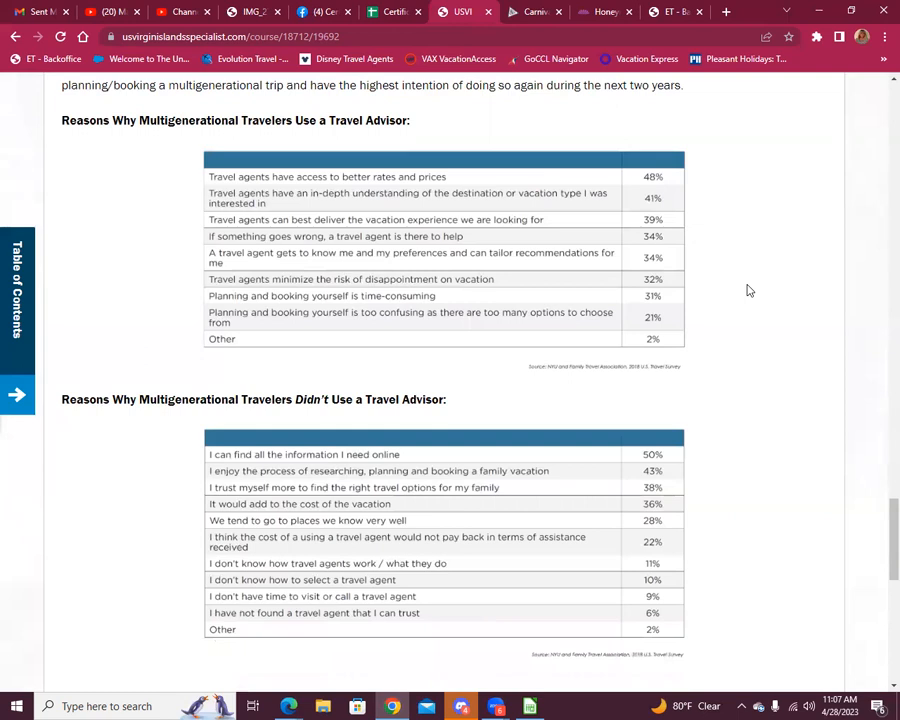
{"action": "scroll", "scroll_direction": "down", "scroll_amount": 3}
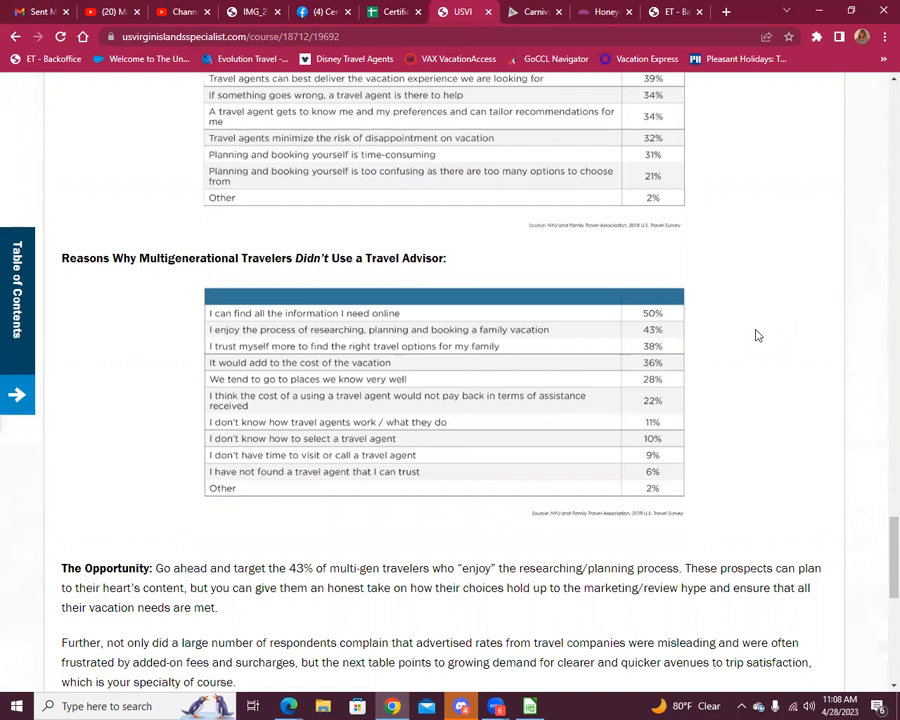
{"action": "mouse_move", "coordinate": [432, 336]}
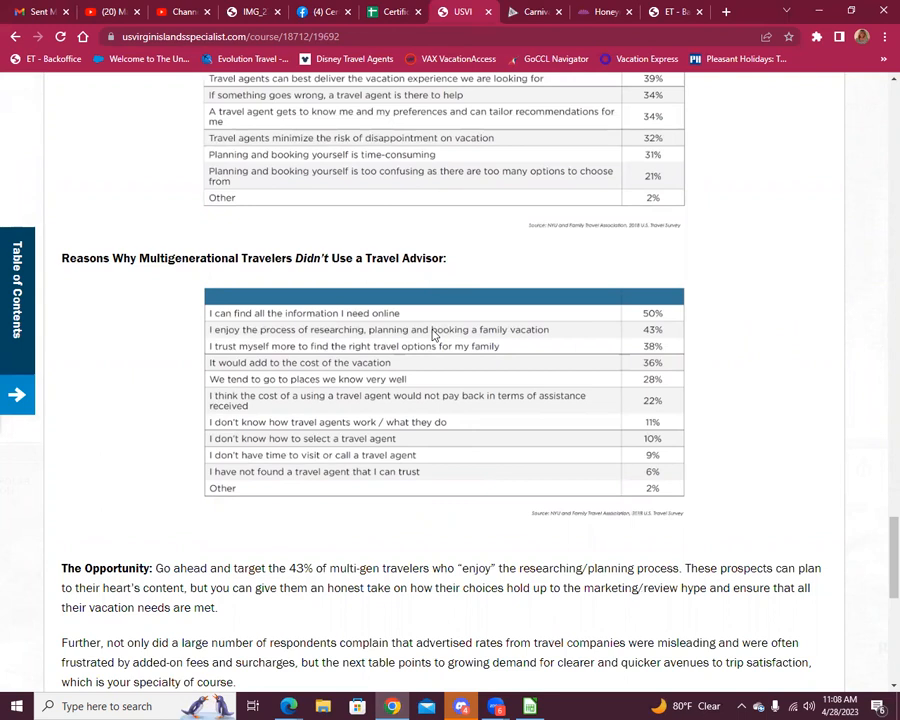
{"action": "mouse_move", "coordinate": [676, 328]}
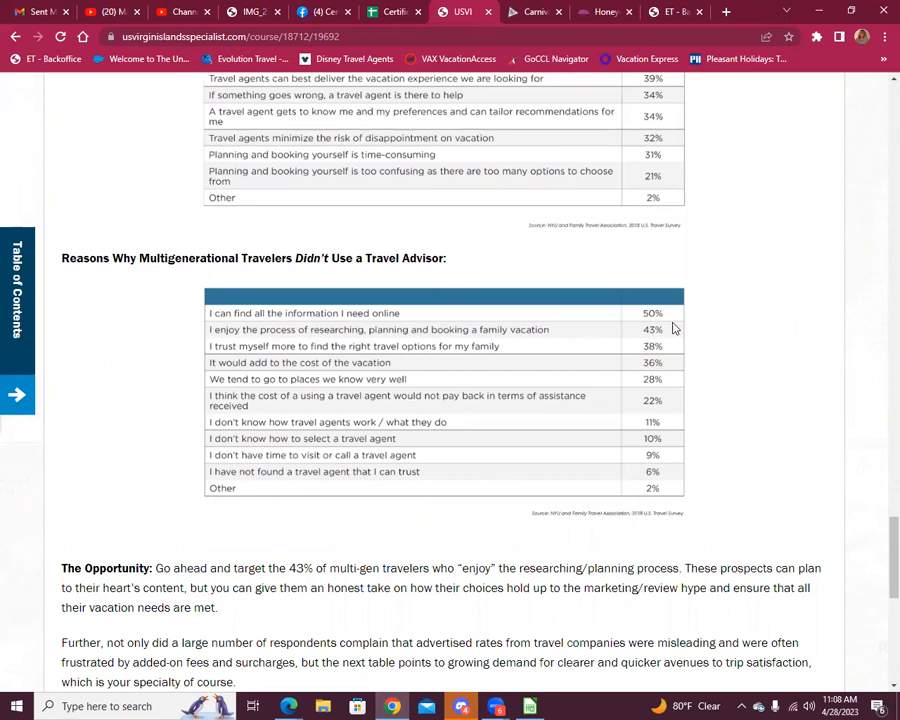
{"action": "mouse_move", "coordinate": [394, 364]}
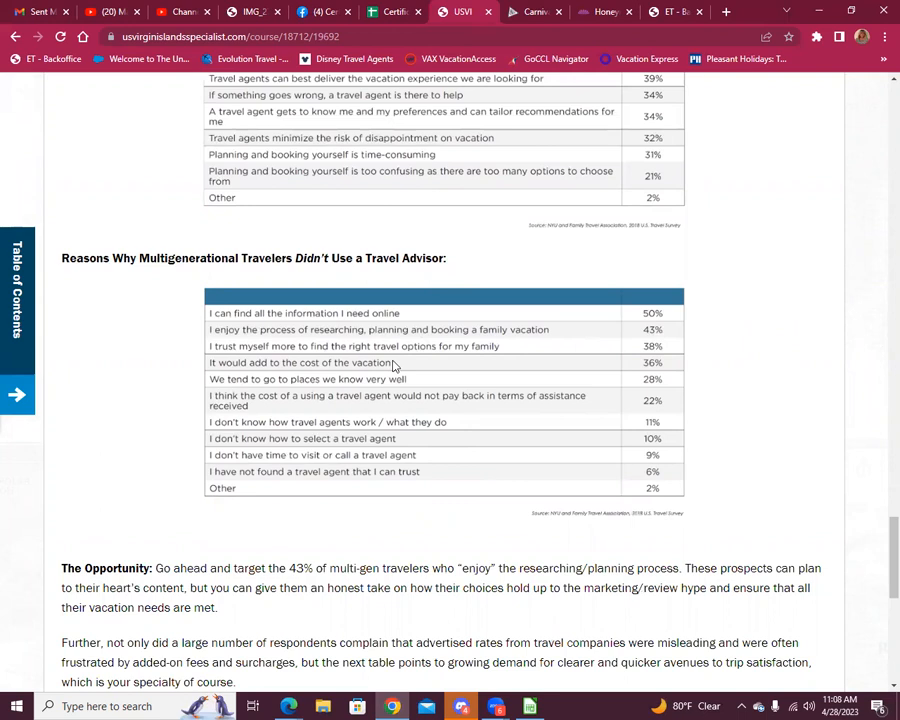
{"action": "mouse_move", "coordinate": [476, 356]}
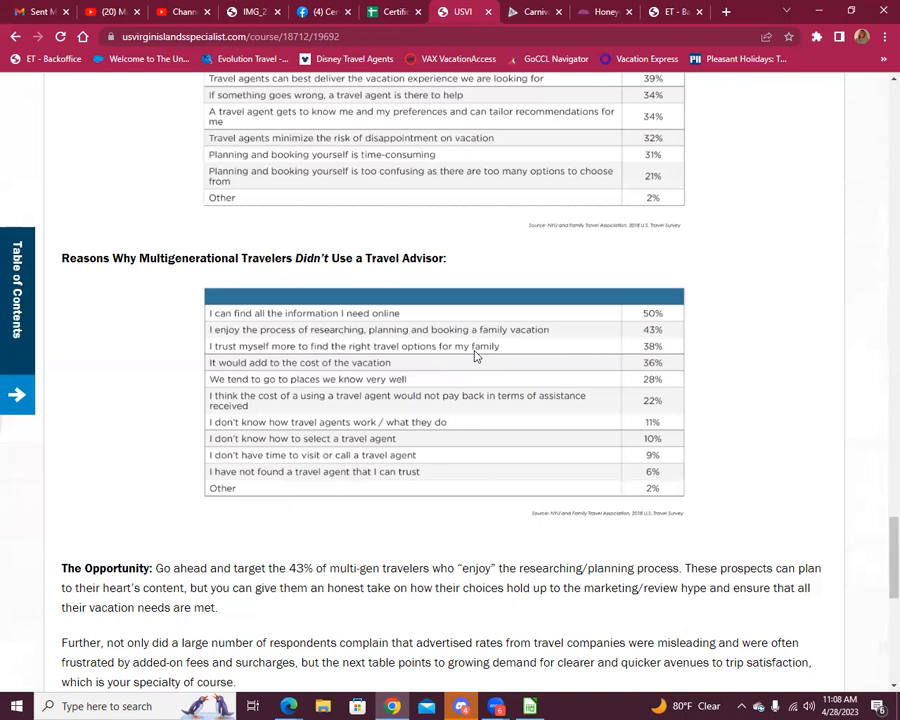
{"action": "mouse_move", "coordinate": [268, 406]}
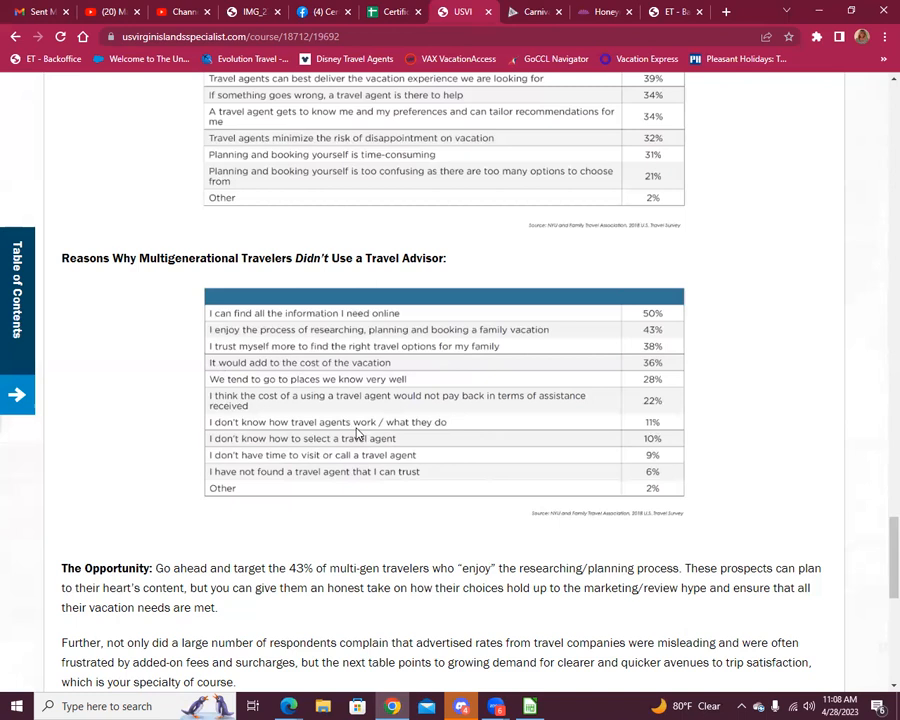
Scroll into the How Can the Travel Industry Better Serve Families table at the bottom of page 2 of 7.
{"action": "scroll", "scroll_direction": "down", "scroll_amount": 3}
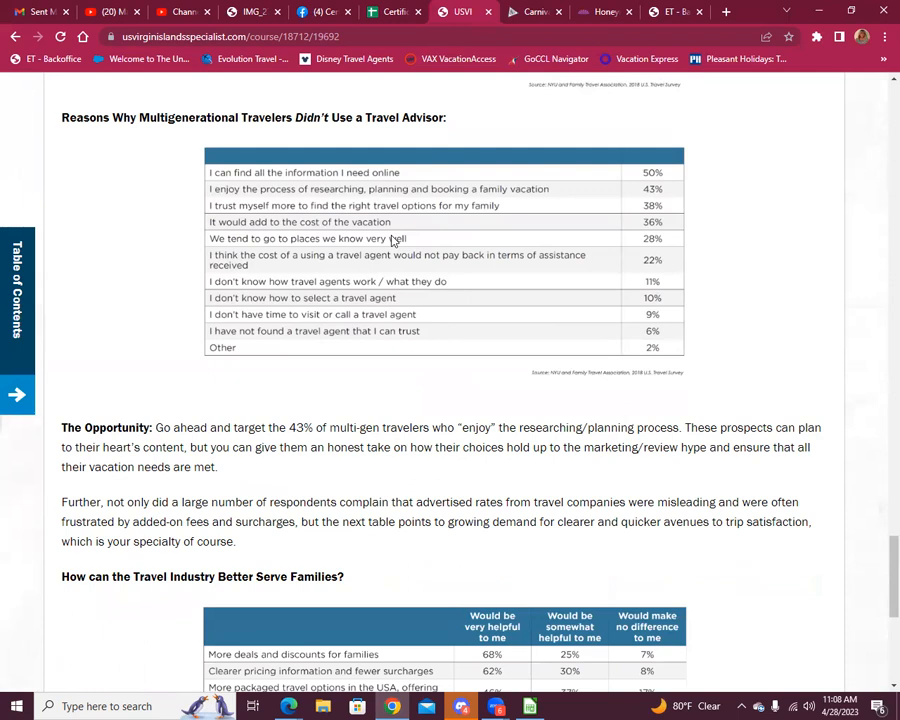
{"action": "scroll", "scroll_direction": "down", "scroll_amount": 3}
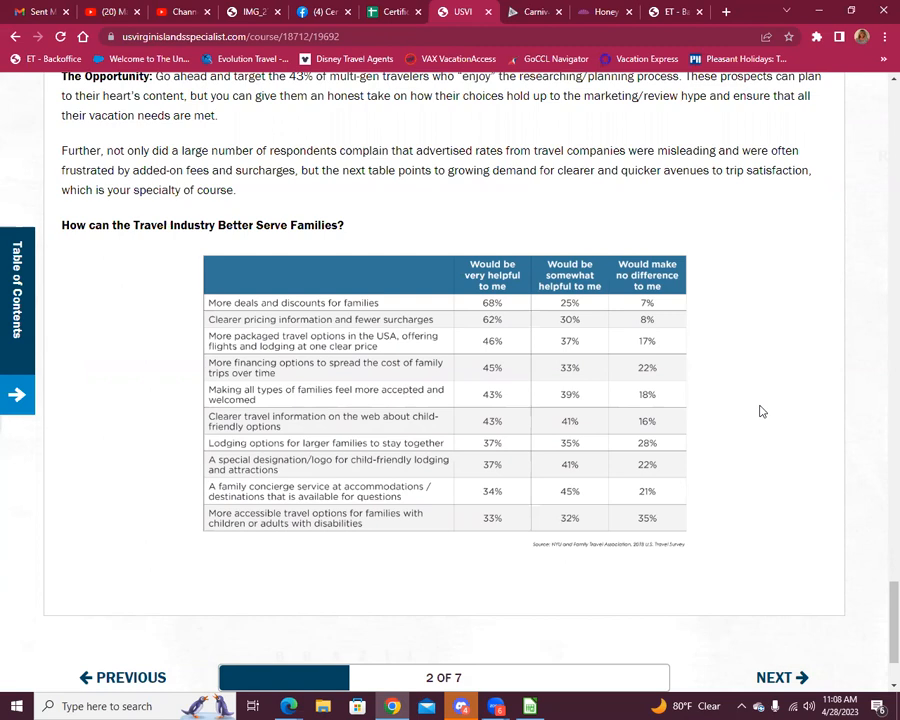
{"action": "mouse_move", "coordinate": [772, 416]}
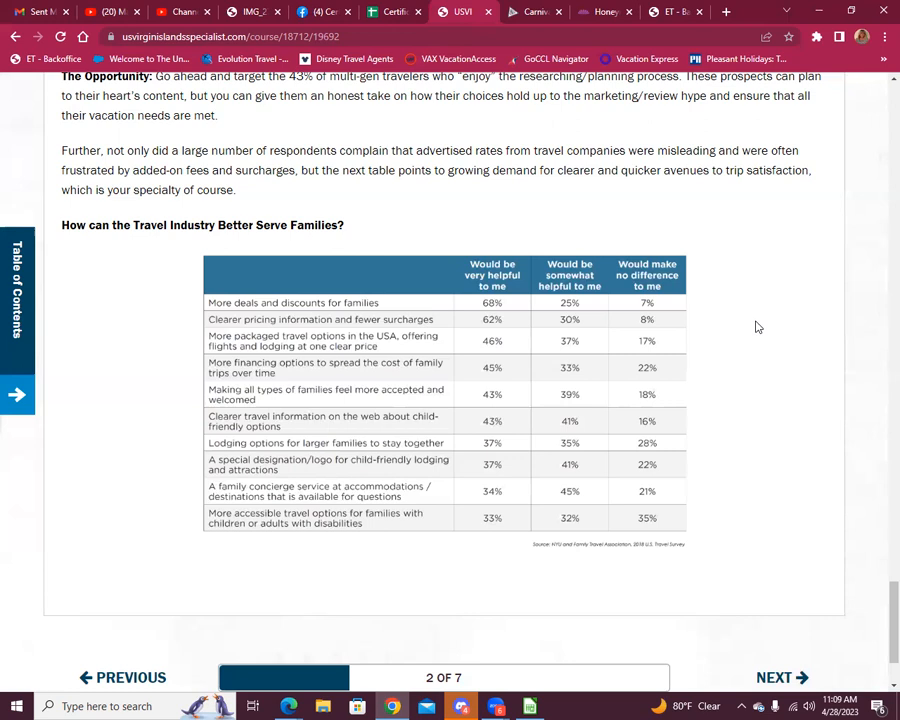
{"action": "scroll", "scroll_direction": "down", "scroll_amount": 3}
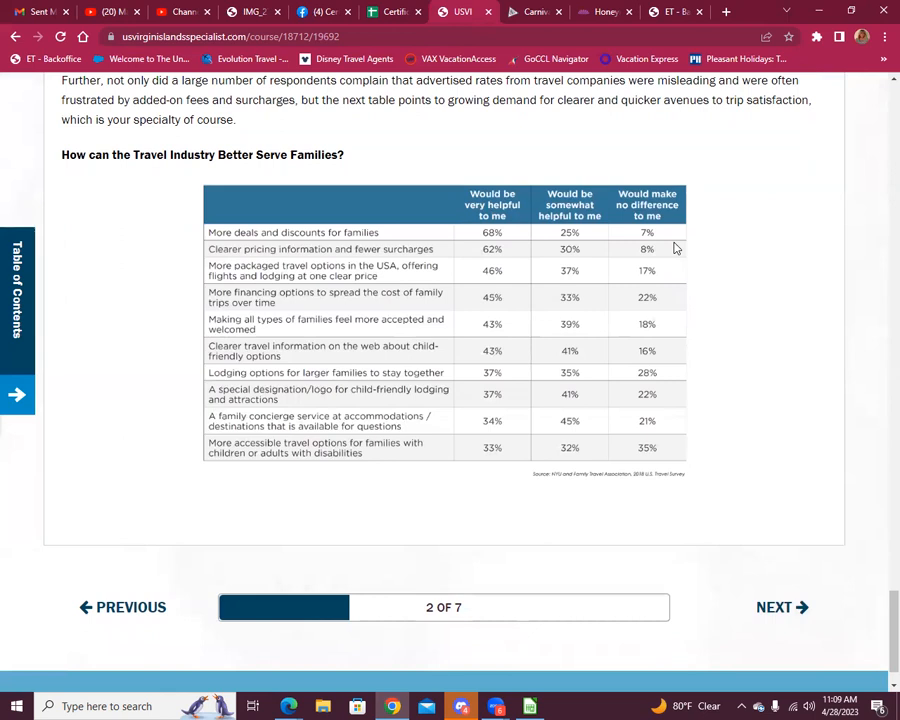
{"action": "scroll", "scroll_direction": "down", "scroll_amount": 3}
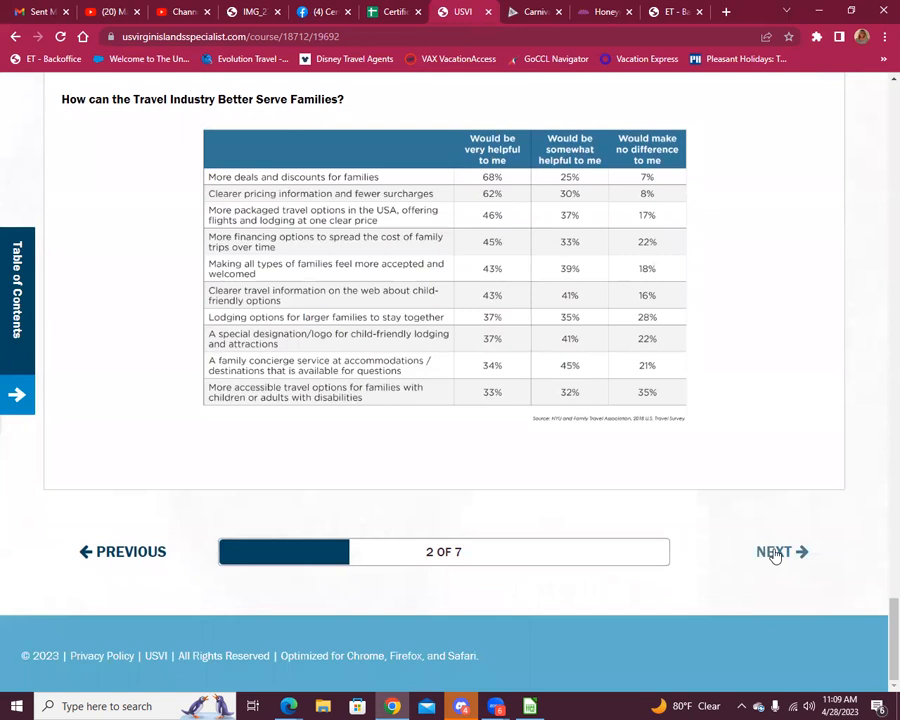
Answer True on the safest-countries knowledge check and continue to the Three Times the Fun lesson.
{"action": "left_click", "coordinate": [780, 552]}
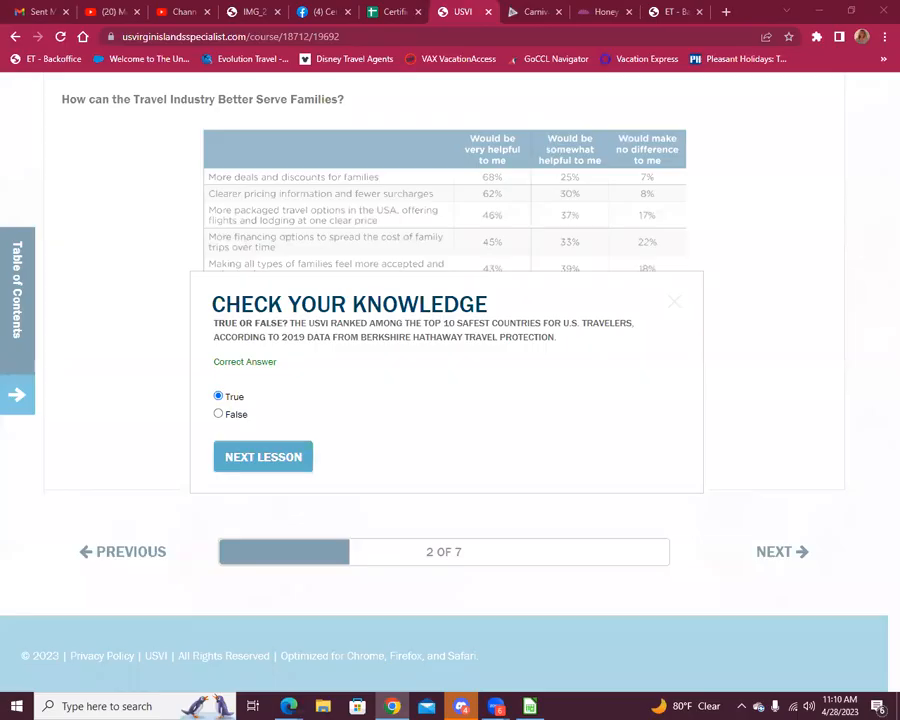
{"action": "left_click", "coordinate": [264, 456]}
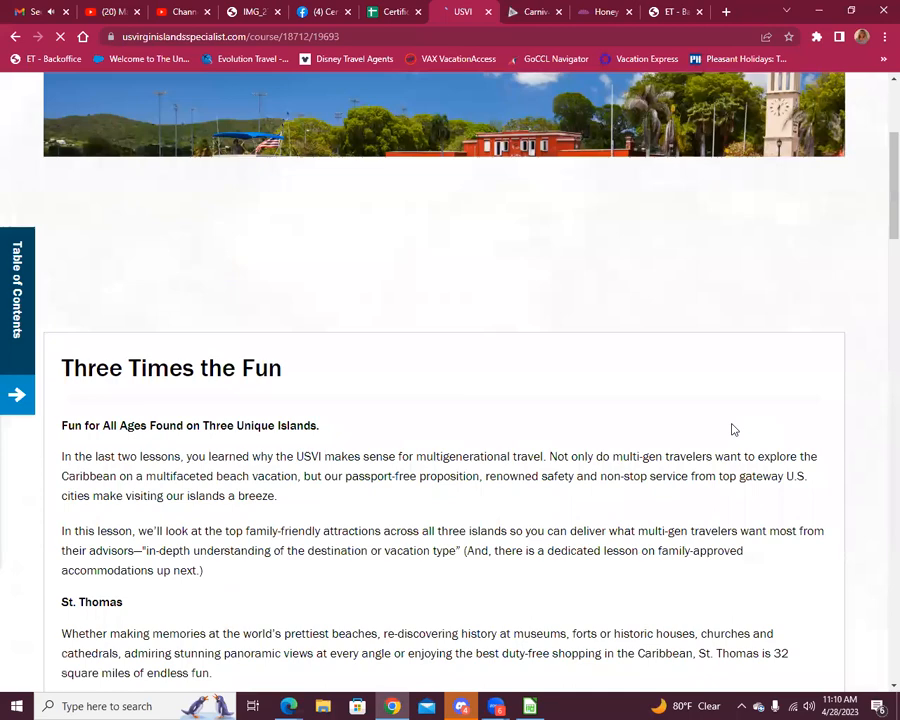
Scroll through the lesson intro down to the St. Thomas Animal Encounters and Museums and Tours sections.
{"action": "scroll", "scroll_direction": "down", "scroll_amount": 3}
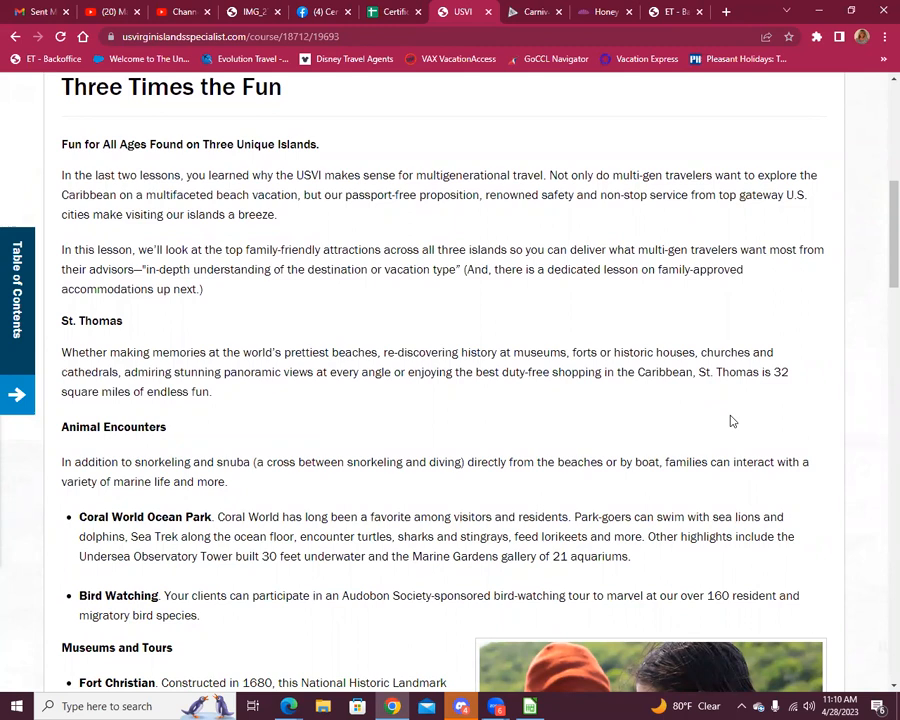
{"action": "mouse_move", "coordinate": [710, 398]}
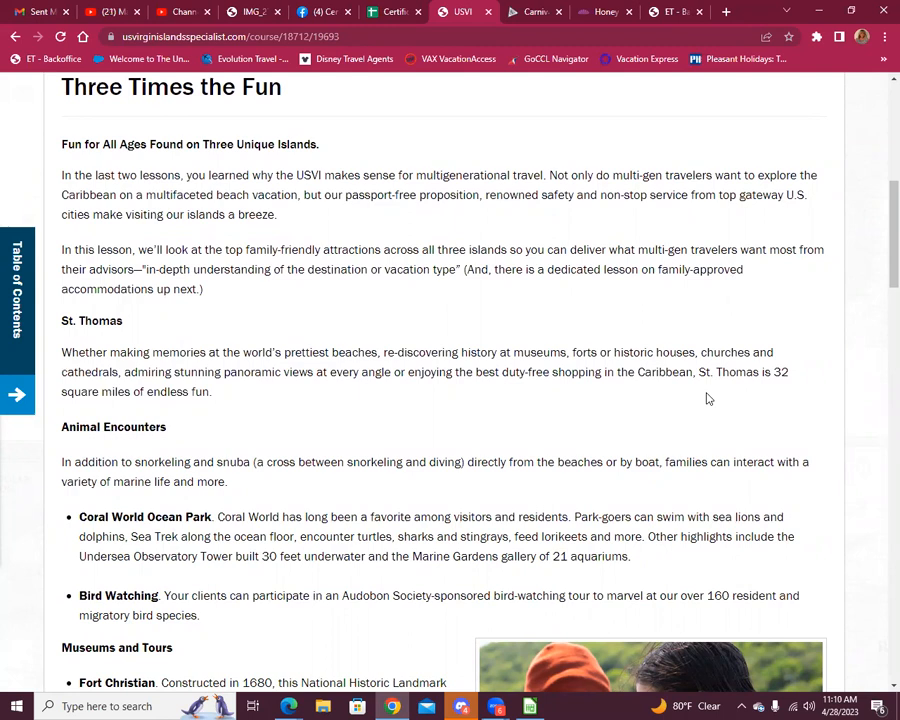
{"action": "mouse_move", "coordinate": [706, 396]}
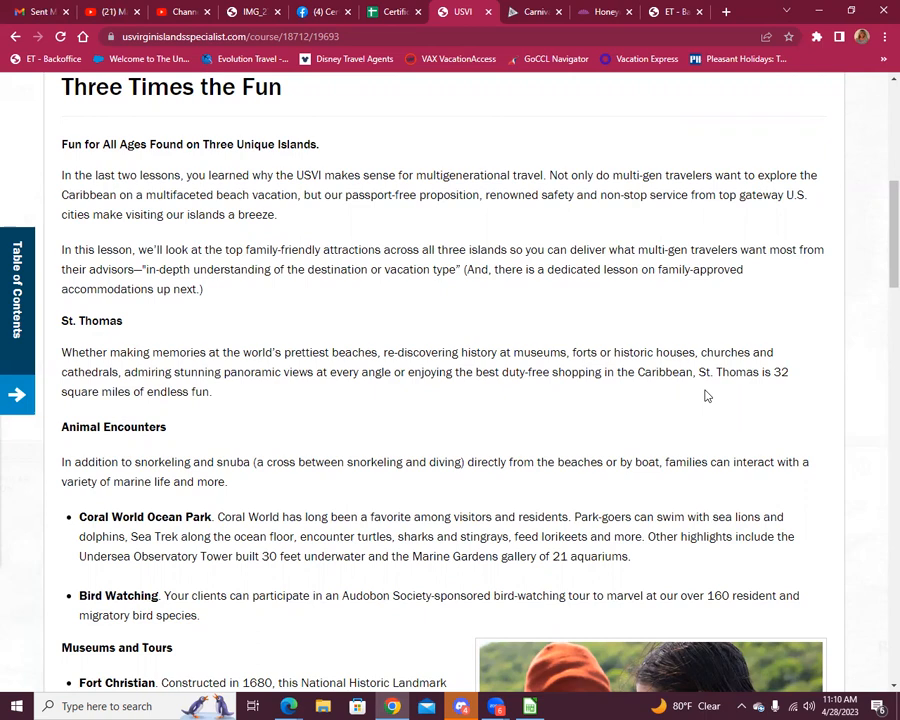
{"action": "scroll", "scroll_direction": "down", "scroll_amount": 3}
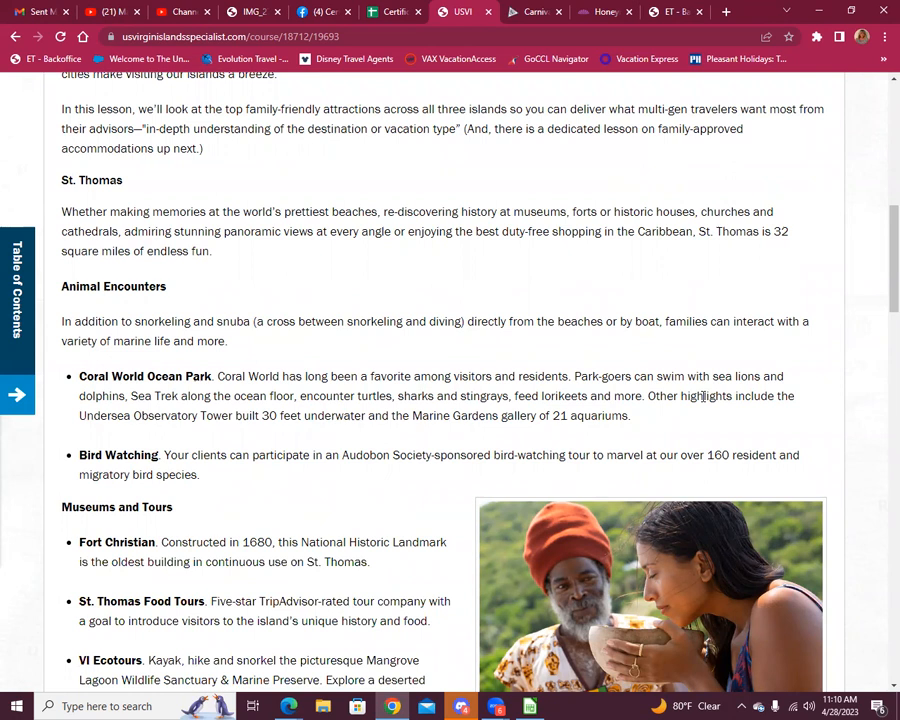
Scroll through the St. Thomas animal encounters, museums and tours listings into Outdoor Exploration.
{"action": "scroll", "scroll_direction": "down", "scroll_amount": 3}
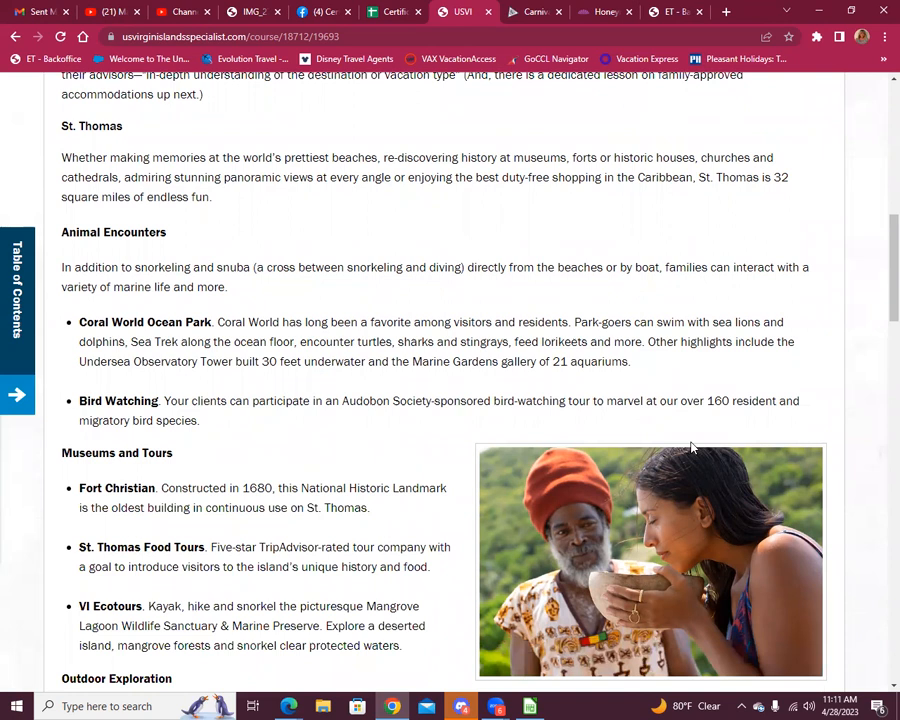
{"action": "scroll", "scroll_direction": "down", "scroll_amount": 3}
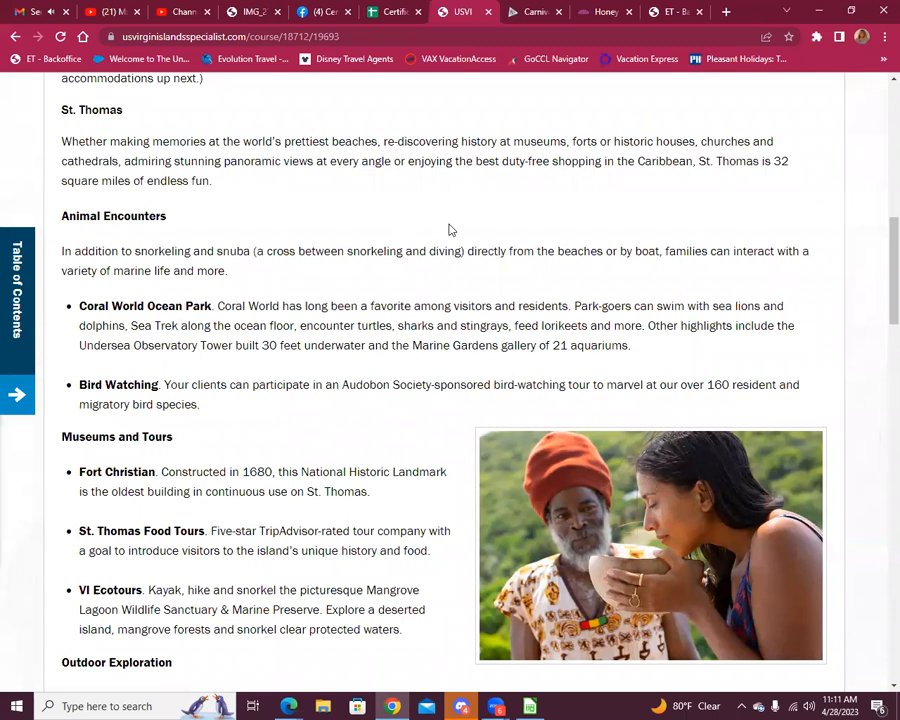
{"action": "scroll", "scroll_direction": "down", "scroll_amount": 3}
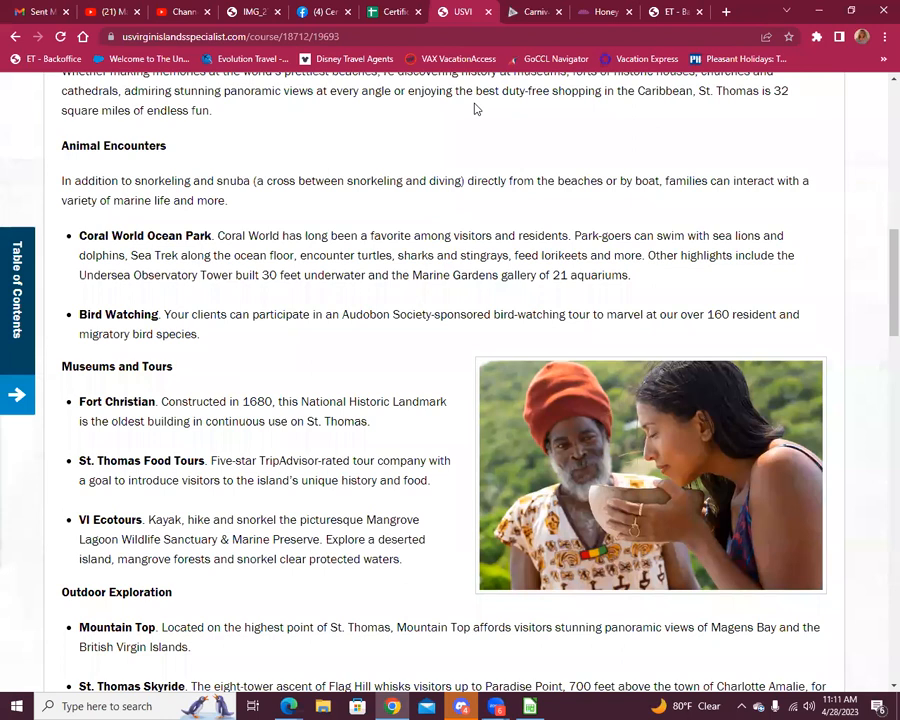
{"action": "scroll", "scroll_direction": "down", "scroll_amount": 3}
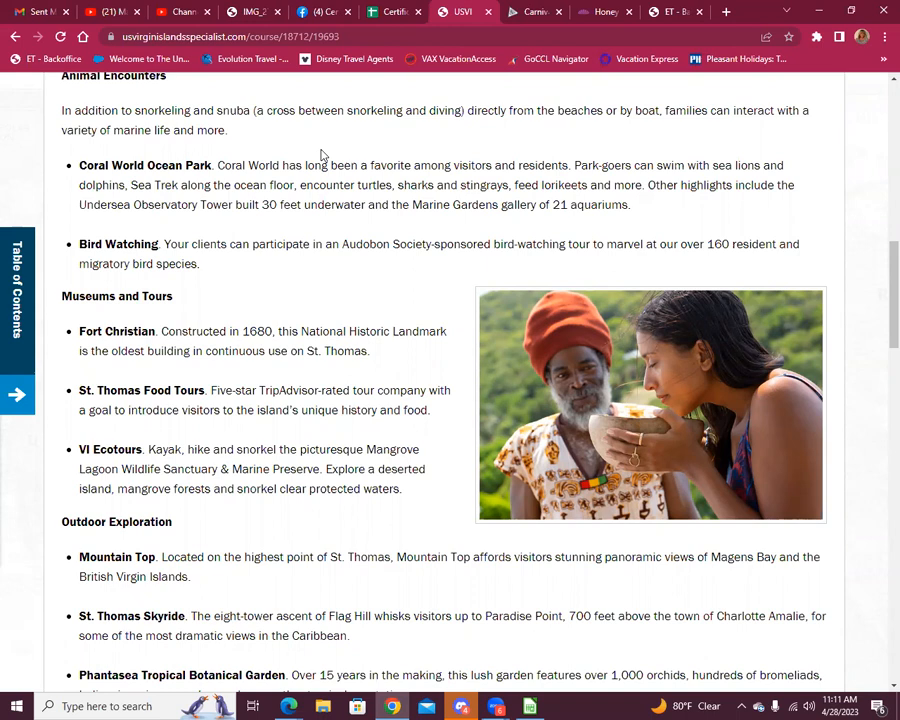
{"action": "scroll", "scroll_direction": "down", "scroll_amount": 3}
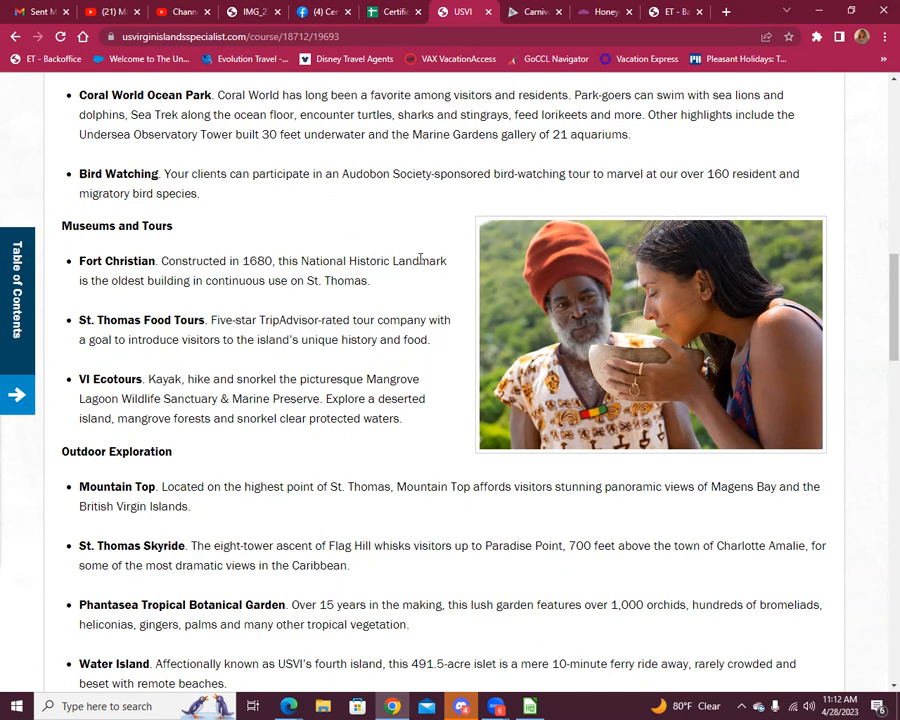
Scroll past St. Thomas Beaches and Shopping until the St. Croix Historic Sites list appears.
{"action": "scroll", "scroll_direction": "down", "scroll_amount": 3}
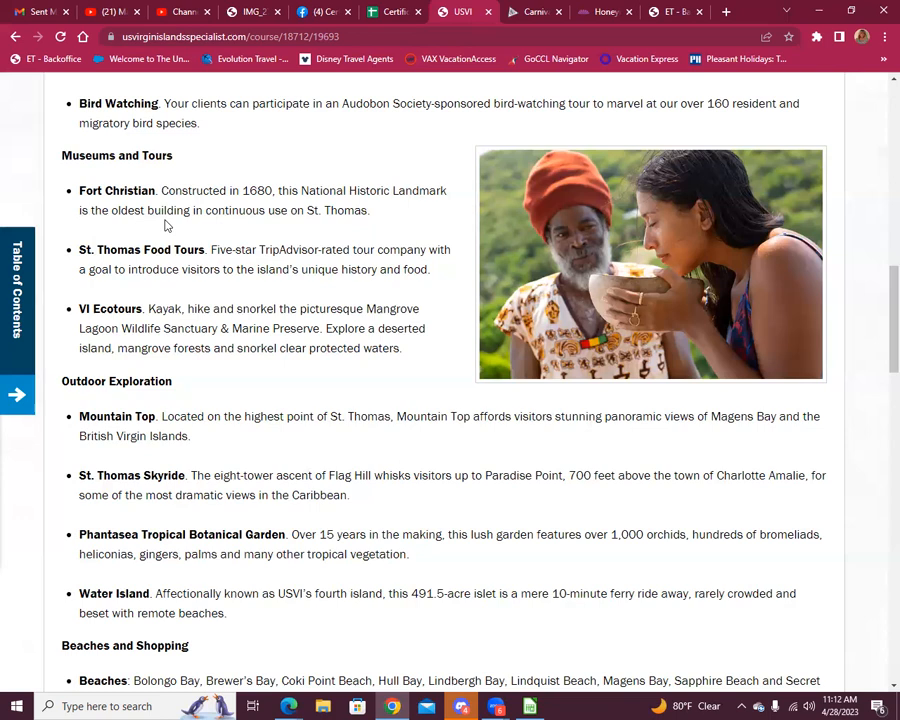
{"action": "scroll", "scroll_direction": "down", "scroll_amount": 3}
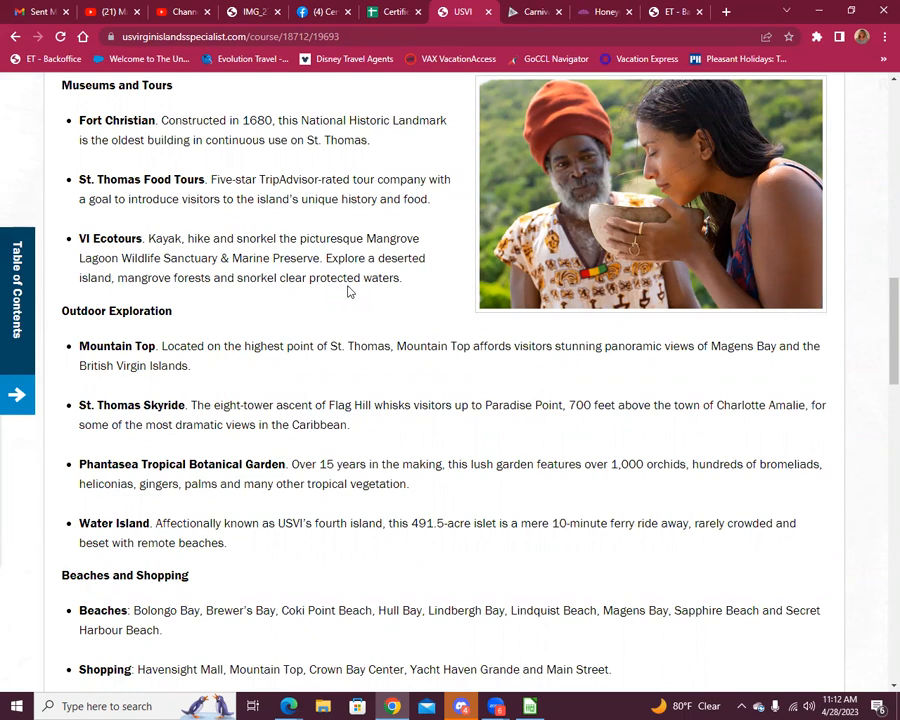
{"action": "scroll", "scroll_direction": "down", "scroll_amount": 3}
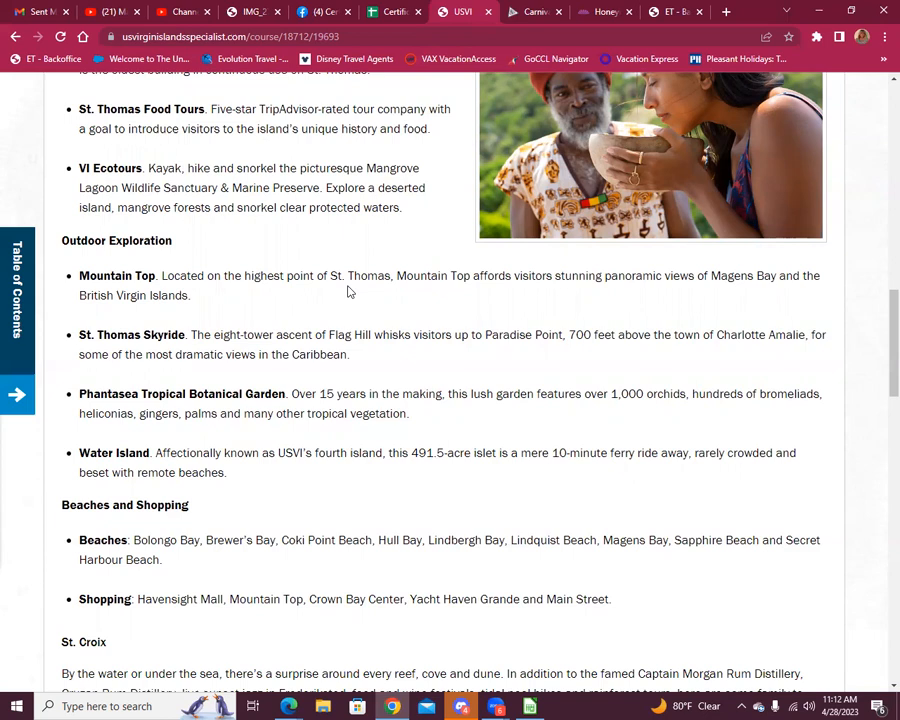
{"action": "scroll", "scroll_direction": "down", "scroll_amount": 3}
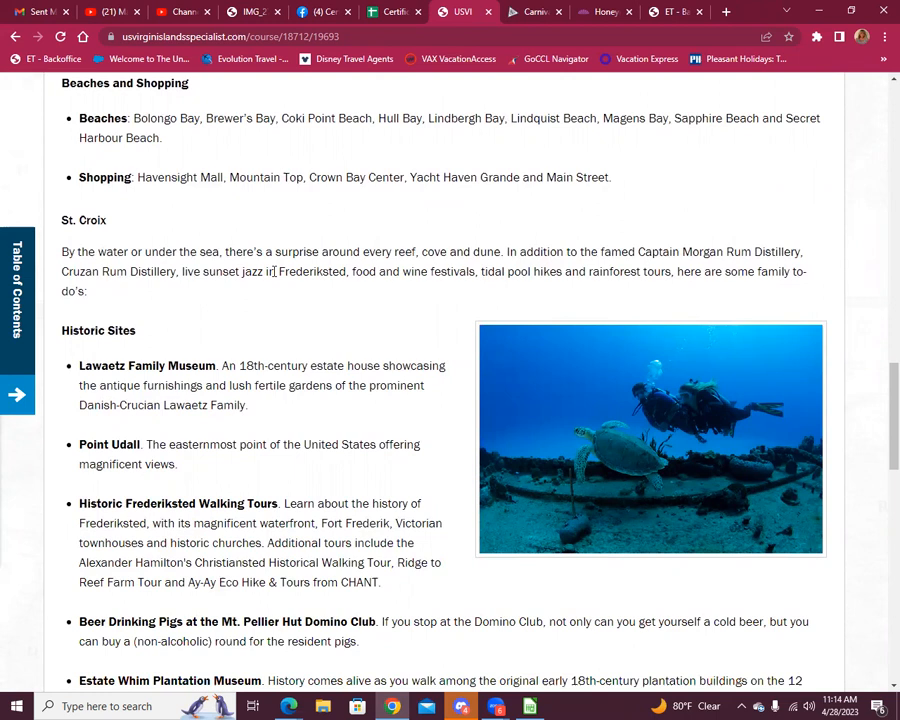
Scroll through St. Croix Historic Sites and Outdoor Exploration listings until the St. John heading shows.
{"action": "scroll", "scroll_direction": "down", "scroll_amount": 3}
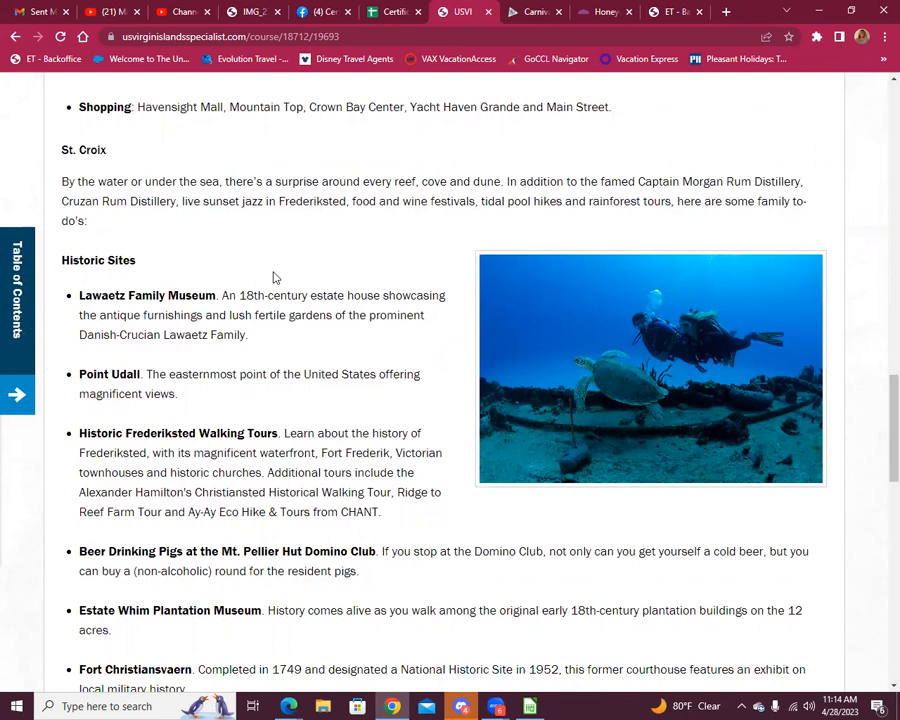
{"action": "scroll", "scroll_direction": "down", "scroll_amount": 3}
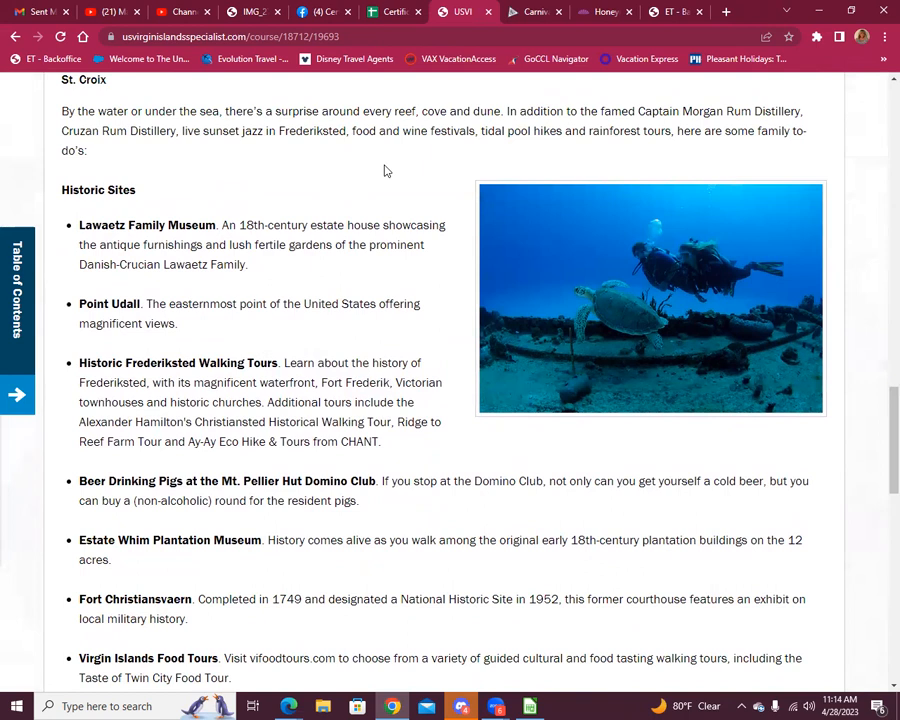
{"action": "mouse_move", "coordinate": [396, 184]}
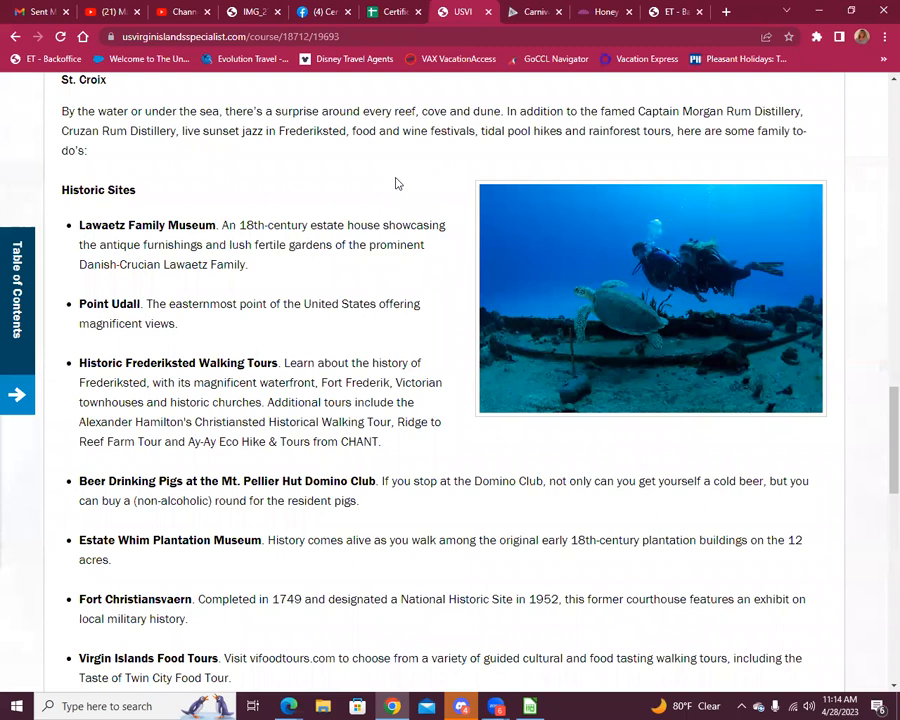
{"action": "scroll", "scroll_direction": "down", "scroll_amount": 3}
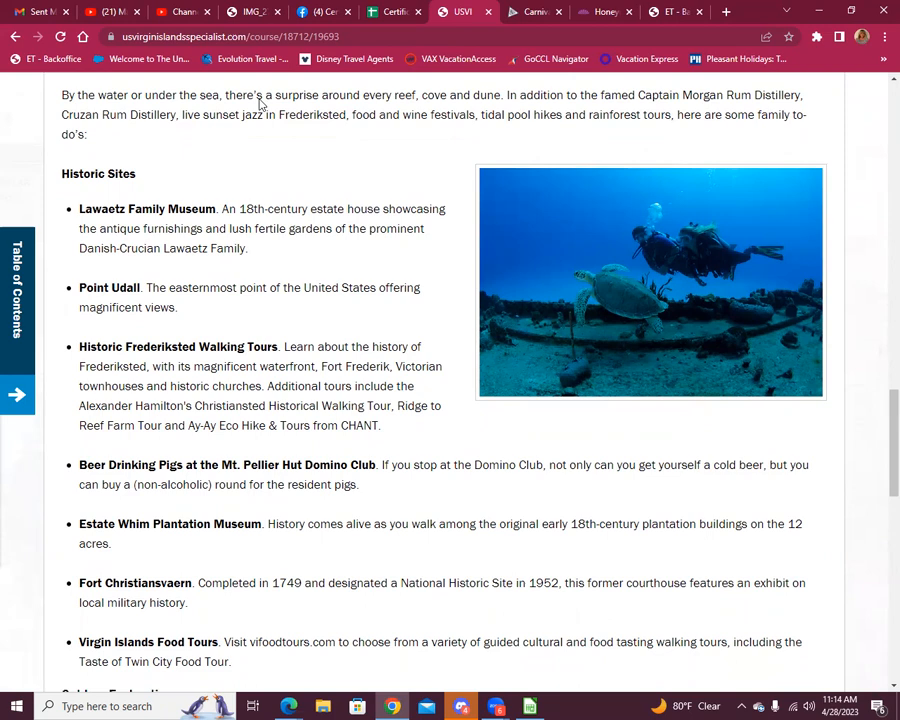
{"action": "scroll", "scroll_direction": "down", "scroll_amount": 3}
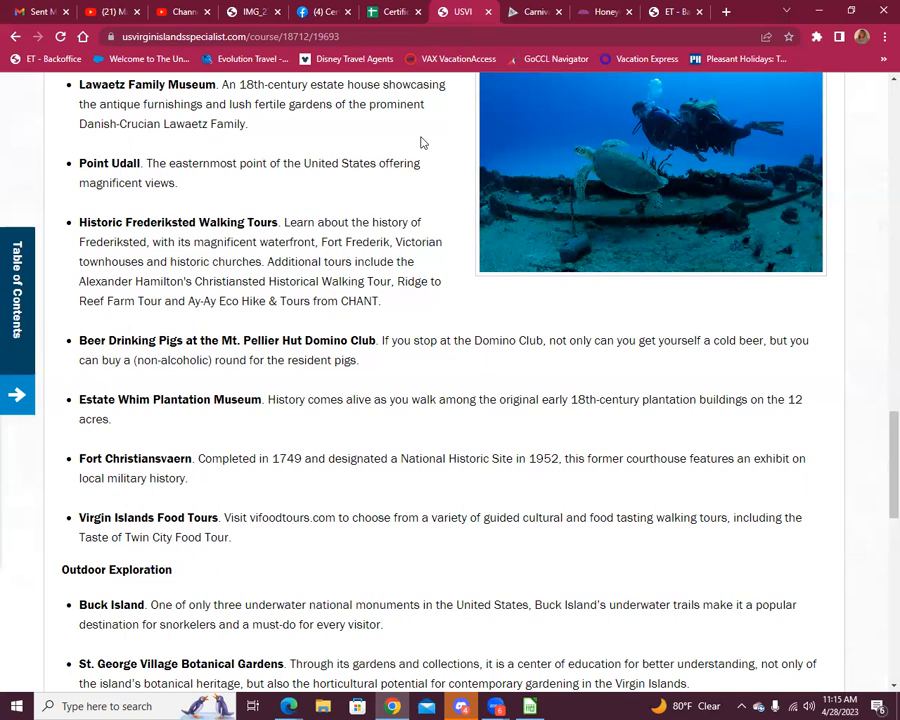
{"action": "scroll", "scroll_direction": "down", "scroll_amount": 3}
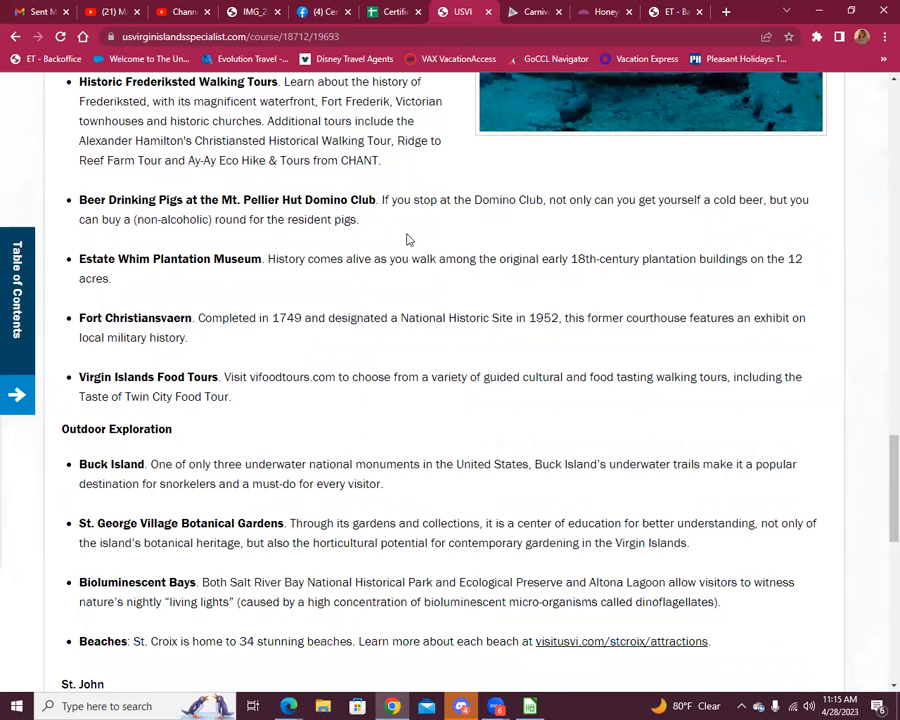
{"action": "scroll", "scroll_direction": "down", "scroll_amount": 3}
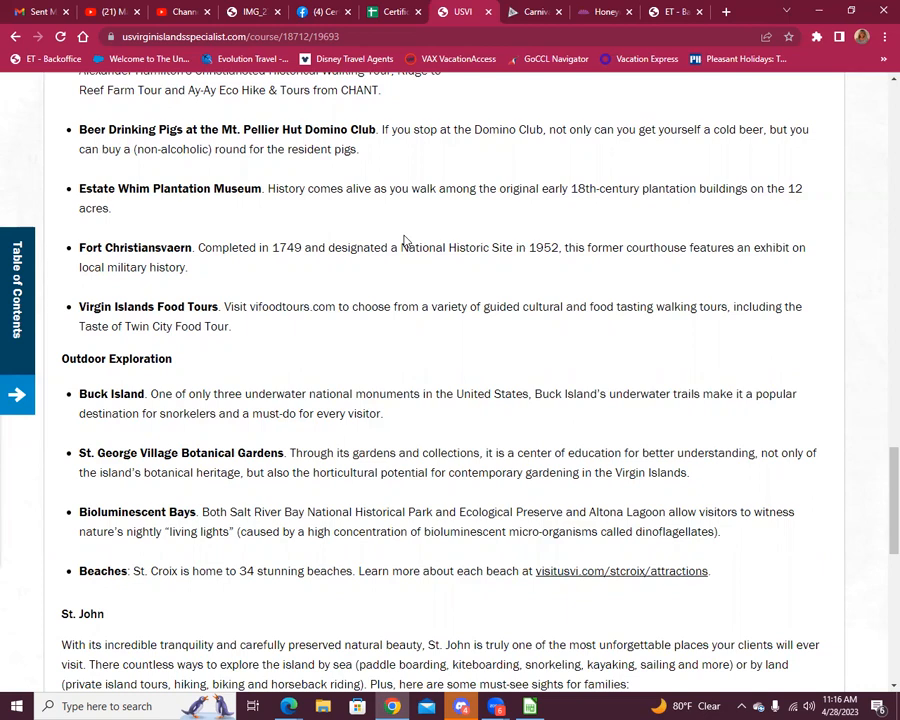
Scroll through St. Croix's Outdoor Exploration list into St. John's introduction and Historic Sites list.
{"action": "scroll", "scroll_direction": "down", "scroll_amount": 3}
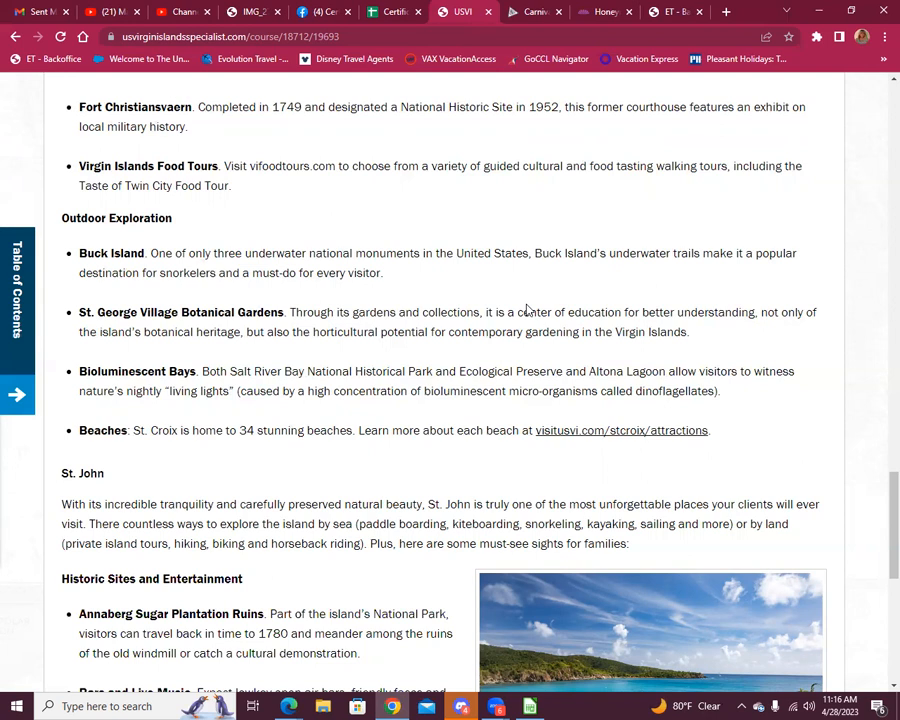
{"action": "scroll", "scroll_direction": "down", "scroll_amount": 3}
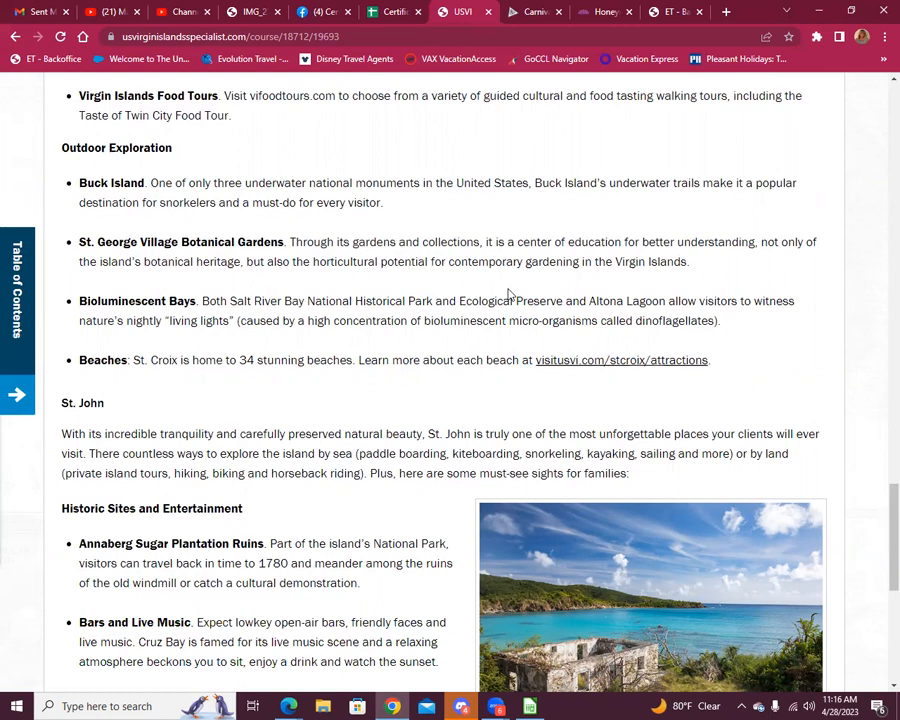
{"action": "scroll", "scroll_direction": "down", "scroll_amount": 3}
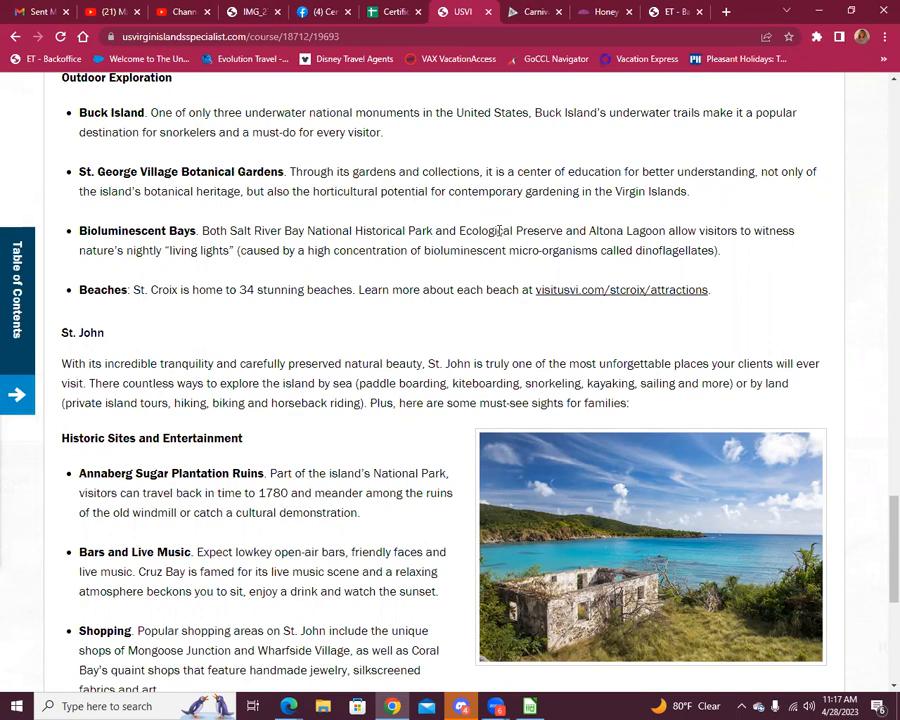
{"action": "scroll", "scroll_direction": "down", "scroll_amount": 3}
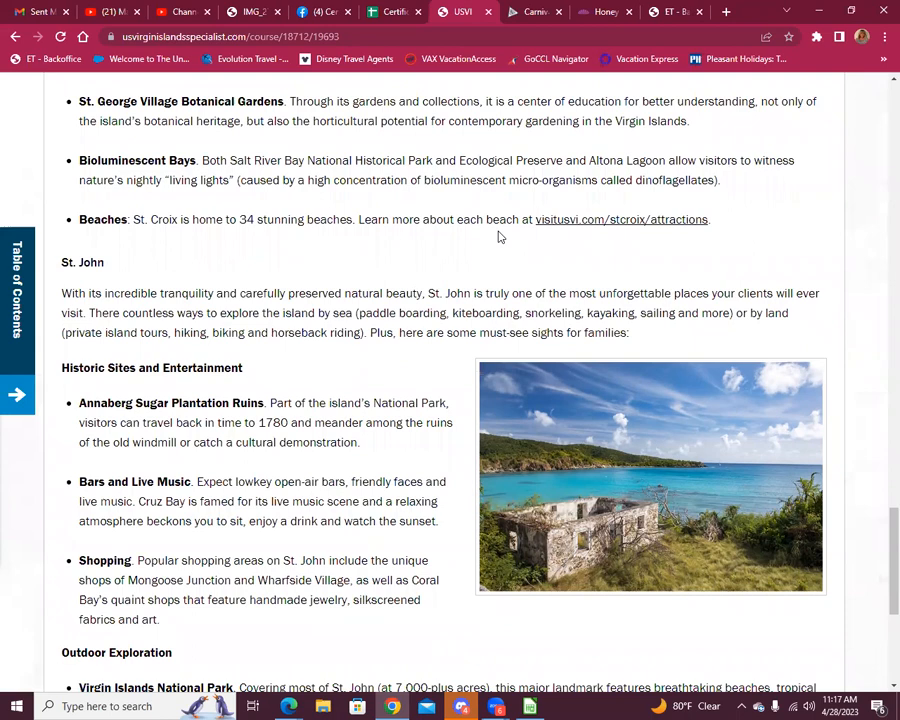
Scroll through St. John's Outdoor Exploration and Beaches to the 3 of 7 navigation bar.
{"action": "scroll", "scroll_direction": "down", "scroll_amount": 3}
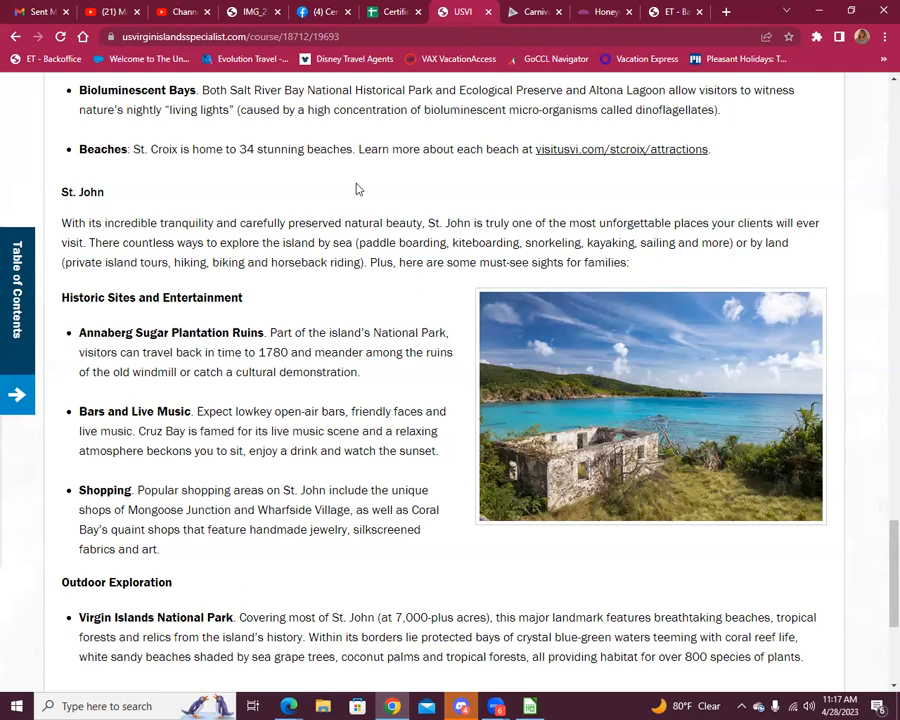
{"action": "mouse_move", "coordinate": [638, 172]}
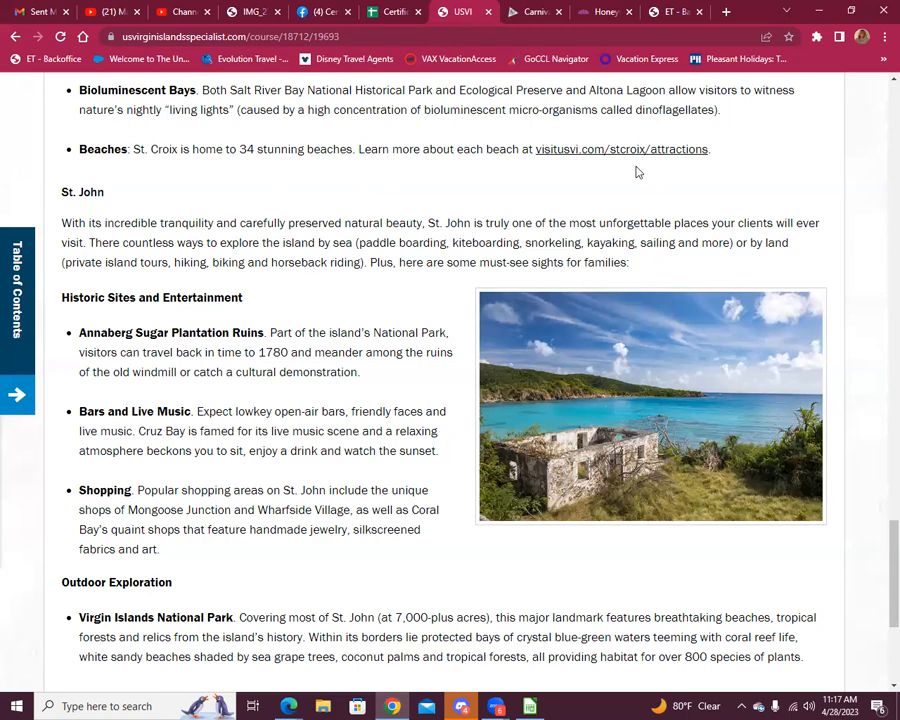
{"action": "scroll", "scroll_direction": "down", "scroll_amount": 3}
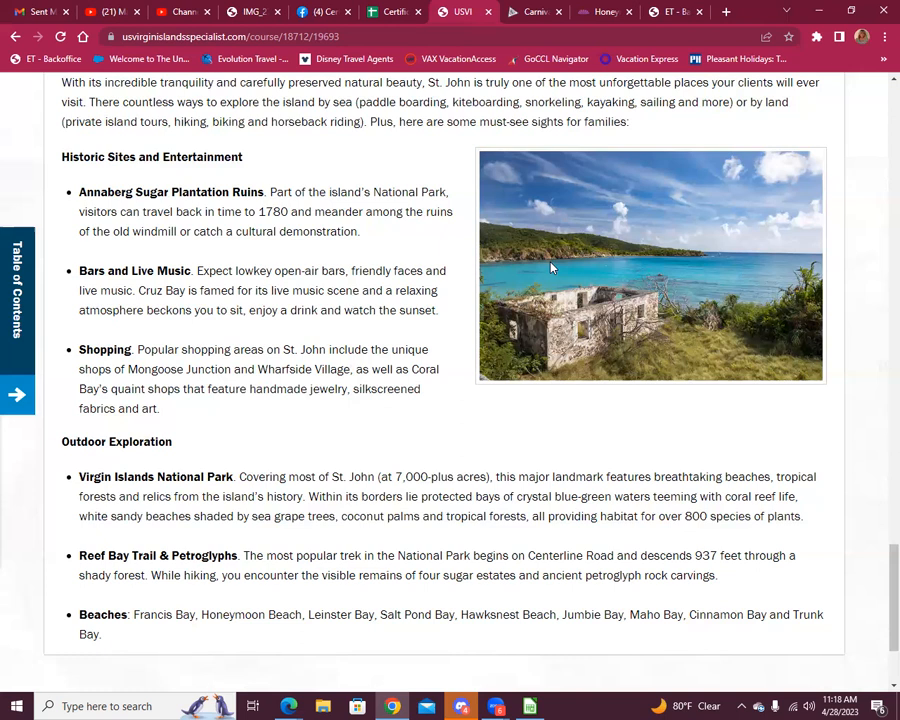
{"action": "mouse_move", "coordinate": [318, 264]}
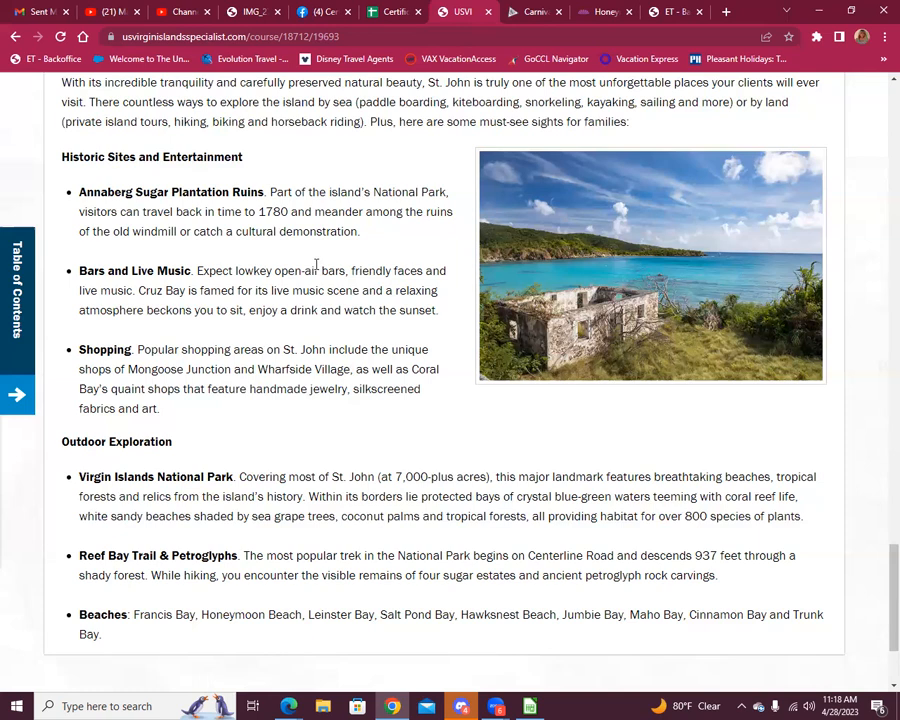
{"action": "scroll", "scroll_direction": "down", "scroll_amount": 3}
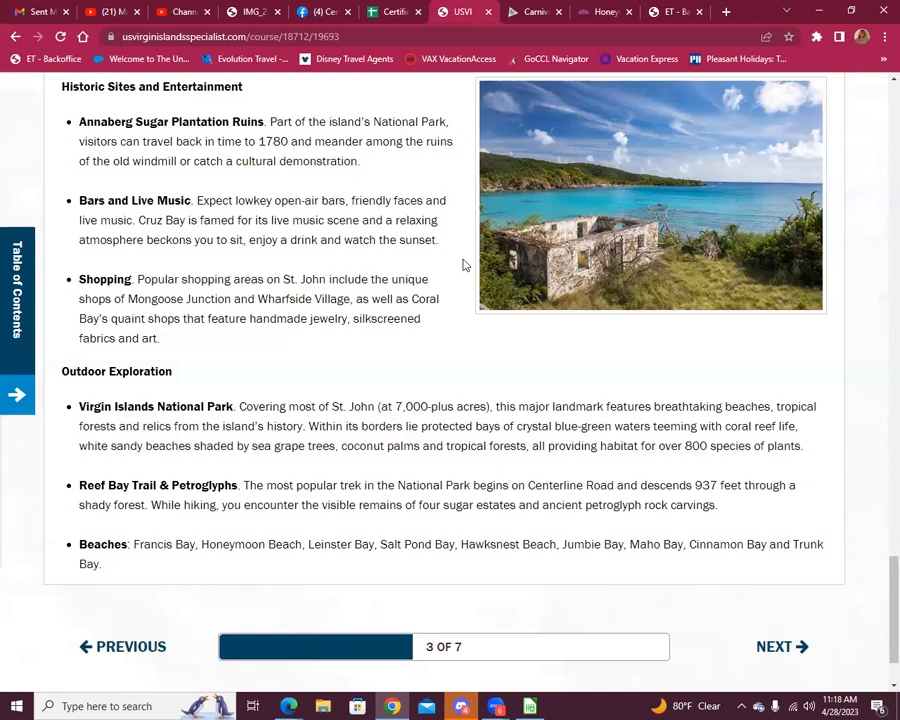
{"action": "scroll", "scroll_direction": "down", "scroll_amount": 3}
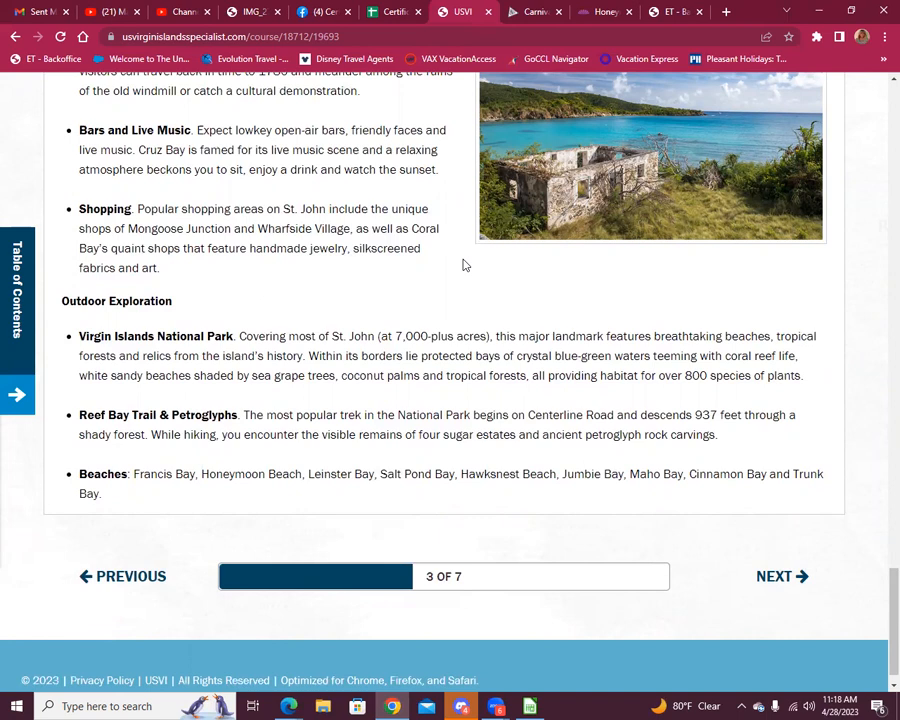
{"action": "scroll", "scroll_direction": "down", "scroll_amount": 3}
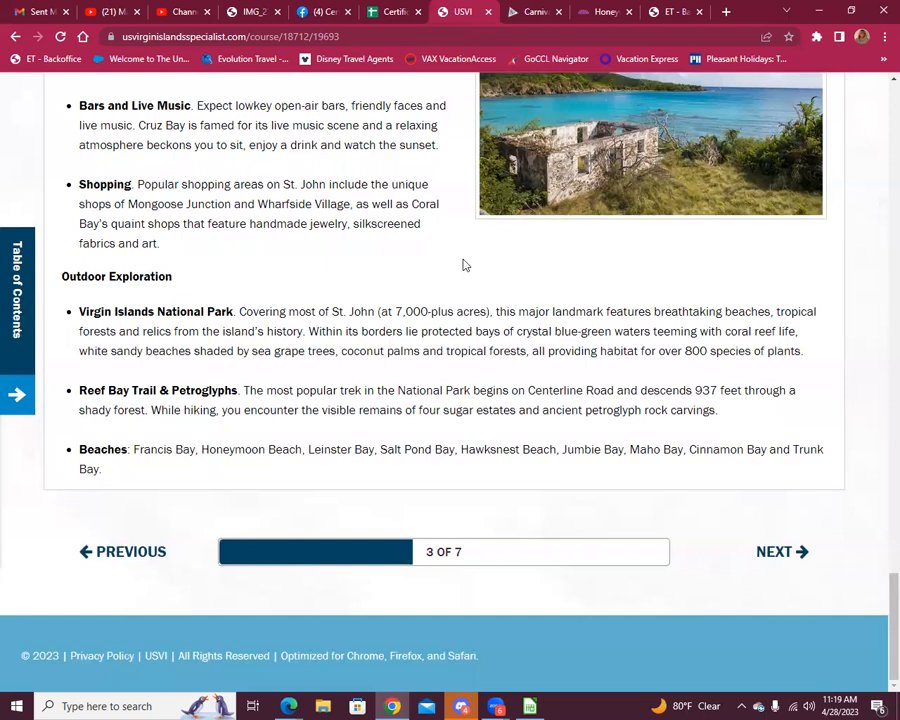
{"action": "mouse_move", "coordinate": [310, 384]}
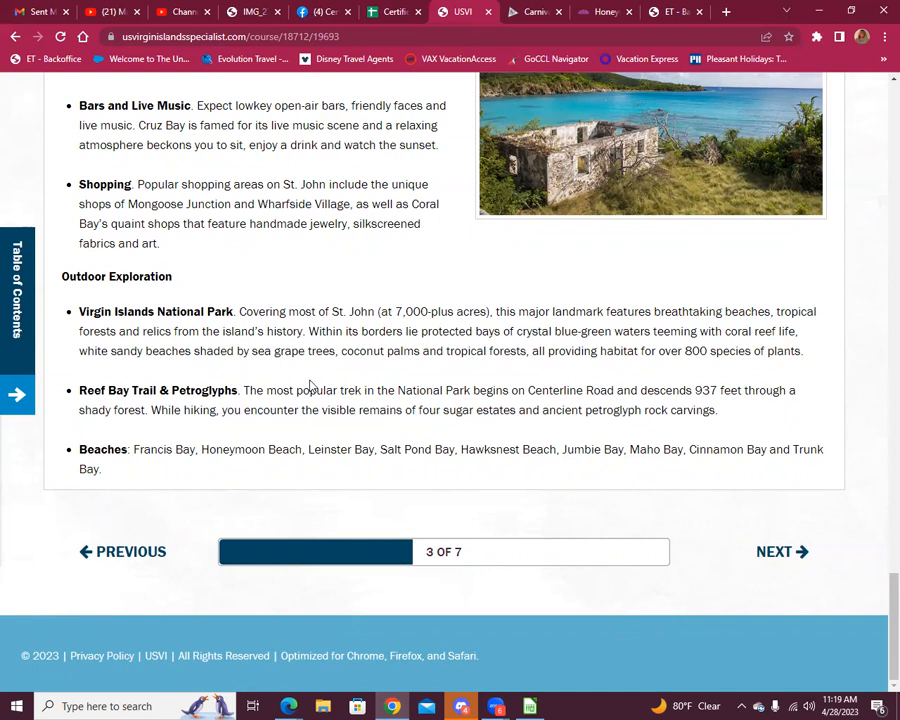
{"action": "mouse_move", "coordinate": [784, 388]}
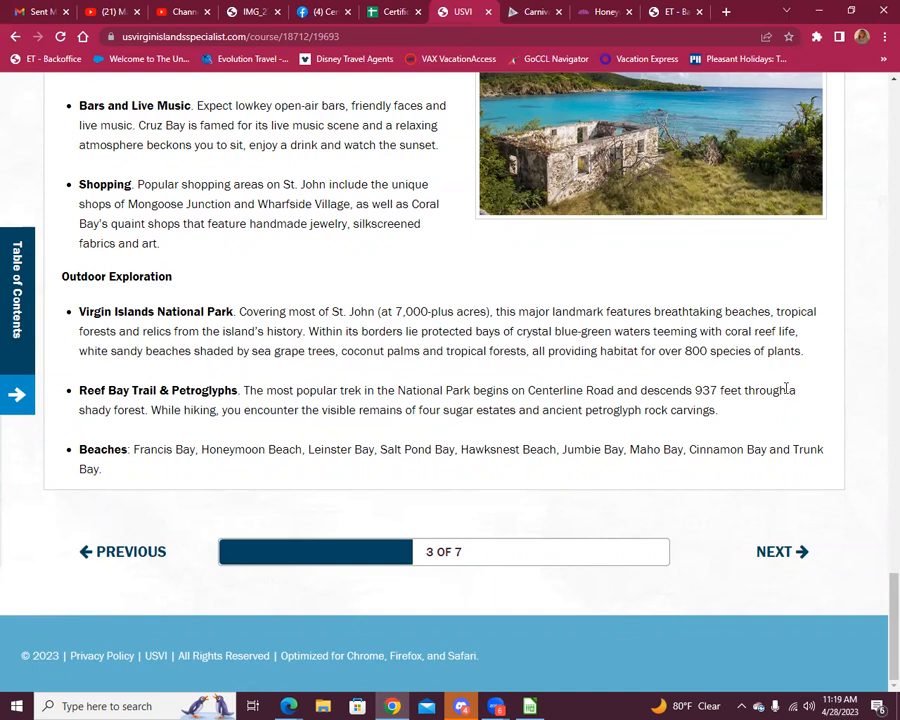
{"action": "mouse_move", "coordinate": [756, 412]}
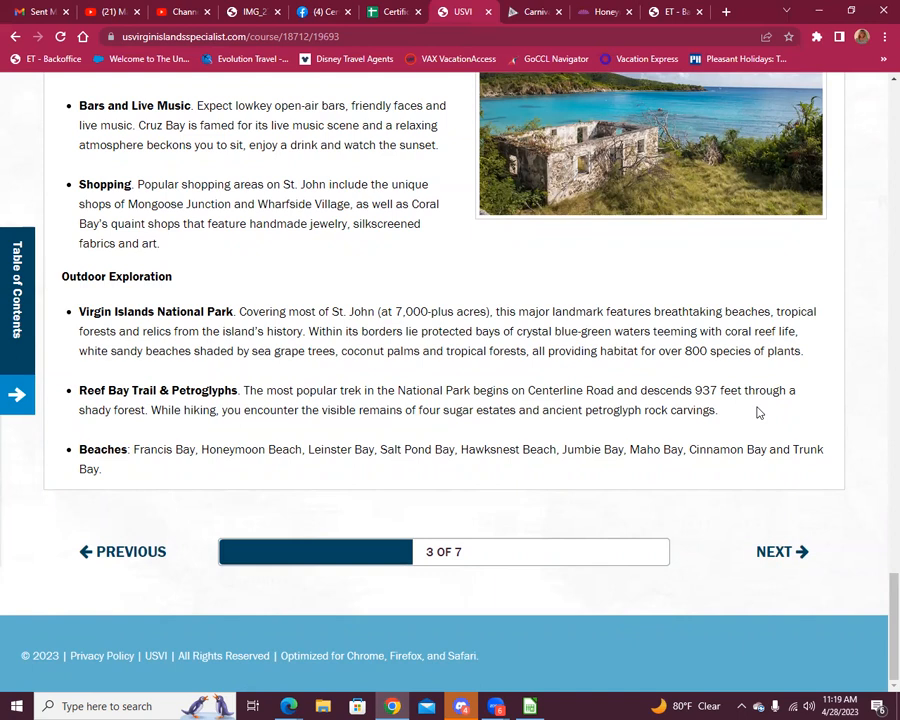
{"action": "mouse_move", "coordinate": [624, 370]}
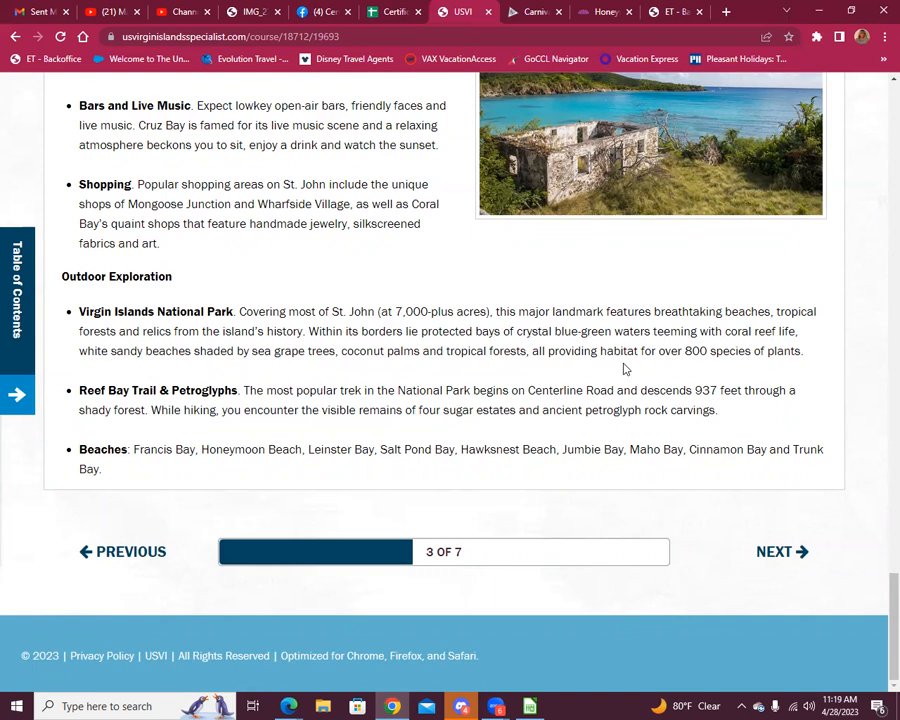
{"action": "mouse_move", "coordinate": [544, 368]}
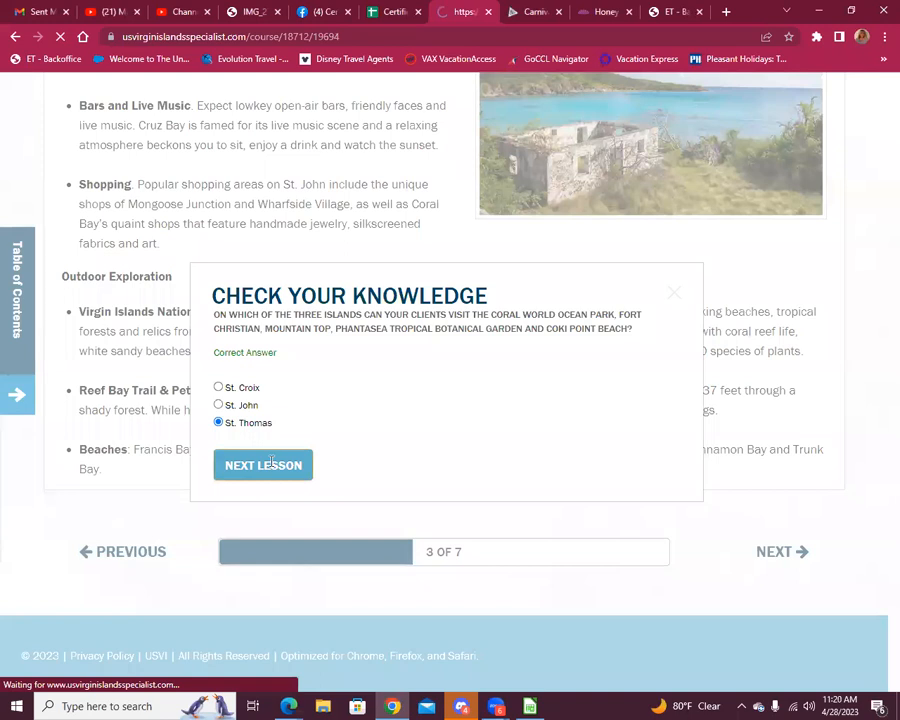
Leave the knowledge check answered St. Thomas and continue to the Accommodations Preview lesson.
{"action": "left_click", "coordinate": [264, 464]}
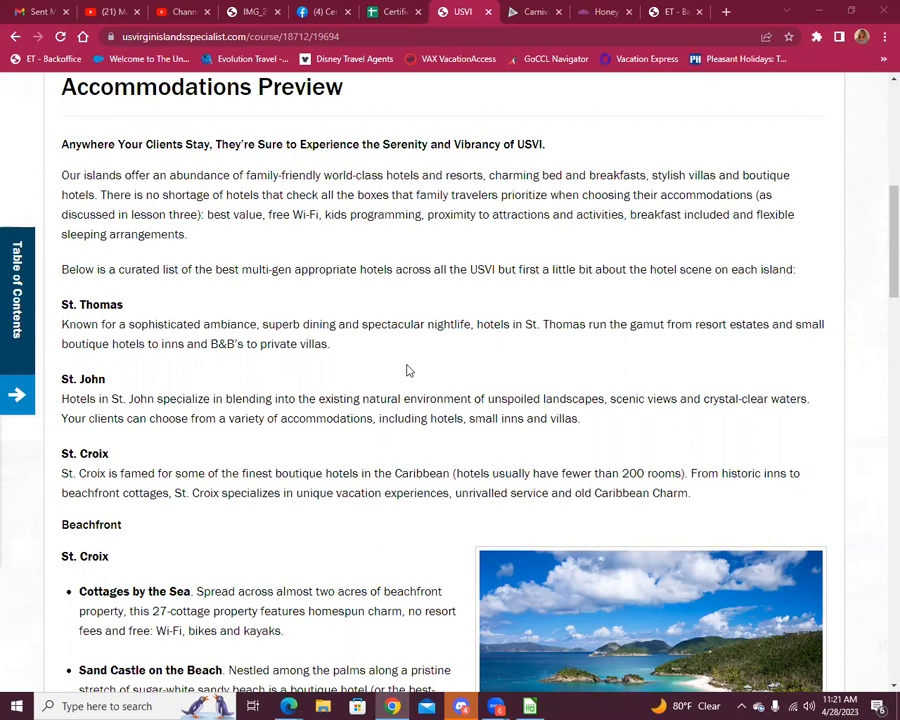
Scroll past the St. Thomas, St. John and St. Croix hotel overviews to the Beachfront listings.
{"action": "scroll", "scroll_direction": "down", "scroll_amount": 3}
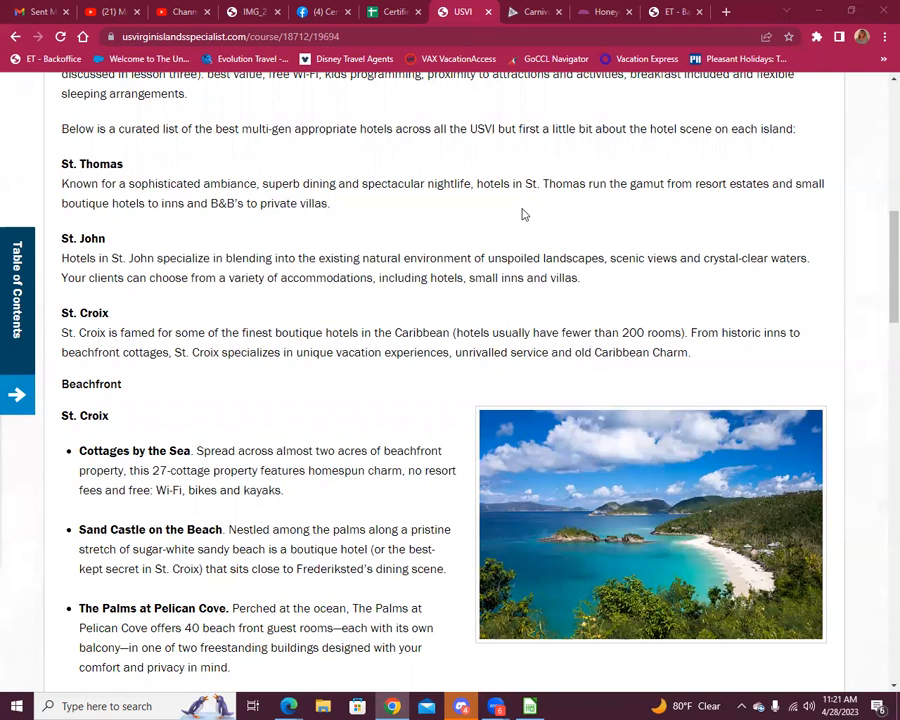
{"action": "scroll", "scroll_direction": "down", "scroll_amount": 3}
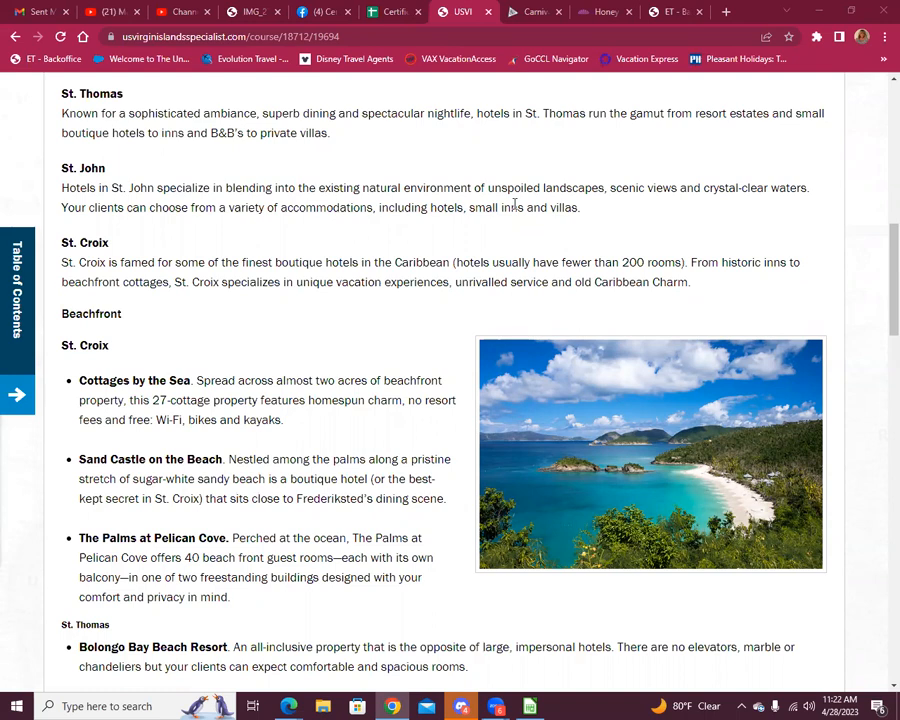
{"action": "scroll", "scroll_direction": "down", "scroll_amount": 3}
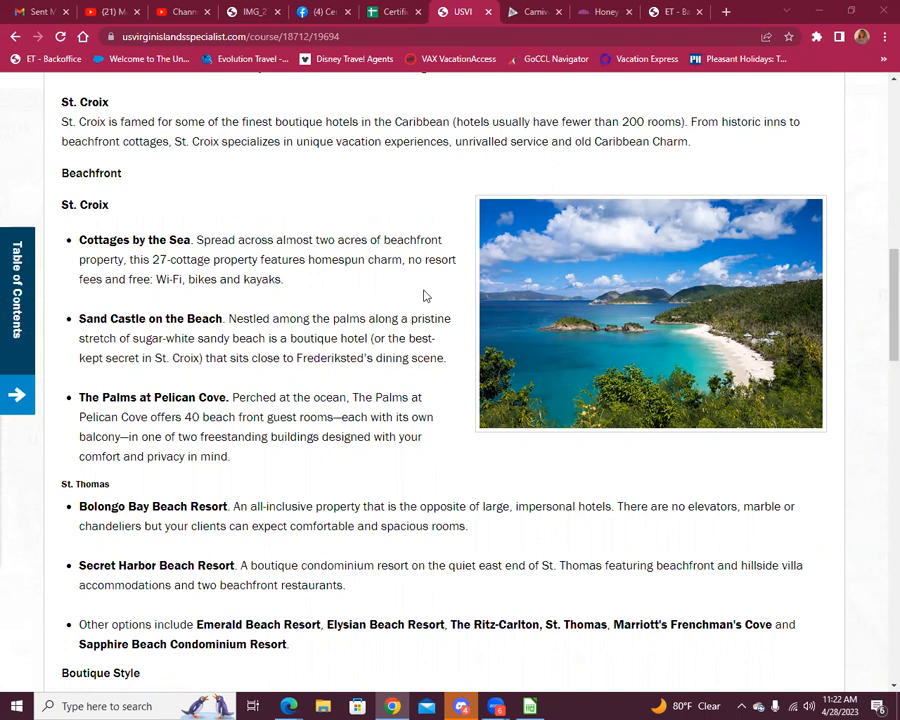
Scroll past the St. Thomas beachfront resorts to the Boutique Style hotels for St. Croix.
{"action": "scroll", "scroll_direction": "down", "scroll_amount": 3}
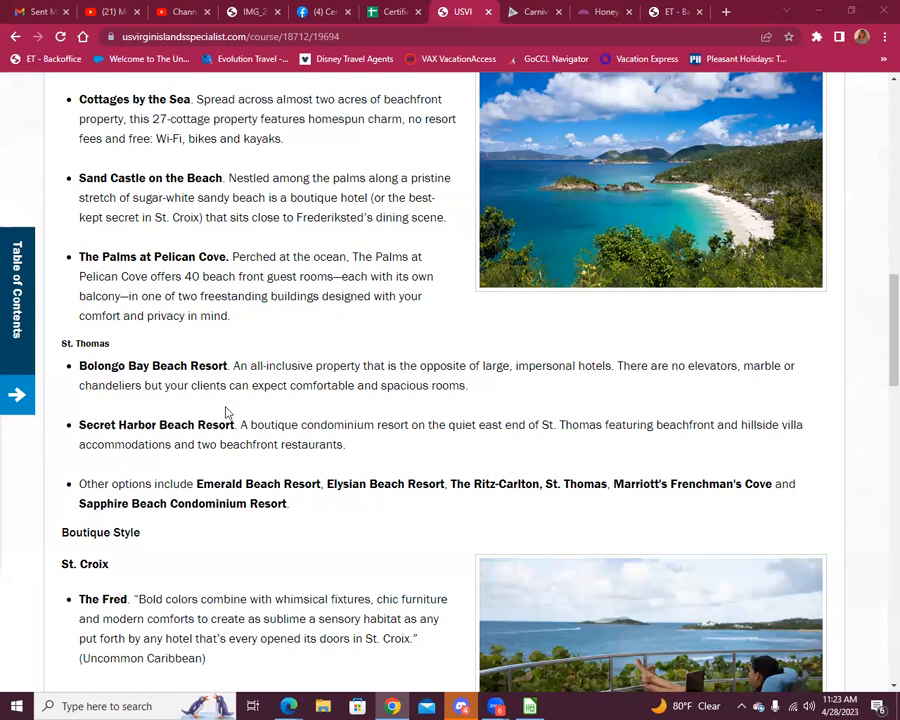
{"action": "scroll", "scroll_direction": "down", "scroll_amount": 3}
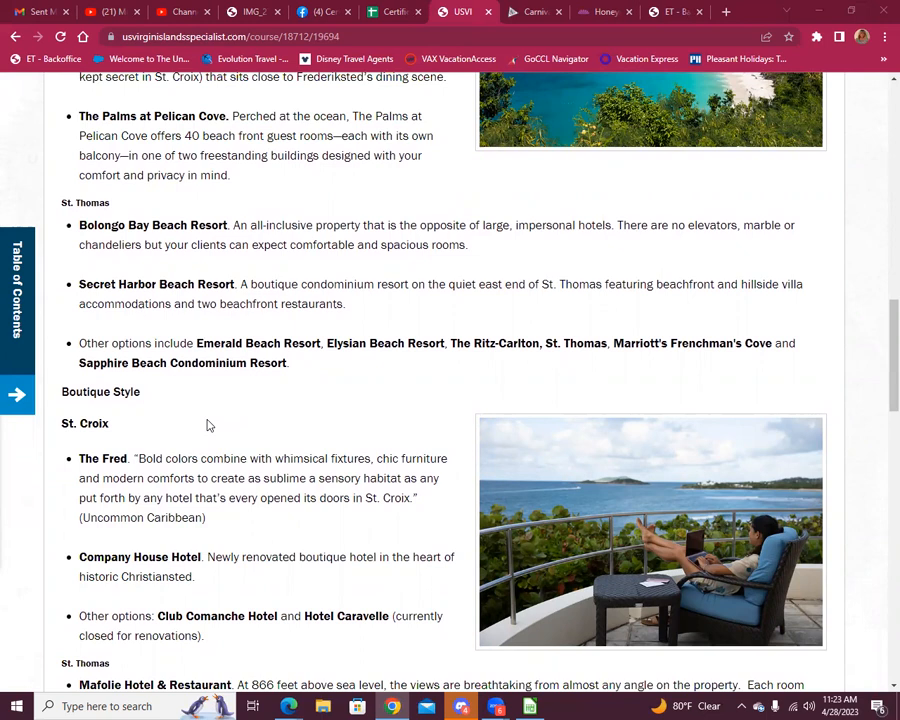
Scroll past the St. Thomas boutique hotels into the Family-Focused listings for St. Croix and St. Thomas.
{"action": "scroll", "scroll_direction": "down", "scroll_amount": 3}
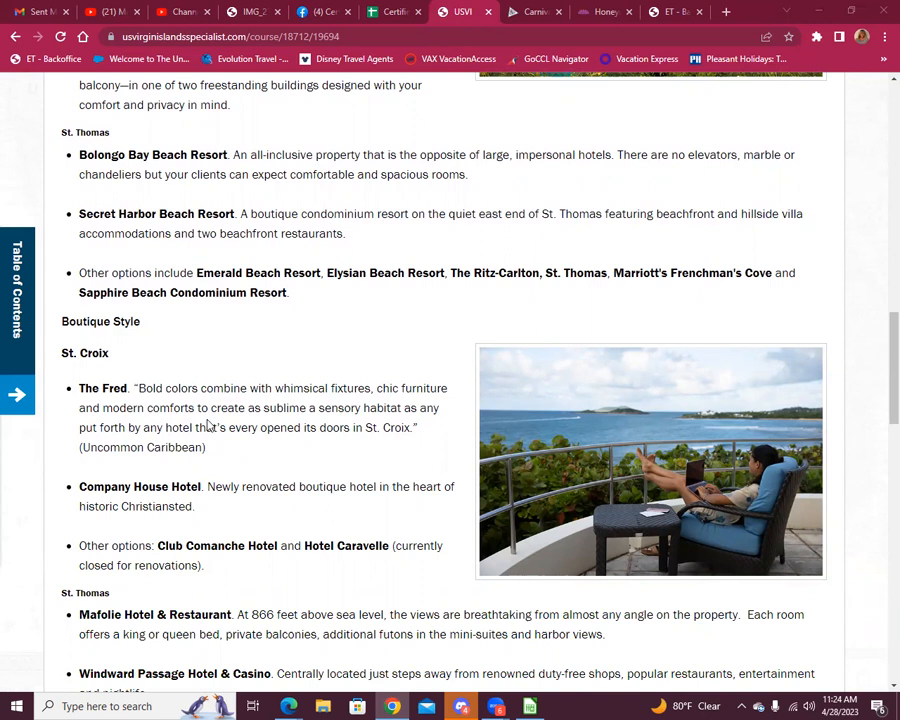
{"action": "mouse_move", "coordinate": [484, 338]}
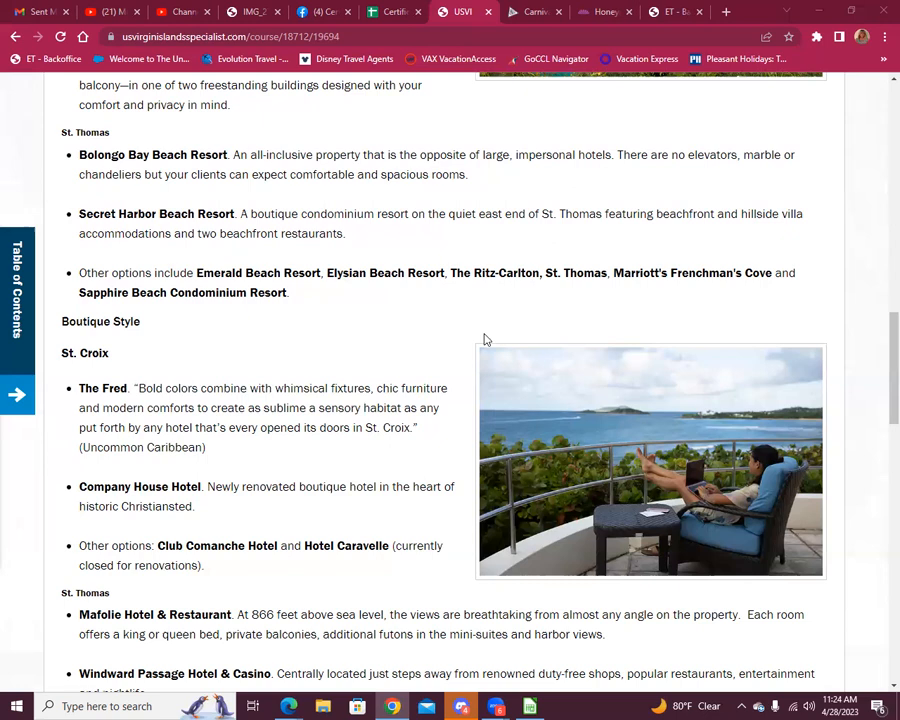
{"action": "scroll", "scroll_direction": "down", "scroll_amount": 3}
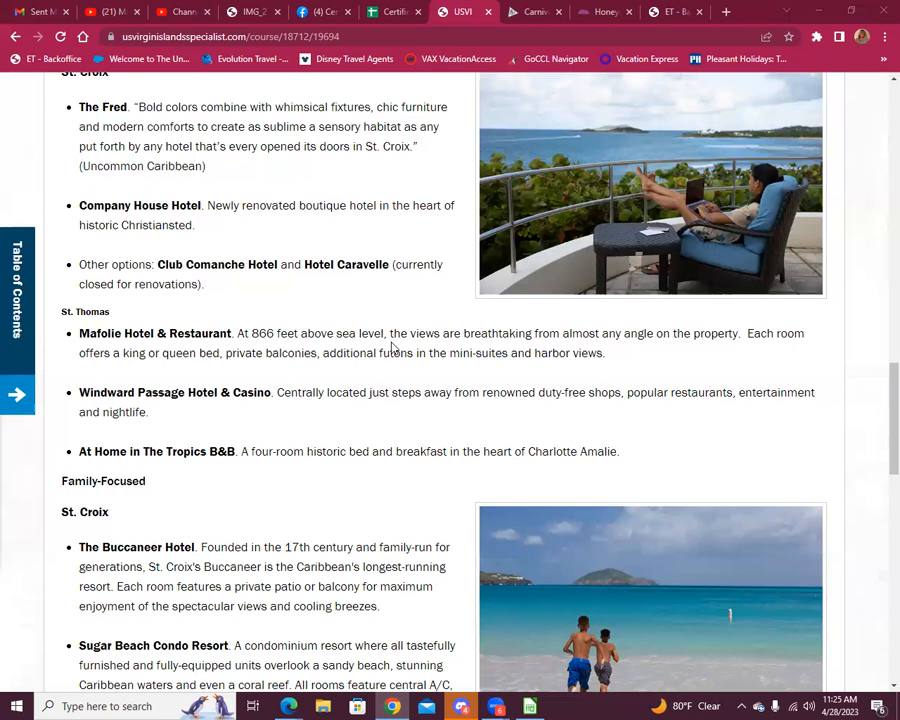
{"action": "scroll", "scroll_direction": "down", "scroll_amount": 3}
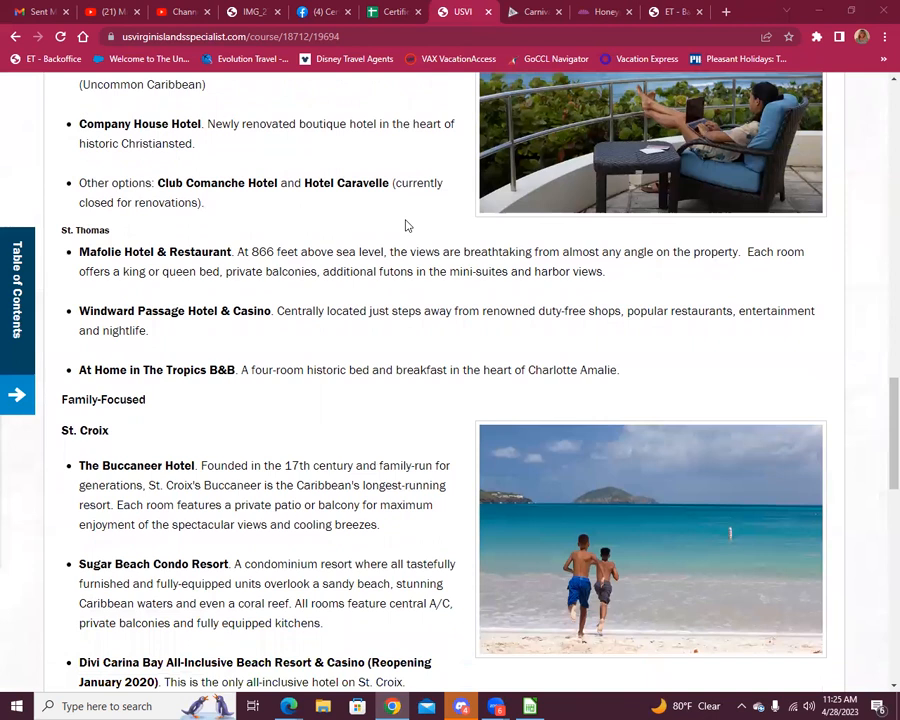
{"action": "scroll", "scroll_direction": "down", "scroll_amount": 3}
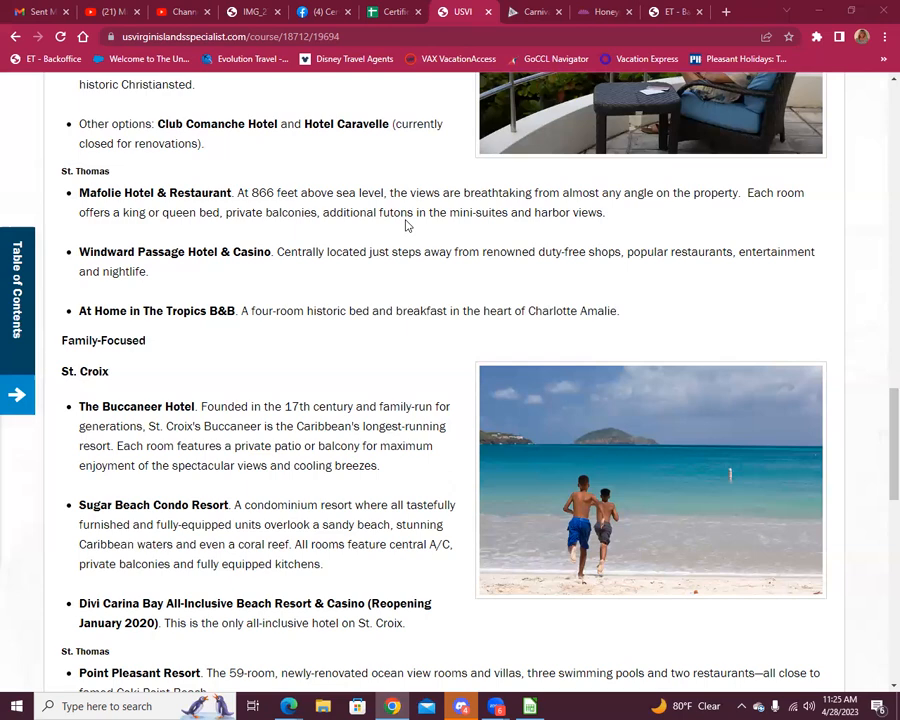
{"action": "scroll", "scroll_direction": "down", "scroll_amount": 3}
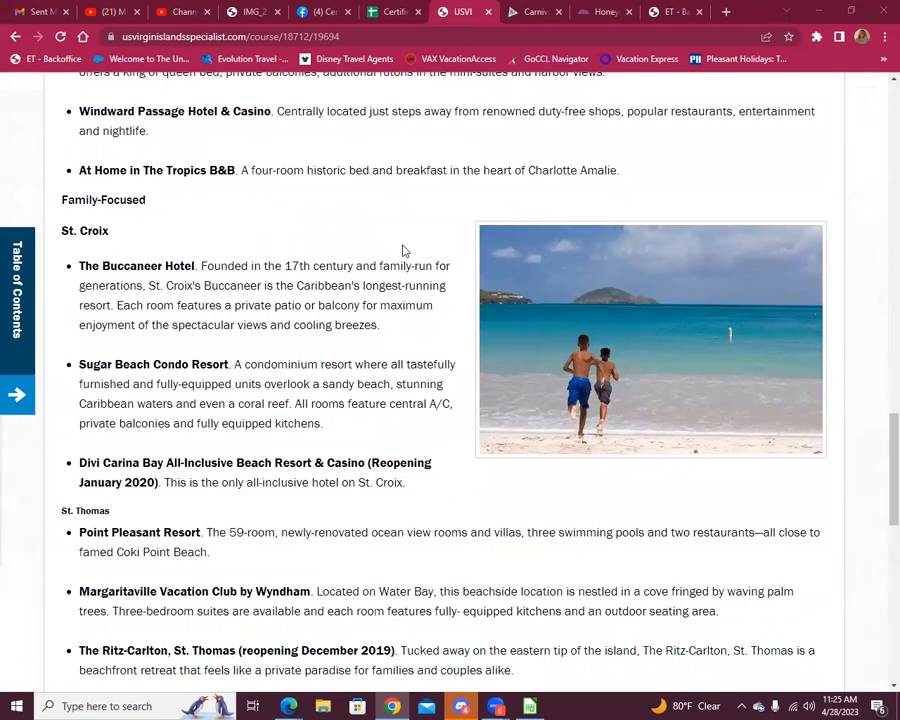
{"action": "scroll", "scroll_direction": "down", "scroll_amount": 3}
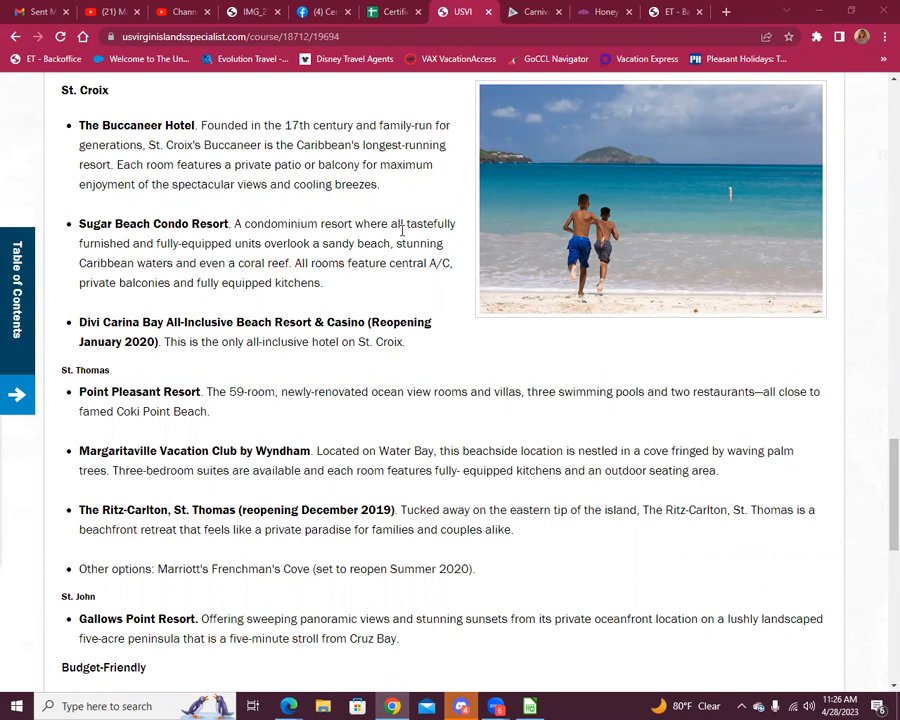
{"action": "scroll", "scroll_direction": "down", "scroll_amount": 3}
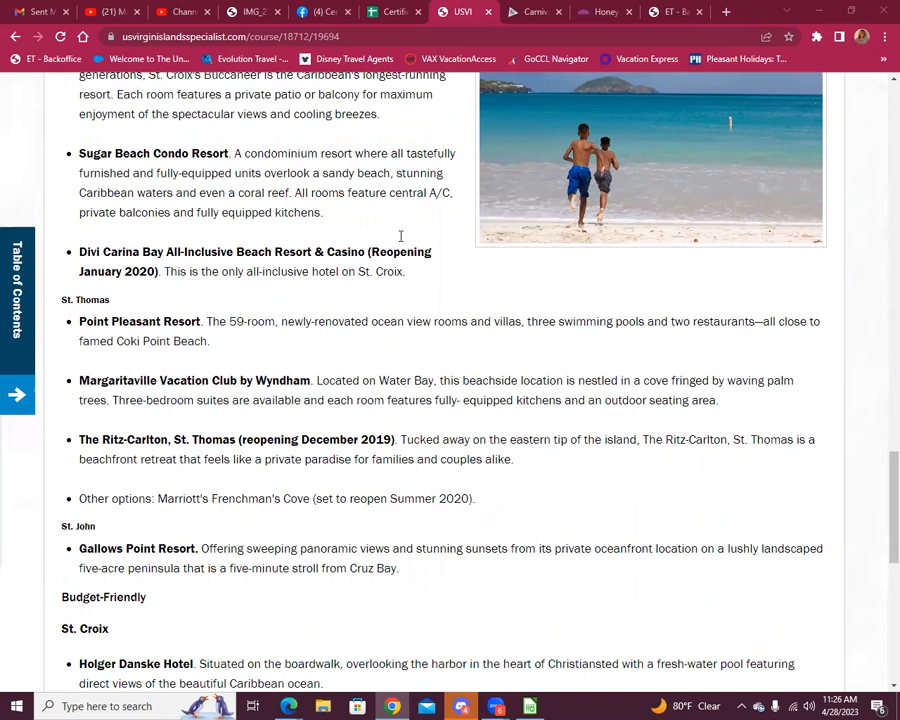
{"action": "scroll", "scroll_direction": "down", "scroll_amount": 3}
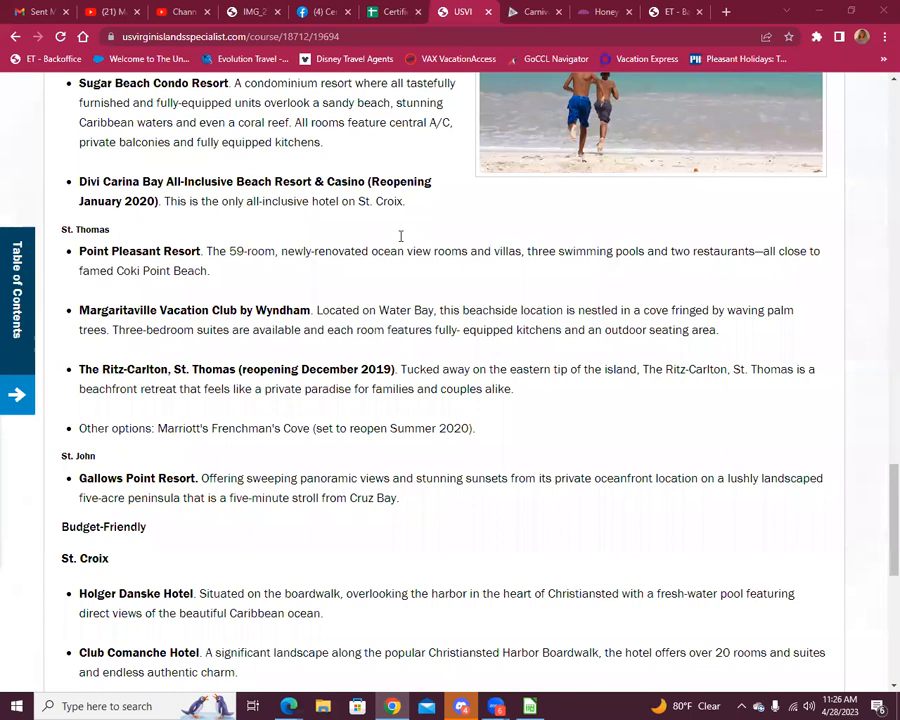
{"action": "scroll", "scroll_direction": "down", "scroll_amount": 3}
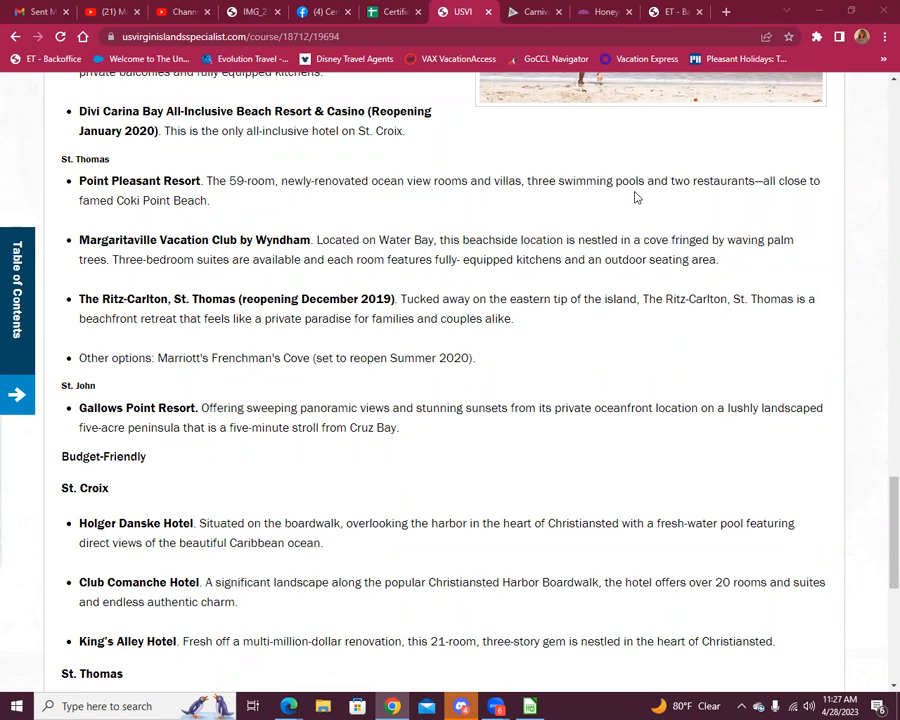
{"action": "scroll", "scroll_direction": "down", "scroll_amount": 3}
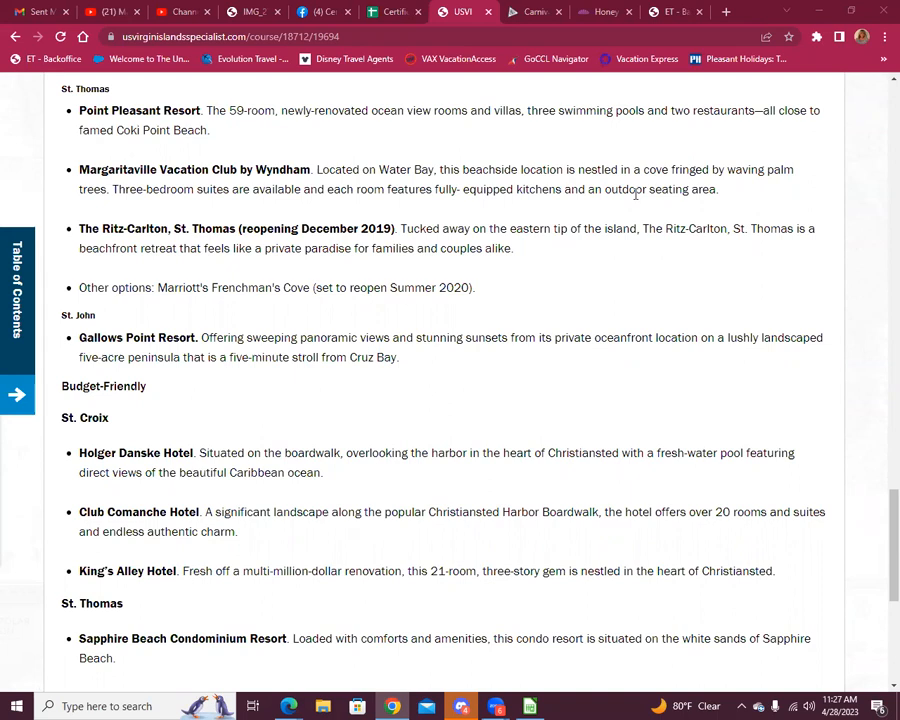
Read the budget-friendly St. Thomas hotels and Reopening in 2020, then continue to the Activities Calendar lesson.
{"action": "scroll", "scroll_direction": "down", "scroll_amount": 3}
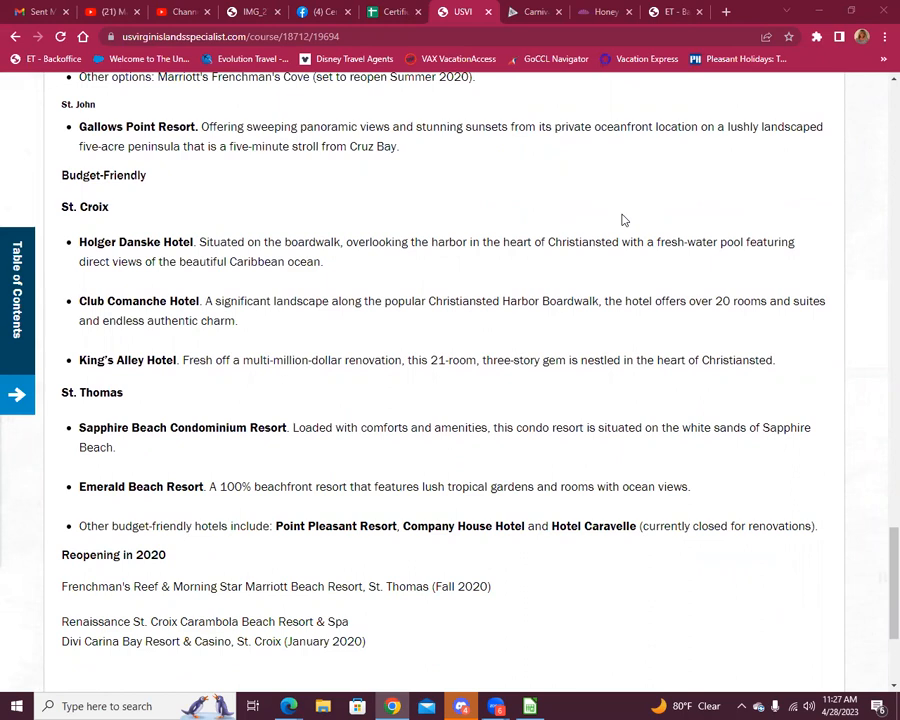
{"action": "mouse_move", "coordinate": [612, 196]}
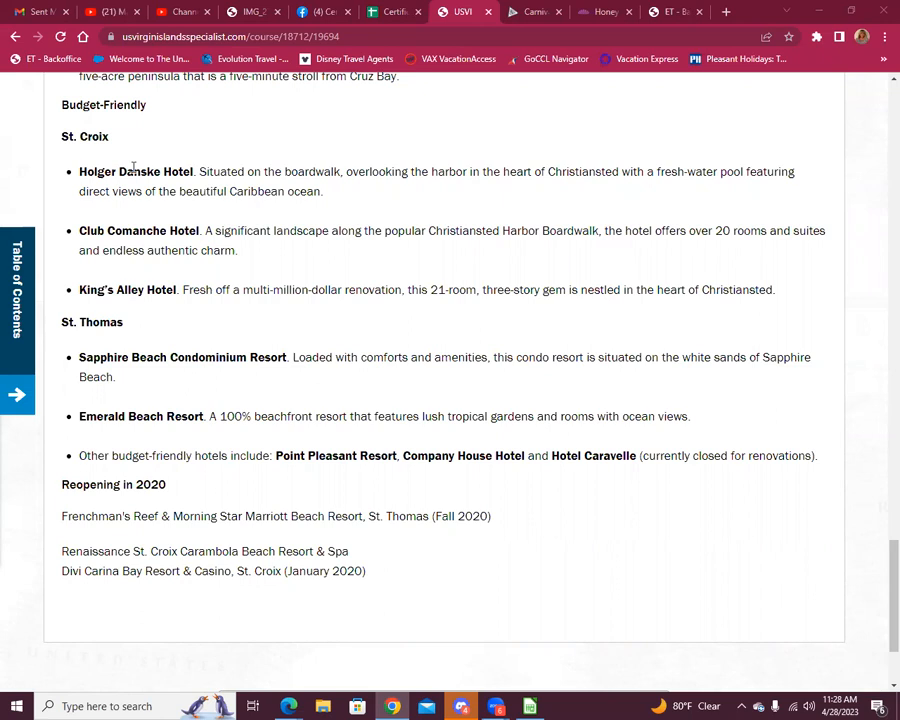
{"action": "scroll", "scroll_direction": "down", "scroll_amount": 3}
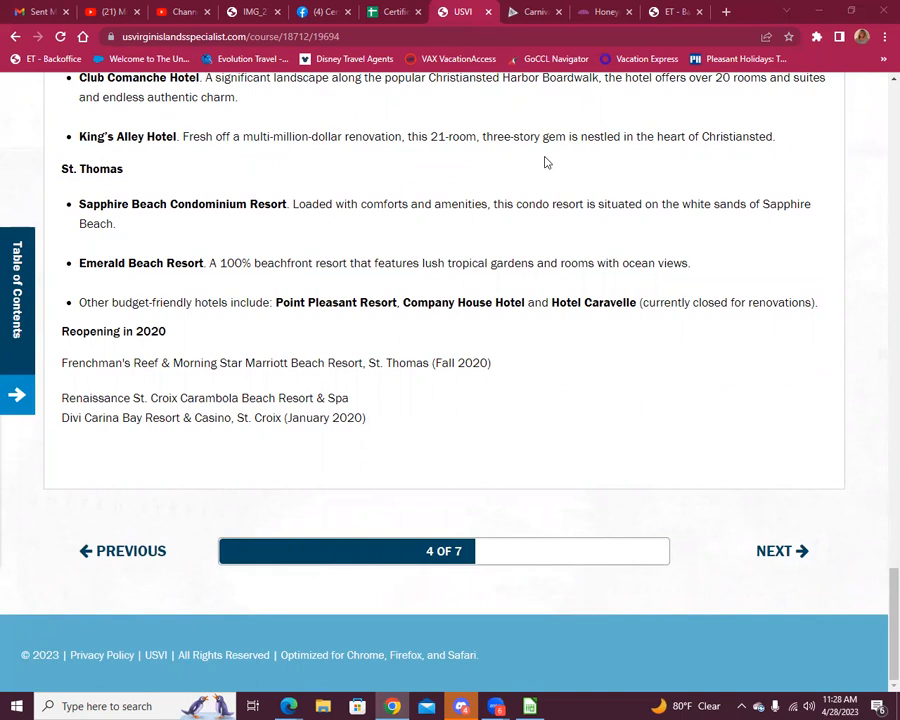
{"action": "mouse_move", "coordinate": [140, 194]}
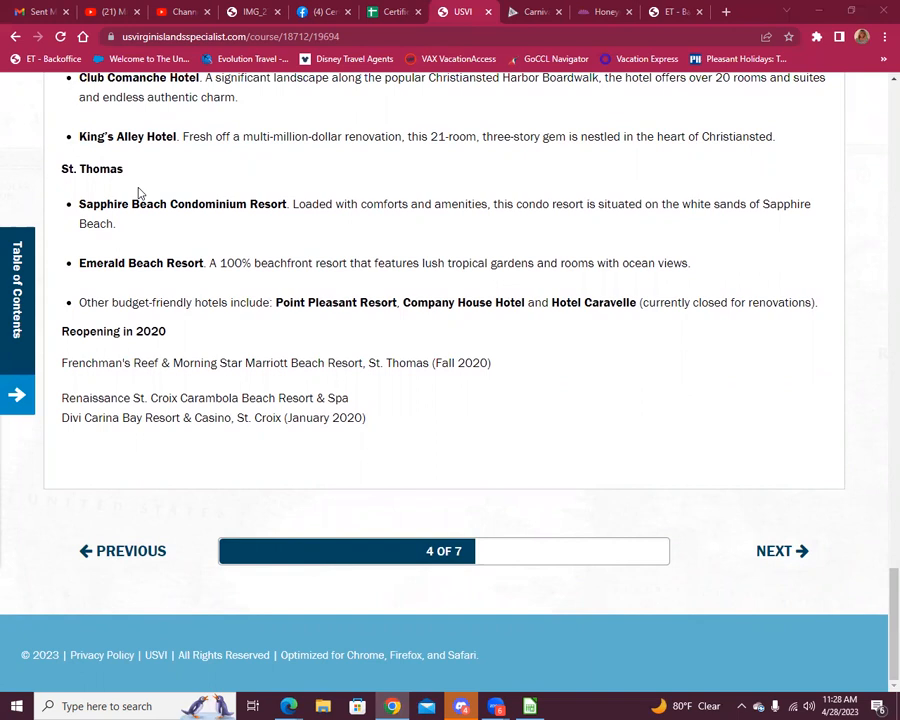
{"action": "mouse_move", "coordinate": [368, 228]}
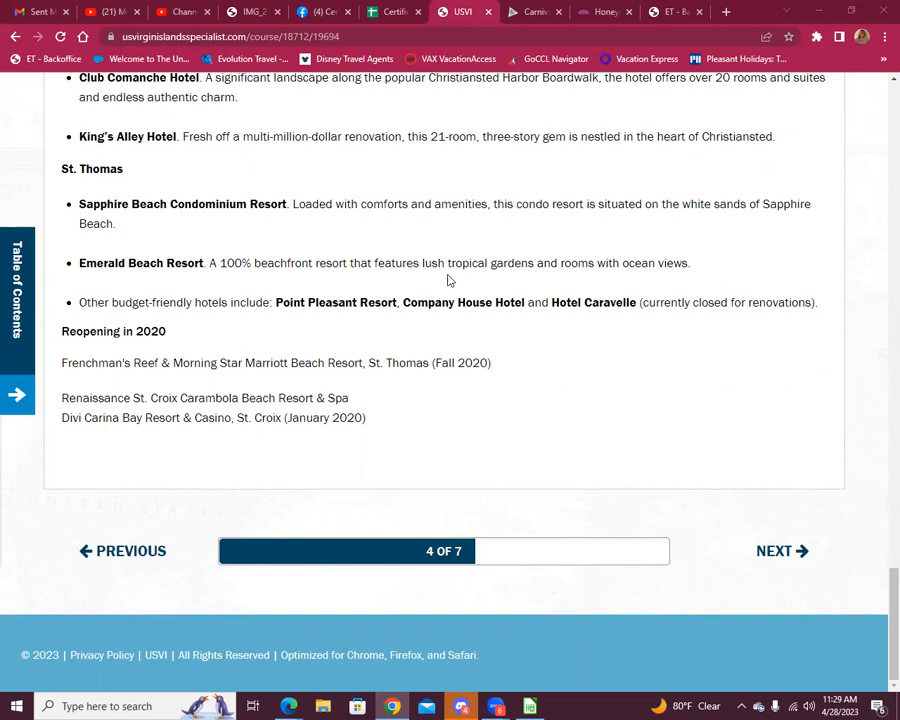
{"action": "mouse_move", "coordinate": [794, 236]}
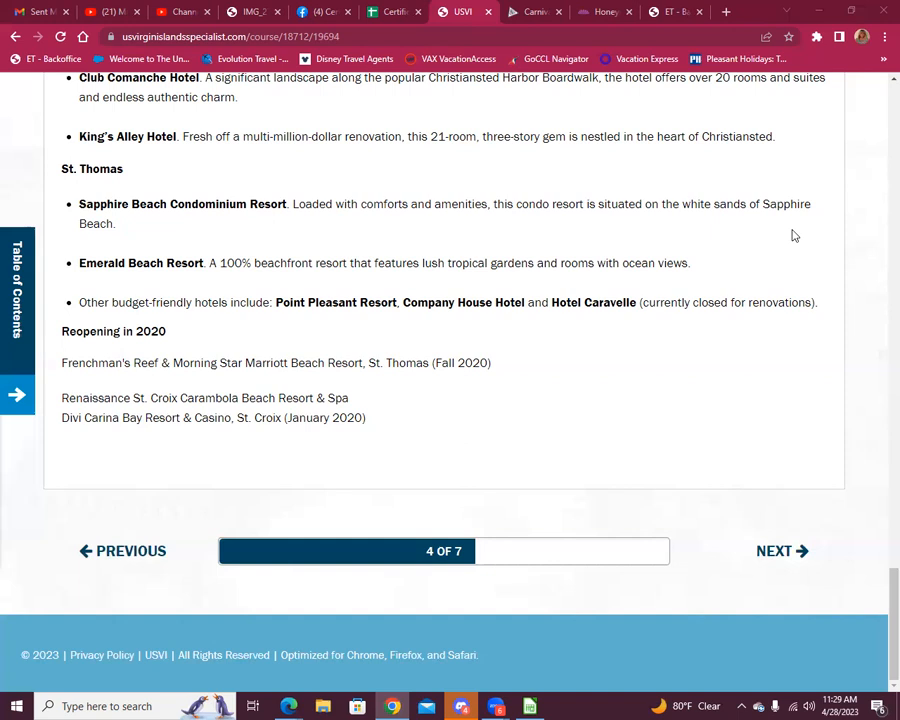
{"action": "mouse_move", "coordinate": [110, 390]}
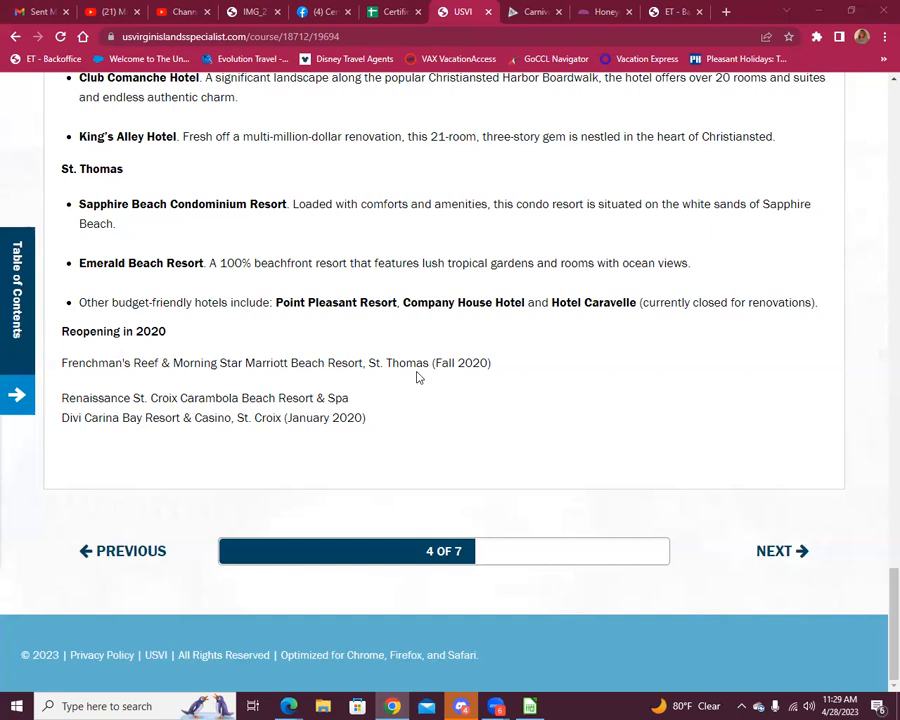
{"action": "mouse_move", "coordinate": [402, 420]}
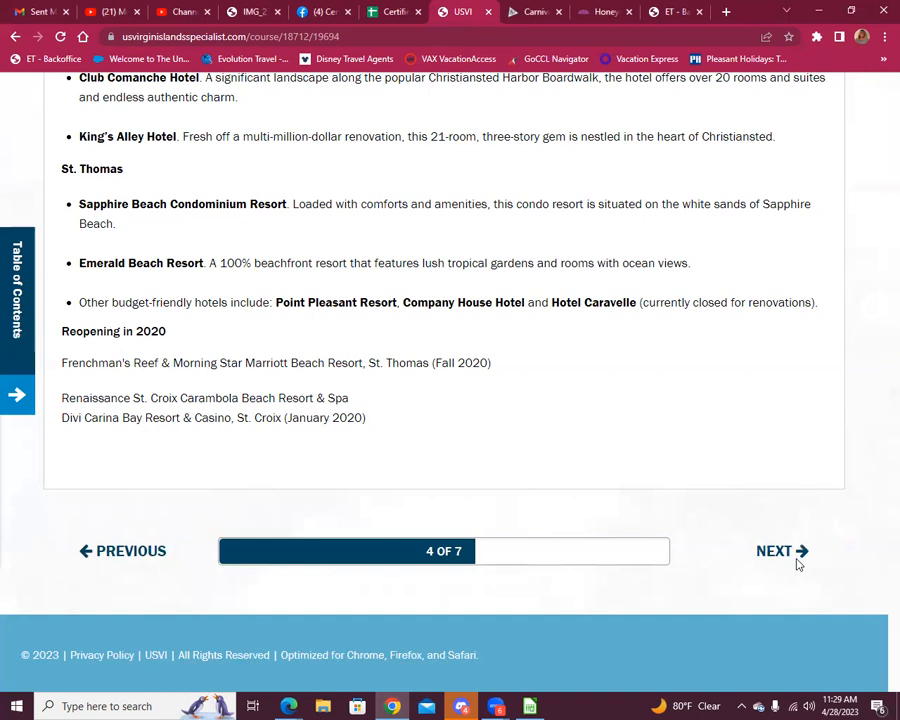
{"action": "left_click", "coordinate": [780, 552]}
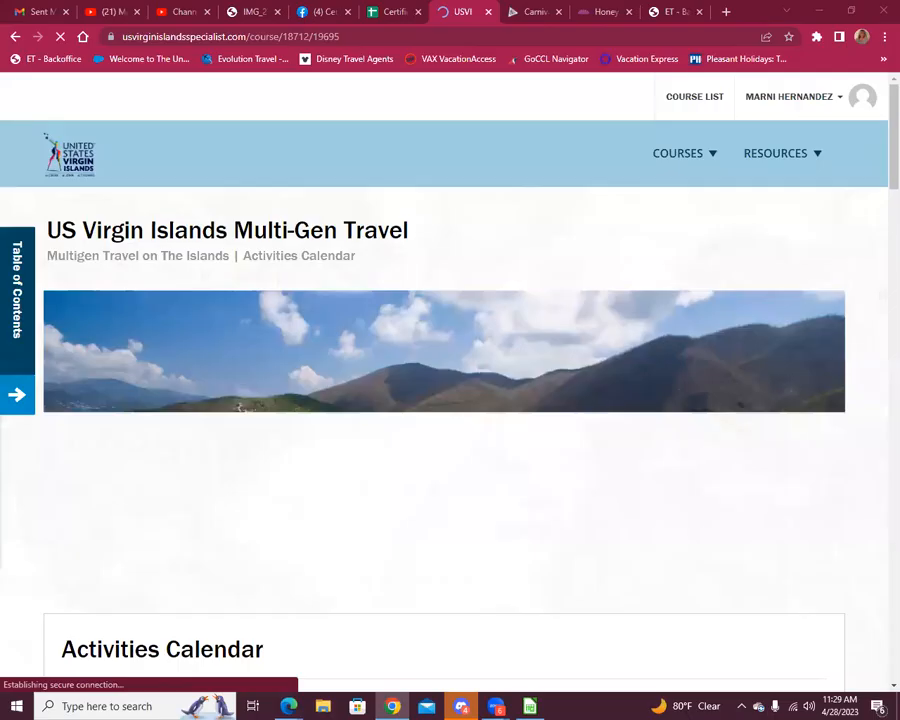
Scroll through the St. Thomas day-by-day itinerary to its Day 6 adventure.
{"action": "scroll", "scroll_direction": "down", "scroll_amount": 3}
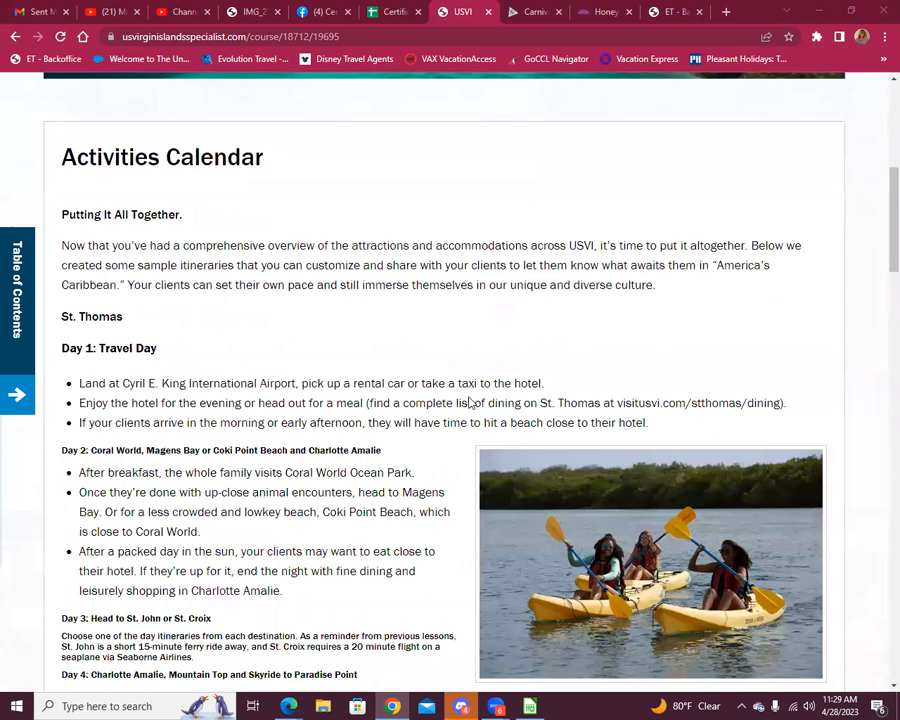
{"action": "scroll", "scroll_direction": "down", "scroll_amount": 3}
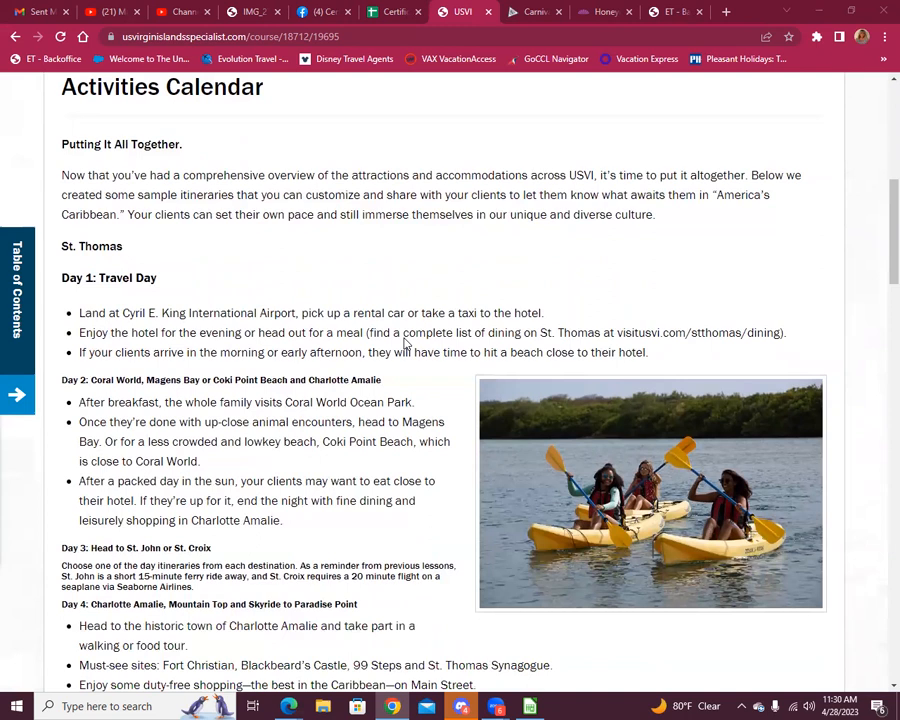
{"action": "mouse_move", "coordinate": [400, 298]}
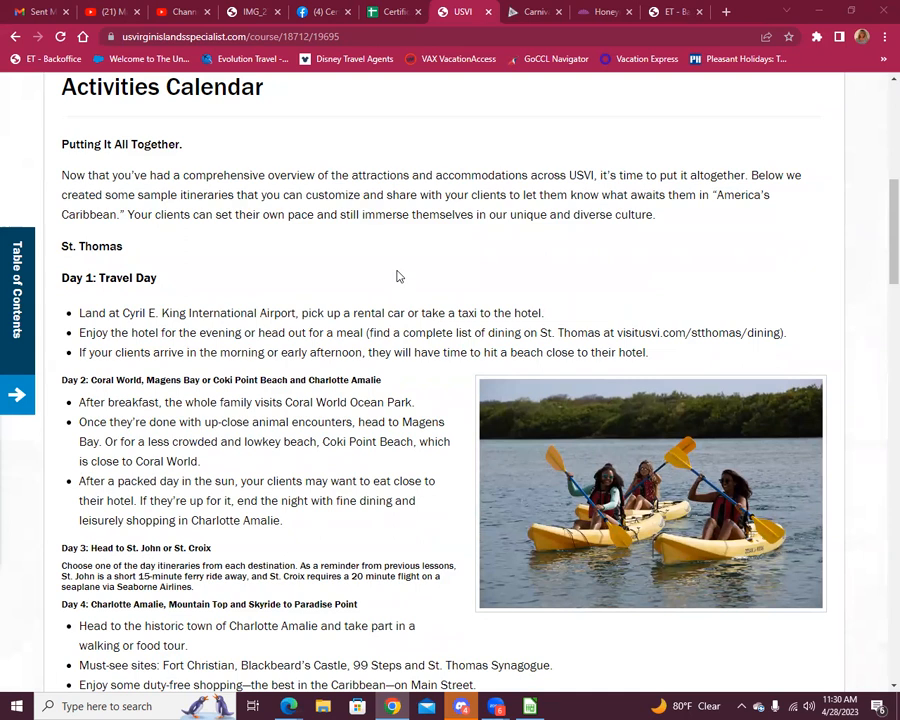
{"action": "mouse_move", "coordinate": [368, 260]}
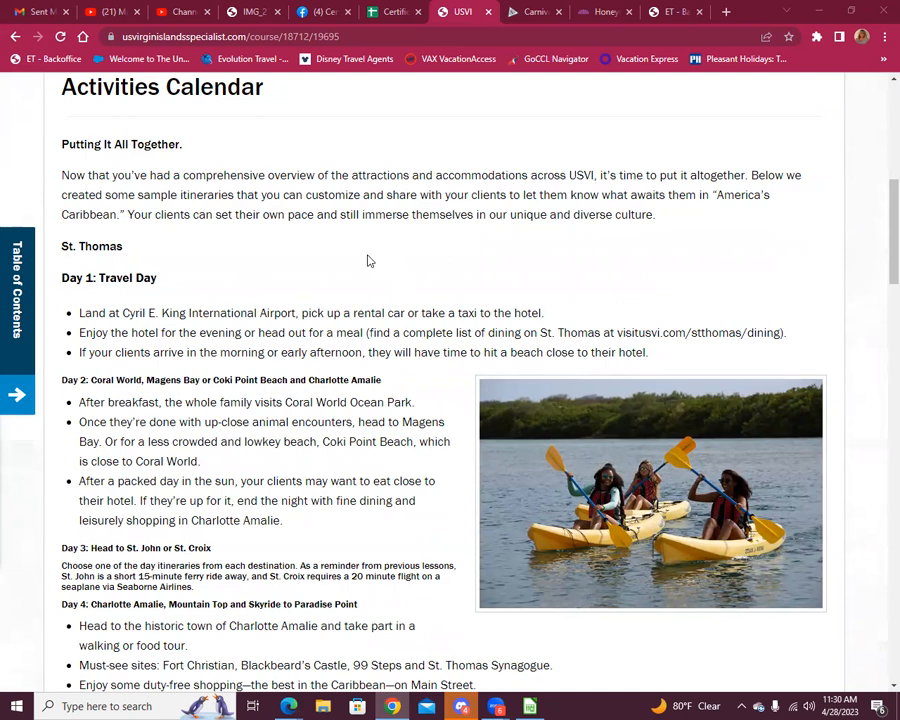
{"action": "mouse_move", "coordinate": [364, 264]}
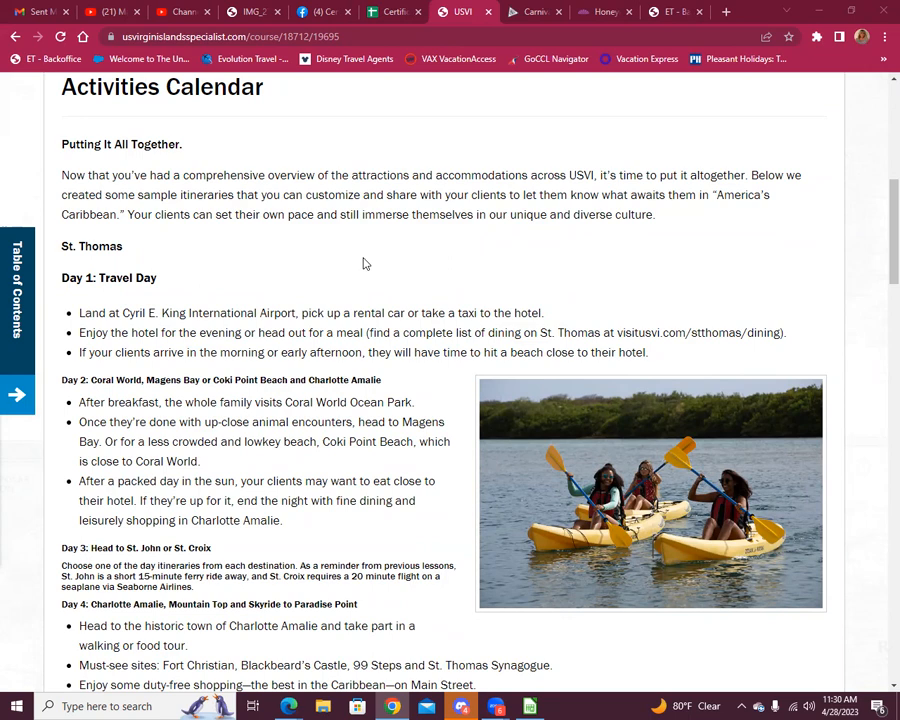
{"action": "scroll", "scroll_direction": "down", "scroll_amount": 3}
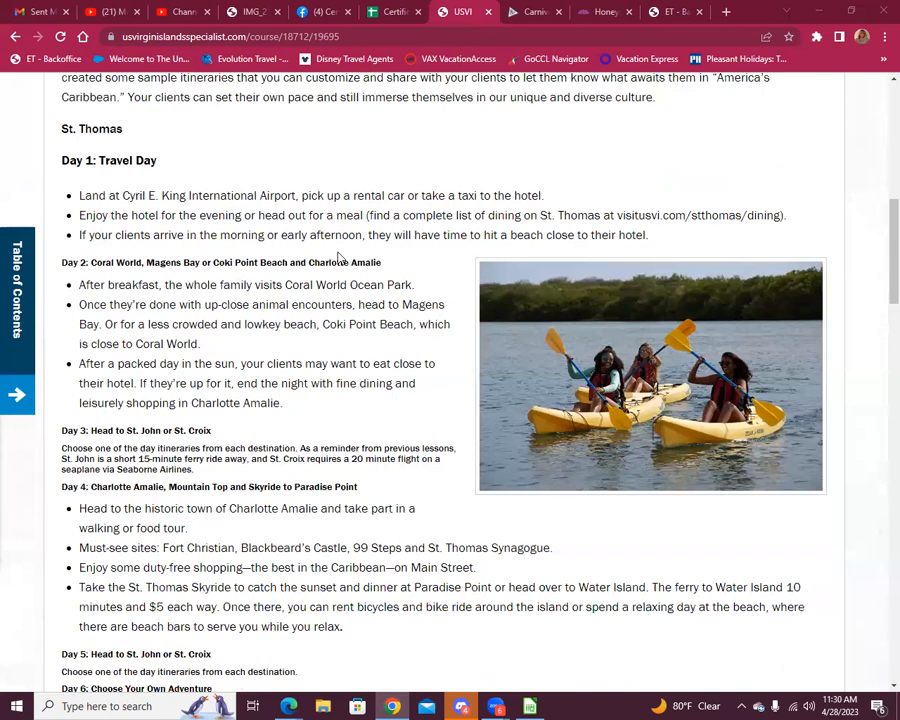
{"action": "scroll", "scroll_direction": "down", "scroll_amount": 3}
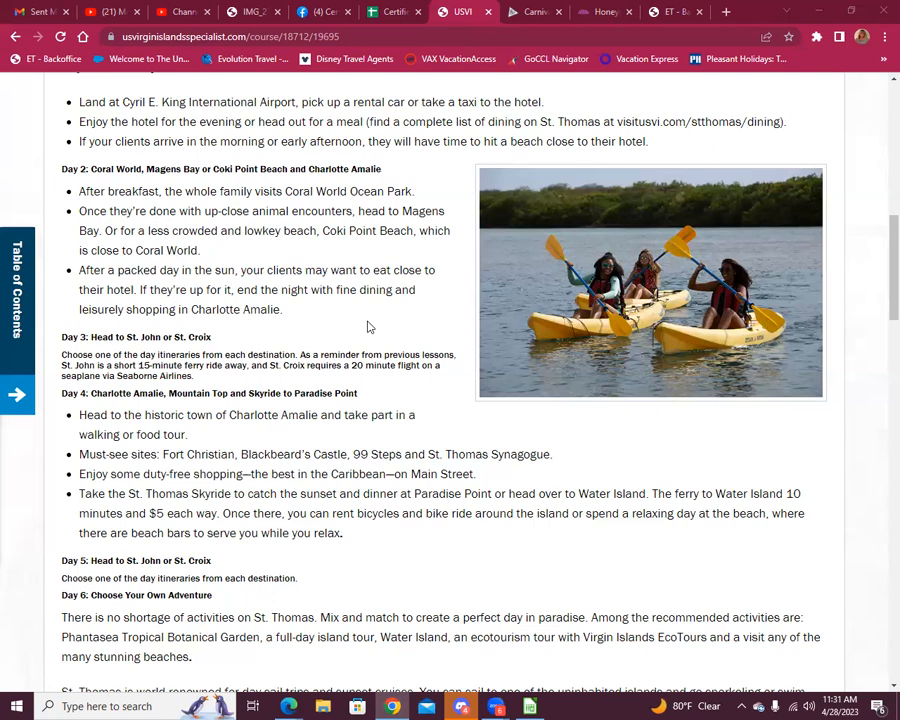
Scroll on into the opening days of St. John's six-day honeymoon plan.
{"action": "scroll", "scroll_direction": "down", "scroll_amount": 3}
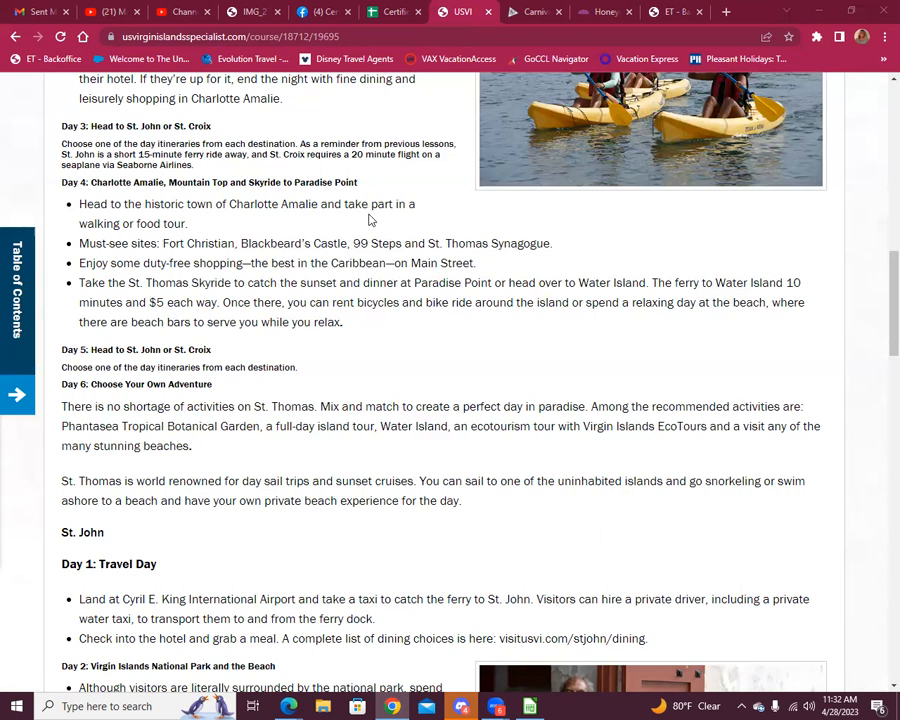
{"action": "mouse_move", "coordinate": [440, 278]}
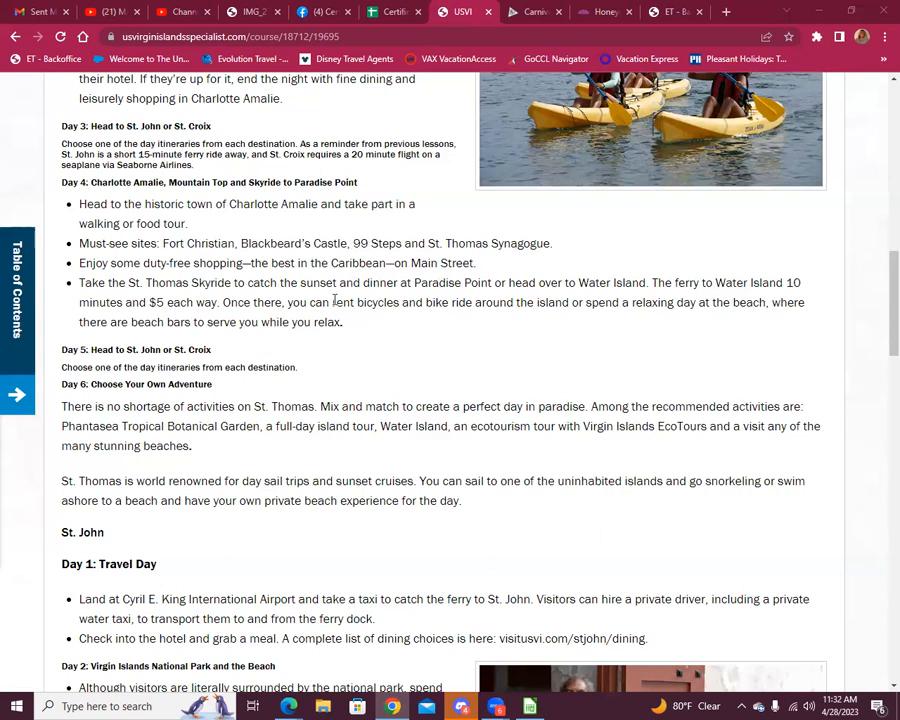
{"action": "mouse_move", "coordinate": [710, 298]}
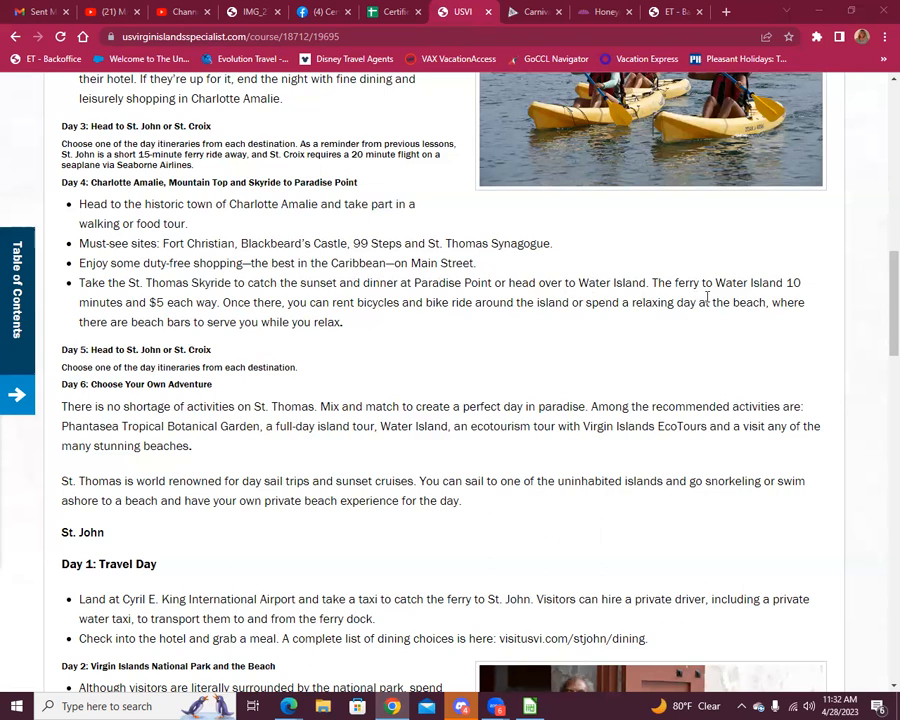
{"action": "mouse_move", "coordinate": [424, 344]}
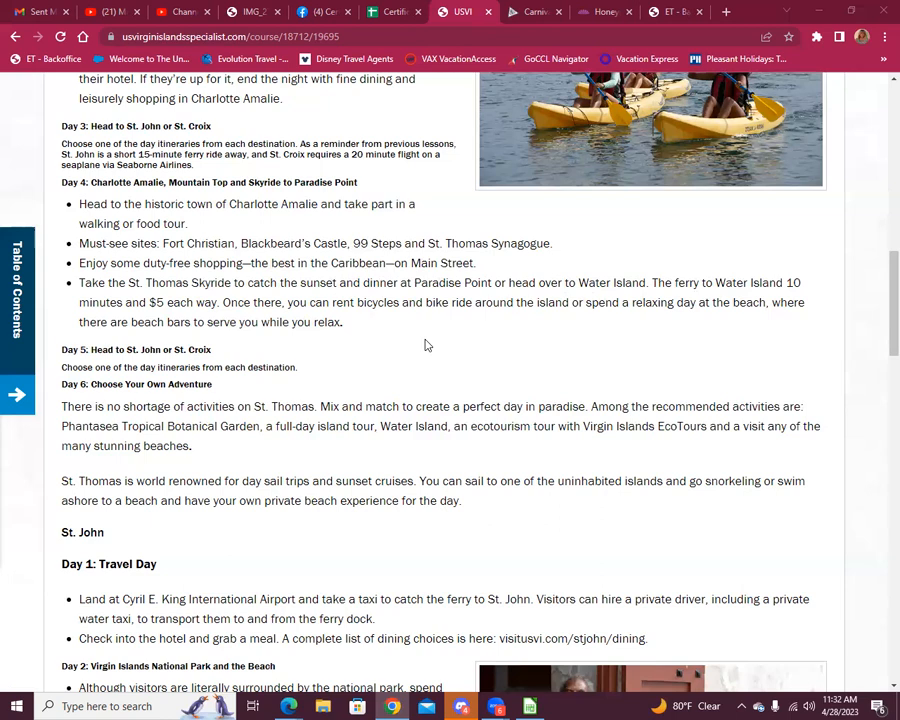
{"action": "scroll", "scroll_direction": "down", "scroll_amount": 3}
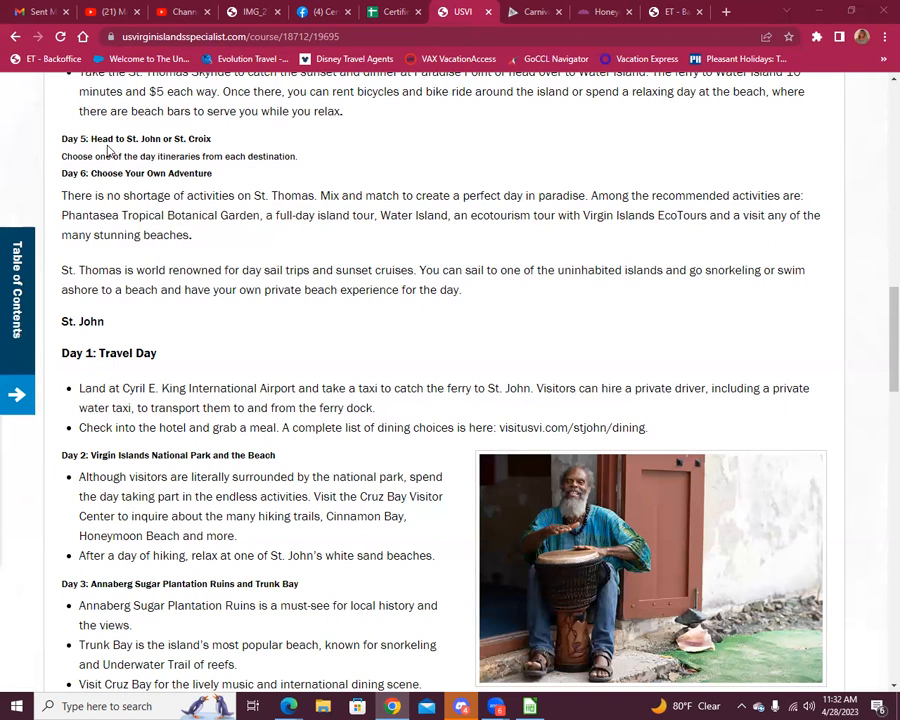
{"action": "scroll", "scroll_direction": "down", "scroll_amount": 3}
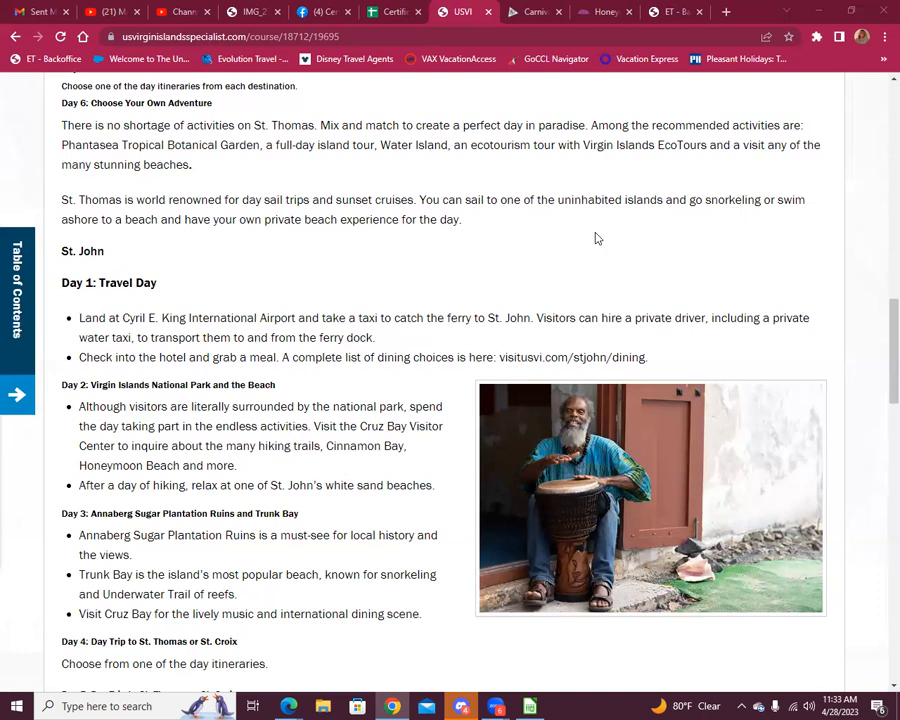
{"action": "scroll", "scroll_direction": "down", "scroll_amount": 3}
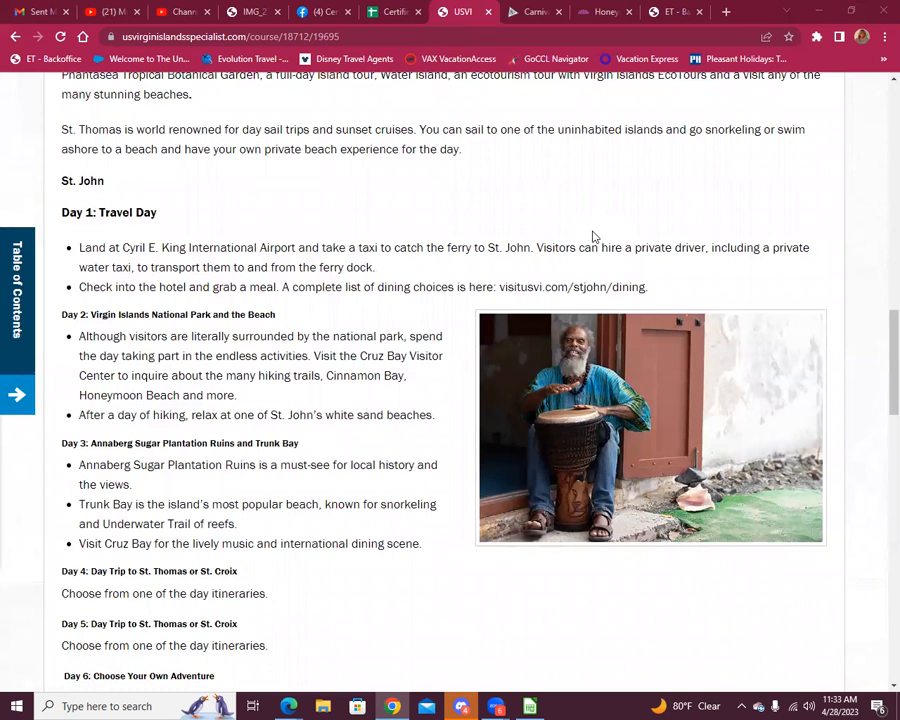
{"action": "mouse_move", "coordinate": [676, 150]}
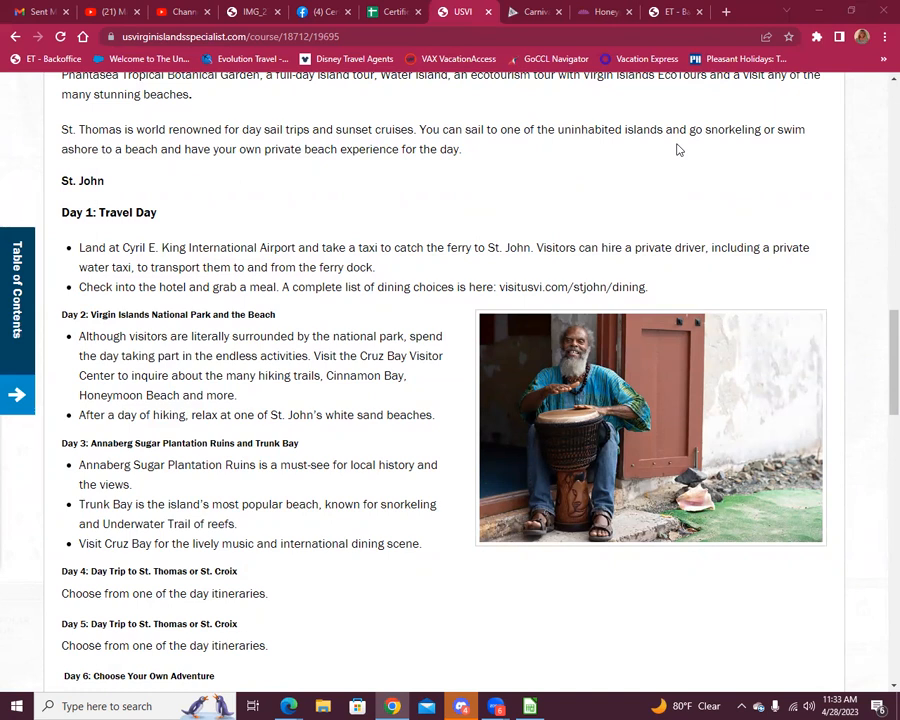
{"action": "mouse_move", "coordinate": [540, 188]}
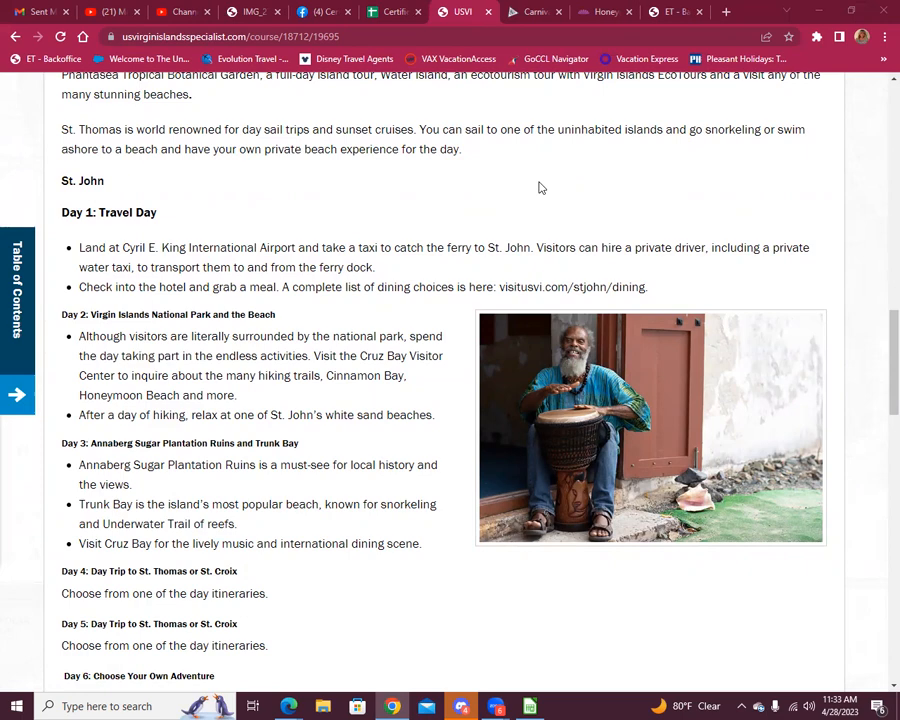
Scroll through St. John's Days 2–6 to the Choose Your Own Adventure day.
{"action": "scroll", "scroll_direction": "down", "scroll_amount": 3}
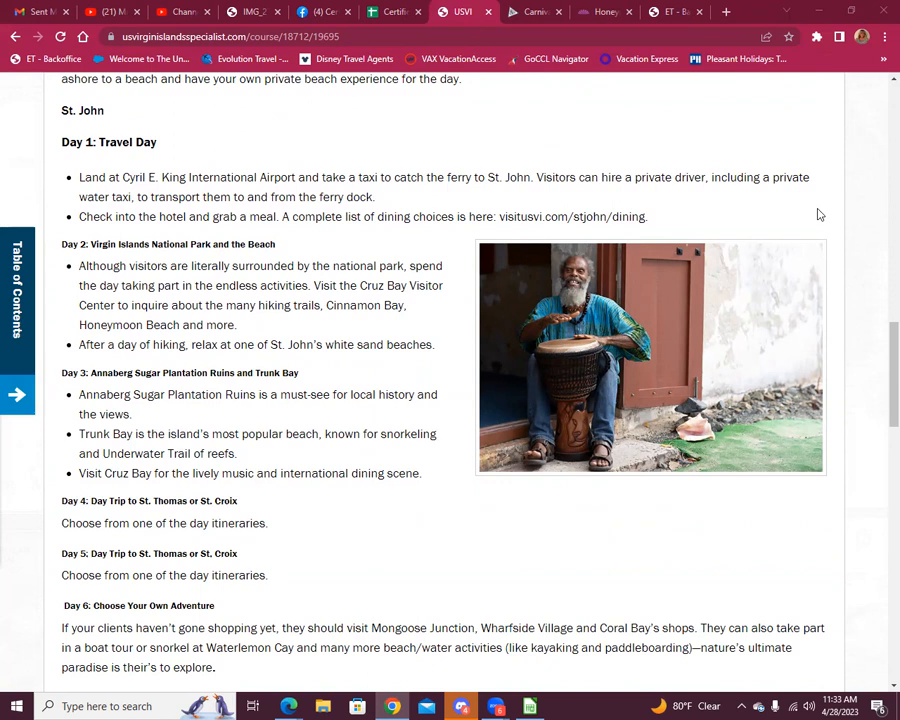
{"action": "mouse_move", "coordinate": [792, 224]}
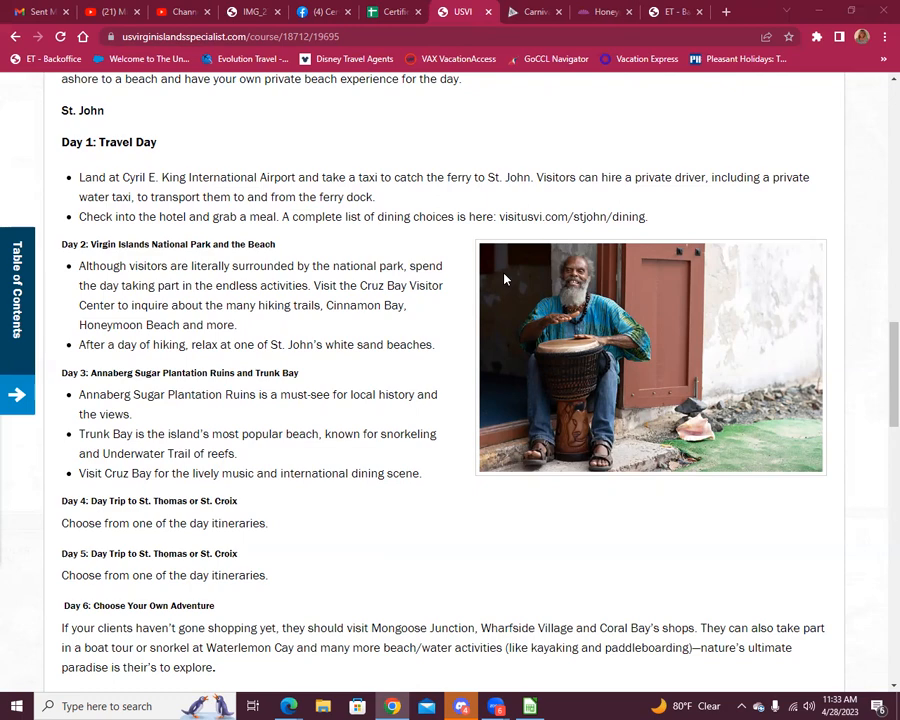
{"action": "scroll", "scroll_direction": "down", "scroll_amount": 3}
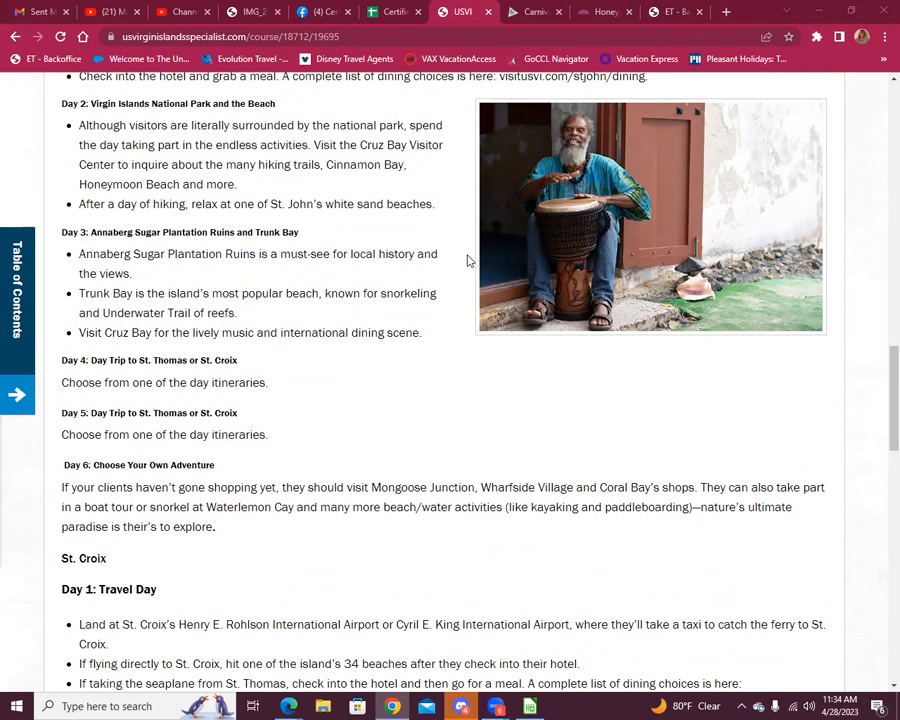
{"action": "scroll", "scroll_direction": "down", "scroll_amount": 3}
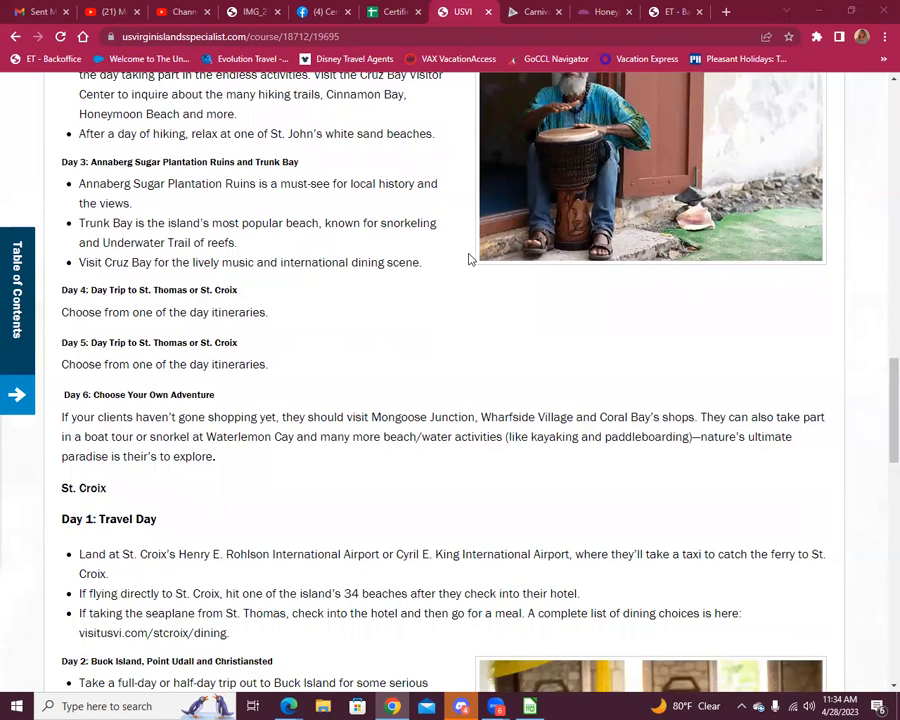
{"action": "scroll", "scroll_direction": "down", "scroll_amount": 3}
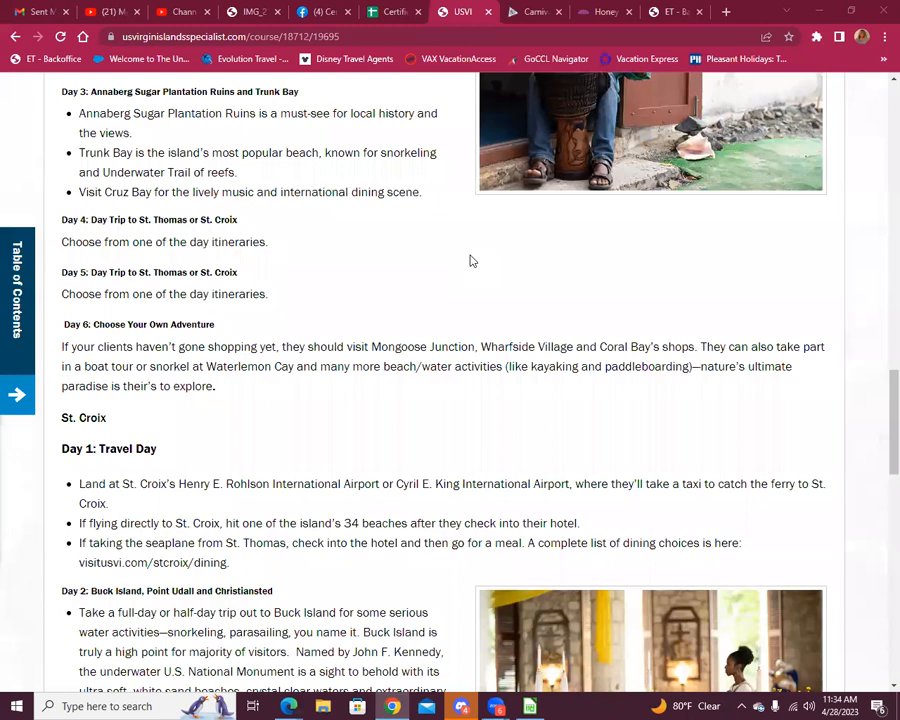
Scroll on to St. Croix's itinerary Days 1 through 3.
{"action": "scroll", "scroll_direction": "down", "scroll_amount": 3}
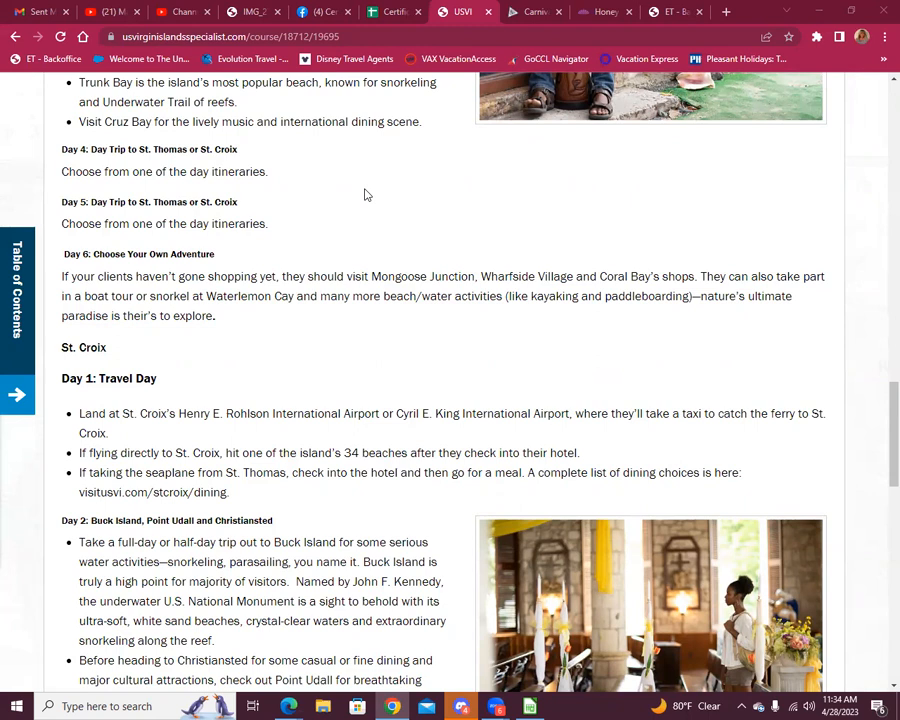
{"action": "mouse_move", "coordinate": [376, 188]}
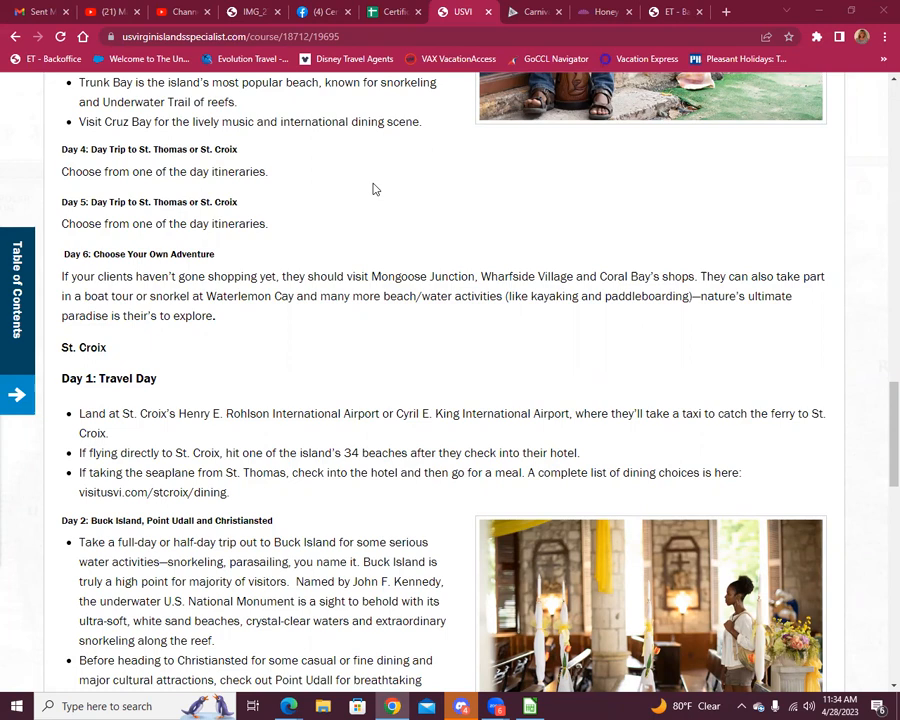
{"action": "scroll", "scroll_direction": "down", "scroll_amount": 3}
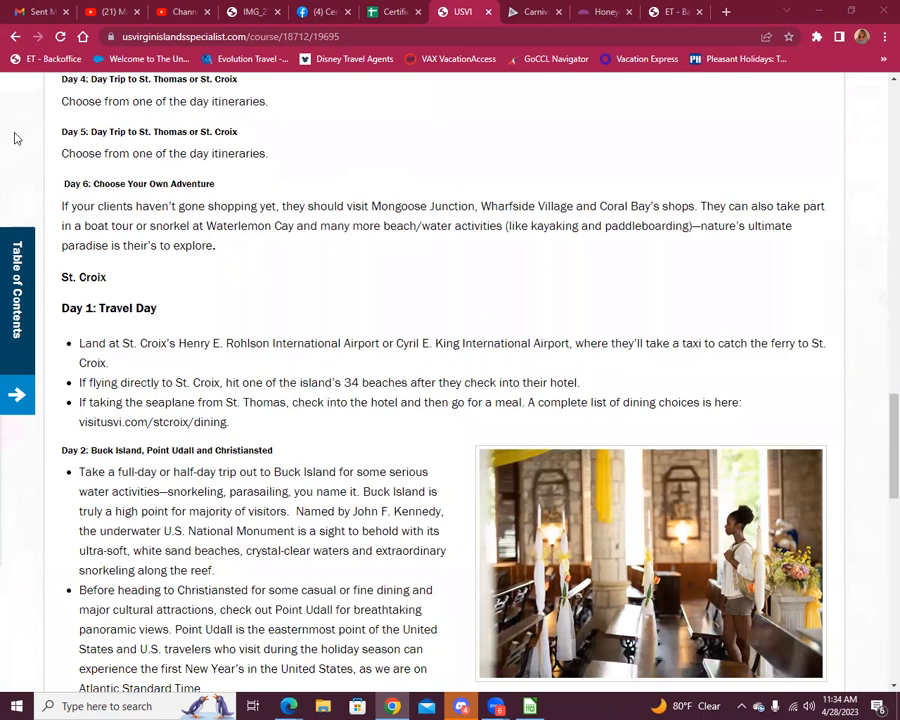
{"action": "scroll", "scroll_direction": "down", "scroll_amount": 3}
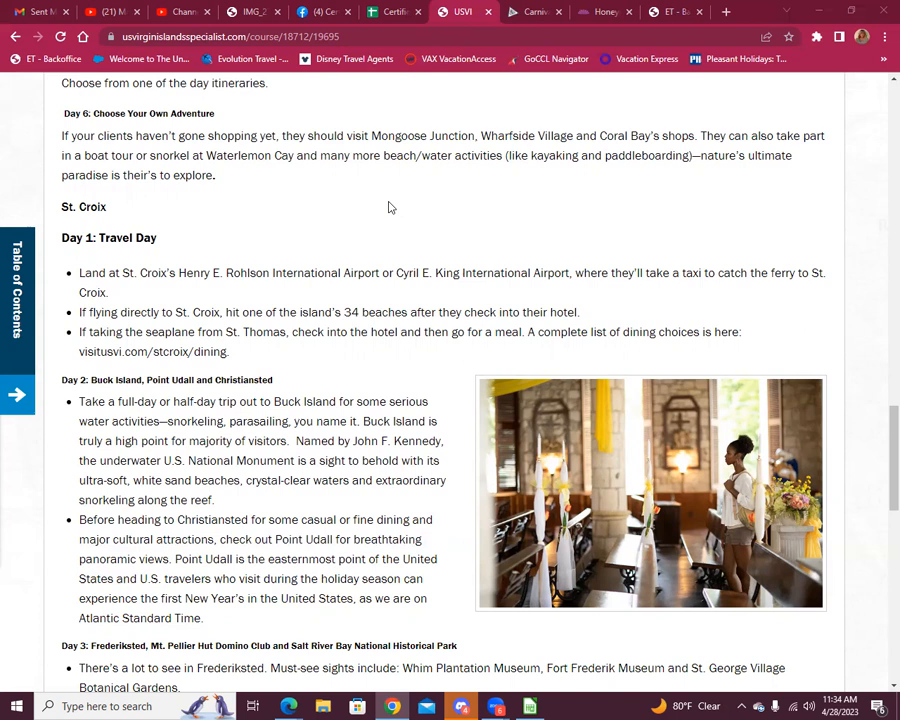
{"action": "mouse_move", "coordinate": [256, 176]}
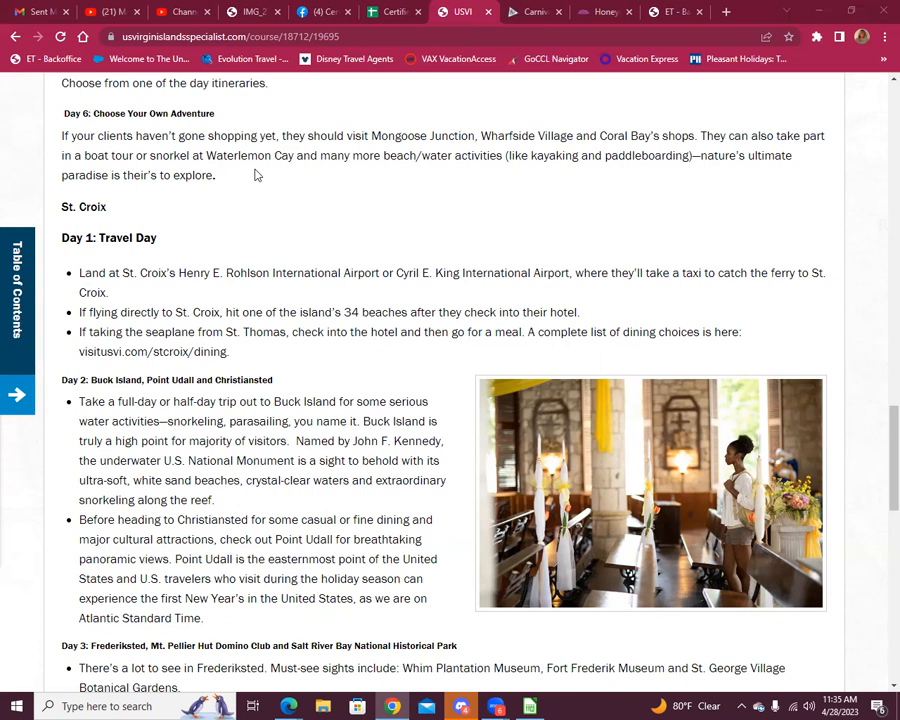
{"action": "mouse_move", "coordinate": [880, 148]}
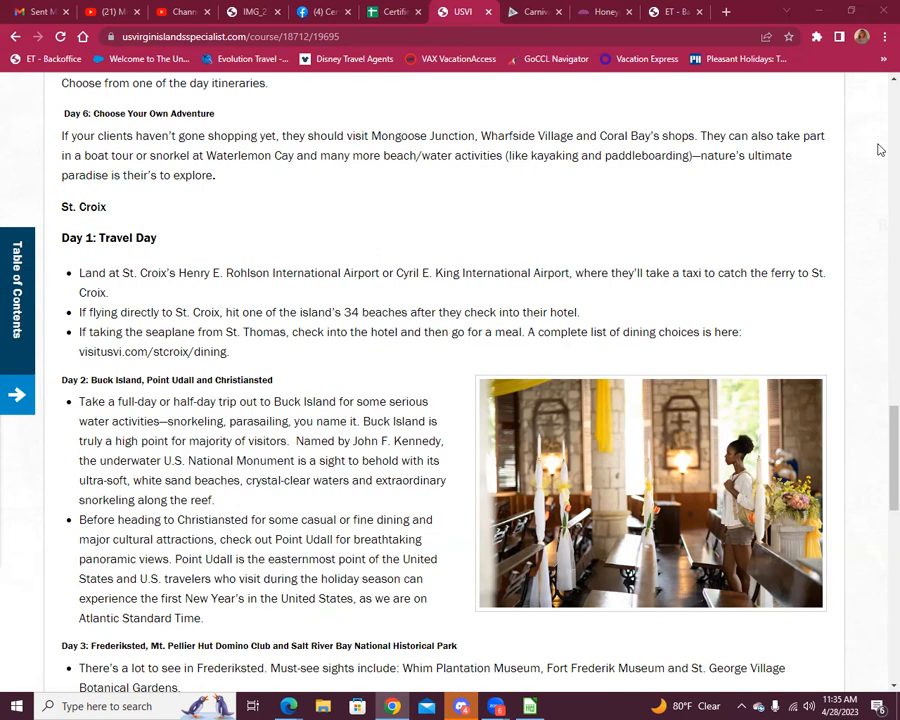
Scroll through St. Croix's Buck Island day to Day 6 until the Events Calendar heading appears.
{"action": "scroll", "scroll_direction": "down", "scroll_amount": 3}
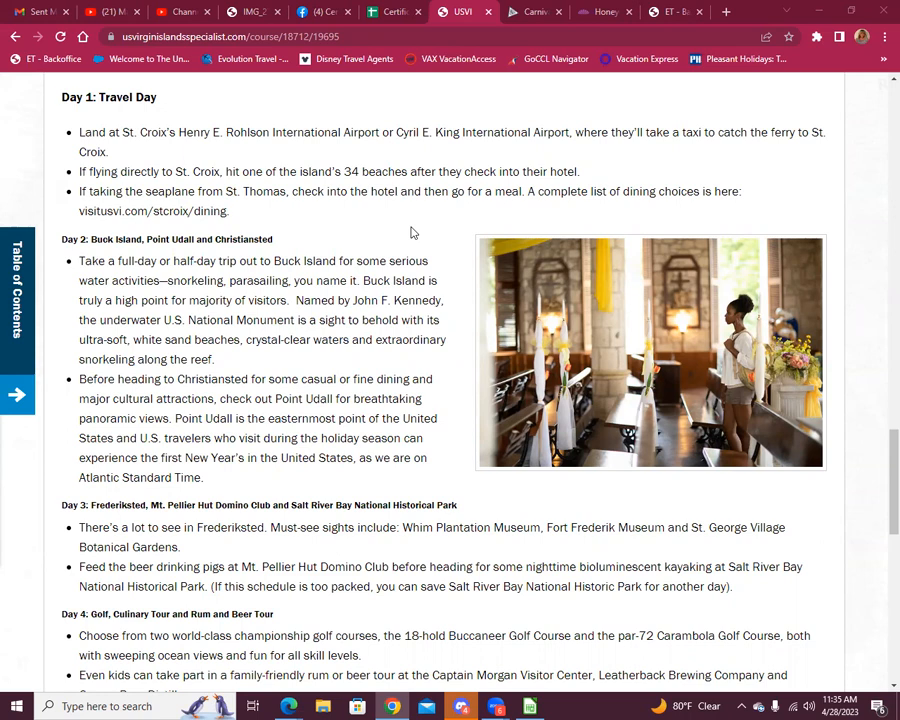
{"action": "scroll", "scroll_direction": "down", "scroll_amount": 3}
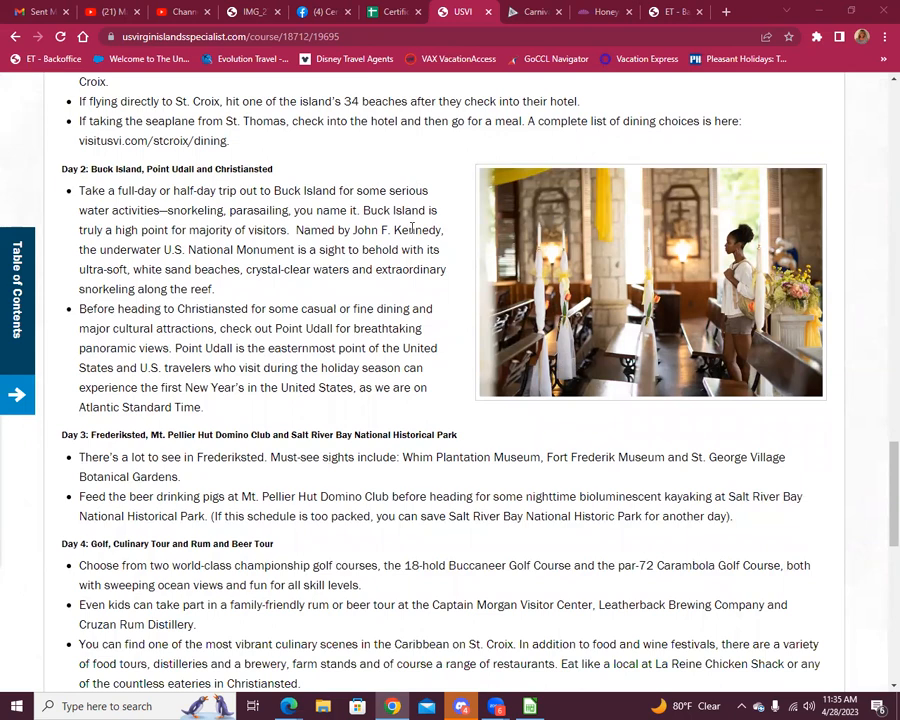
{"action": "scroll", "scroll_direction": "down", "scroll_amount": 3}
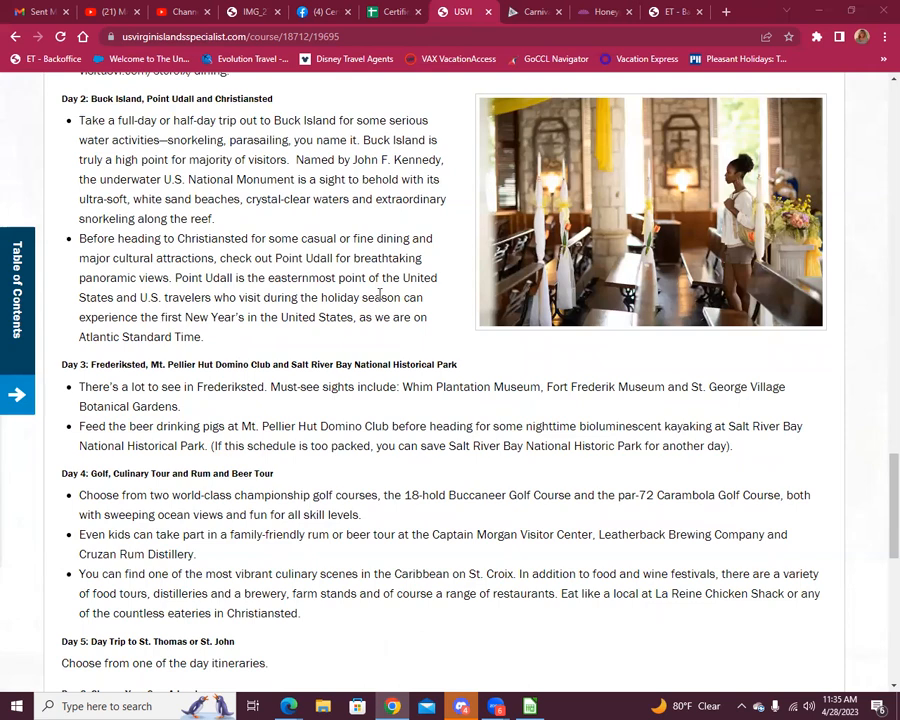
{"action": "scroll", "scroll_direction": "down", "scroll_amount": 3}
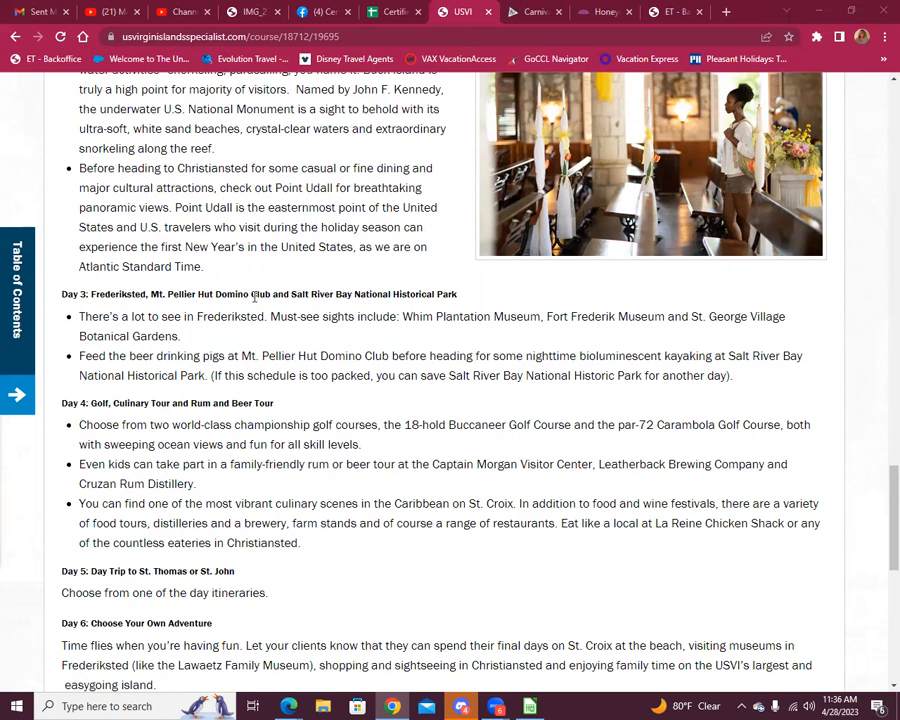
{"action": "scroll", "scroll_direction": "down", "scroll_amount": 3}
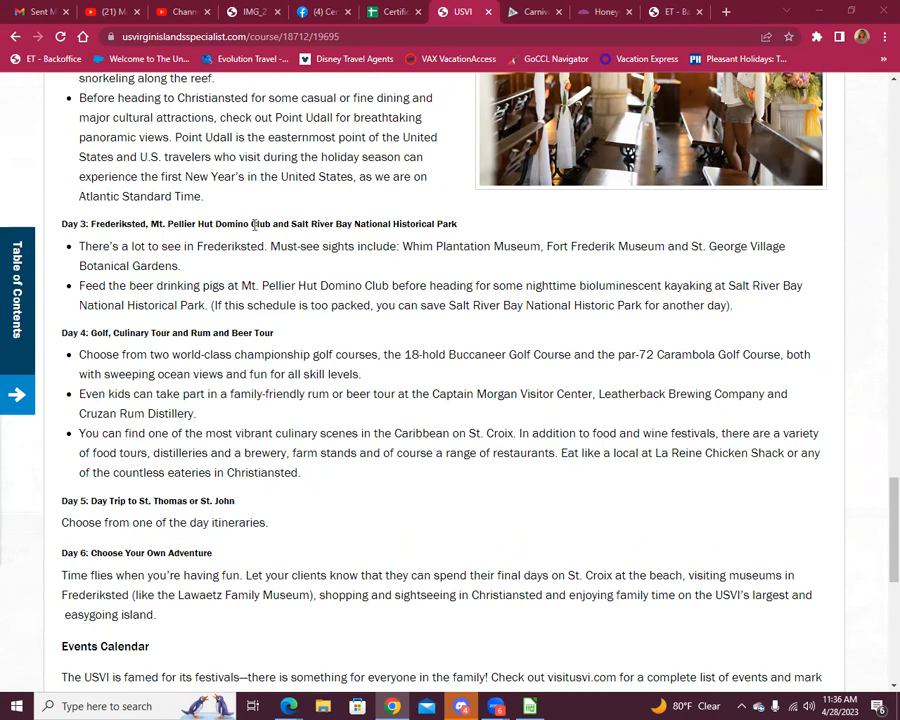
Read the Day 6 itinerary and the Events Calendar's St. Croix festival list.
{"action": "scroll", "scroll_direction": "down", "scroll_amount": 3}
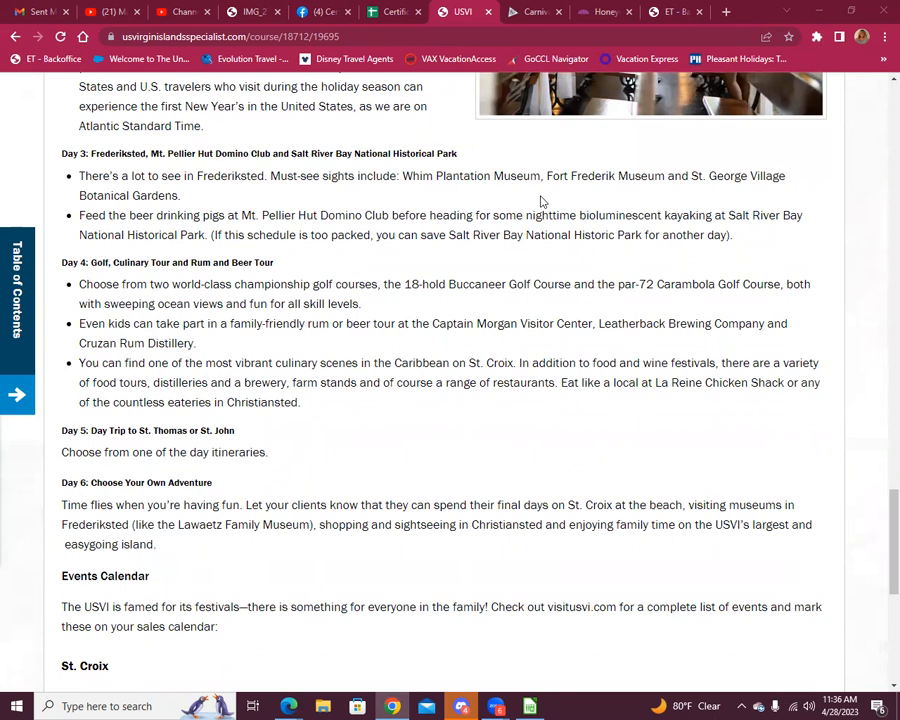
{"action": "mouse_move", "coordinate": [538, 168]}
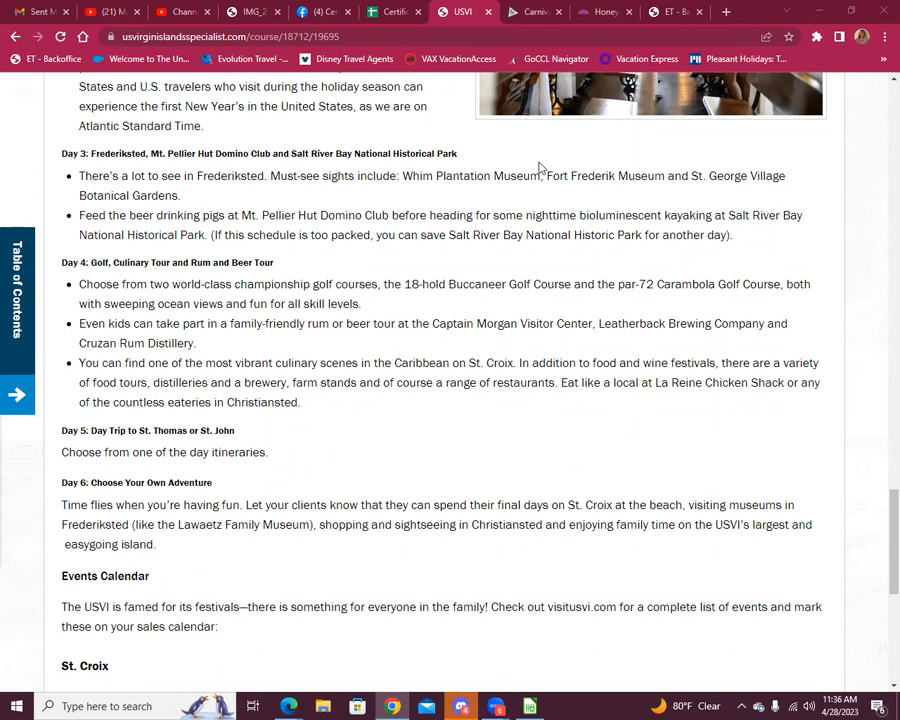
{"action": "scroll", "scroll_direction": "down", "scroll_amount": 3}
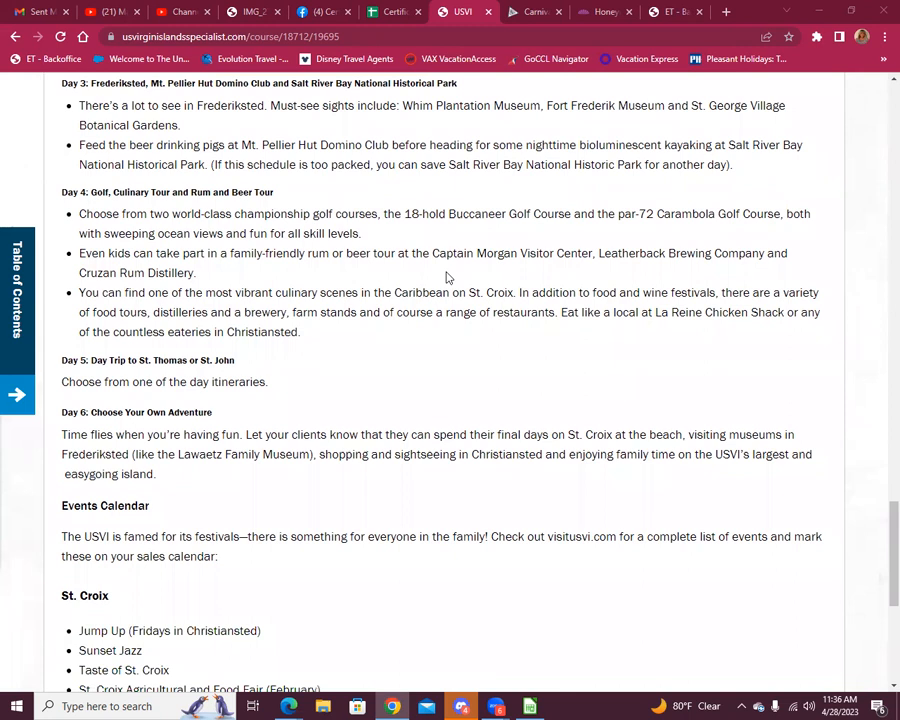
{"action": "mouse_move", "coordinate": [456, 286]}
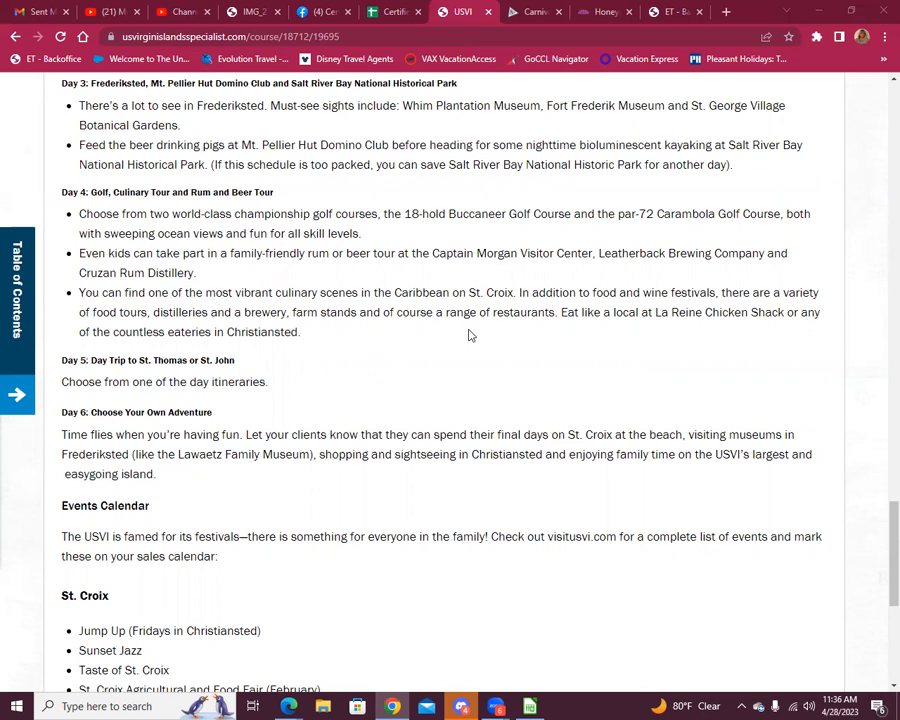
{"action": "mouse_move", "coordinate": [462, 344]}
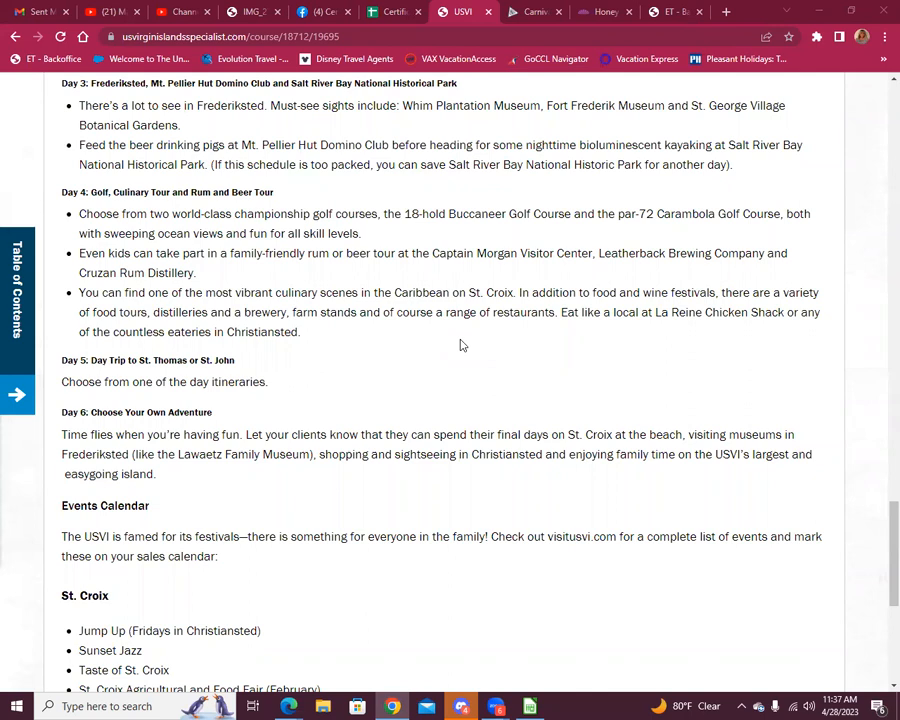
{"action": "mouse_move", "coordinate": [452, 340]}
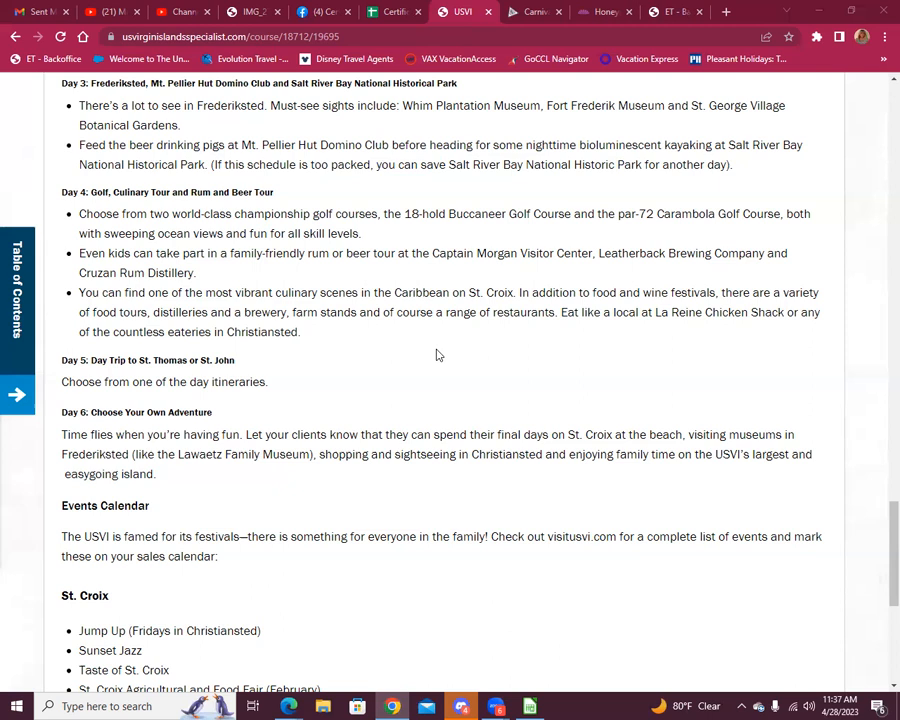
{"action": "scroll", "scroll_direction": "down", "scroll_amount": 3}
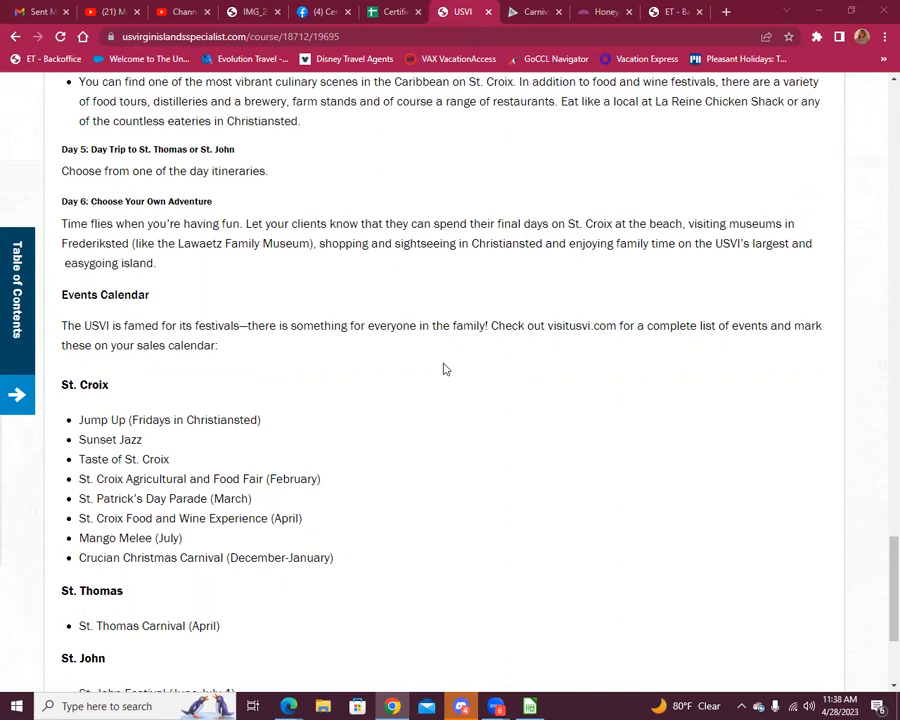
Read the St. Thomas and St. John festivals down to the end of page 5 of 7.
{"action": "scroll", "scroll_direction": "down", "scroll_amount": 3}
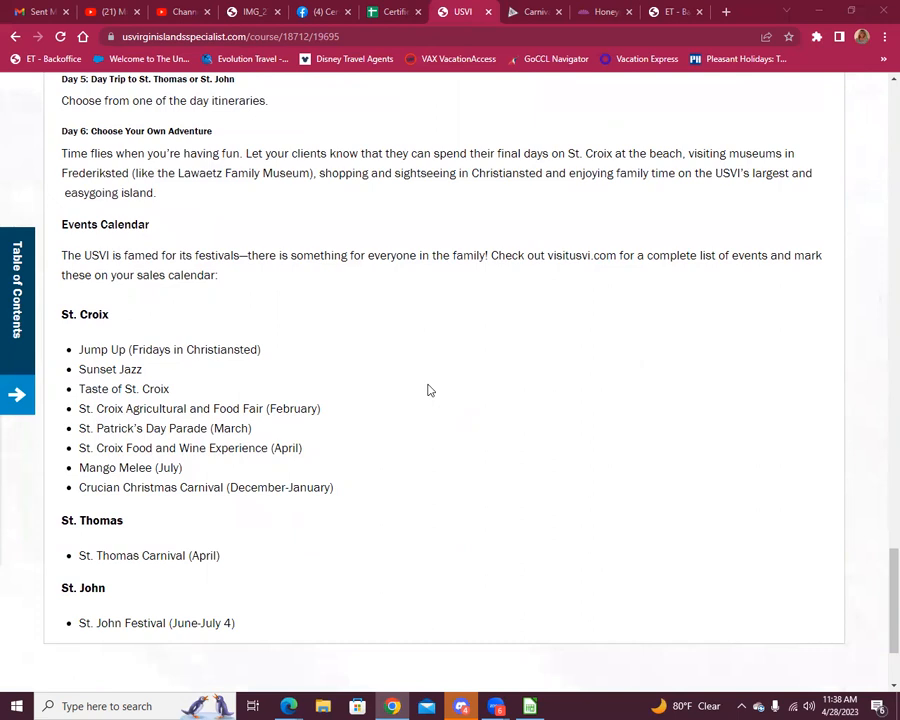
{"action": "mouse_move", "coordinate": [420, 404]}
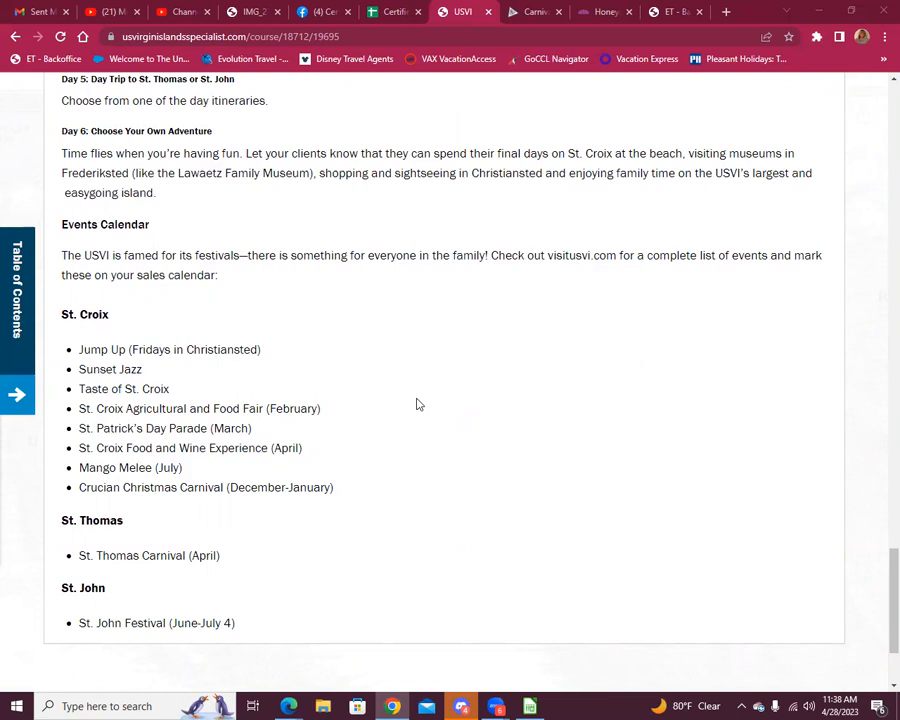
{"action": "mouse_move", "coordinate": [548, 380]}
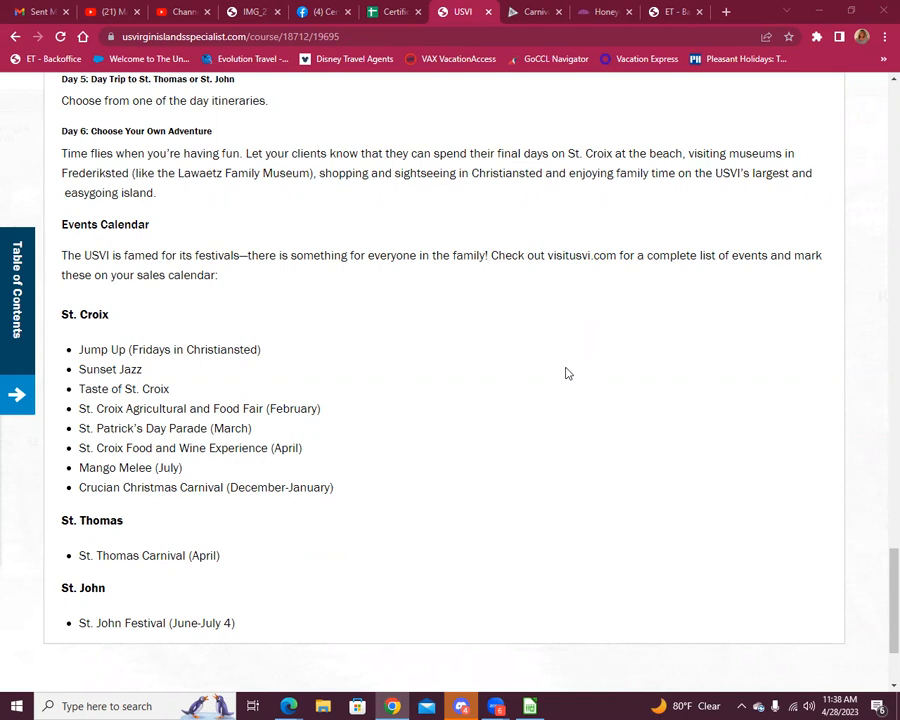
{"action": "mouse_move", "coordinate": [630, 452]}
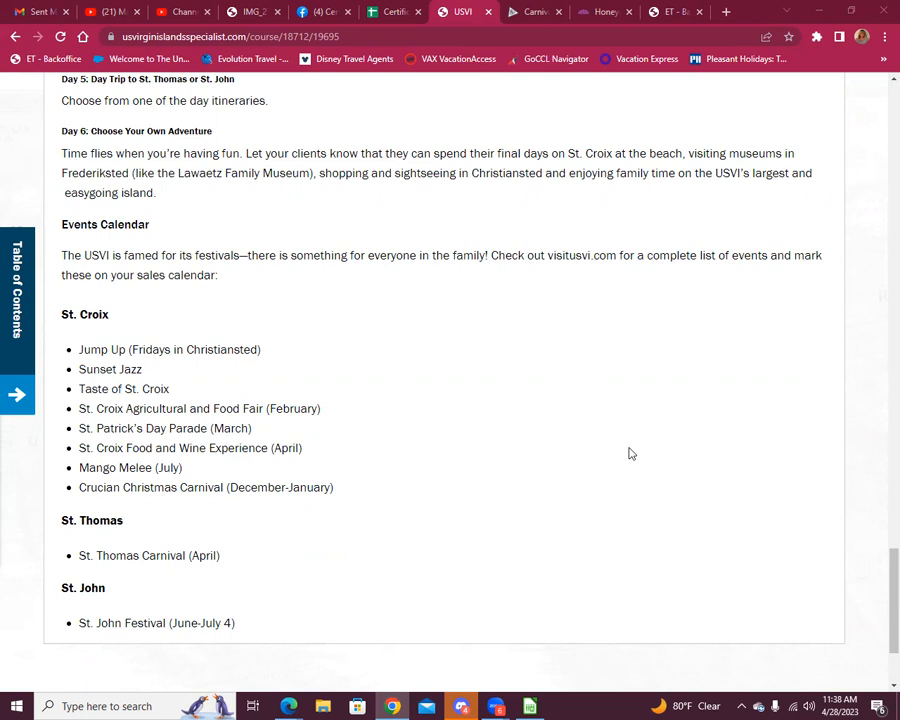
{"action": "scroll", "scroll_direction": "down", "scroll_amount": 3}
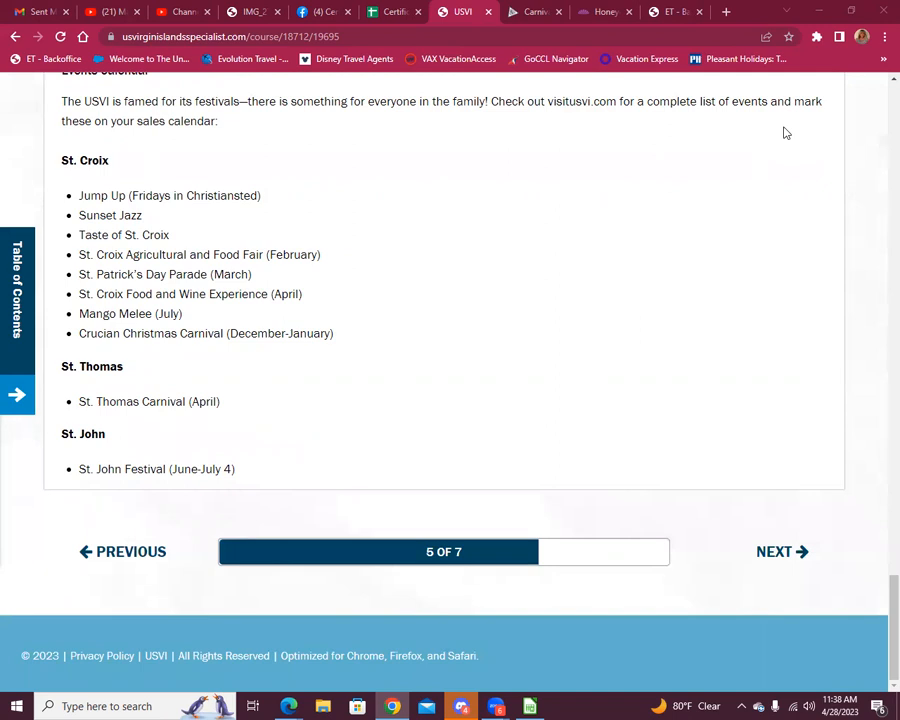
{"action": "mouse_move", "coordinate": [268, 218]}
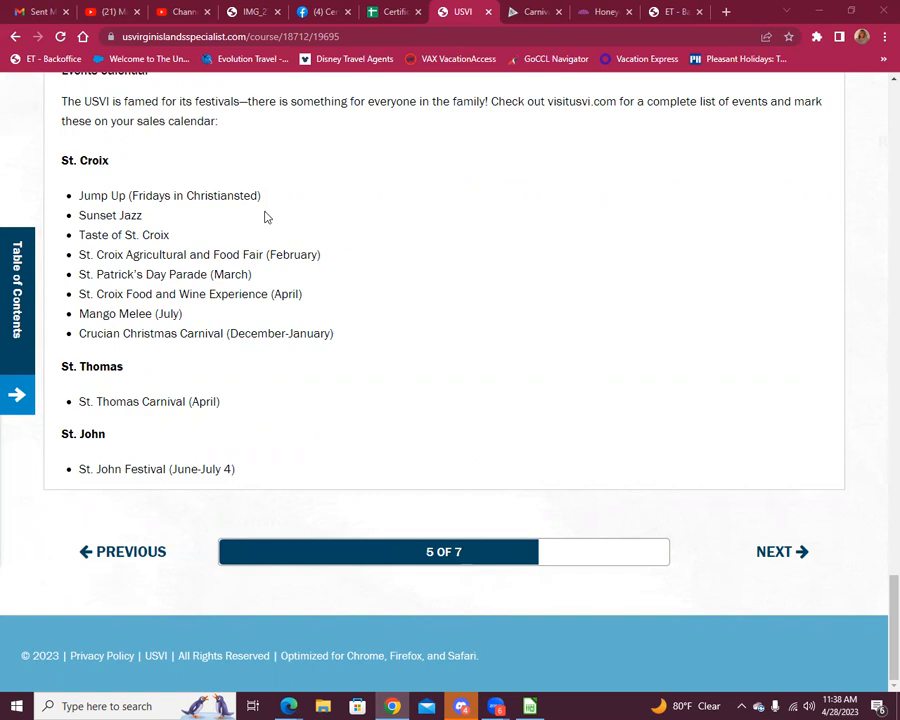
{"action": "mouse_move", "coordinate": [340, 272]}
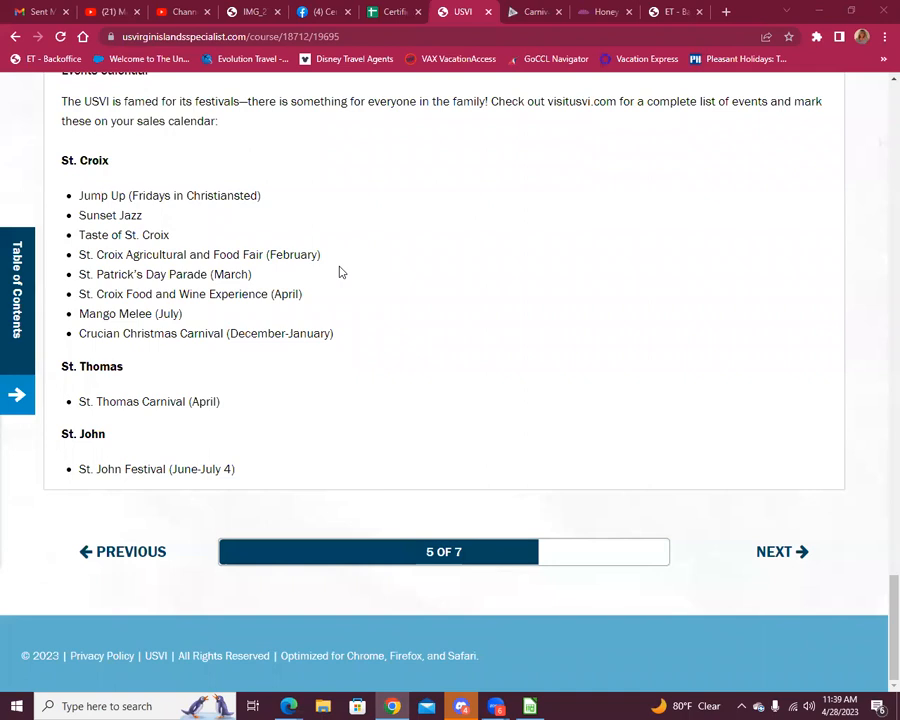
{"action": "mouse_move", "coordinate": [322, 304]}
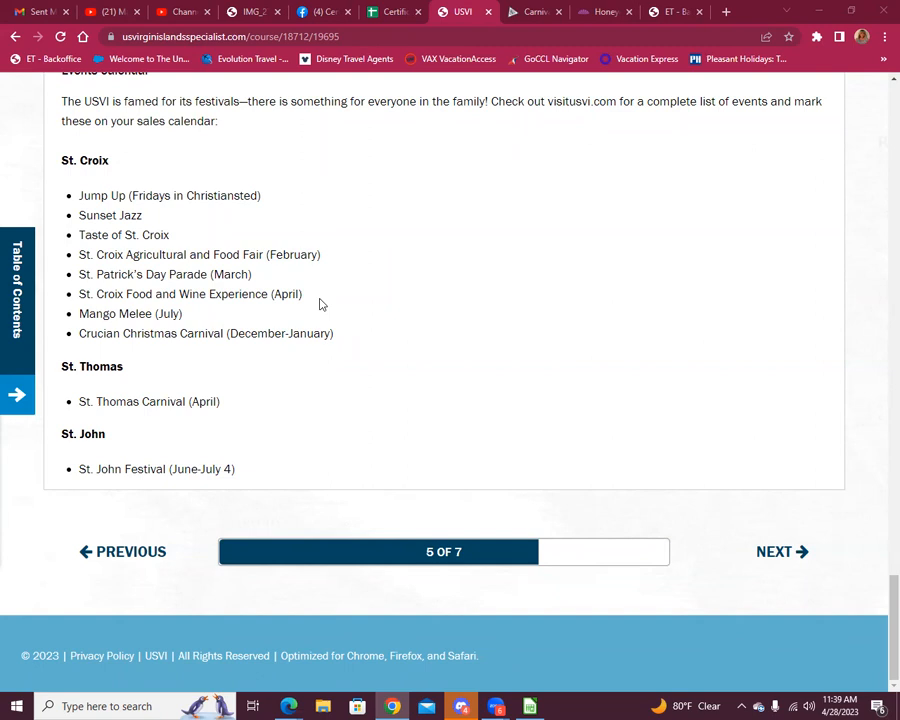
{"action": "mouse_move", "coordinate": [476, 274]}
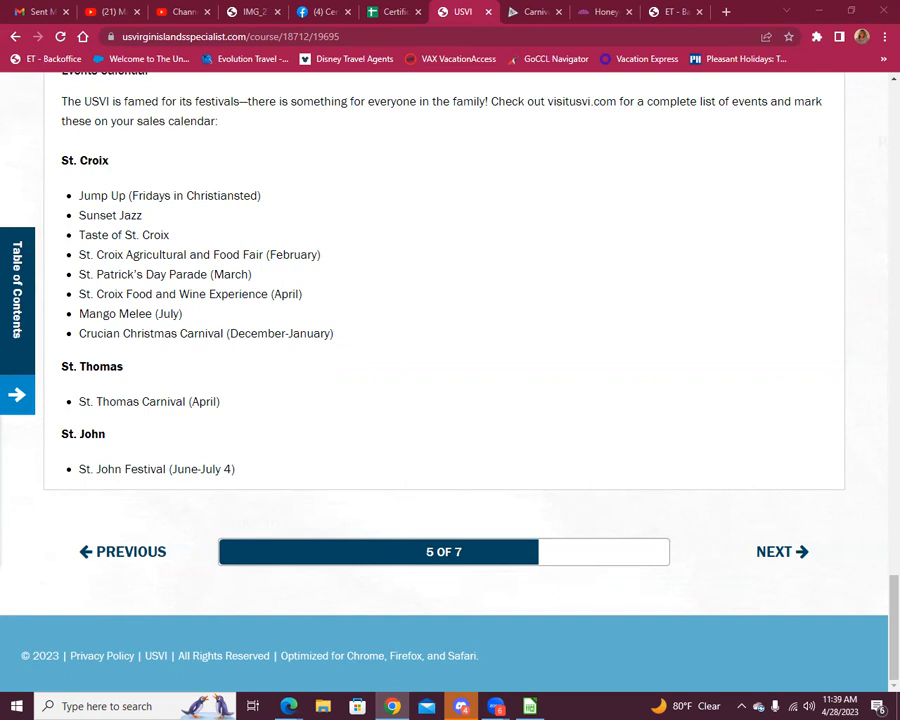
Advance to the Groups lesson and read Half-Day or Full-Day Snorkel Trips into Sailing Trips.
{"action": "left_click", "coordinate": [782, 552]}
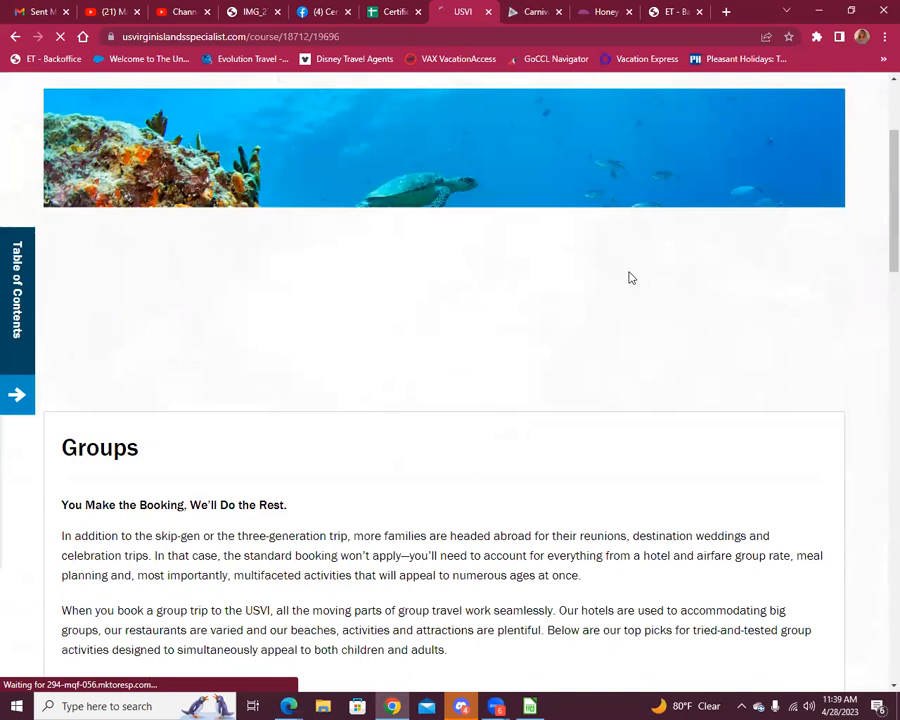
{"action": "scroll", "scroll_direction": "down", "scroll_amount": 3}
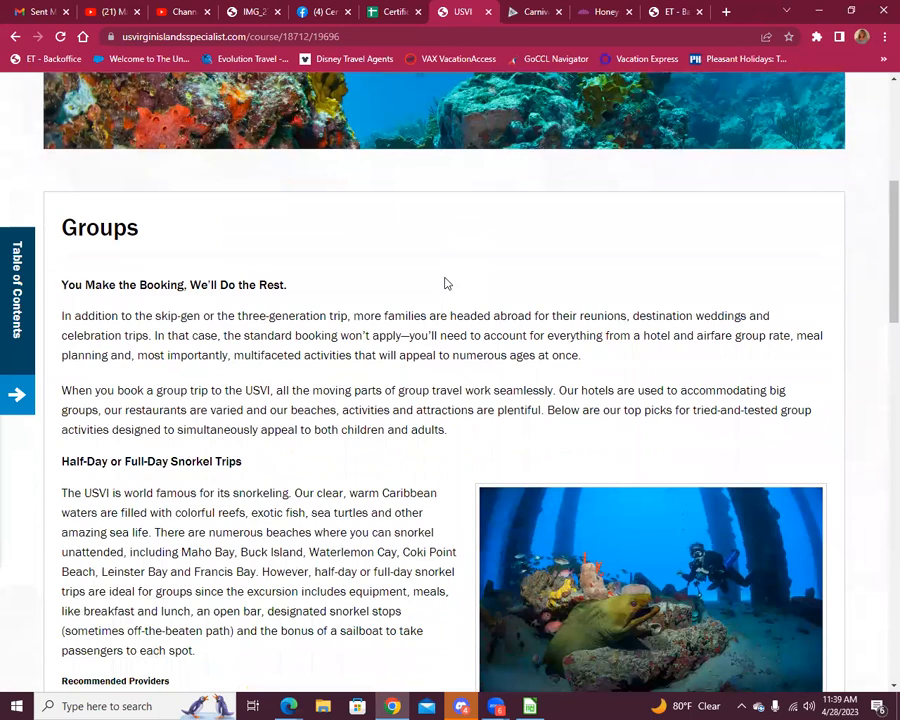
{"action": "scroll", "scroll_direction": "down", "scroll_amount": 3}
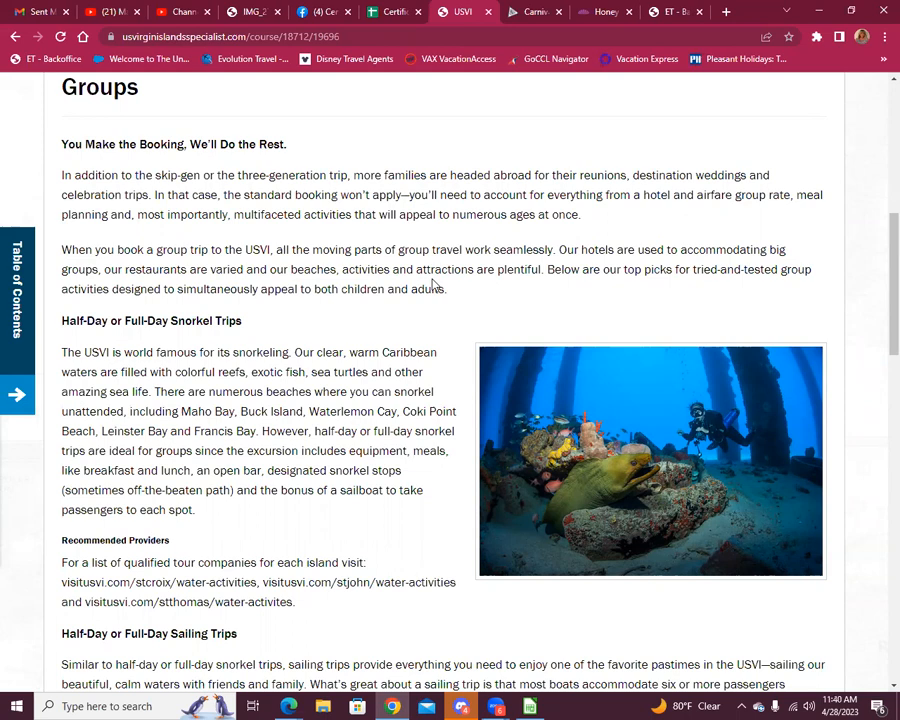
{"action": "scroll", "scroll_direction": "down", "scroll_amount": 3}
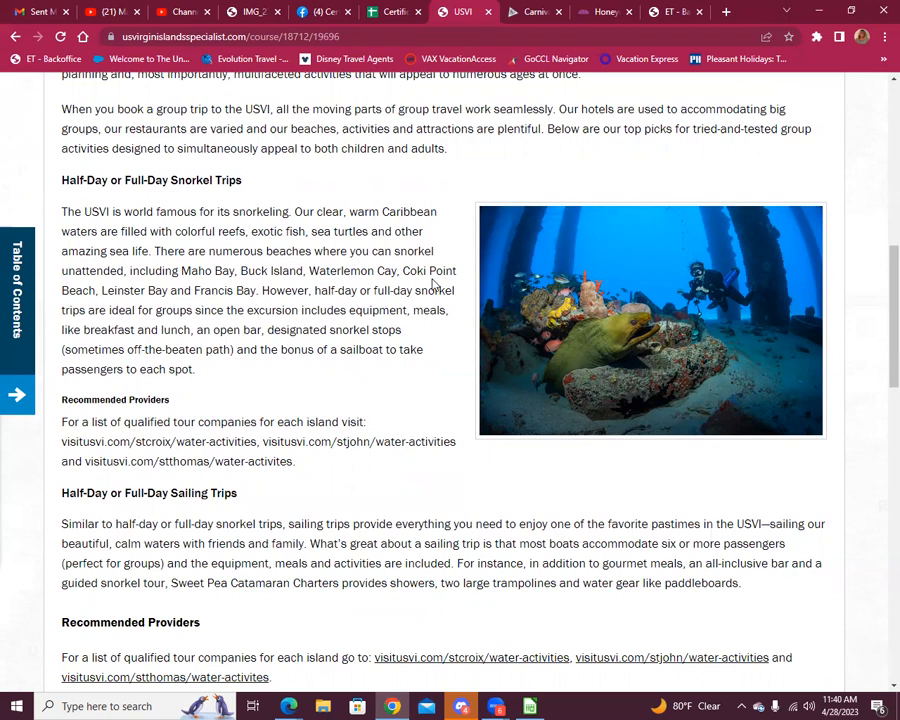
Read Sailing Trips and Rainforest Tours down to Kayaking and Historical Walking Tours.
{"action": "scroll", "scroll_direction": "down", "scroll_amount": 3}
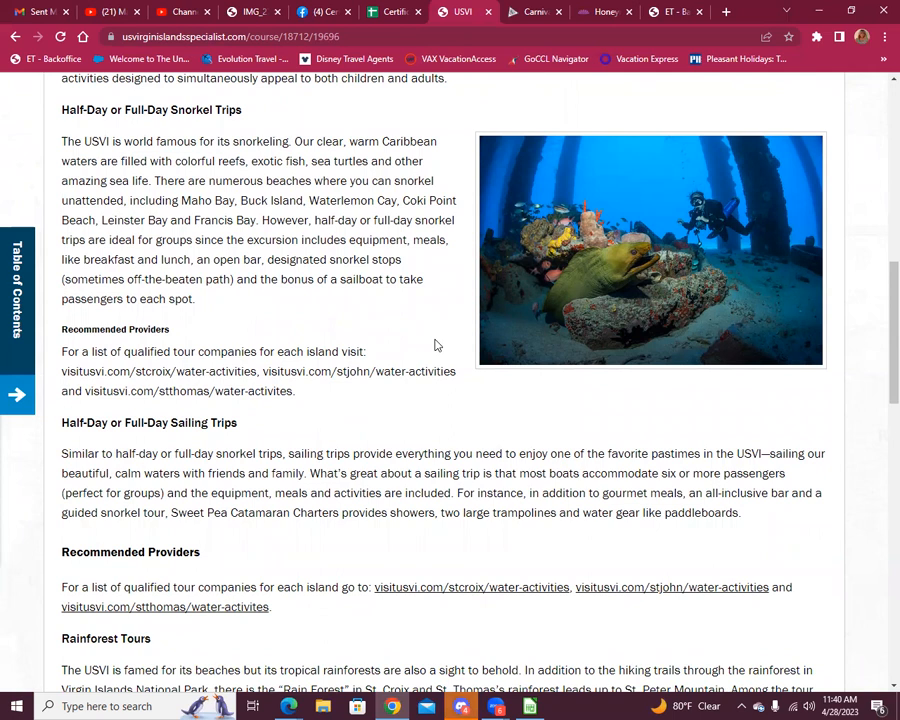
{"action": "mouse_move", "coordinate": [432, 356]}
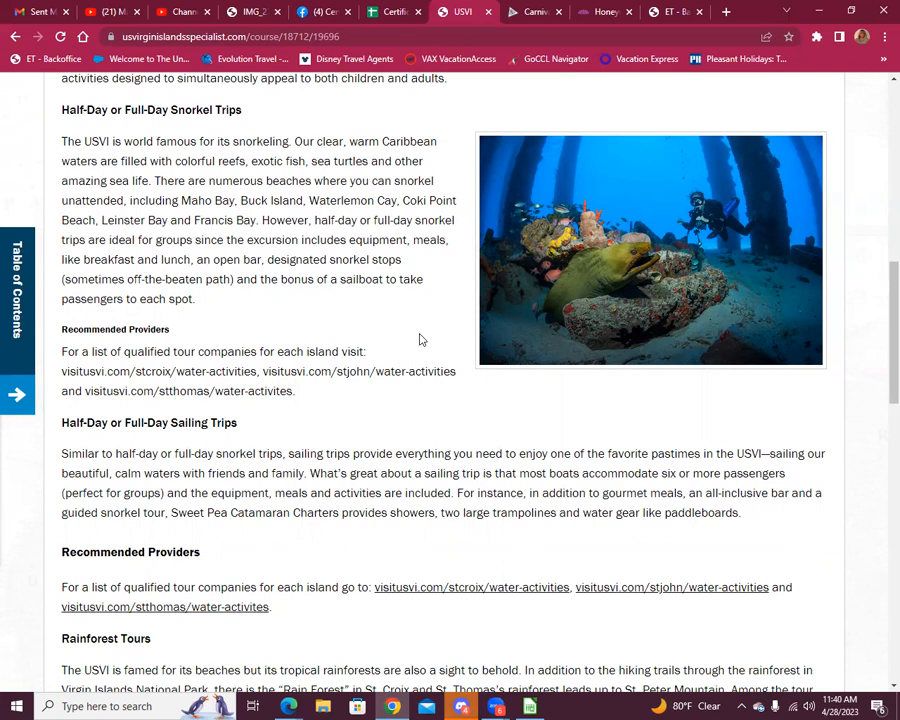
{"action": "mouse_move", "coordinate": [378, 304]}
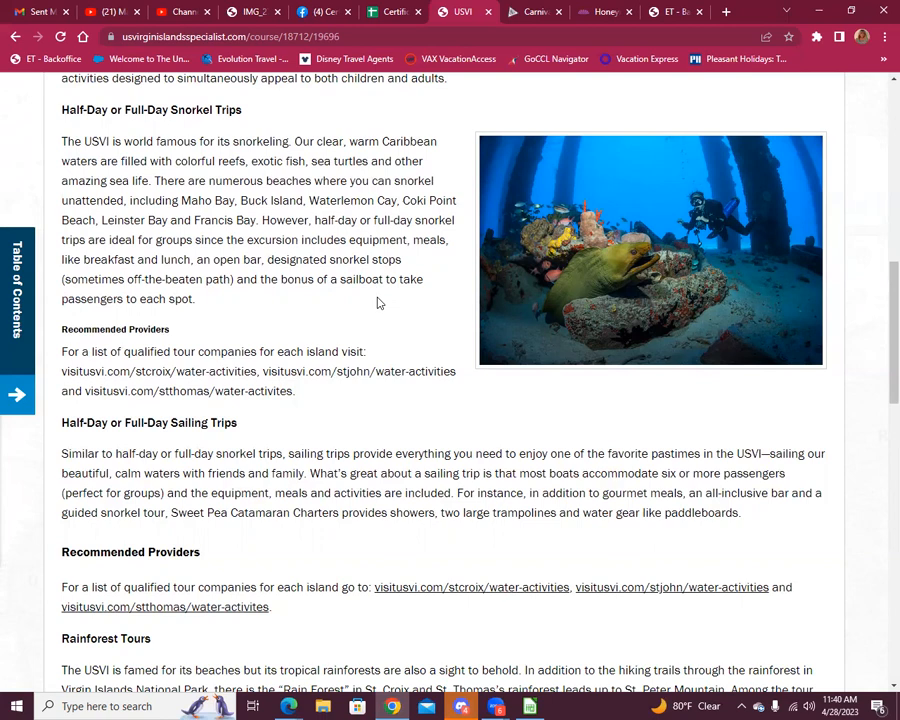
{"action": "scroll", "scroll_direction": "down", "scroll_amount": 3}
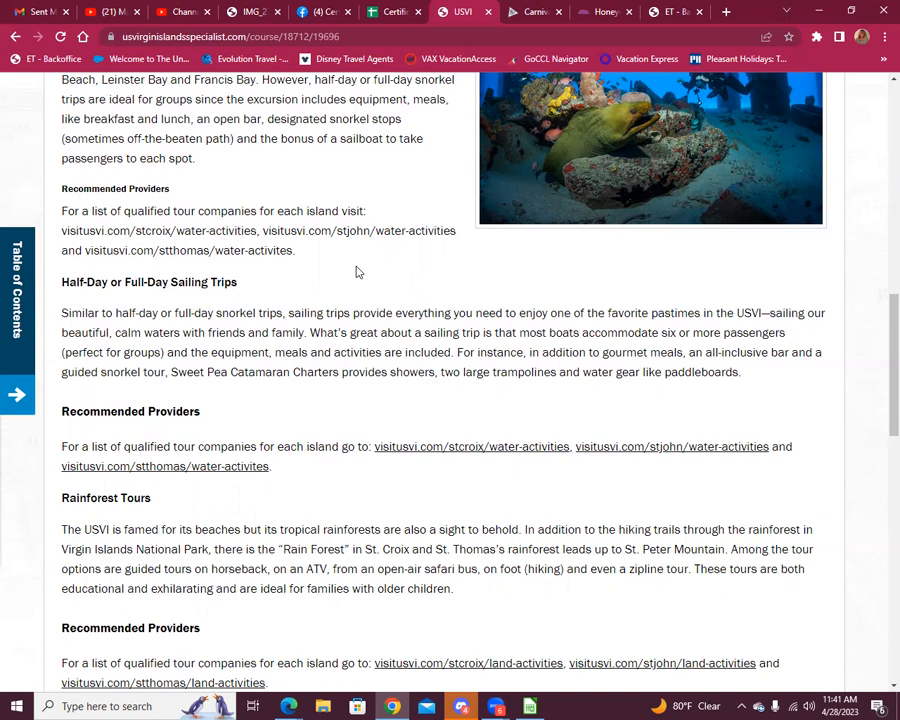
{"action": "scroll", "scroll_direction": "down", "scroll_amount": 3}
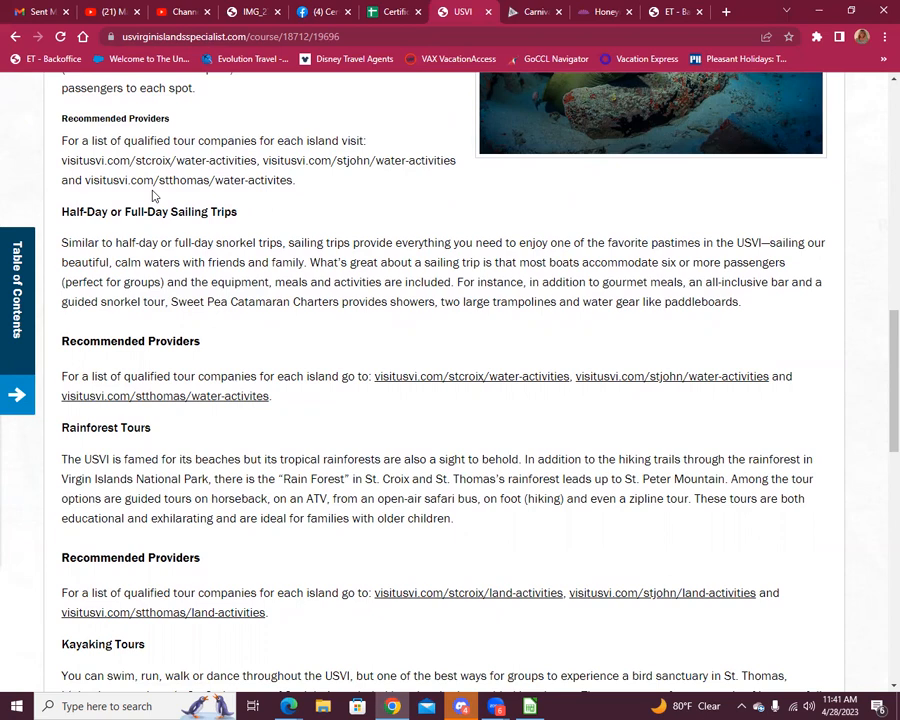
{"action": "scroll", "scroll_direction": "down", "scroll_amount": 3}
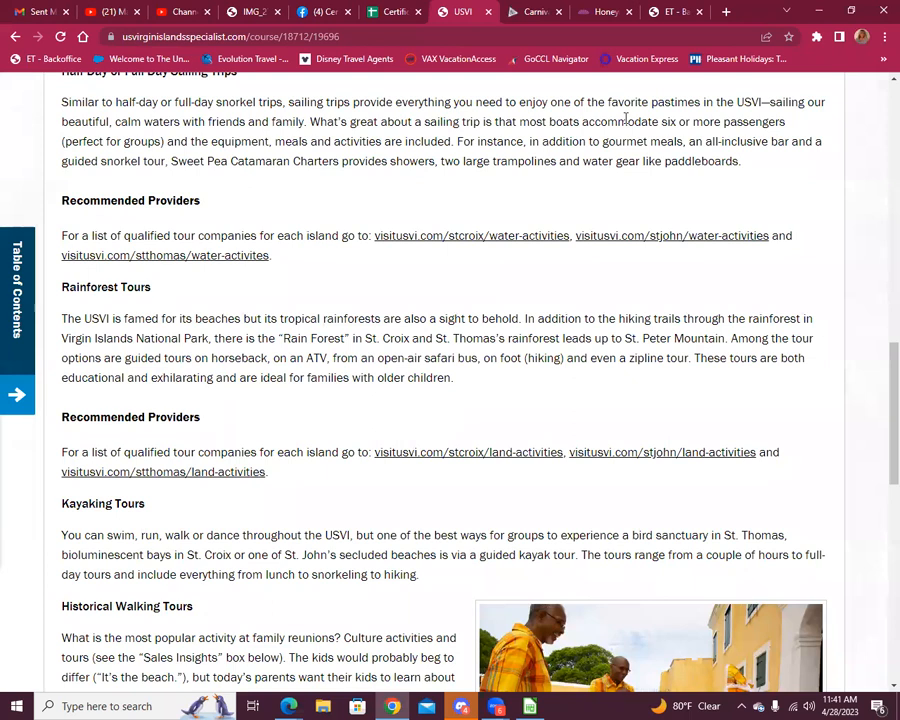
{"action": "mouse_move", "coordinate": [770, 332]}
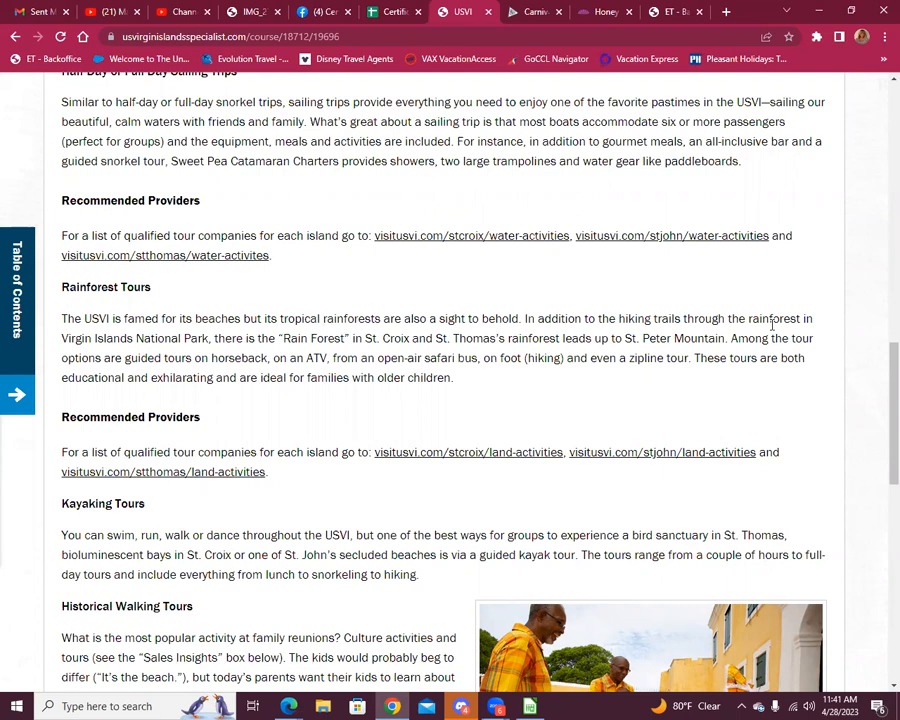
{"action": "mouse_move", "coordinate": [744, 300]}
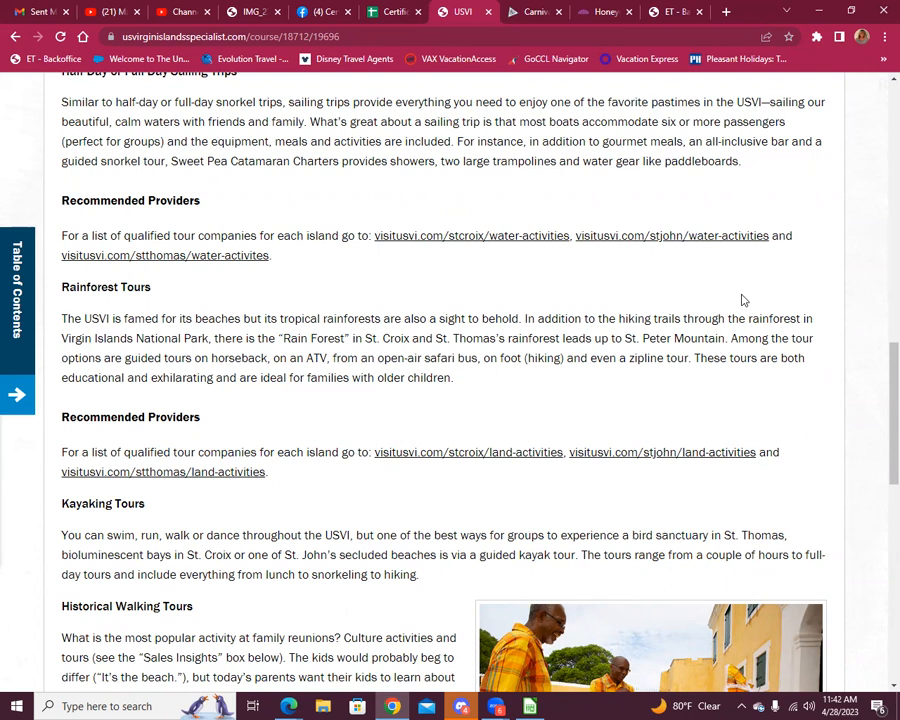
{"action": "mouse_move", "coordinate": [738, 300]}
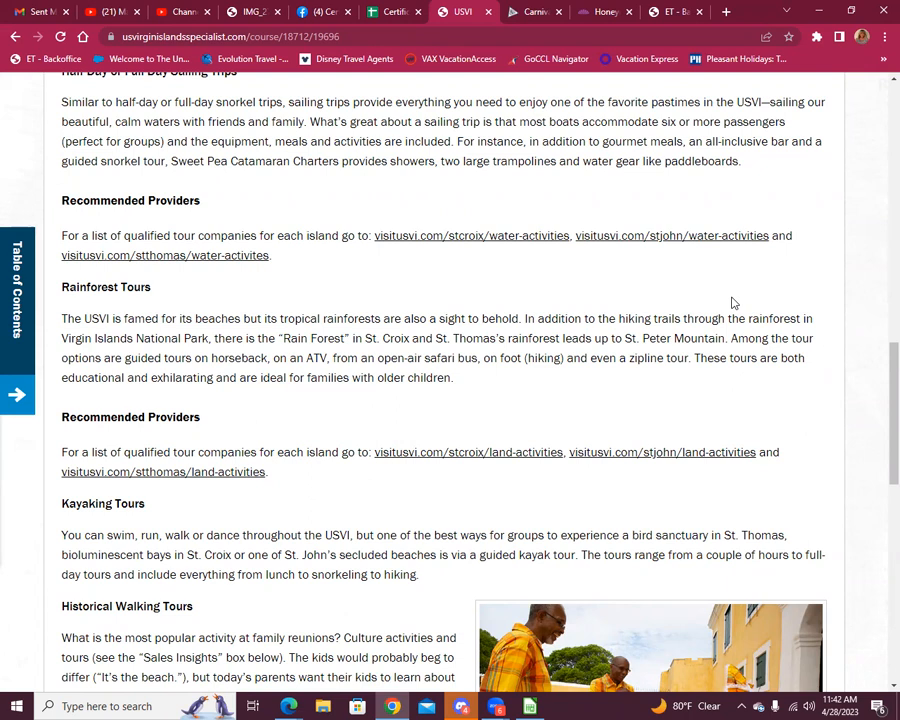
Read Kayaking and Historical Walking Tours down to Even more culture and Walking Food Tours.
{"action": "scroll", "scroll_direction": "down", "scroll_amount": 3}
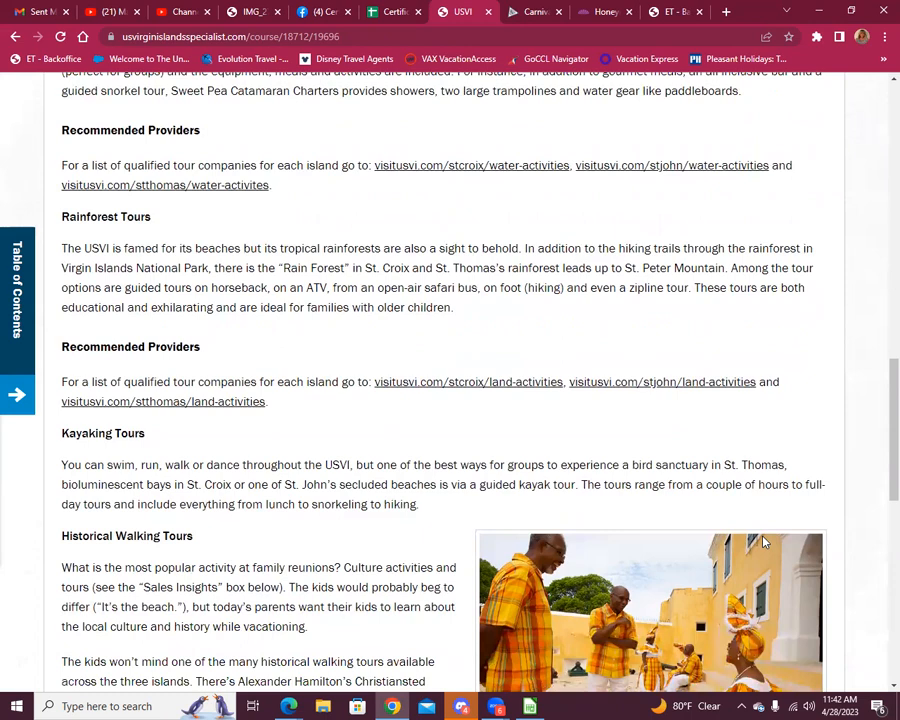
{"action": "scroll", "scroll_direction": "down", "scroll_amount": 3}
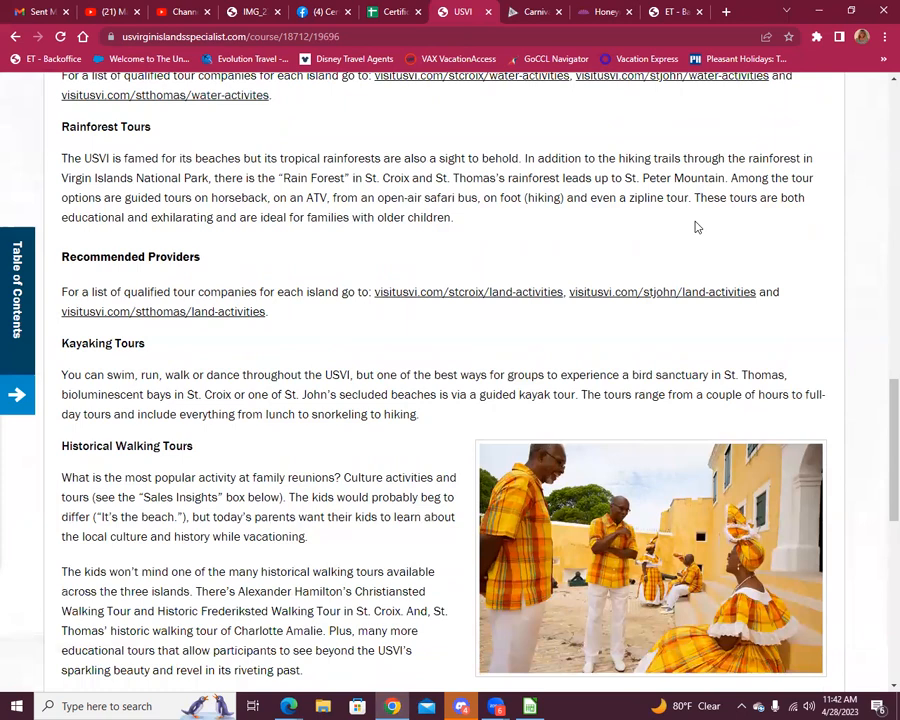
{"action": "scroll", "scroll_direction": "down", "scroll_amount": 3}
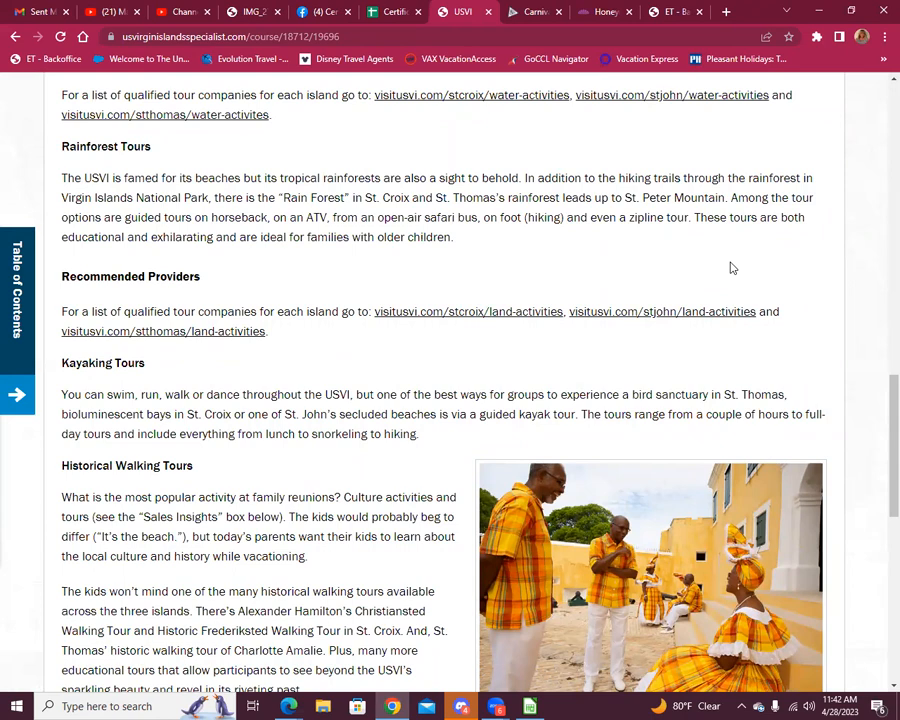
{"action": "scroll", "scroll_direction": "down", "scroll_amount": 3}
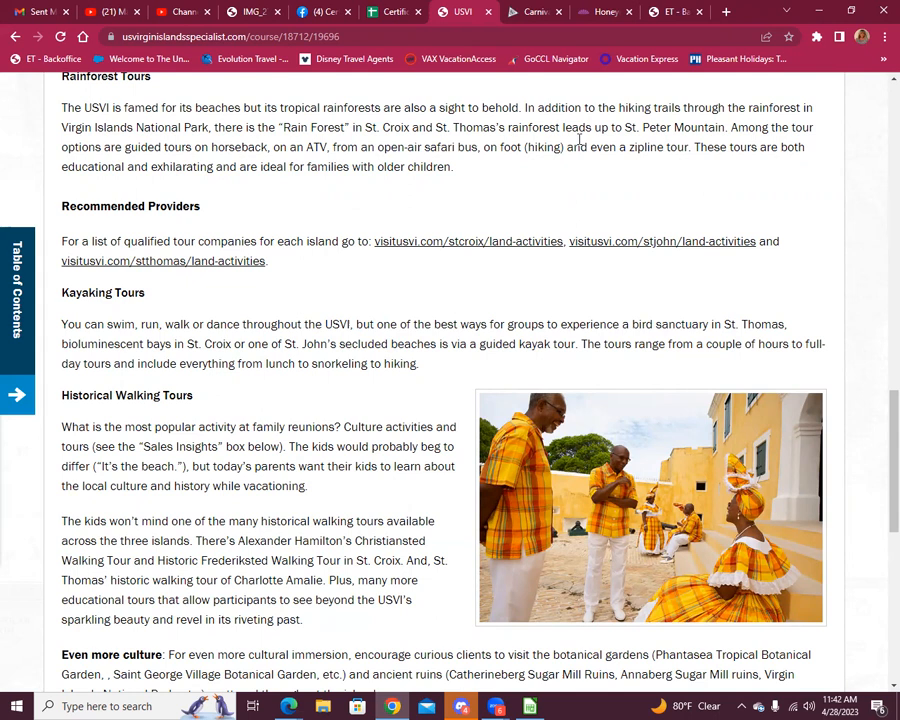
{"action": "mouse_move", "coordinate": [336, 196]}
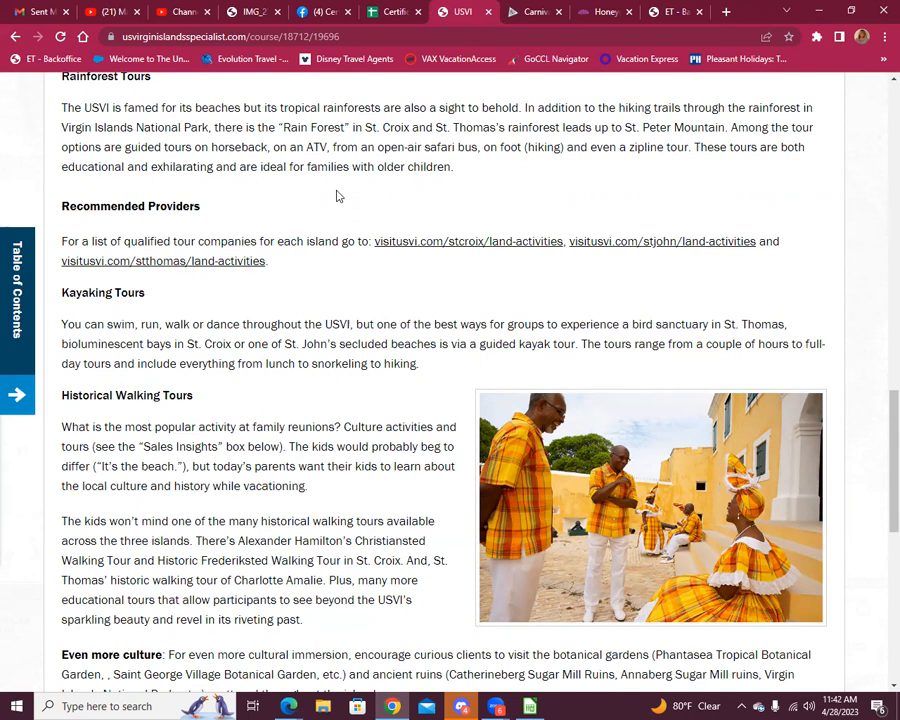
{"action": "mouse_move", "coordinate": [460, 168]}
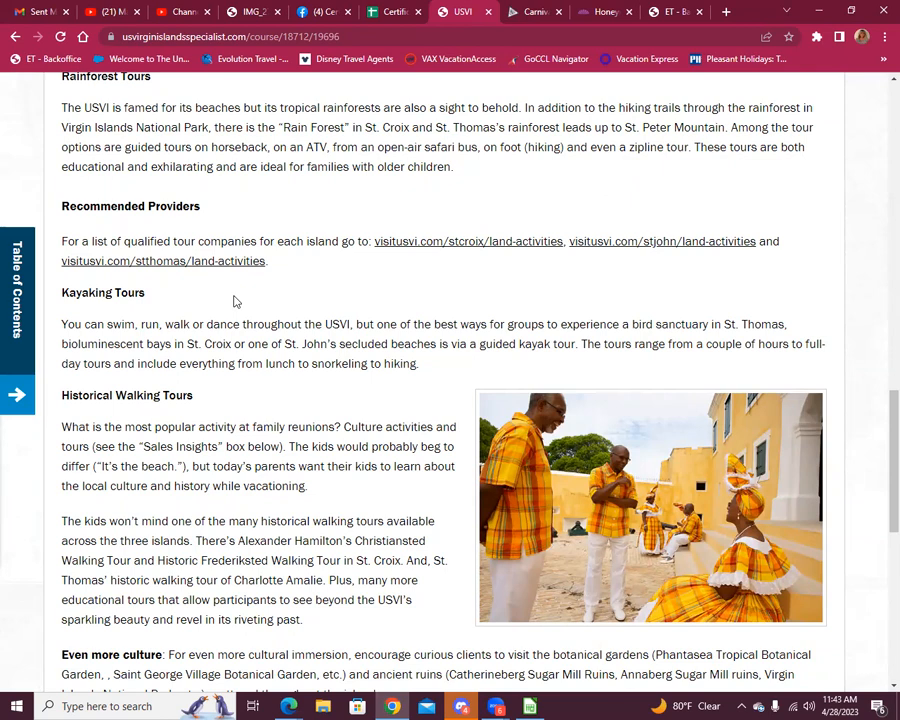
{"action": "scroll", "scroll_direction": "down", "scroll_amount": 3}
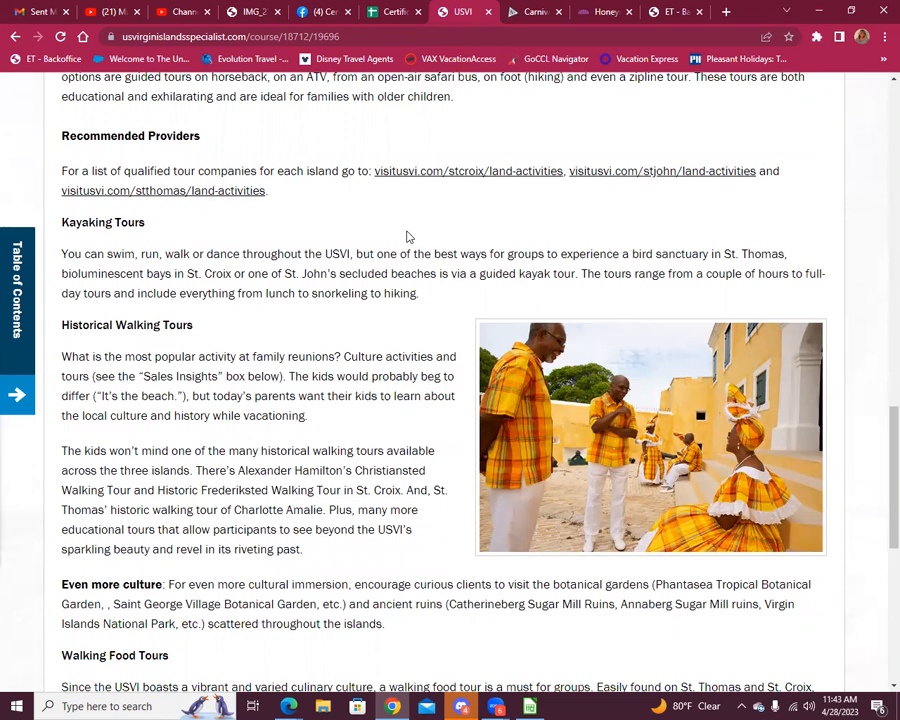
{"action": "scroll", "scroll_direction": "down", "scroll_amount": 3}
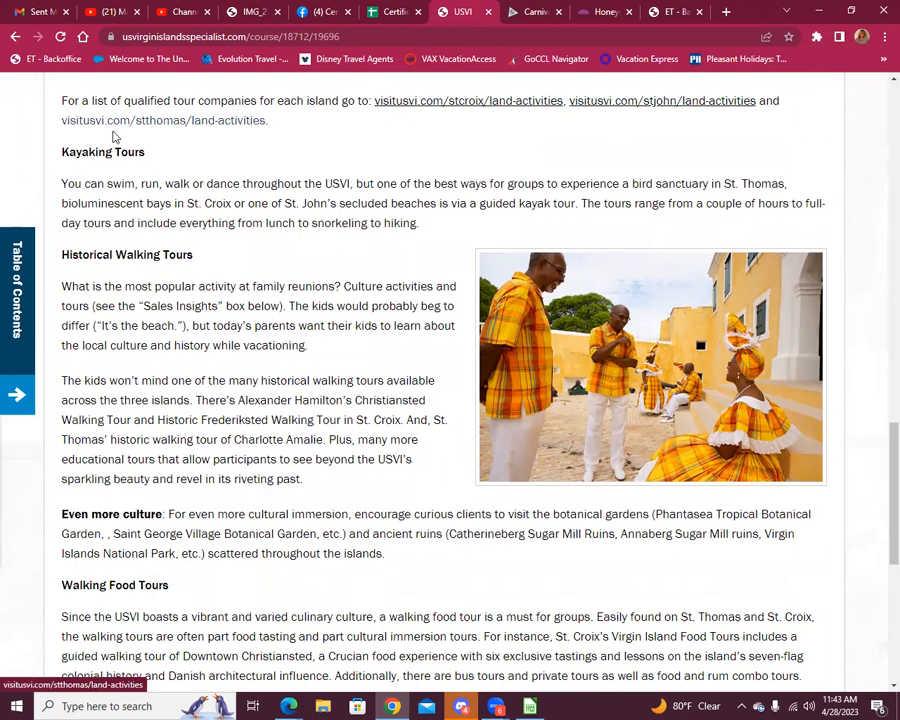
Read Walking Food Tours and the Bonus note down to the Family Reunions Sales Insights box.
{"action": "scroll", "scroll_direction": "down", "scroll_amount": 3}
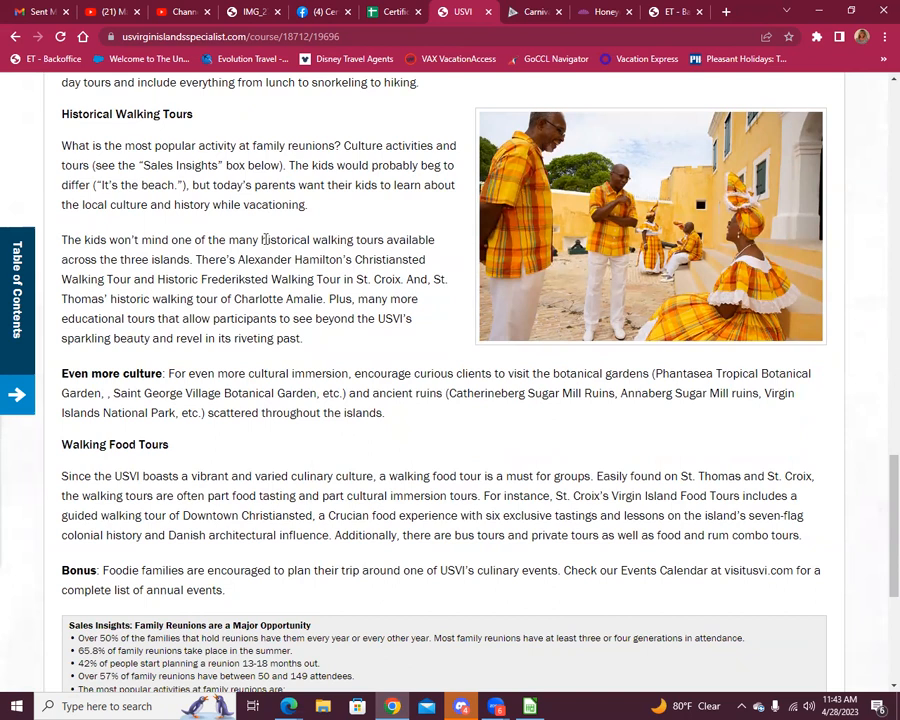
{"action": "mouse_move", "coordinate": [408, 338]}
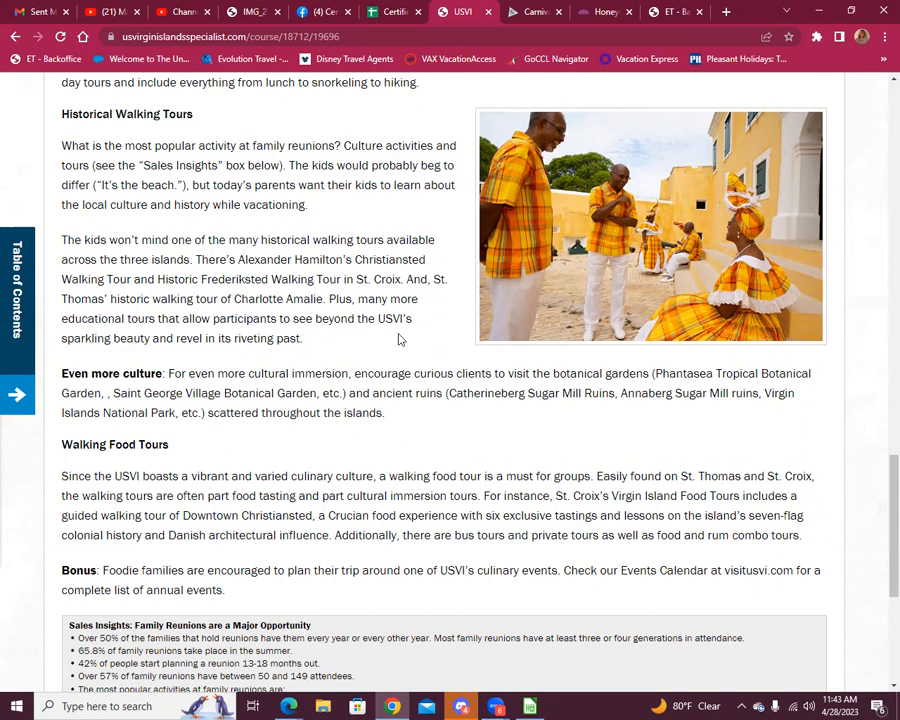
{"action": "scroll", "scroll_direction": "down", "scroll_amount": 3}
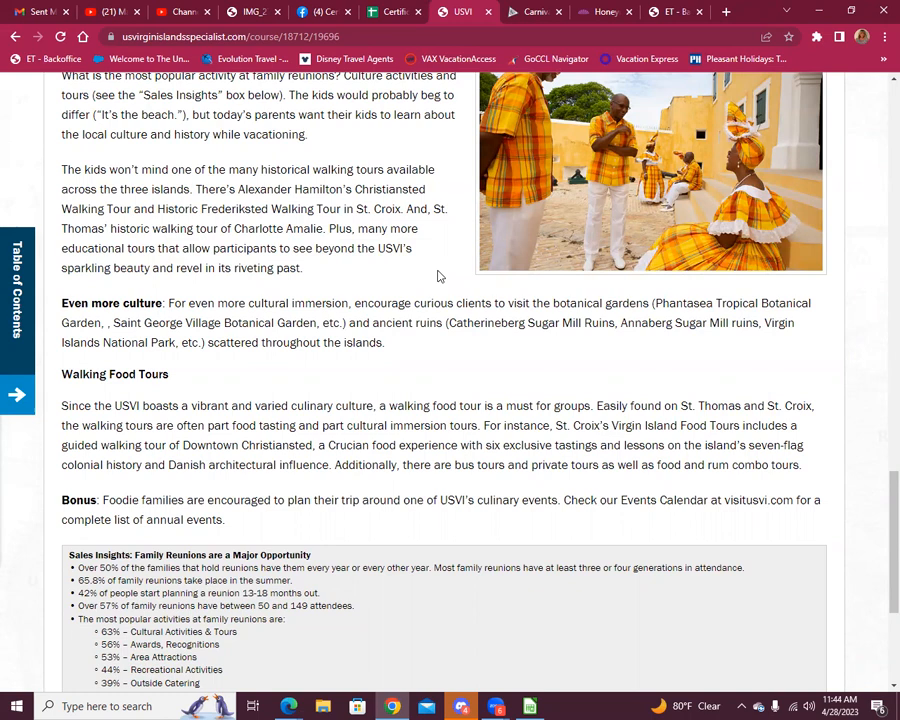
{"action": "scroll", "scroll_direction": "down", "scroll_amount": 3}
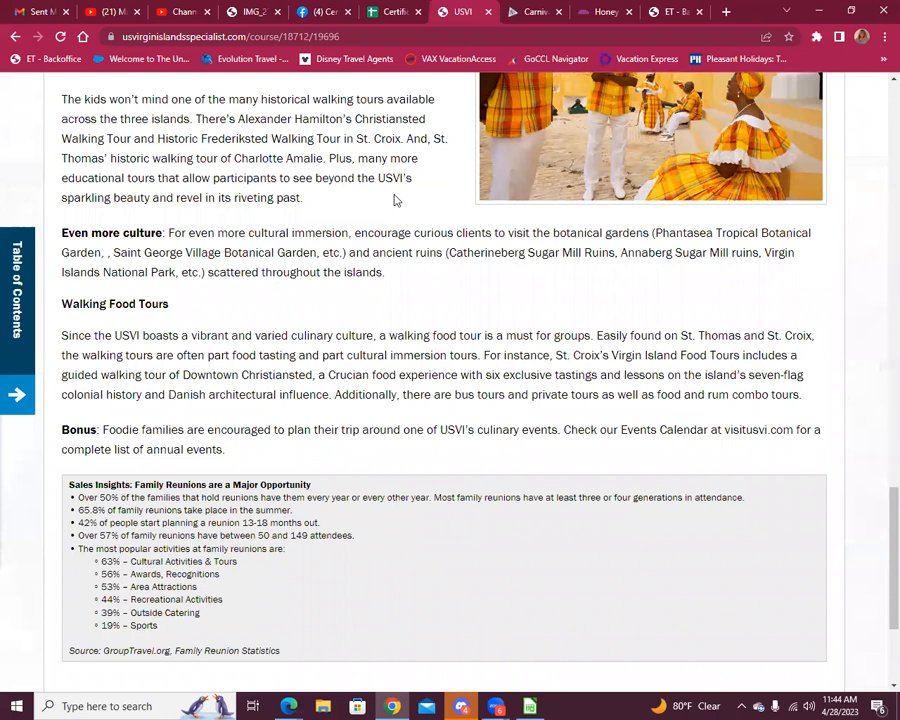
{"action": "scroll", "scroll_direction": "down", "scroll_amount": 3}
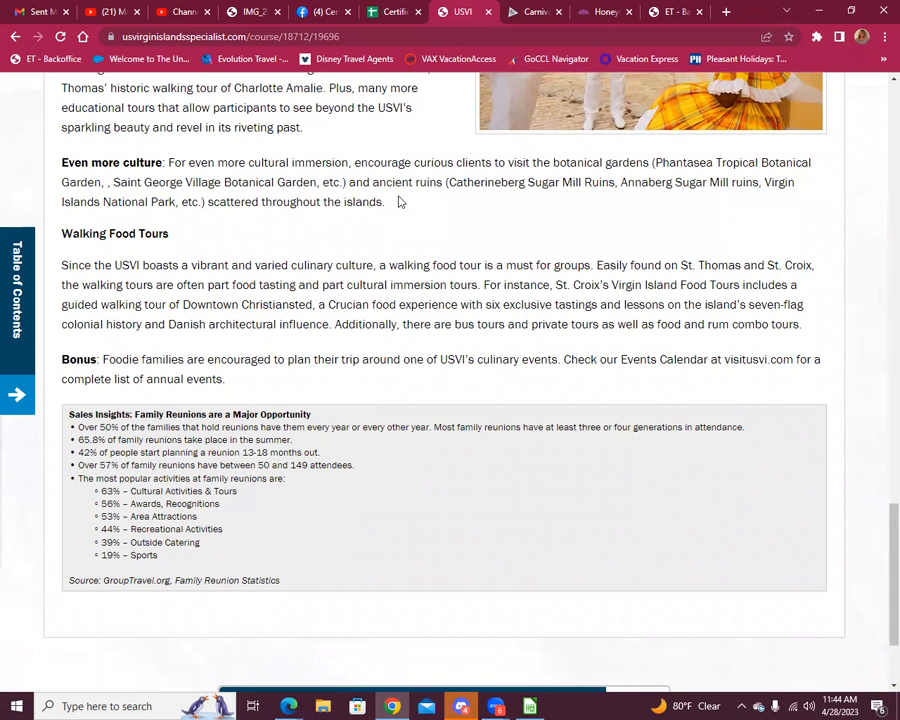
Read the Family Reunions Sales Insights box to its source line at the end of page 6 of 7.
{"action": "scroll", "scroll_direction": "down", "scroll_amount": 3}
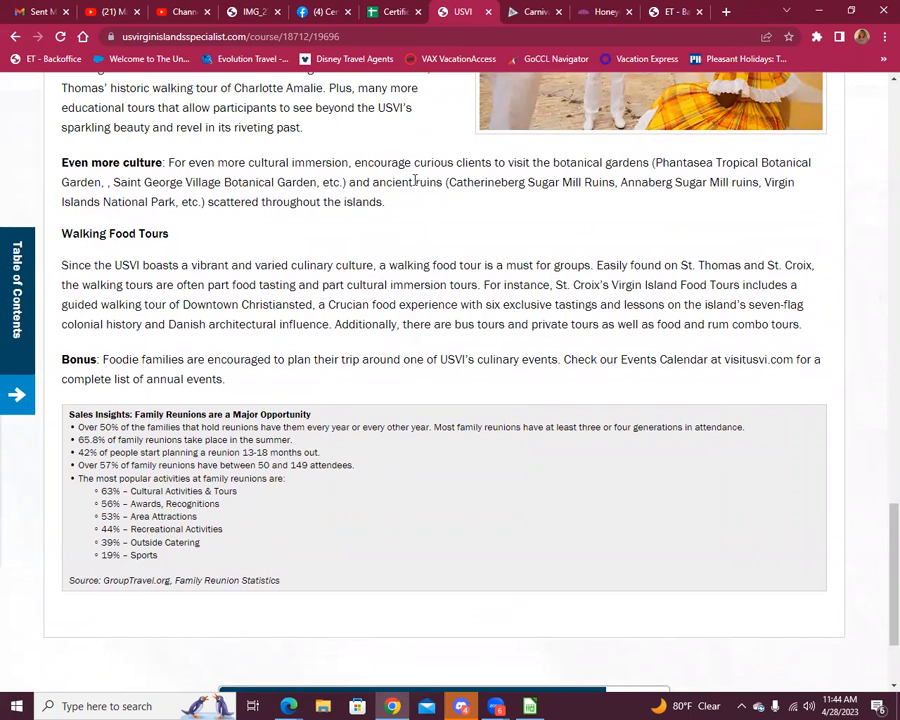
{"action": "mouse_move", "coordinate": [548, 220]}
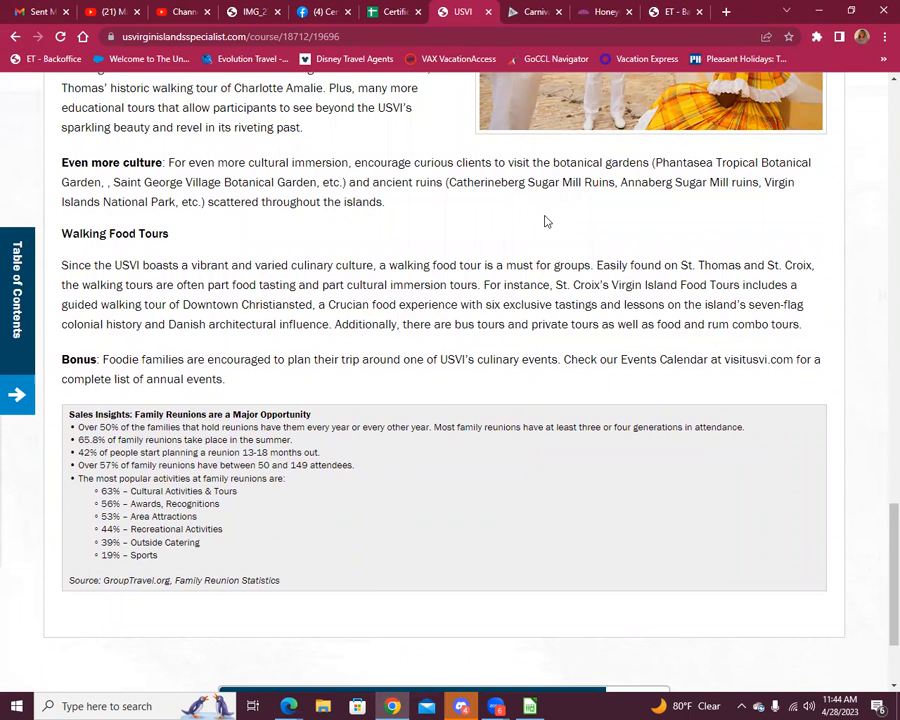
{"action": "mouse_move", "coordinate": [536, 244]}
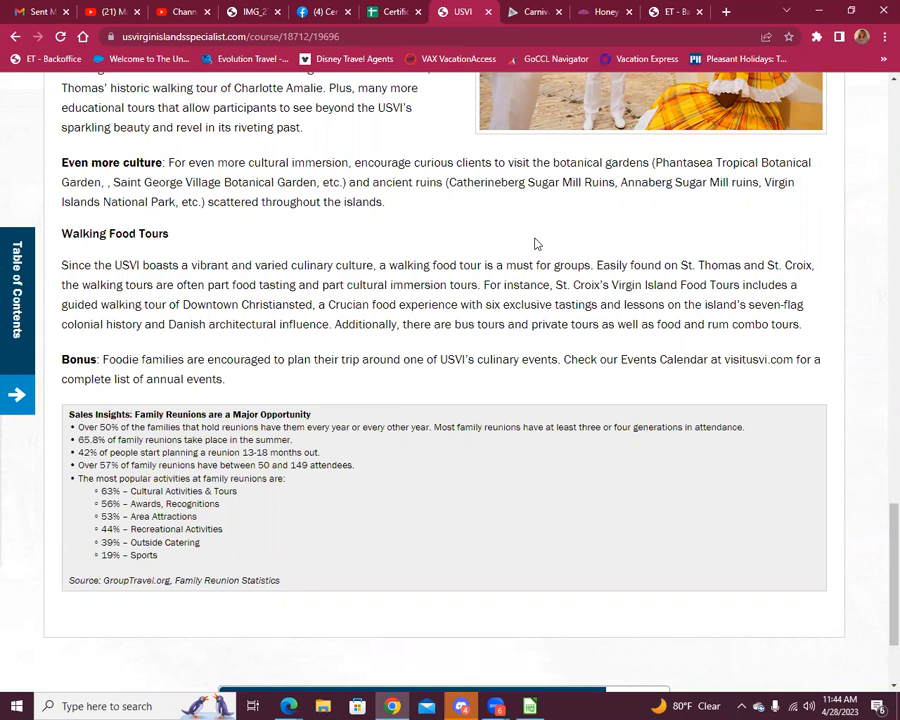
{"action": "scroll", "scroll_direction": "down", "scroll_amount": 3}
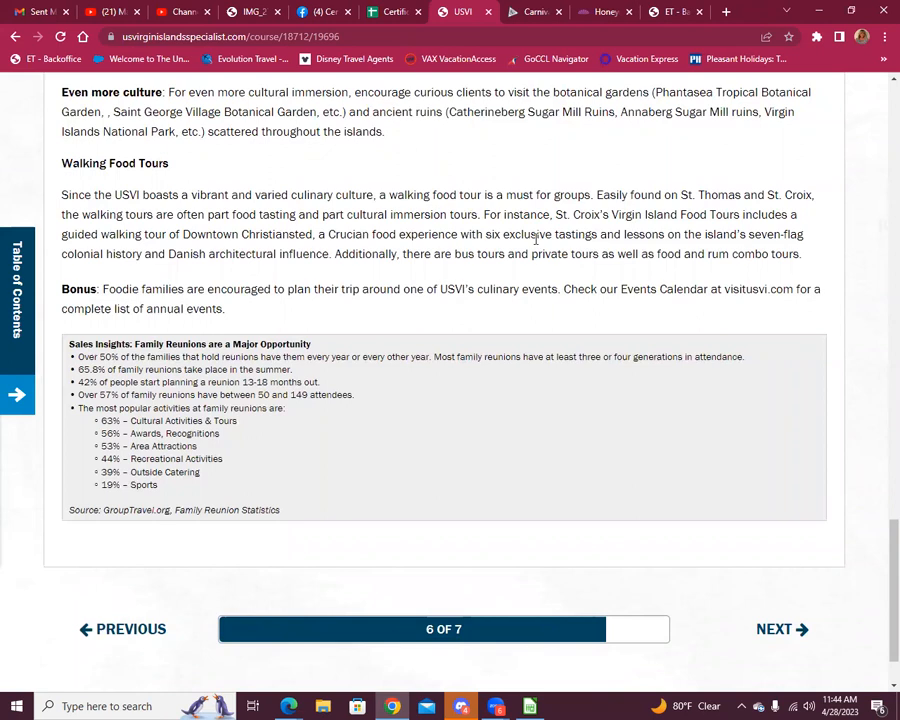
Reach the page footer so the guided-tours Check Your Knowledge question appears.
{"action": "scroll", "scroll_direction": "down", "scroll_amount": 3}
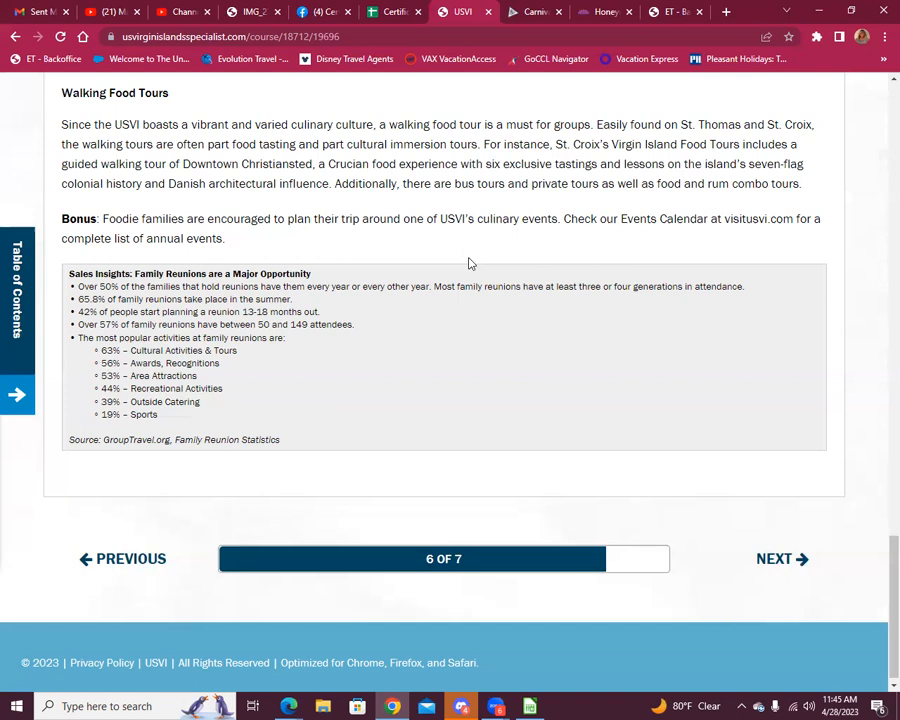
{"action": "mouse_move", "coordinate": [474, 248]}
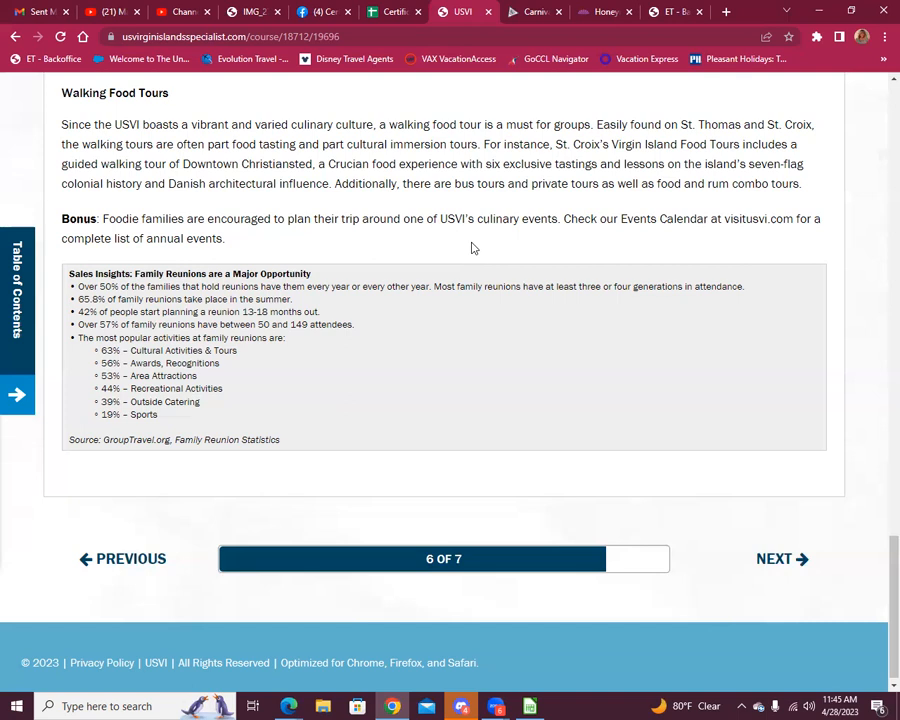
{"action": "mouse_move", "coordinate": [528, 240]}
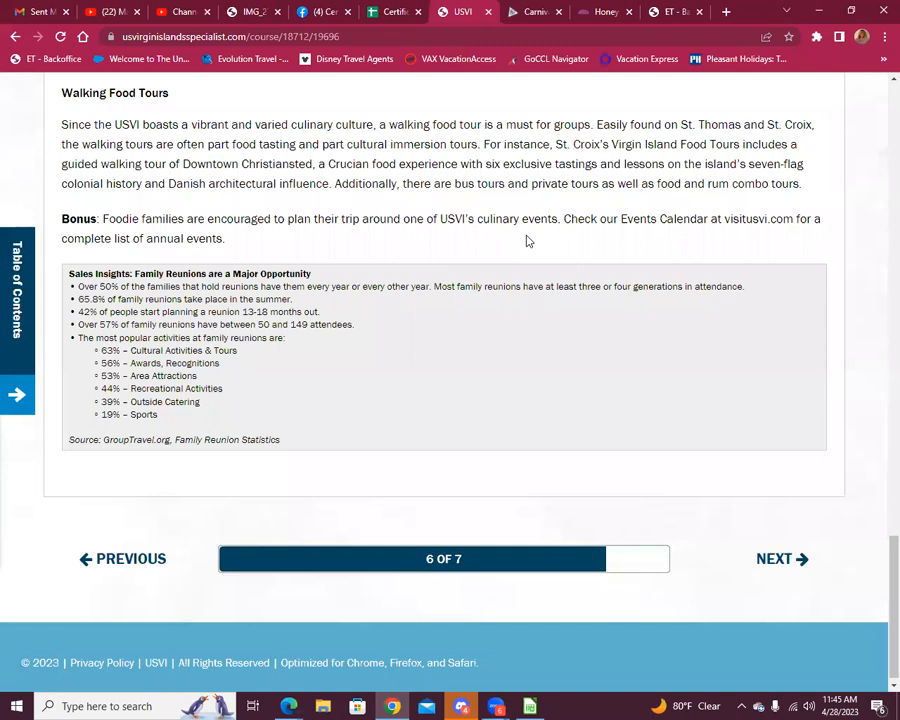
{"action": "scroll", "scroll_direction": "down", "scroll_amount": 3}
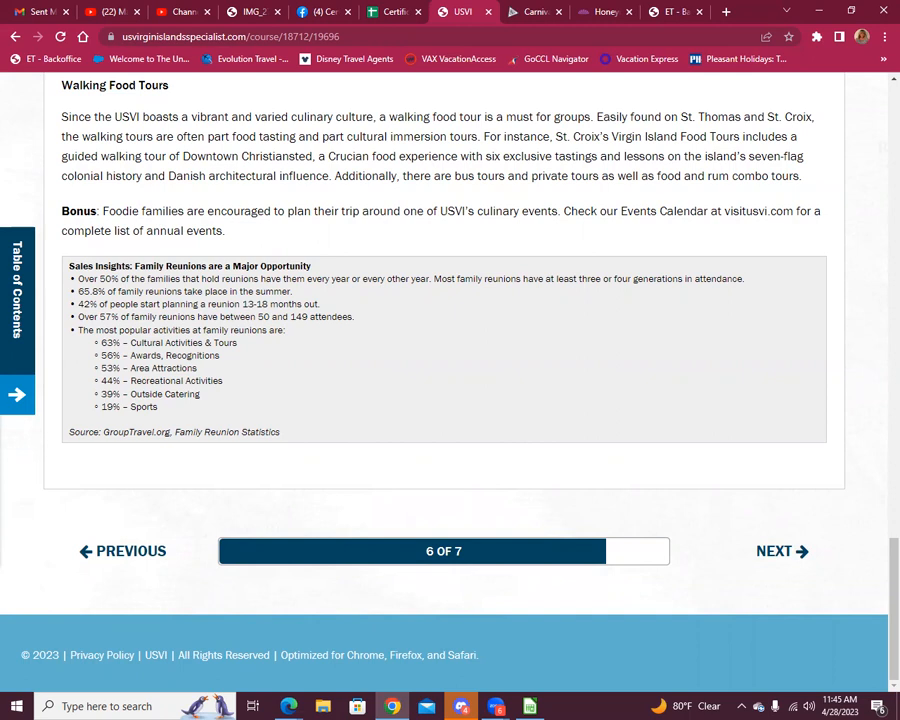
{"action": "mouse_move", "coordinate": [182, 288]}
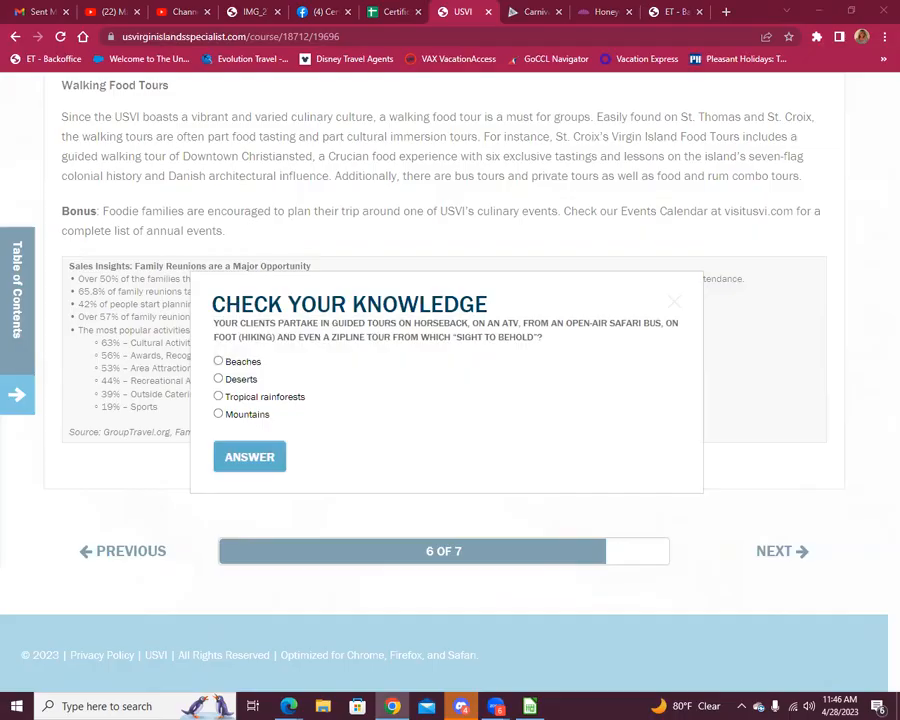
Answer Tropical rainforests, continue to the Wrap Up lesson (7 of 7) and read it.
{"action": "left_click", "coordinate": [248, 456]}
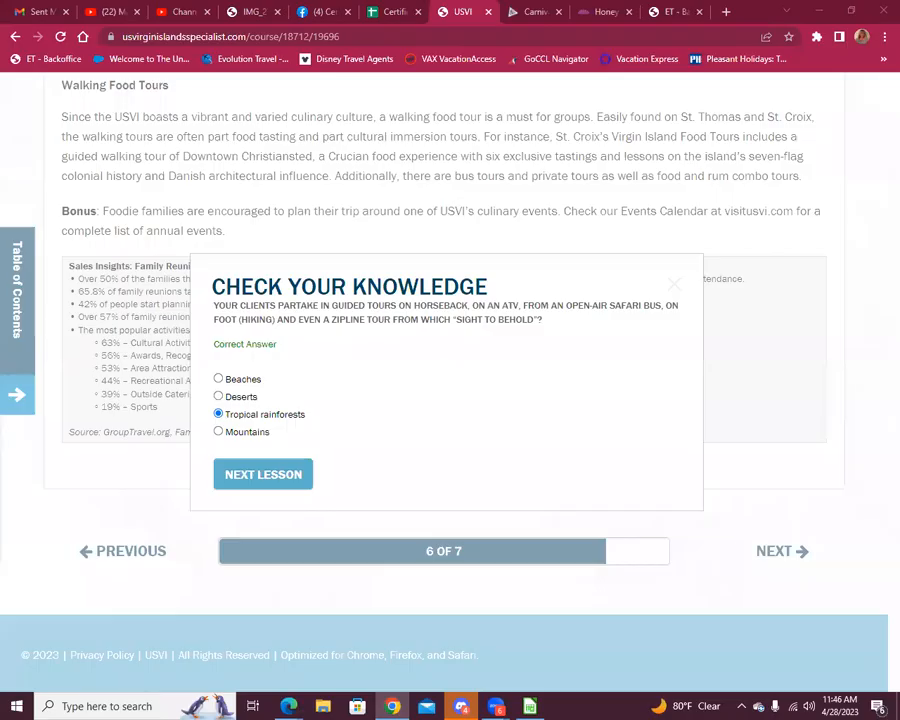
{"action": "left_click", "coordinate": [264, 474]}
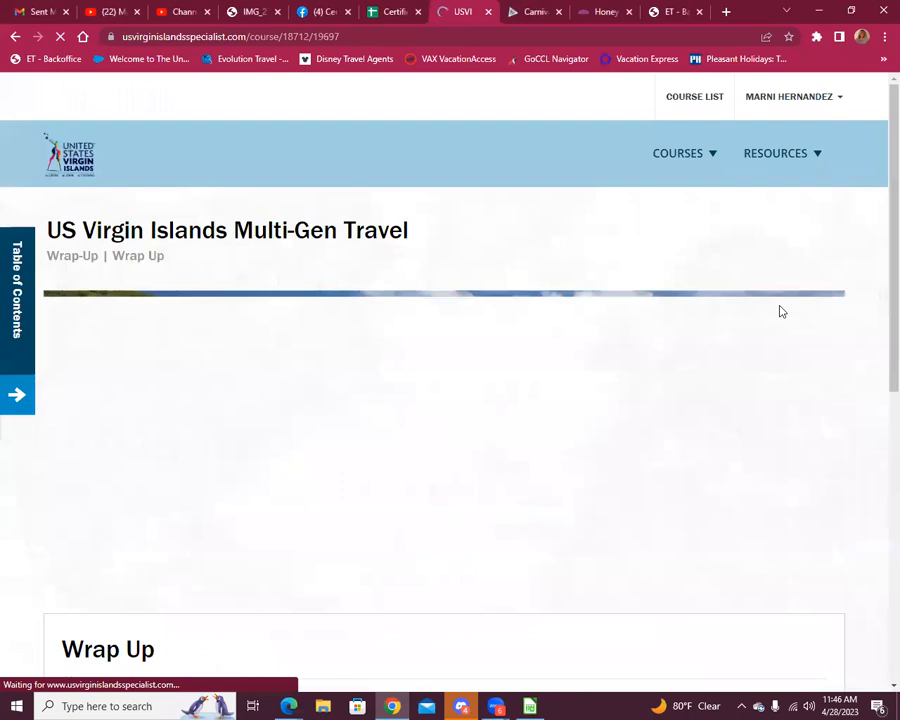
{"action": "scroll", "scroll_direction": "down", "scroll_amount": 3}
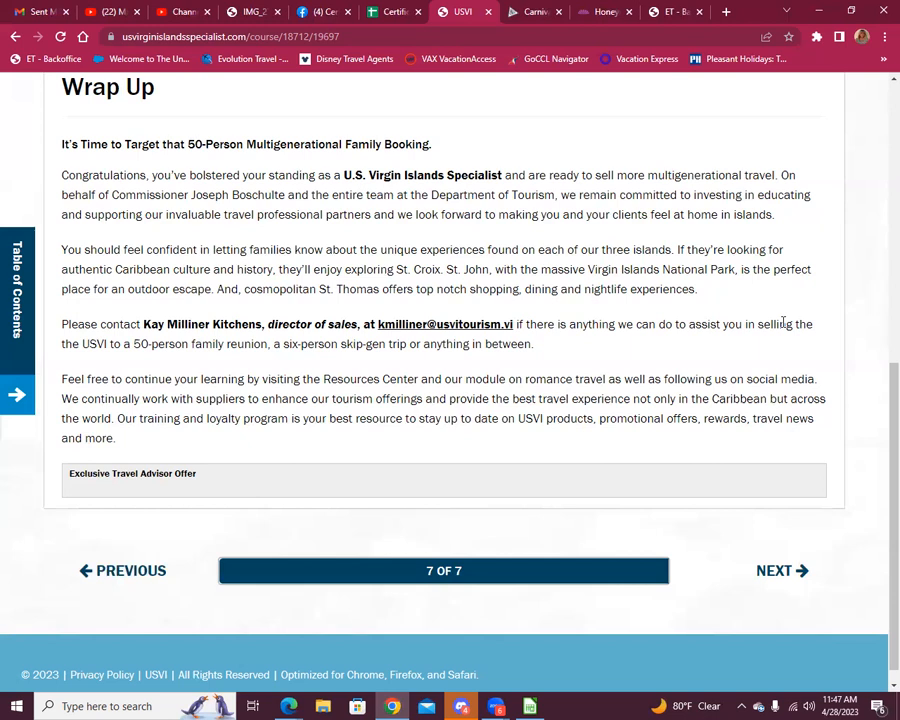
{"action": "mouse_move", "coordinate": [776, 324]}
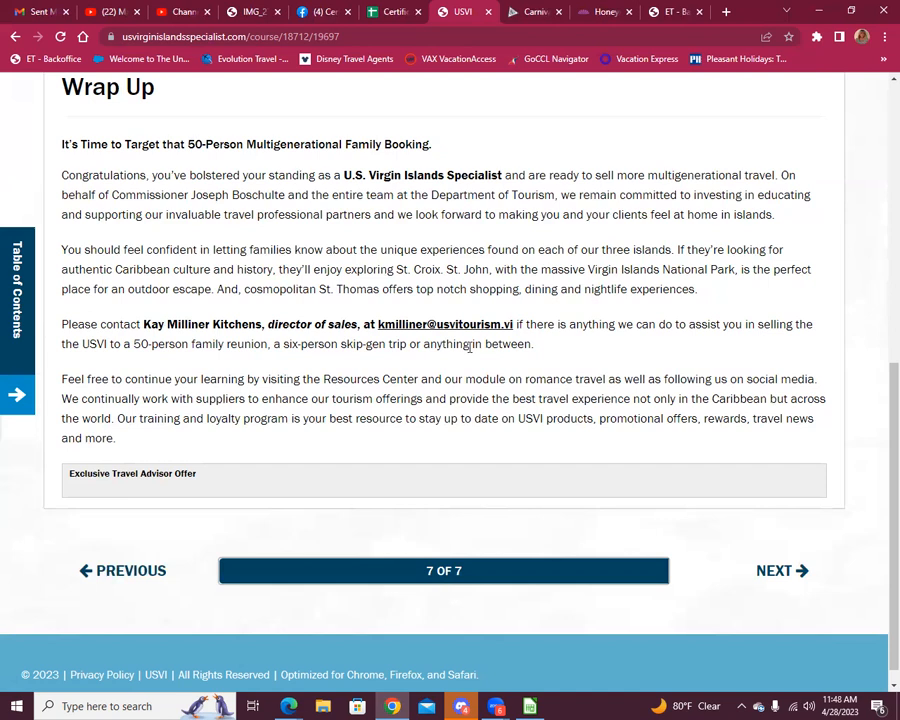
{"action": "mouse_move", "coordinate": [476, 380]}
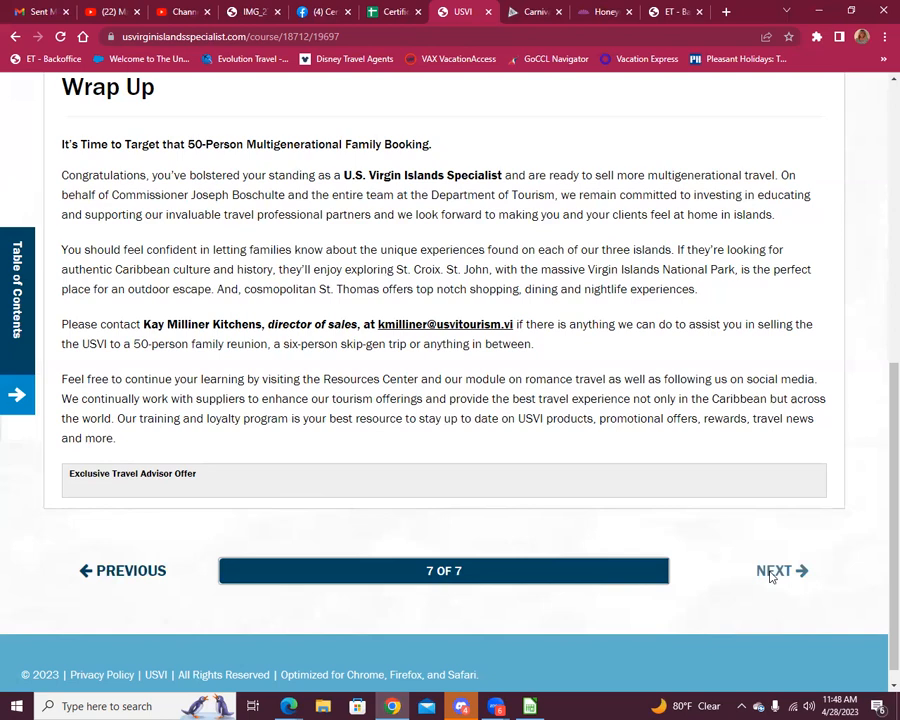
Finish the Multi-Gen Travel course and view the unlocked Dive and Visitor Guide resources.
{"action": "left_click", "coordinate": [778, 570]}
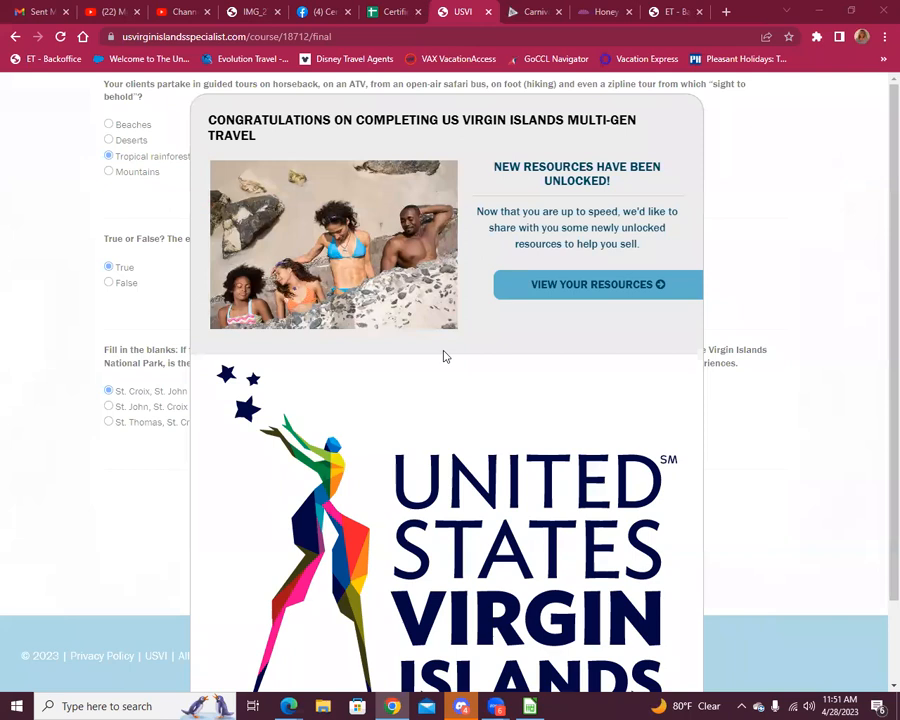
{"action": "left_click", "coordinate": [596, 284]}
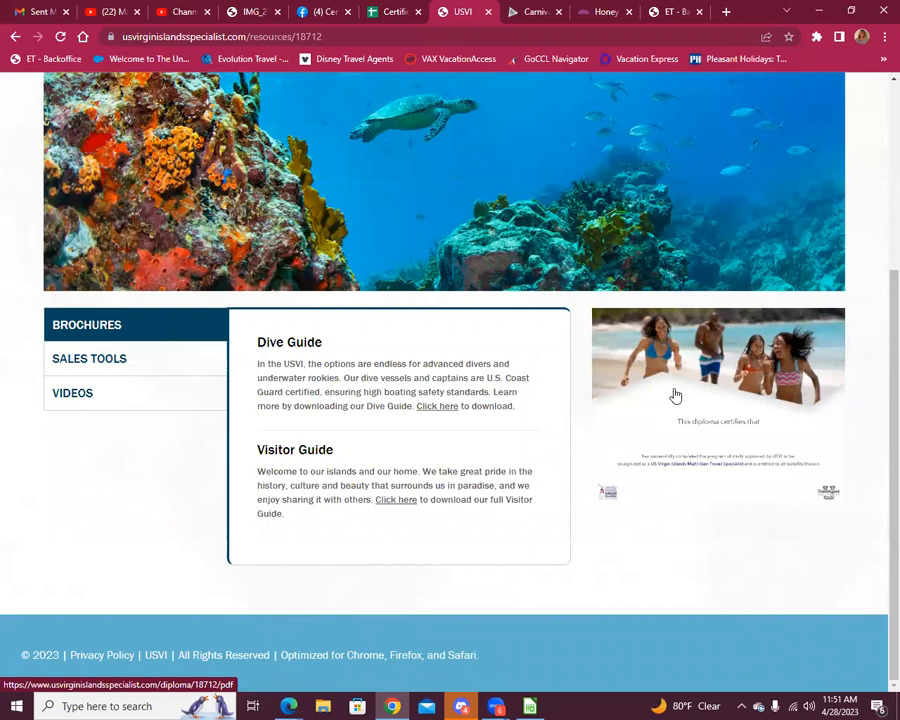
Scroll through the Ultimate Island Wedding/Honeymoon introduction down to the Why Choose the USVI? section.
{"action": "scroll", "scroll_direction": "up", "scroll_amount": 3}
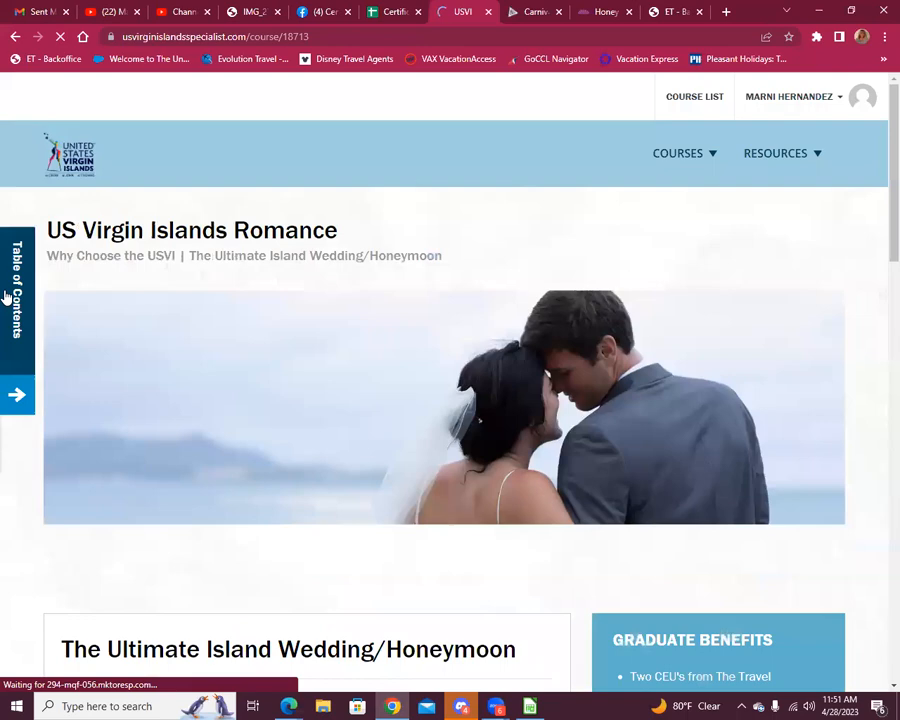
{"action": "scroll", "scroll_direction": "down", "scroll_amount": 3}
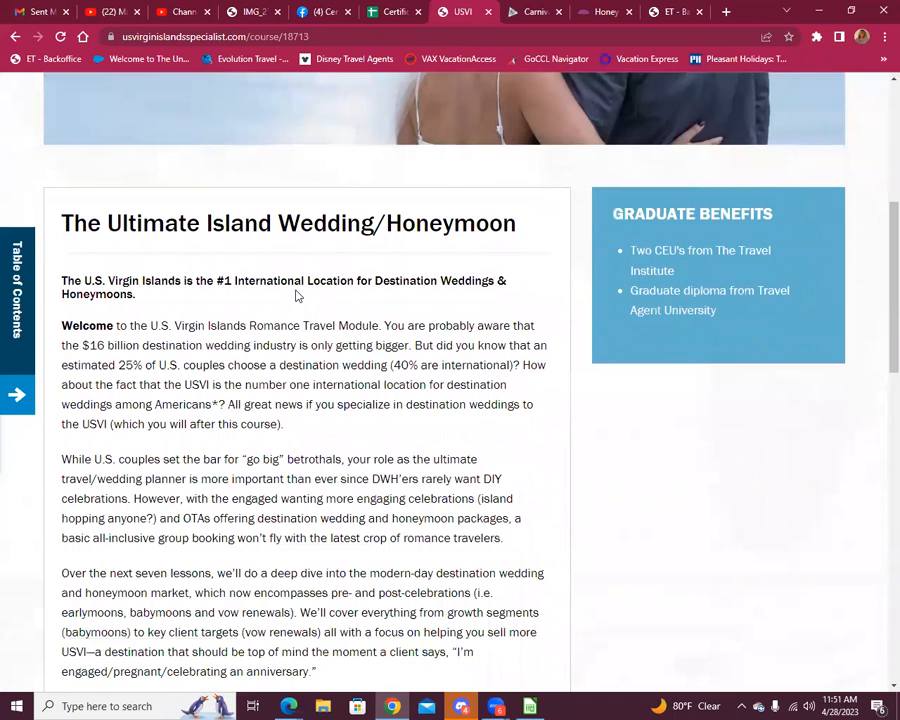
{"action": "scroll", "scroll_direction": "down", "scroll_amount": 3}
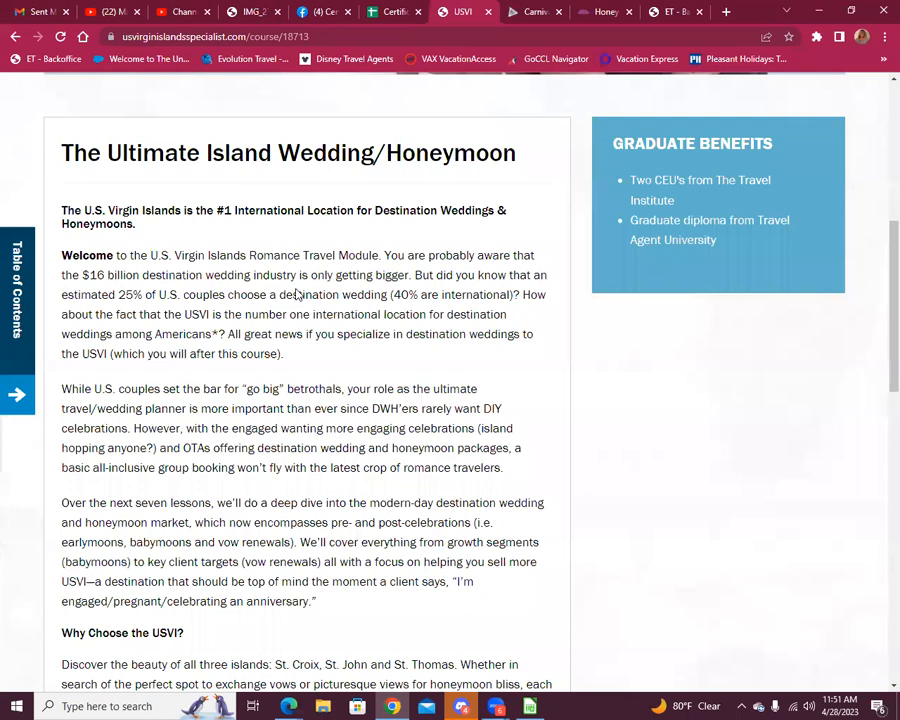
{"action": "scroll", "scroll_direction": "down", "scroll_amount": 3}
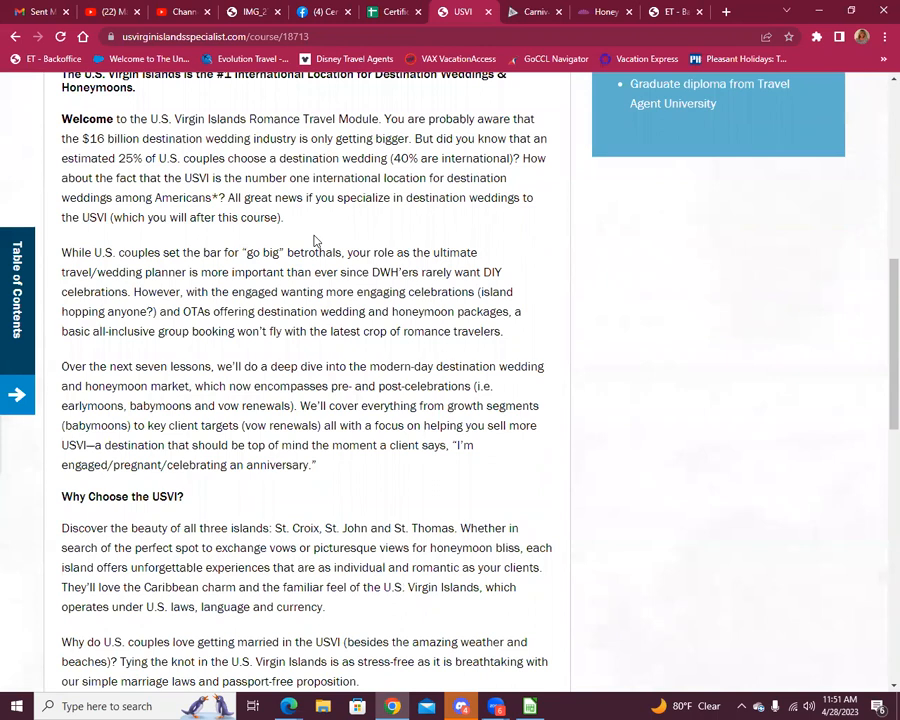
{"action": "mouse_move", "coordinate": [318, 234]}
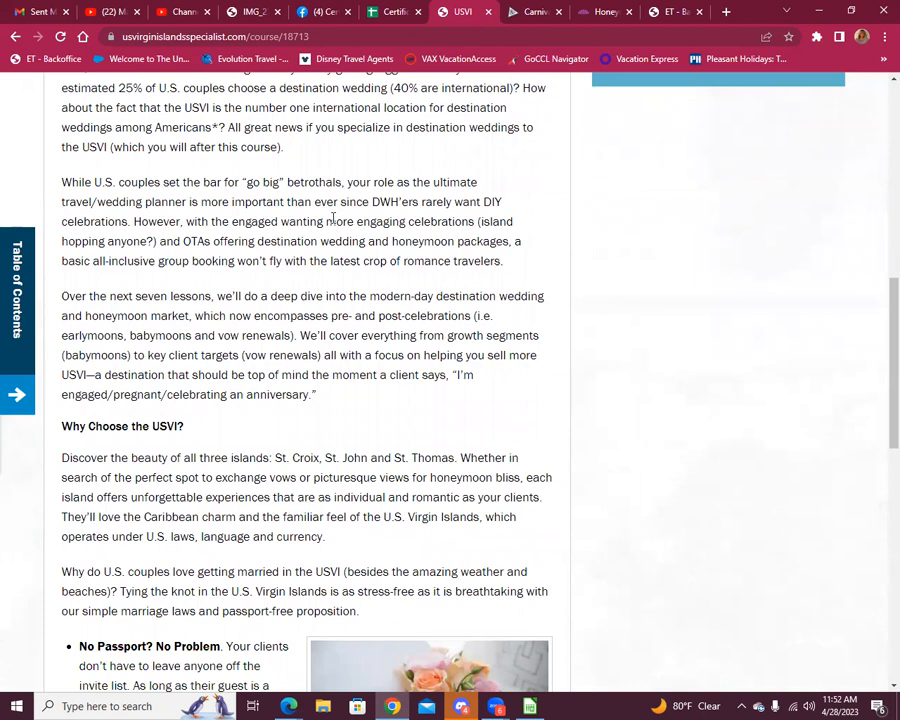
{"action": "scroll", "scroll_direction": "down", "scroll_amount": 3}
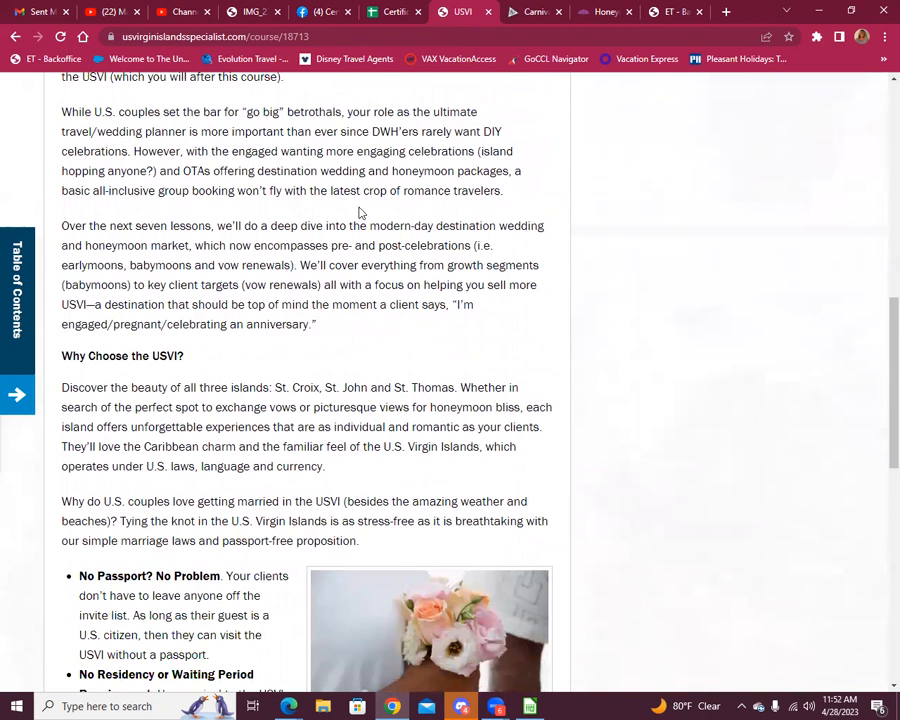
{"action": "mouse_move", "coordinate": [518, 308]}
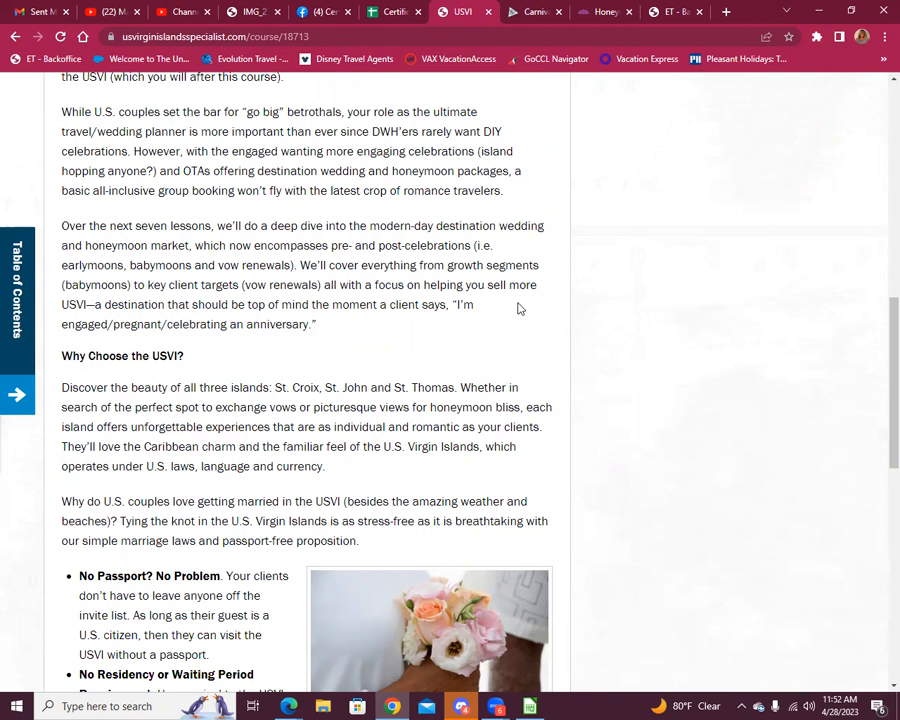
{"action": "mouse_move", "coordinate": [524, 312]}
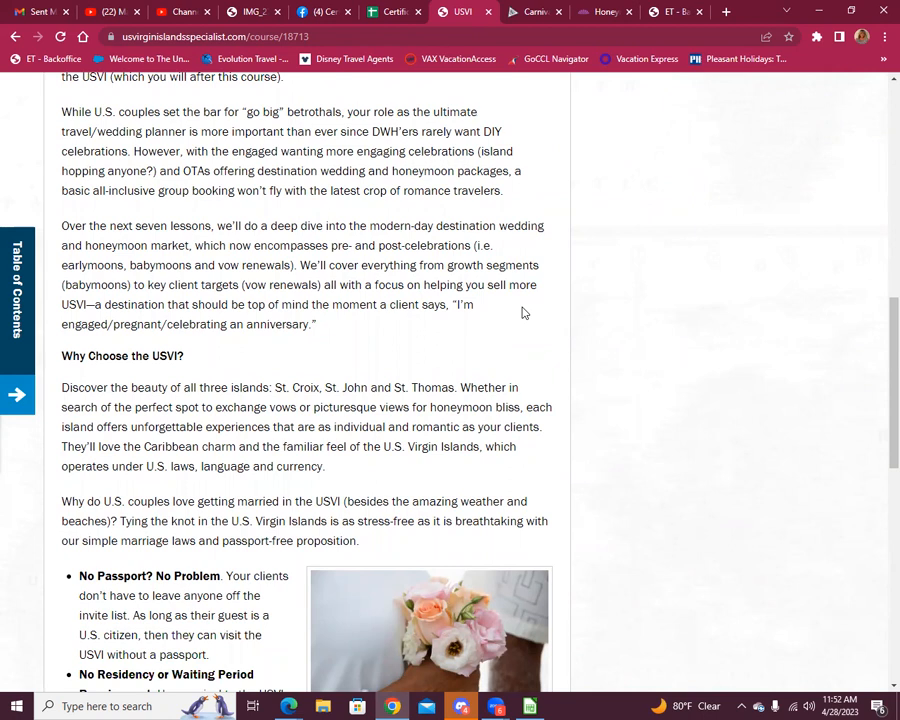
{"action": "scroll", "scroll_direction": "down", "scroll_amount": 3}
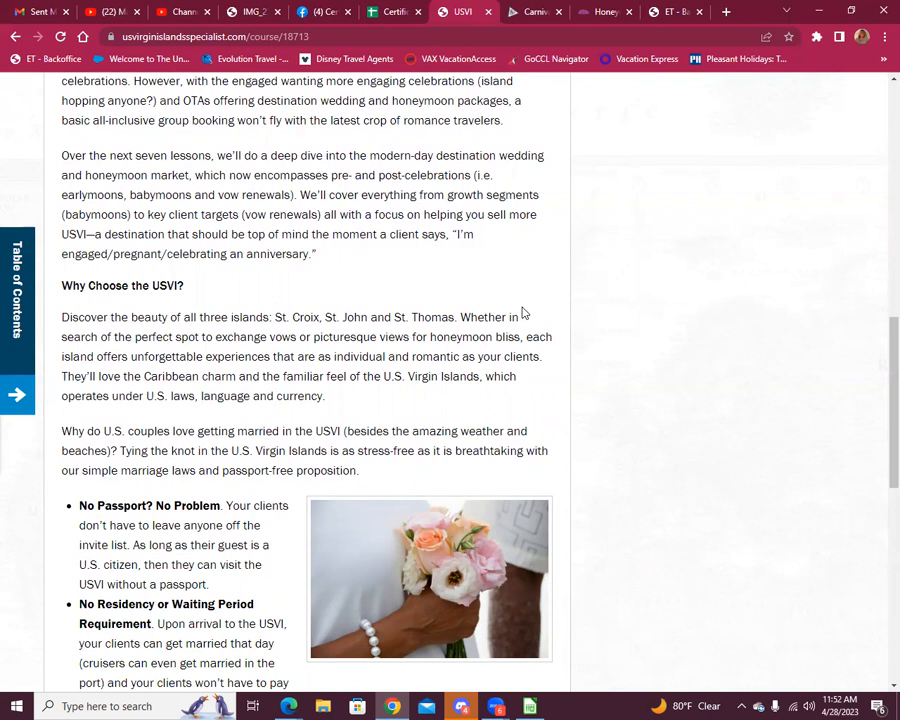
{"action": "mouse_move", "coordinate": [520, 308]}
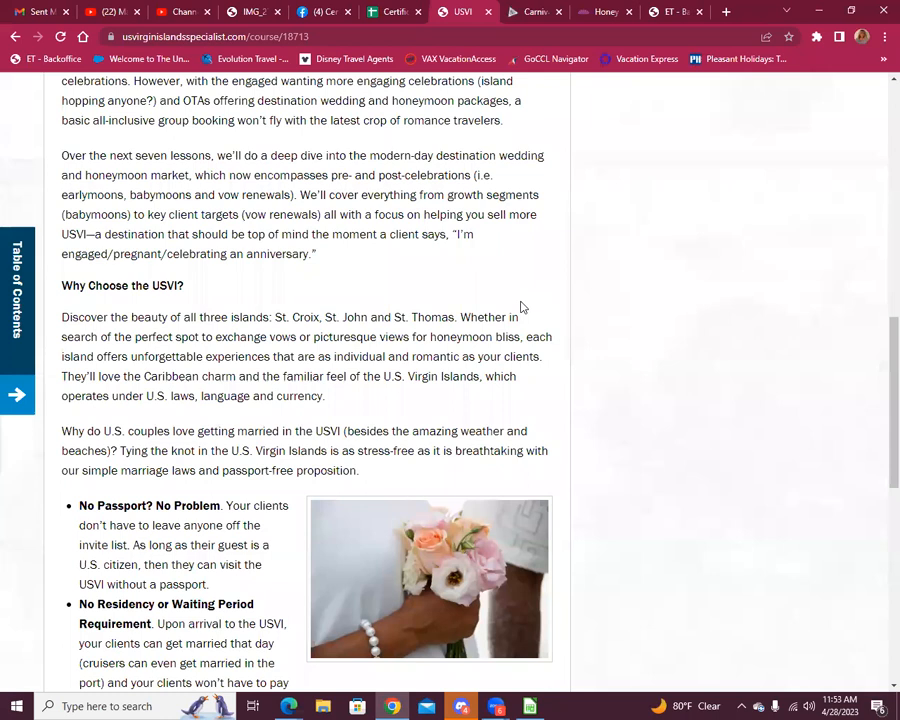
Scroll down through the Why Choose the USVI? section reading its reasons.
{"action": "scroll", "scroll_direction": "down", "scroll_amount": 3}
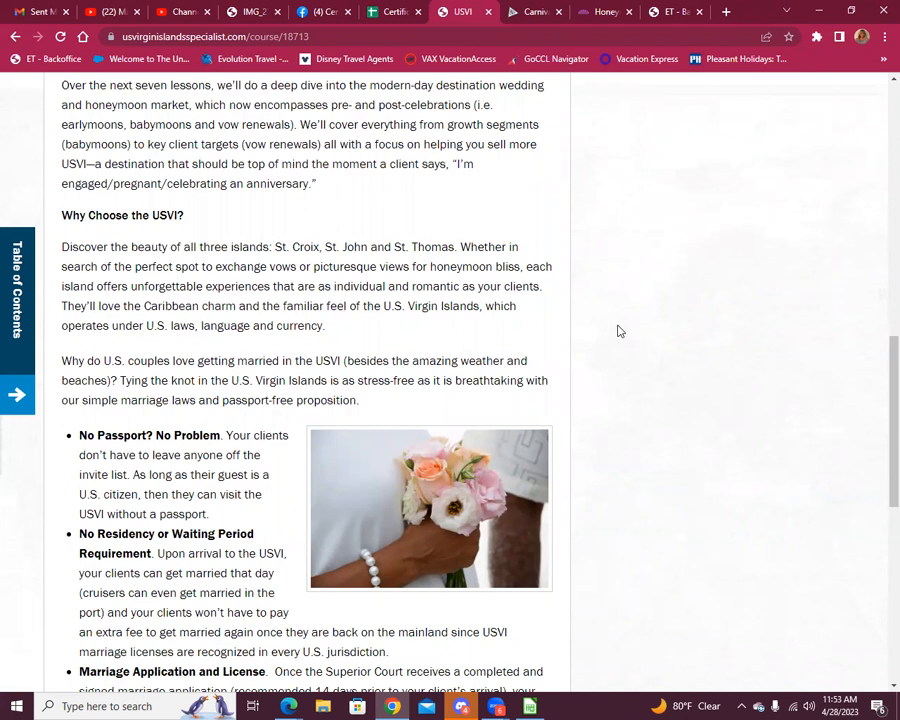
{"action": "scroll", "scroll_direction": "down", "scroll_amount": 3}
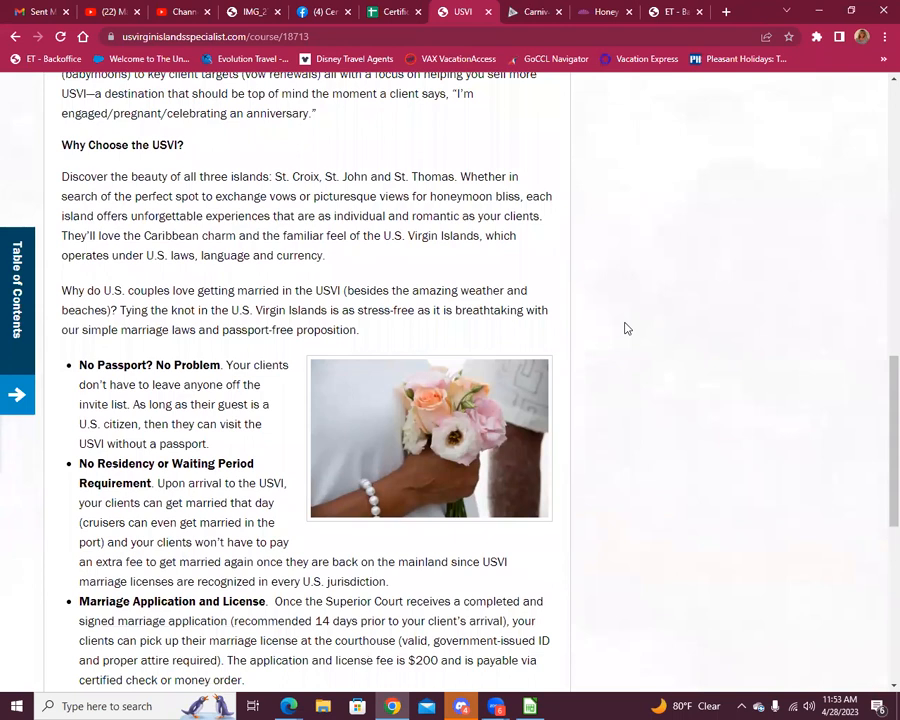
{"action": "scroll", "scroll_direction": "down", "scroll_amount": 3}
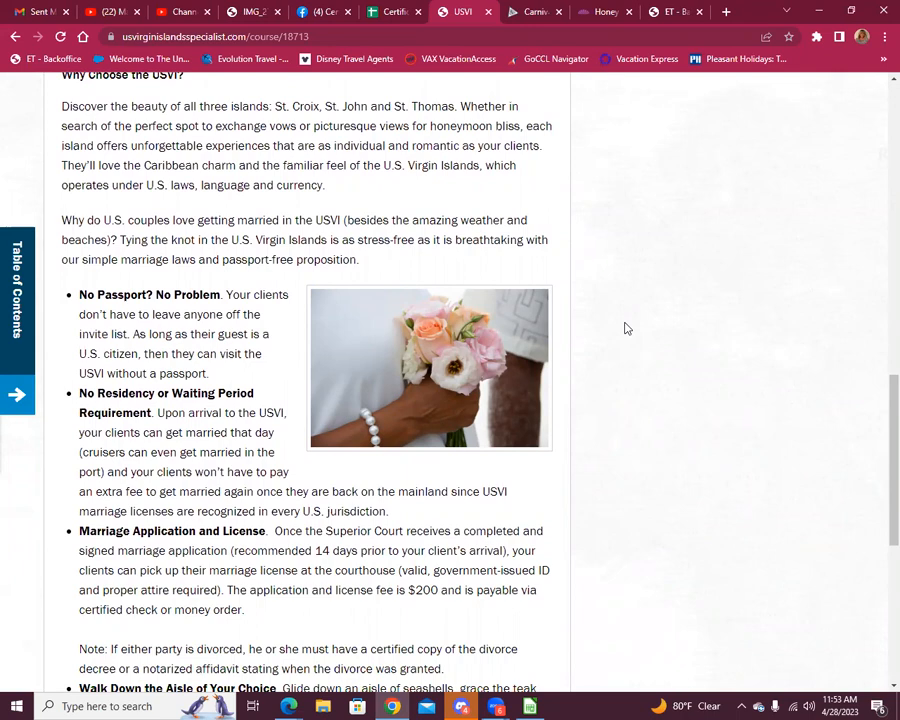
{"action": "mouse_move", "coordinate": [648, 342]}
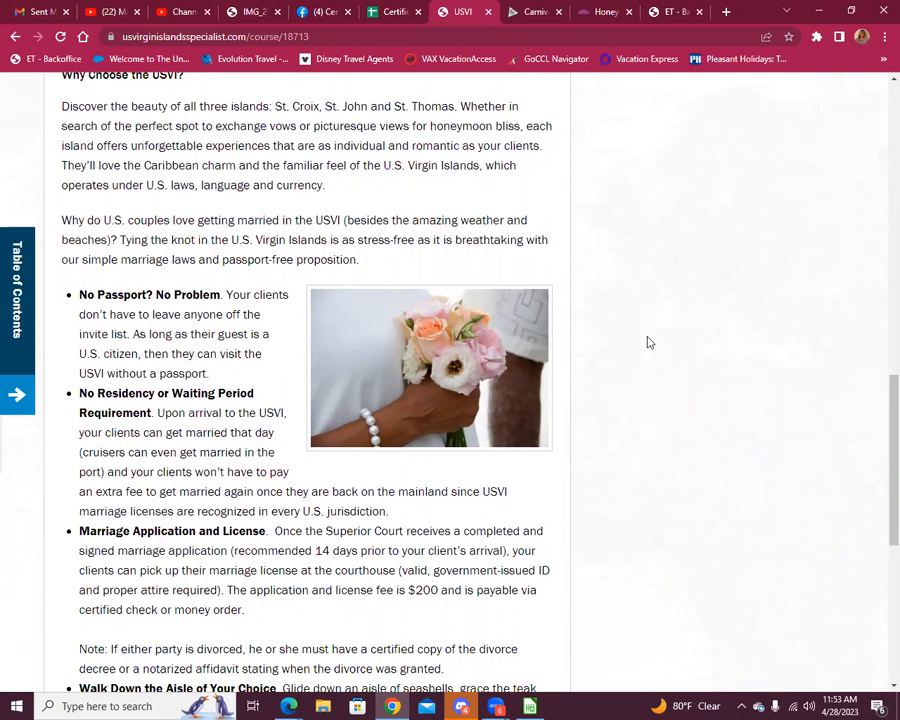
{"action": "scroll", "scroll_direction": "down", "scroll_amount": 3}
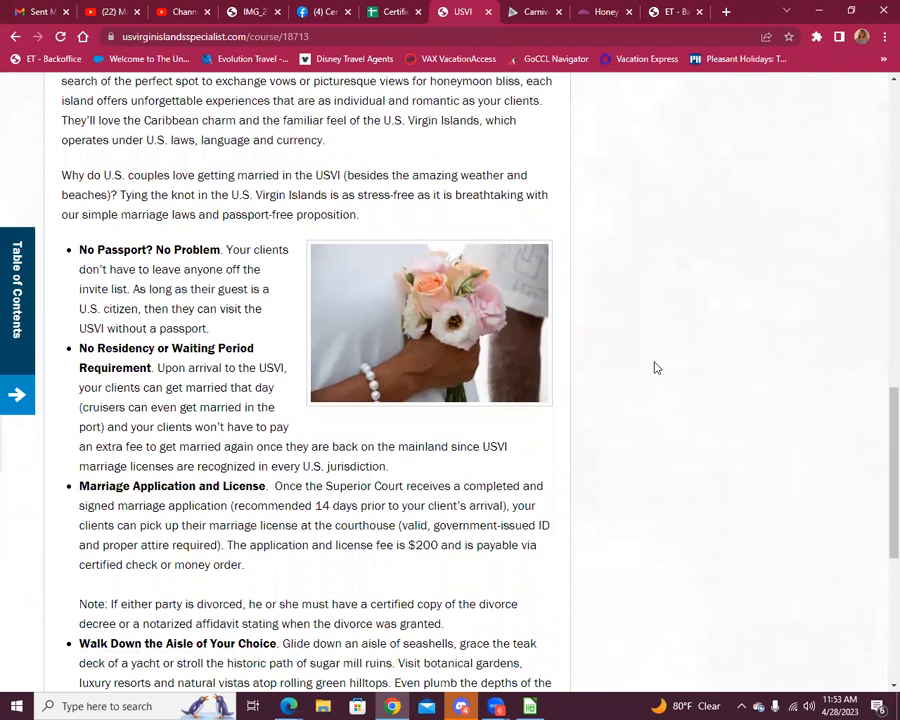
{"action": "scroll", "scroll_direction": "down", "scroll_amount": 3}
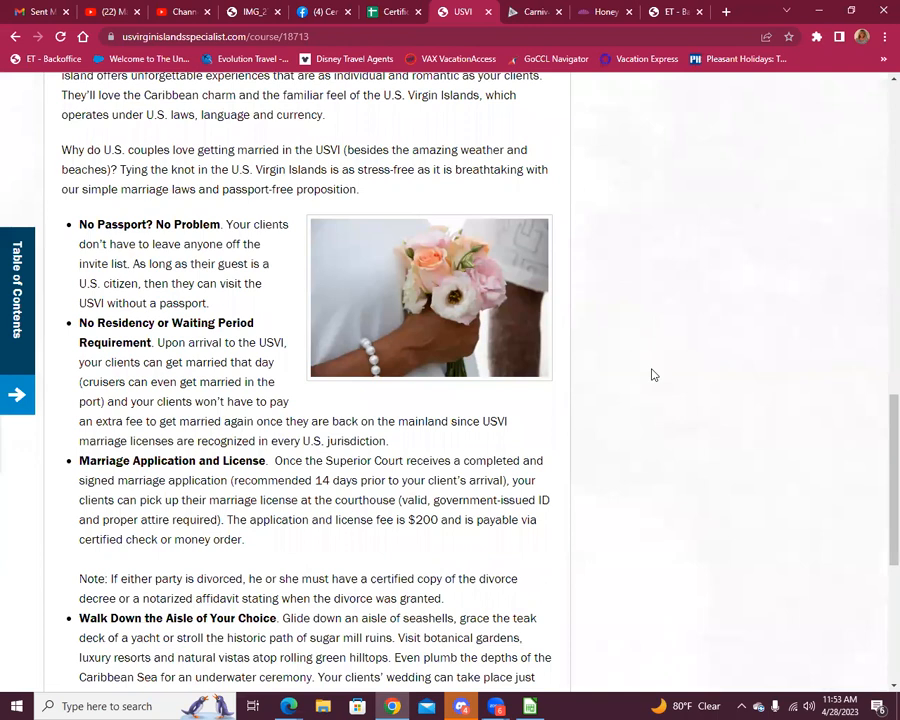
{"action": "scroll", "scroll_direction": "down", "scroll_amount": 3}
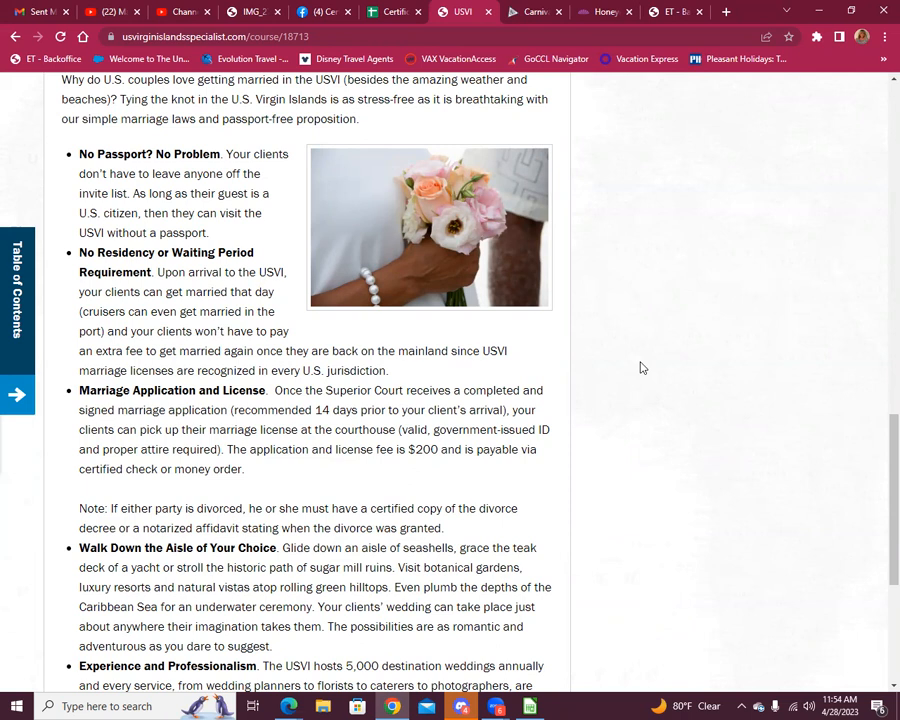
Continue to the section's source note ending page 1 of 7 and deselect the divorce-certificate note text.
{"action": "scroll", "scroll_direction": "down", "scroll_amount": 3}
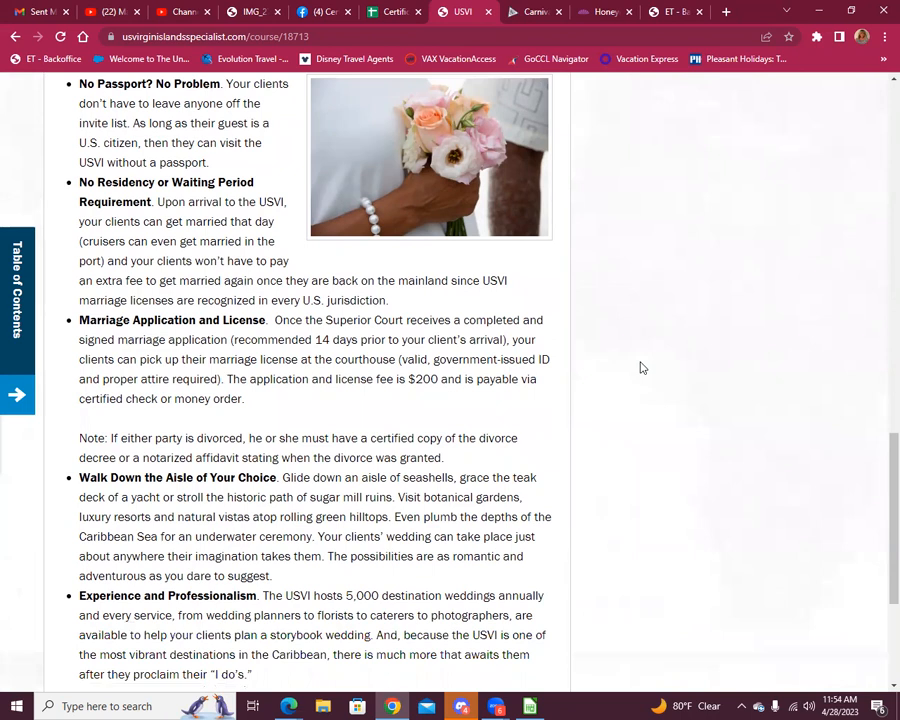
{"action": "scroll", "scroll_direction": "down", "scroll_amount": 3}
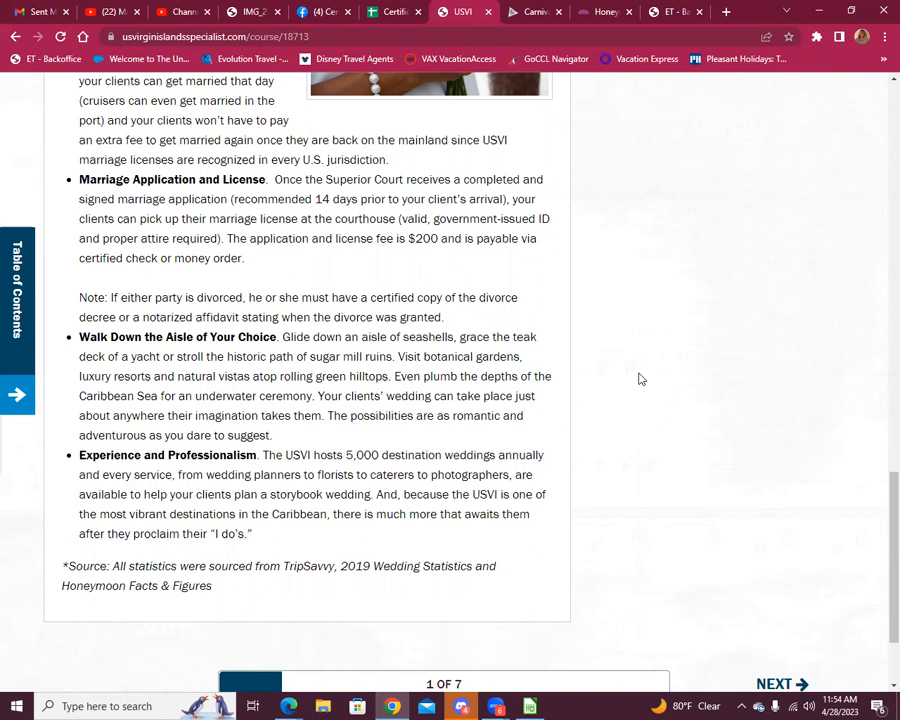
{"action": "scroll", "scroll_direction": "down", "scroll_amount": 3}
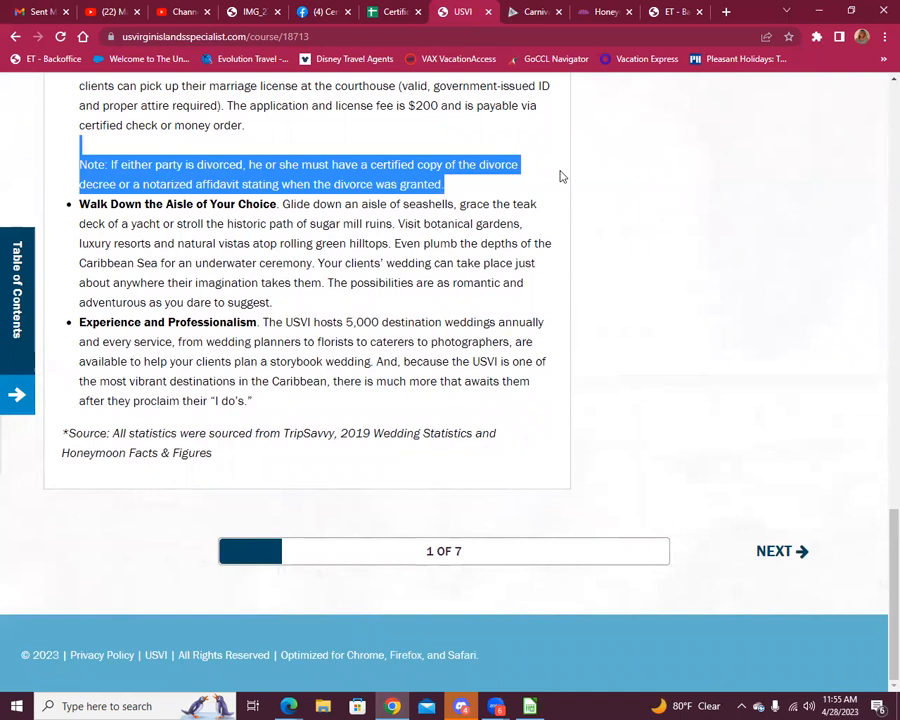
{"action": "left_click", "coordinate": [644, 240]}
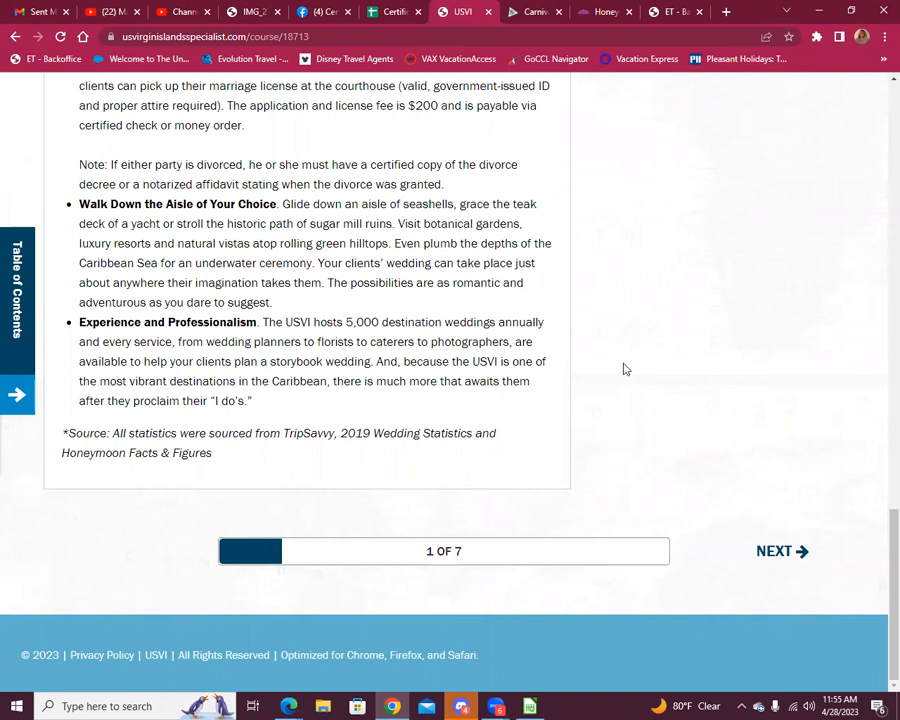
{"action": "mouse_move", "coordinate": [630, 370]}
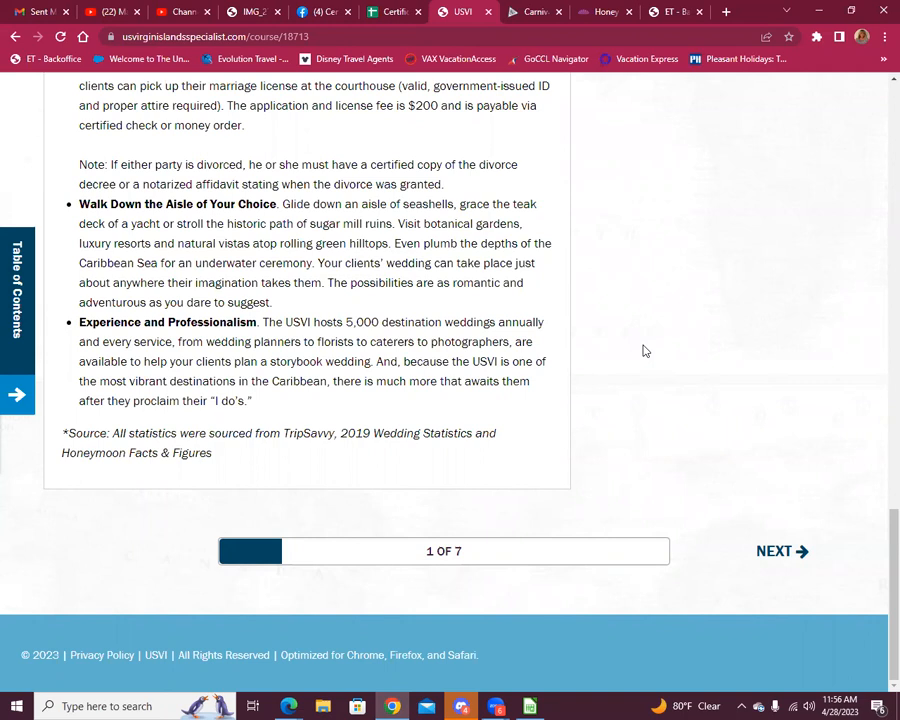
{"action": "mouse_move", "coordinate": [324, 448]}
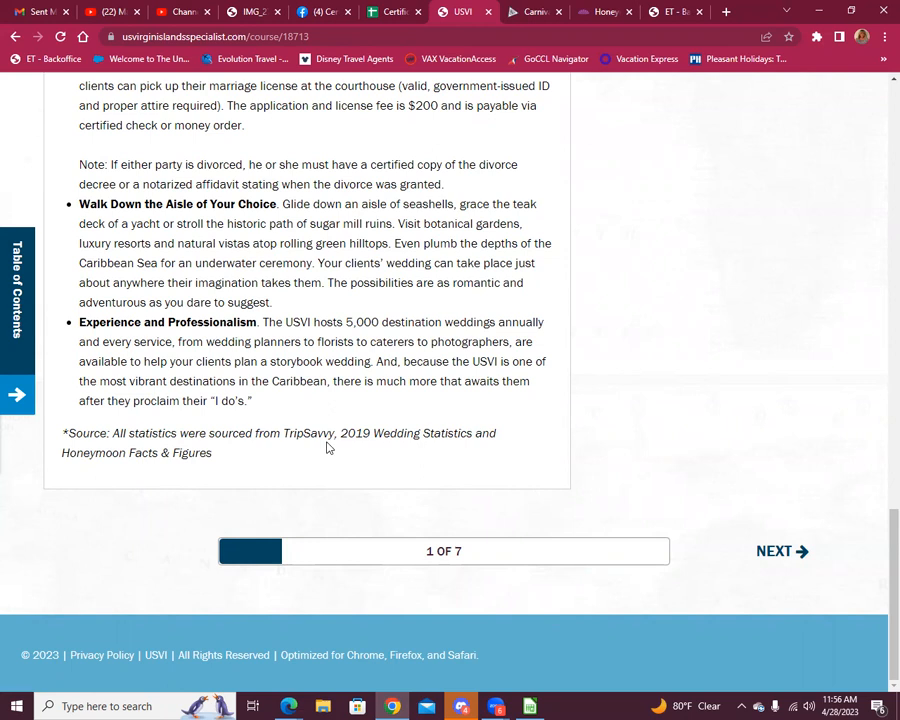
{"action": "mouse_move", "coordinate": [782, 552]}
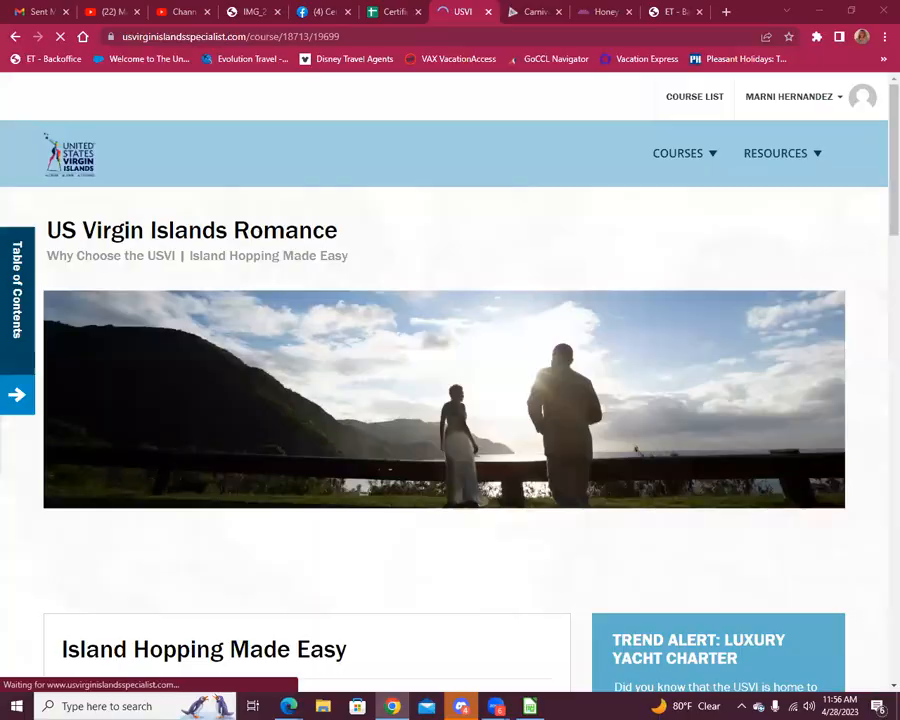
Scroll through the Island Hopping Made Easy intro and How Big are Island-Hopping Honeymoons? section.
{"action": "scroll", "scroll_direction": "down", "scroll_amount": 3}
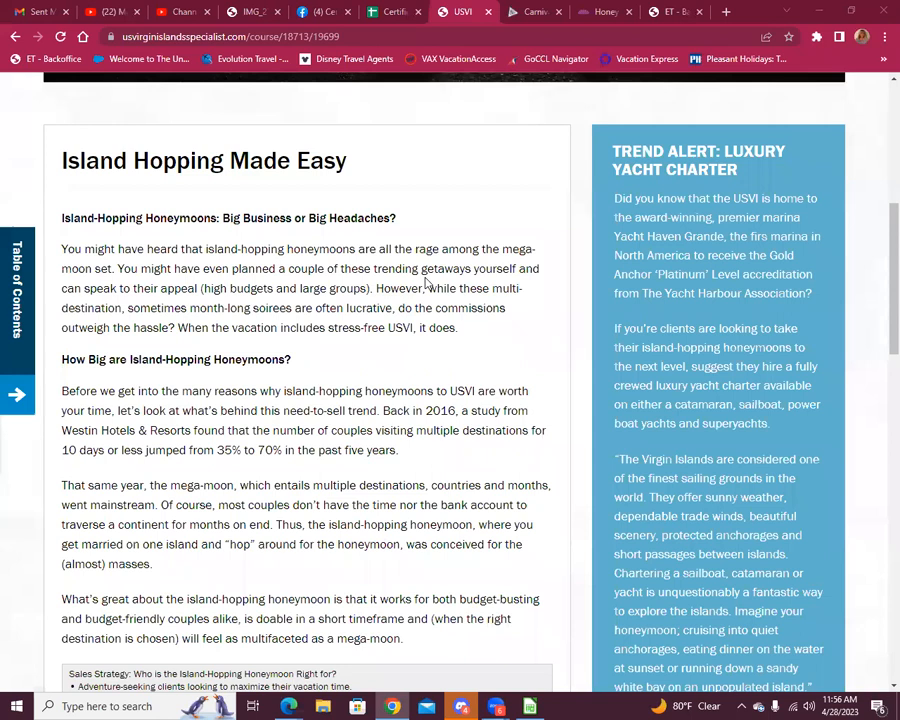
{"action": "mouse_move", "coordinate": [458, 364]}
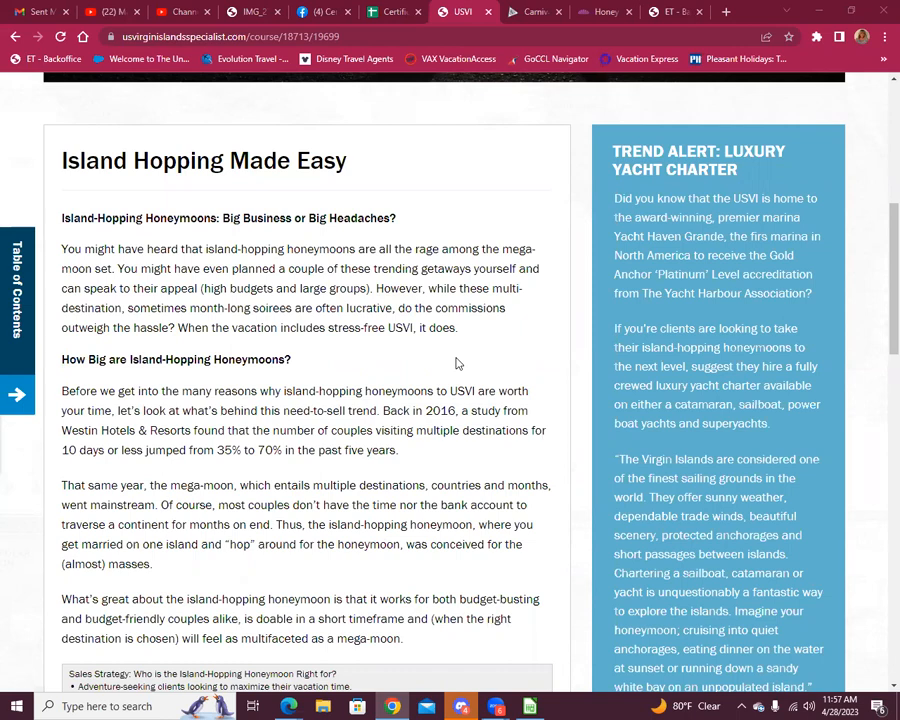
{"action": "scroll", "scroll_direction": "down", "scroll_amount": 3}
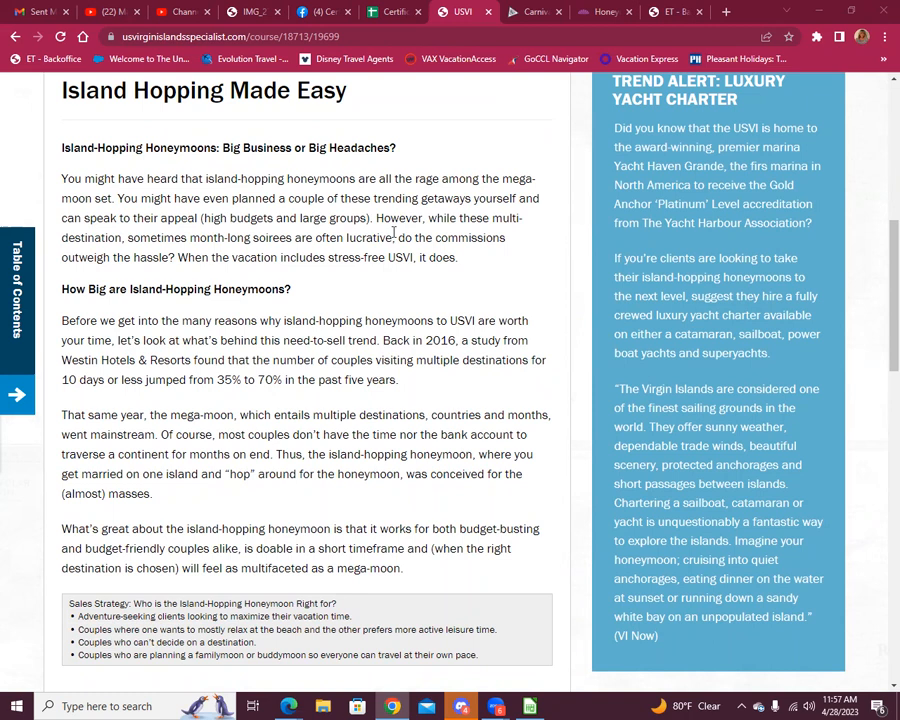
{"action": "mouse_move", "coordinate": [516, 276]}
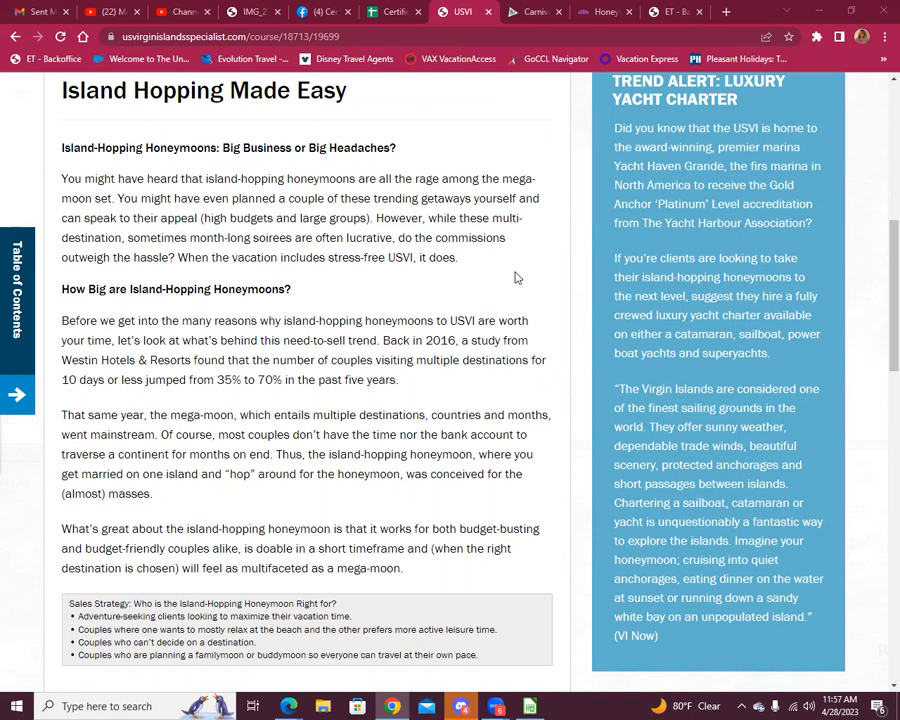
{"action": "scroll", "scroll_direction": "down", "scroll_amount": 3}
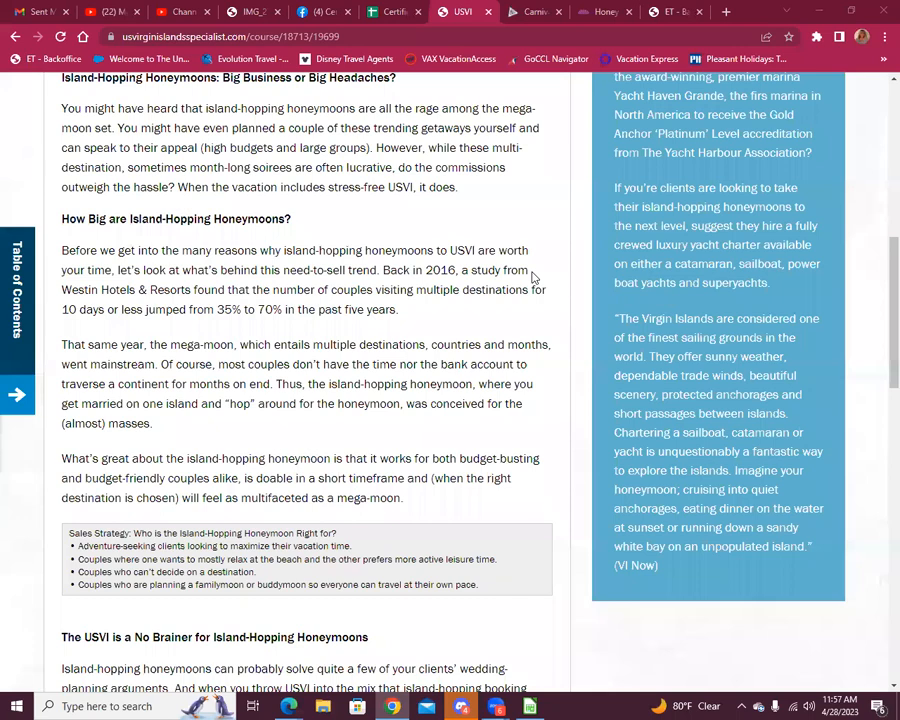
{"action": "scroll", "scroll_direction": "down", "scroll_amount": 3}
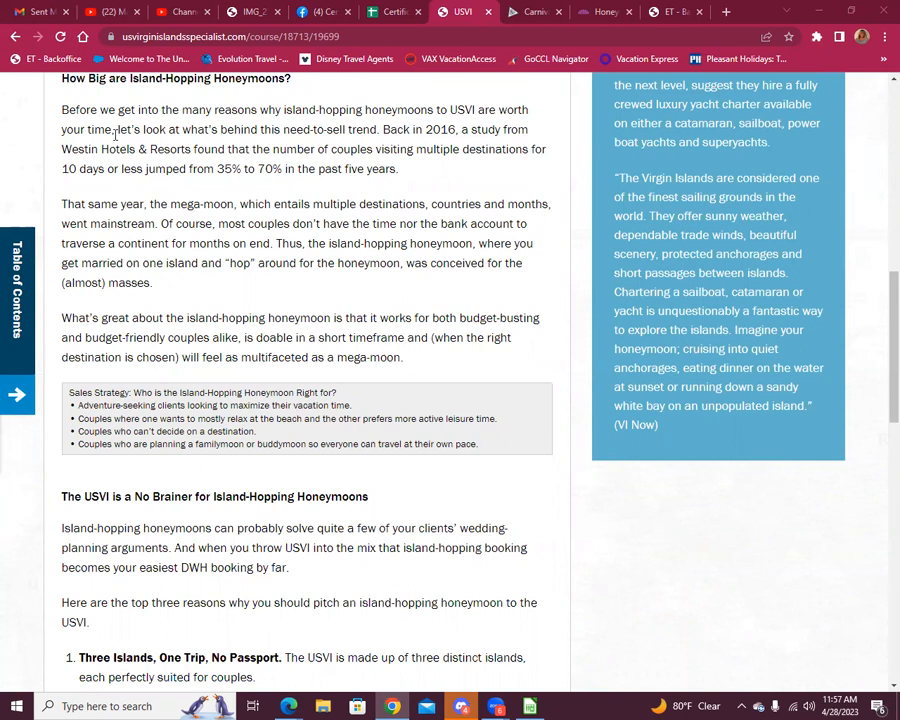
{"action": "mouse_move", "coordinate": [560, 140]}
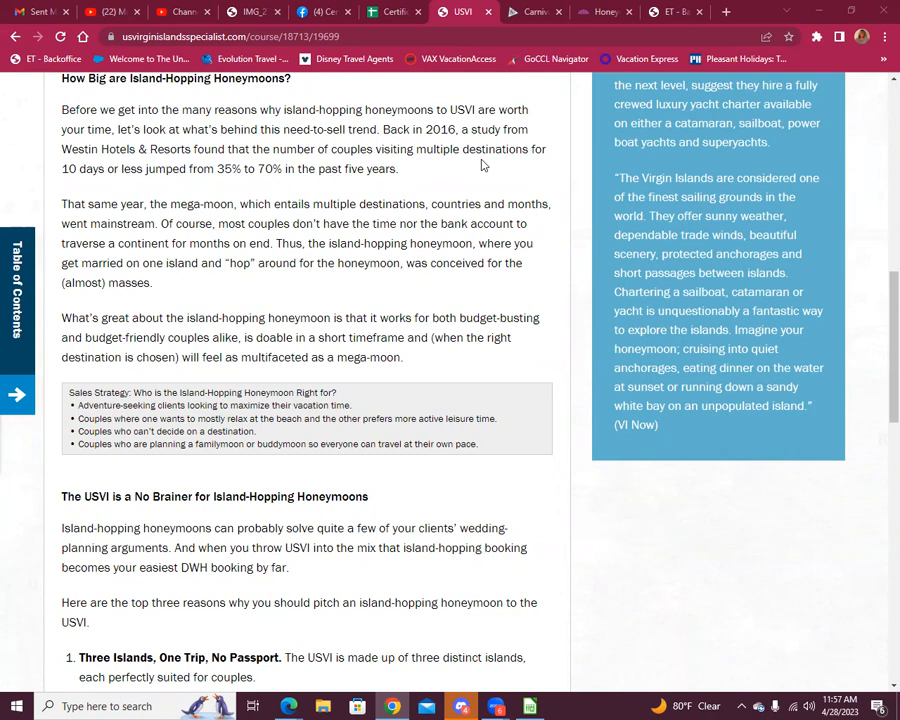
Scroll past the Sales Strategy box to The USVI is a No Brainer reasons and Three Islands, One Trip, No Passport.
{"action": "scroll", "scroll_direction": "down", "scroll_amount": 3}
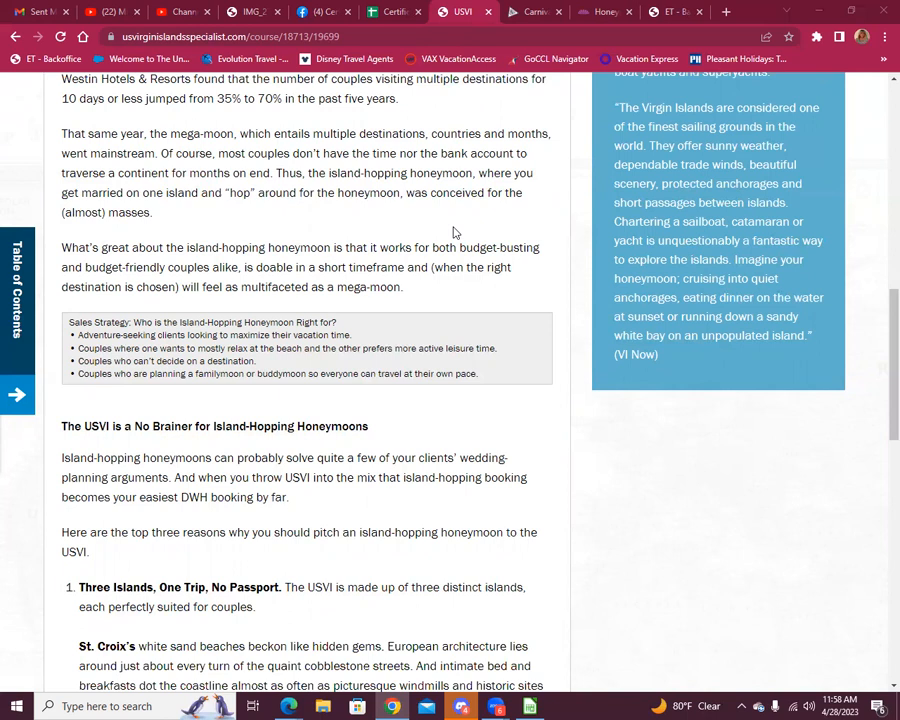
{"action": "scroll", "scroll_direction": "down", "scroll_amount": 3}
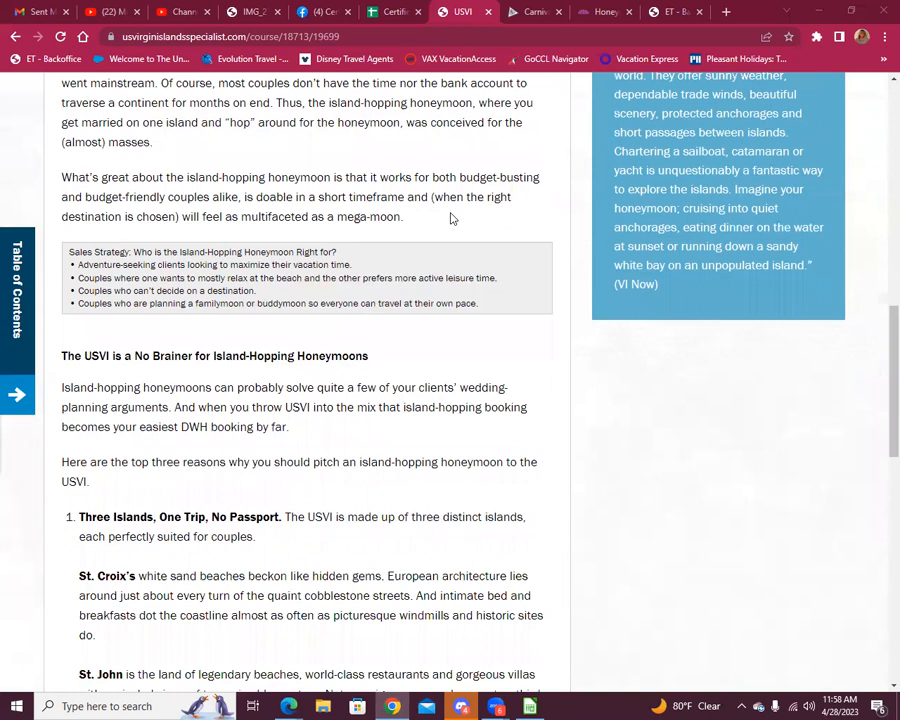
{"action": "scroll", "scroll_direction": "down", "scroll_amount": 3}
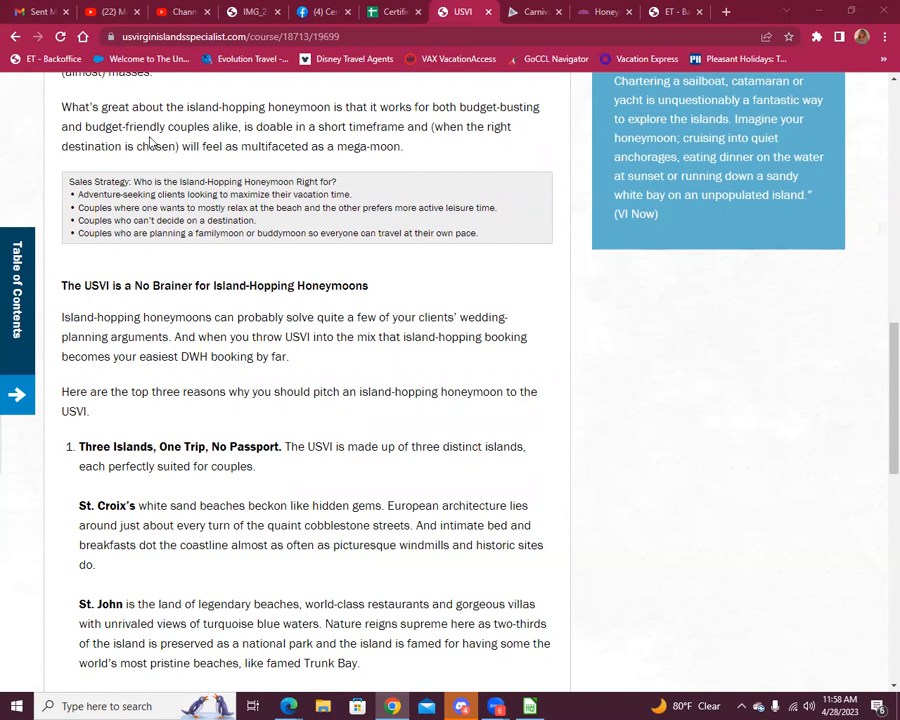
{"action": "mouse_move", "coordinate": [304, 164]}
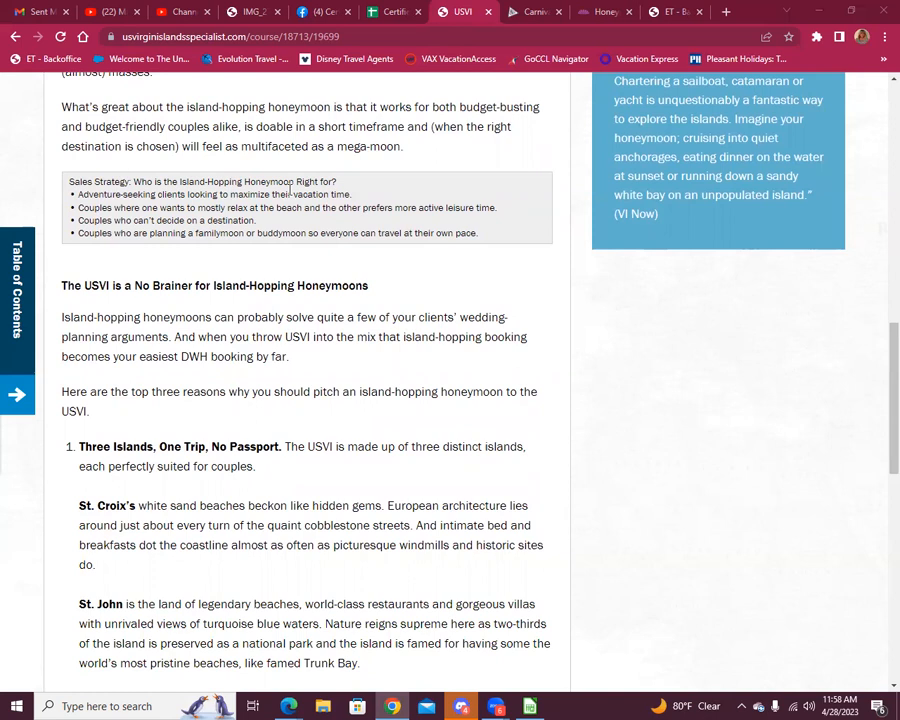
{"action": "mouse_move", "coordinate": [364, 222]}
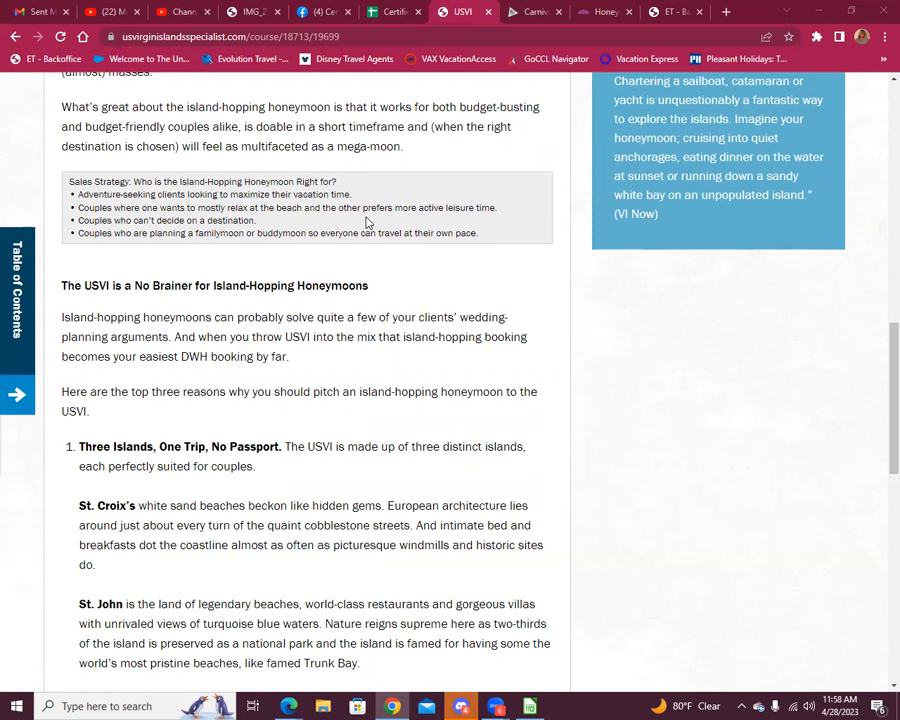
{"action": "mouse_move", "coordinate": [394, 256]}
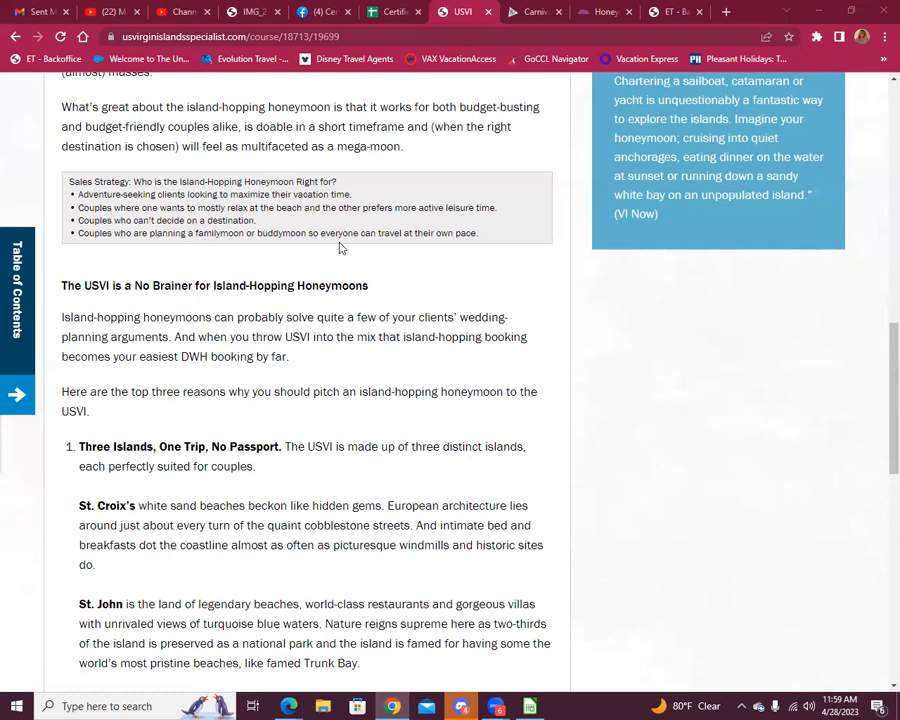
{"action": "scroll", "scroll_direction": "down", "scroll_amount": 3}
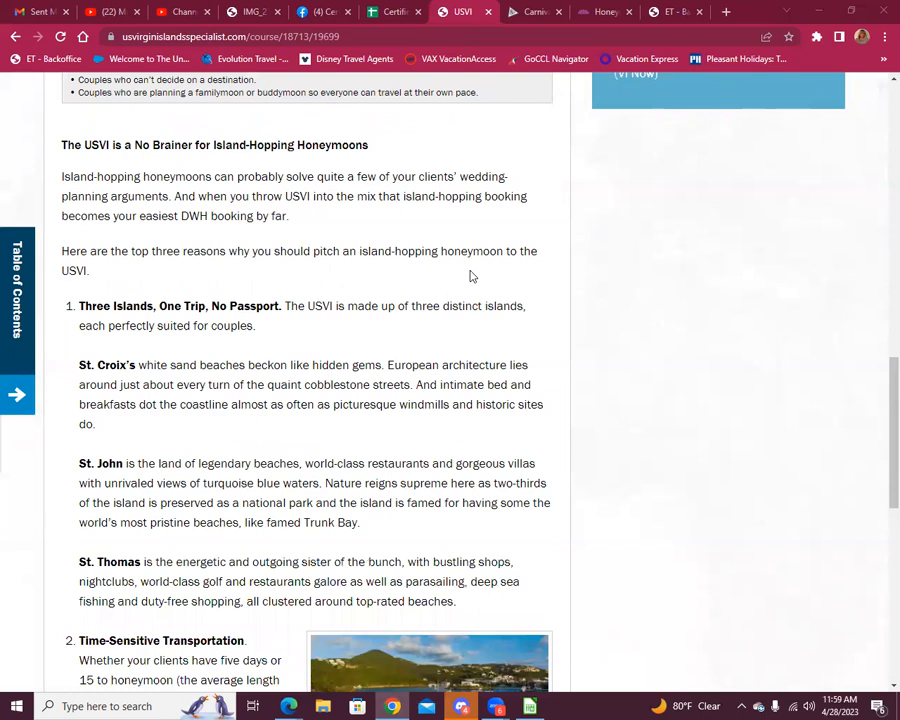
{"action": "scroll", "scroll_direction": "down", "scroll_amount": 3}
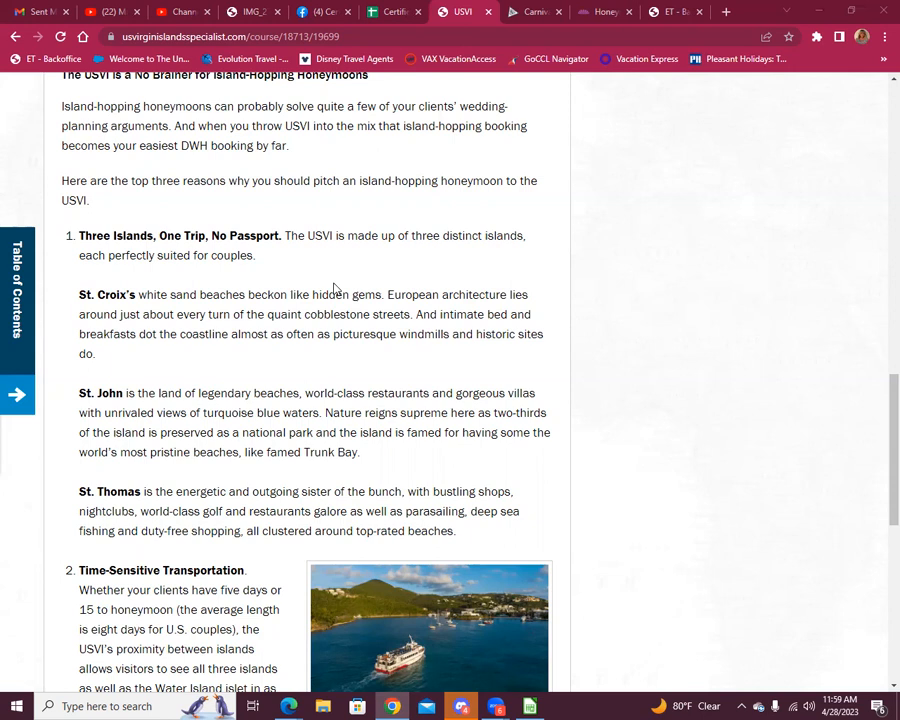
{"action": "scroll", "scroll_direction": "down", "scroll_amount": 3}
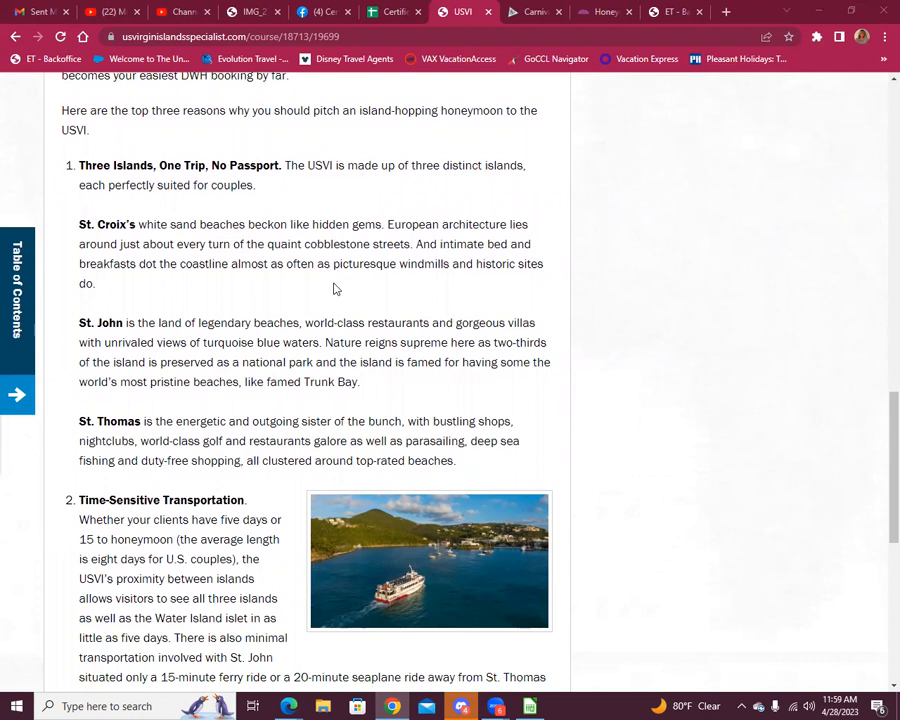
{"action": "scroll", "scroll_direction": "down", "scroll_amount": 3}
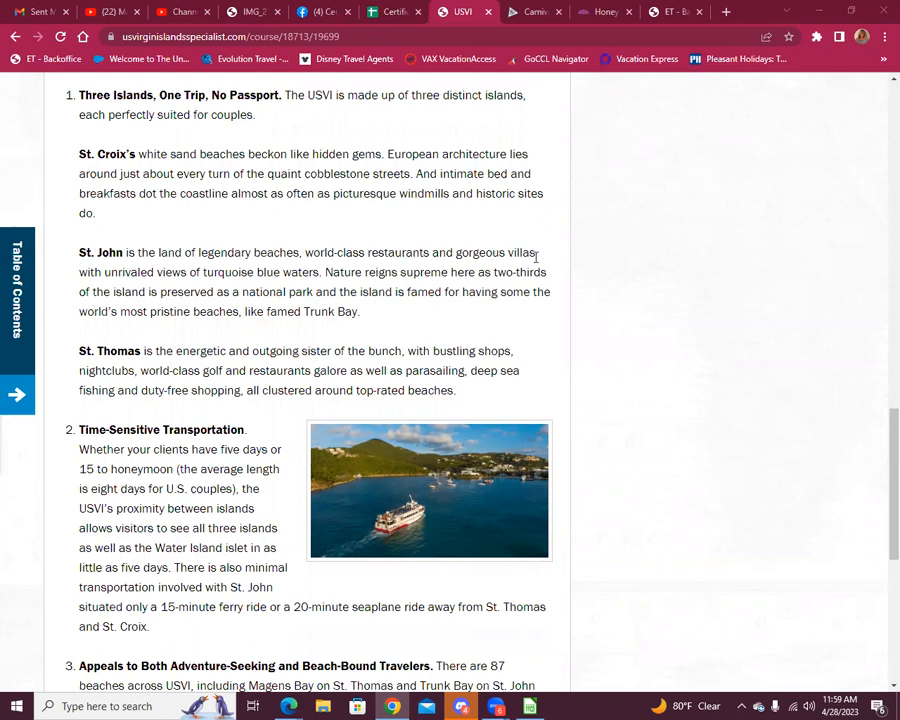
{"action": "scroll", "scroll_direction": "down", "scroll_amount": 3}
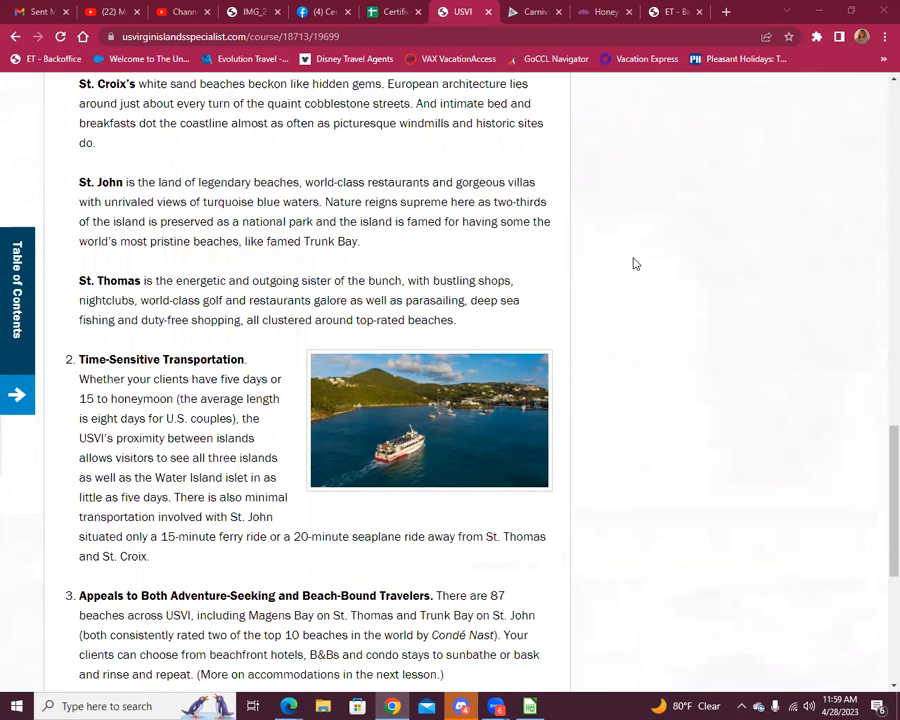
{"action": "mouse_move", "coordinate": [620, 260]}
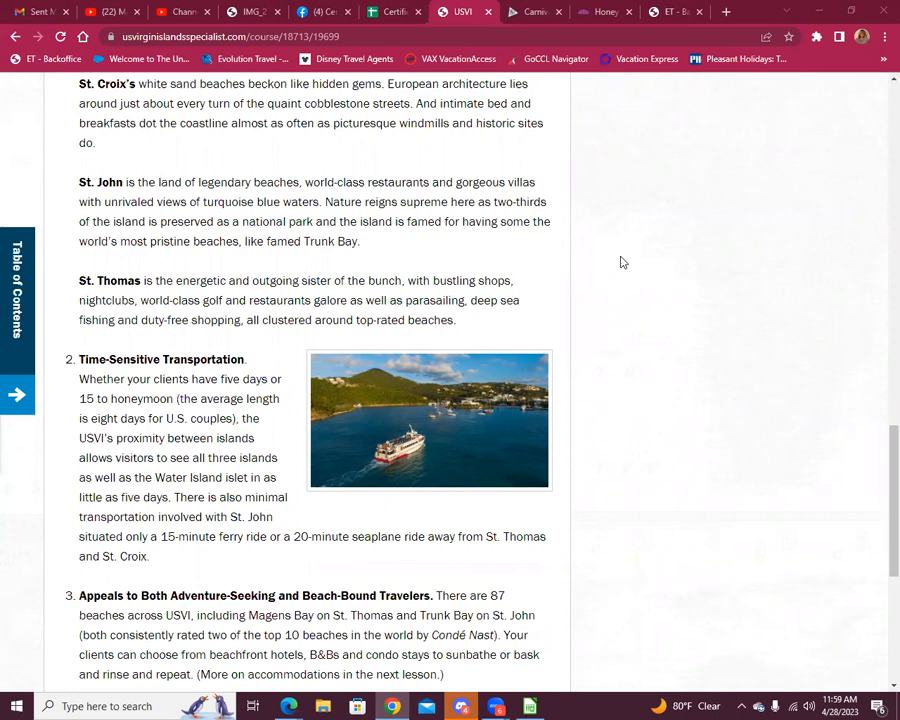
{"action": "mouse_move", "coordinate": [652, 338]}
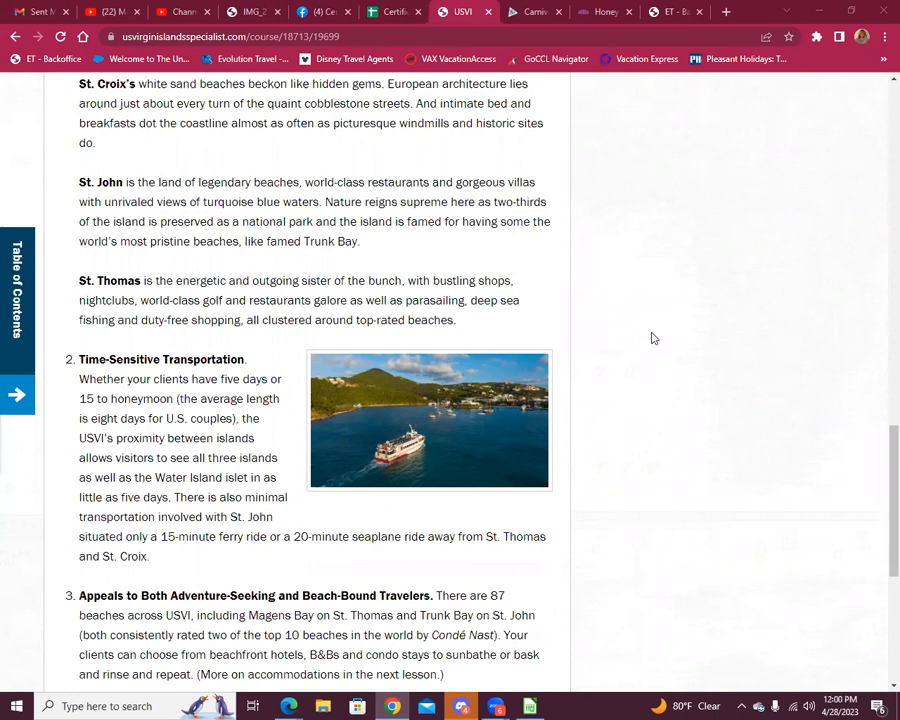
{"action": "mouse_move", "coordinate": [652, 352]}
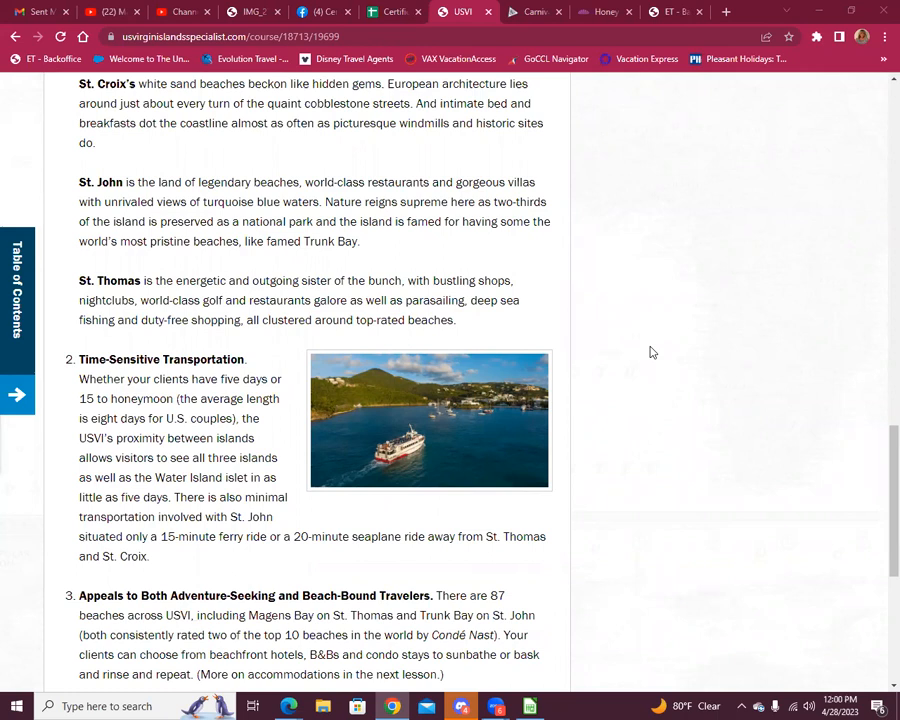
{"action": "scroll", "scroll_direction": "down", "scroll_amount": 3}
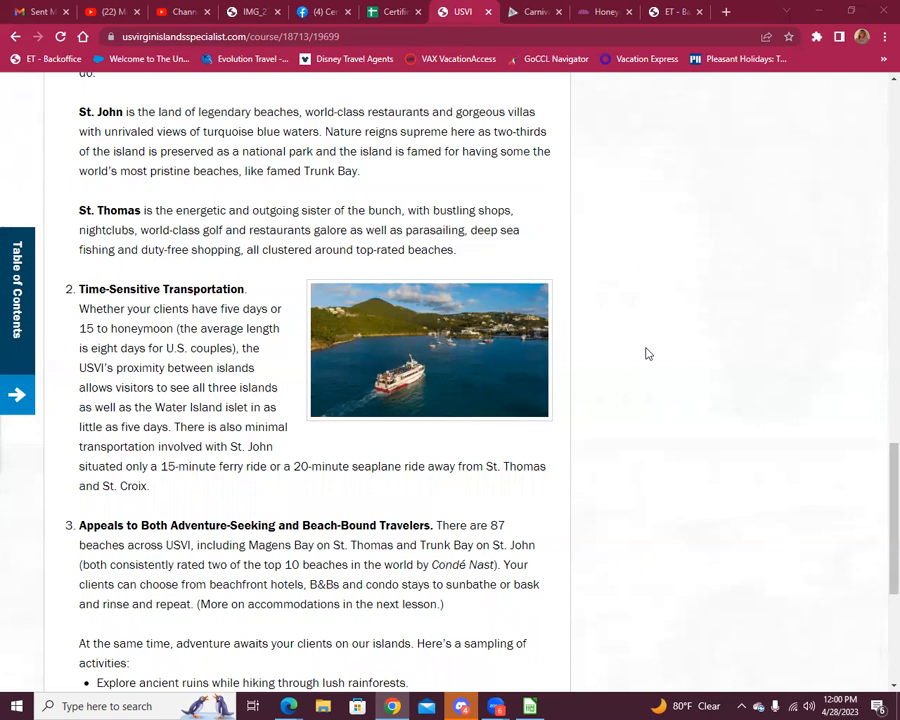
{"action": "mouse_move", "coordinate": [640, 364]}
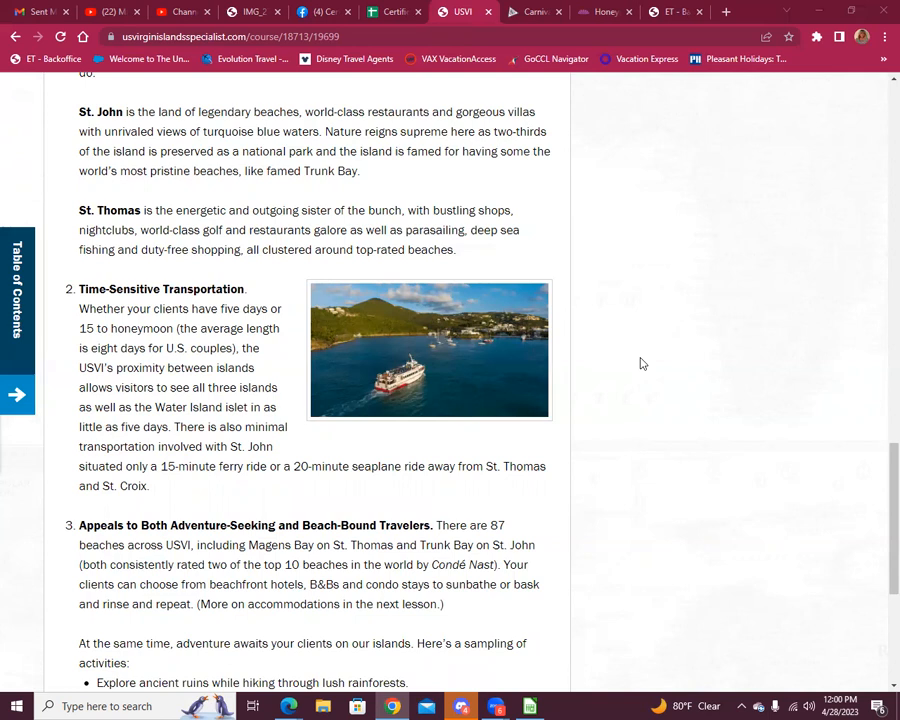
{"action": "mouse_move", "coordinate": [640, 364]}
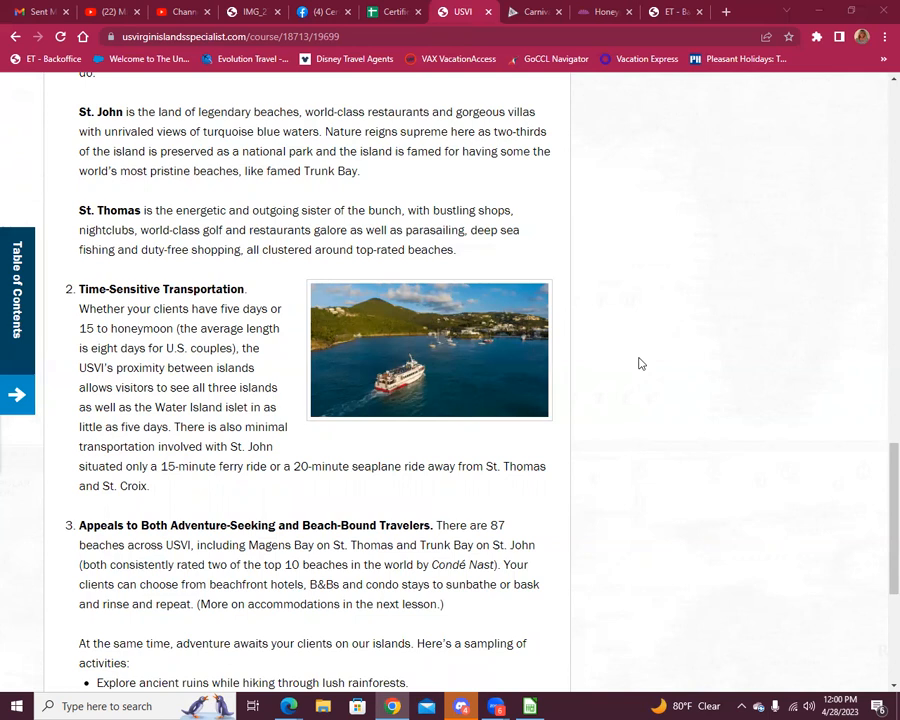
{"action": "mouse_move", "coordinate": [632, 352]}
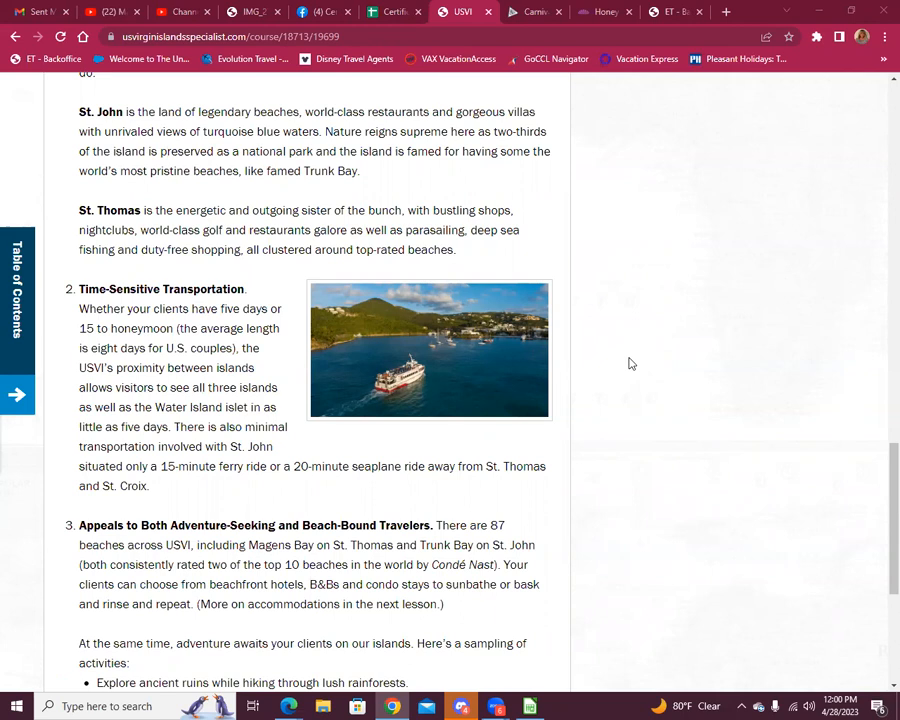
{"action": "mouse_move", "coordinate": [620, 360]}
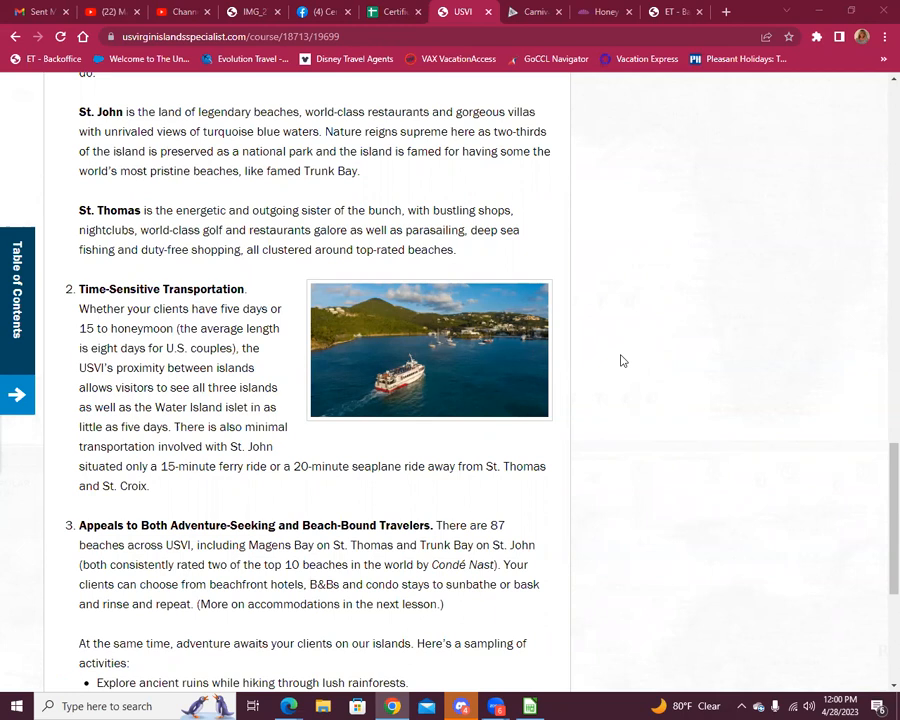
{"action": "scroll", "scroll_direction": "down", "scroll_amount": 3}
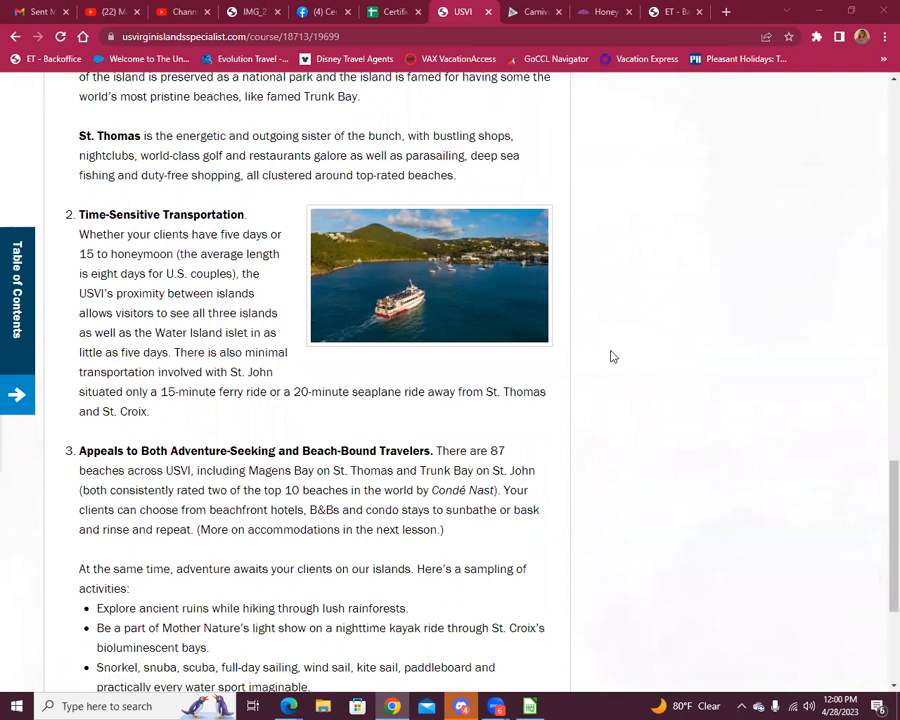
{"action": "scroll", "scroll_direction": "down", "scroll_amount": 3}
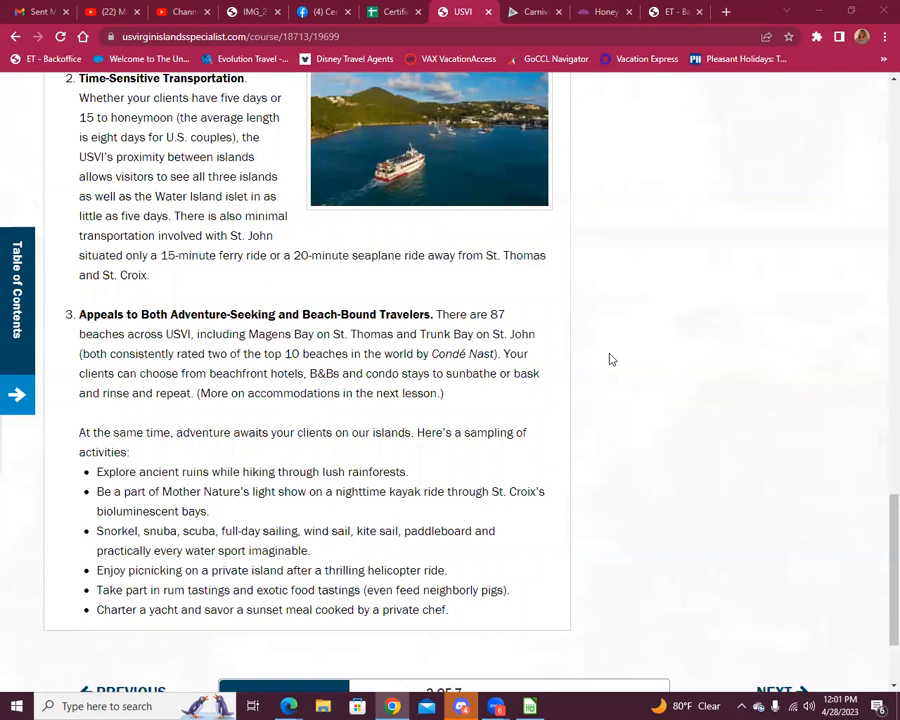
{"action": "mouse_move", "coordinate": [688, 324]}
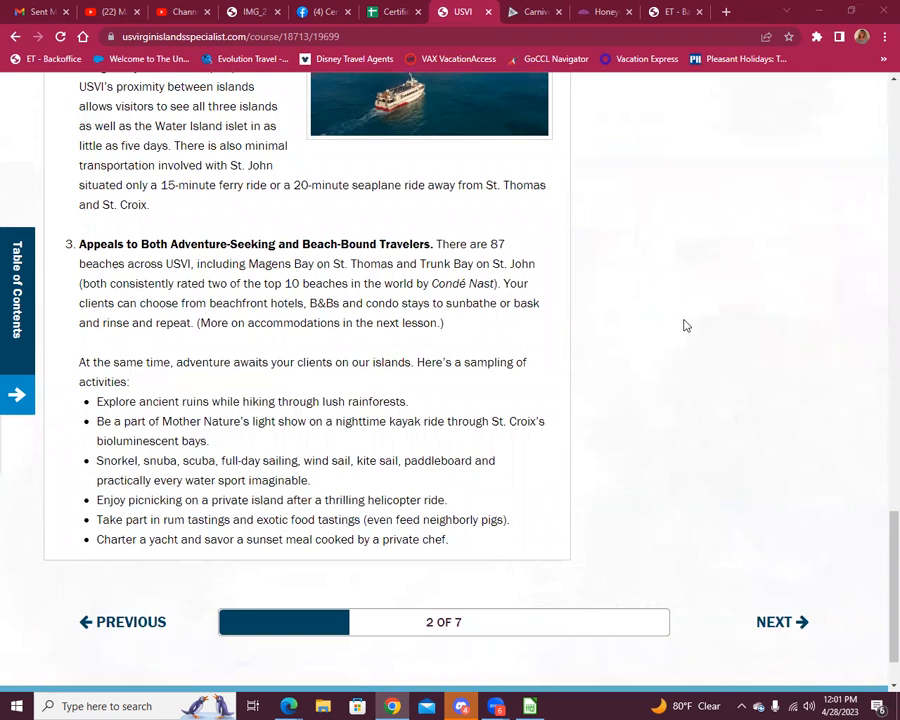
Scroll down the Island Hopping Made Easy opening to the Luxury Yacht Charter trend alert.
{"action": "scroll", "scroll_direction": "down", "scroll_amount": 3}
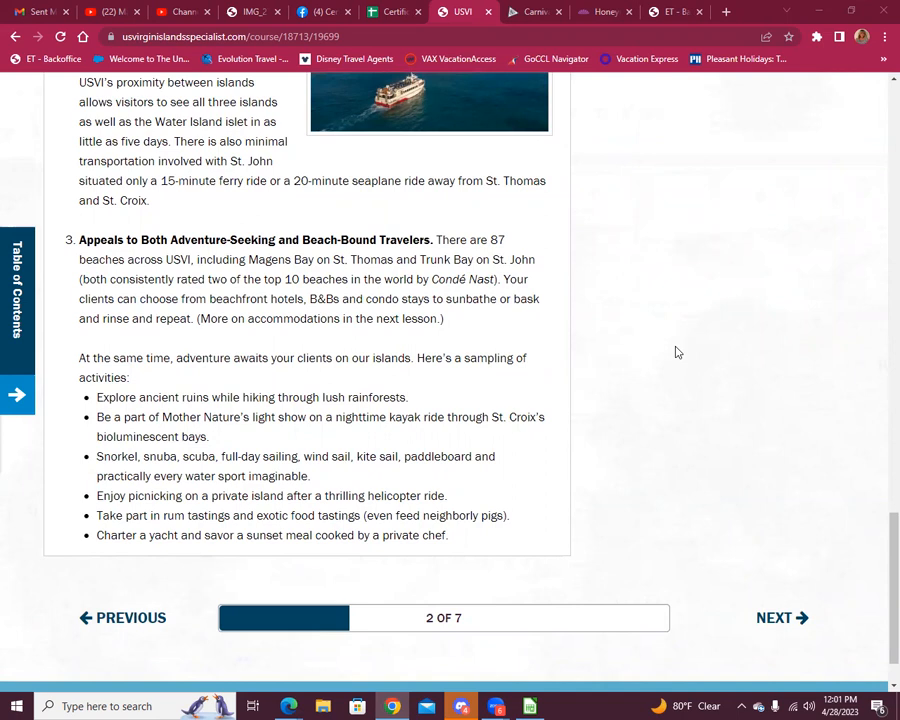
{"action": "scroll", "scroll_direction": "down", "scroll_amount": 3}
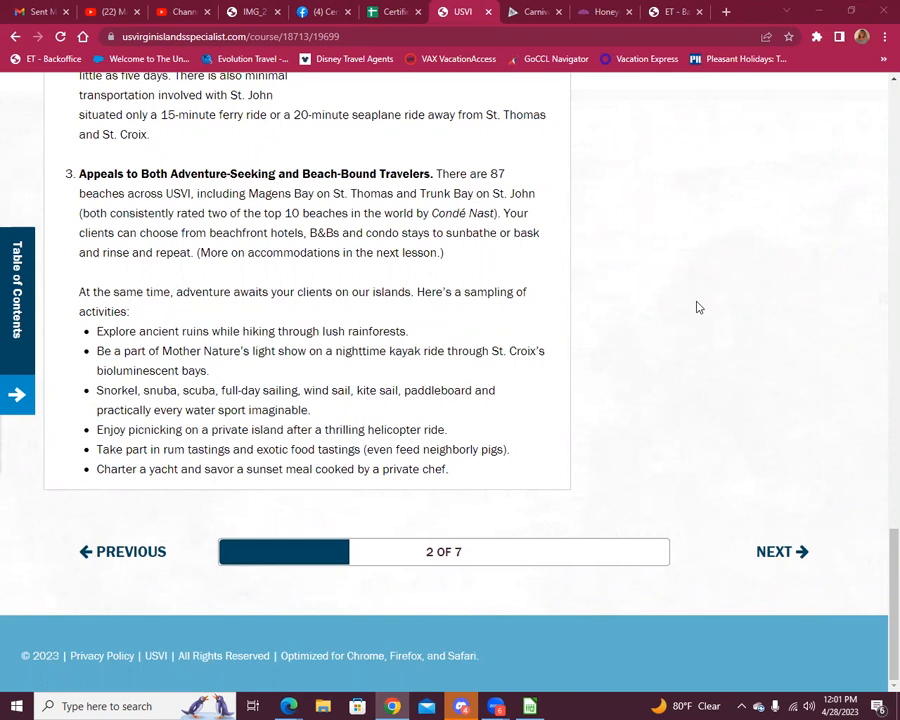
{"action": "mouse_move", "coordinate": [550, 198]}
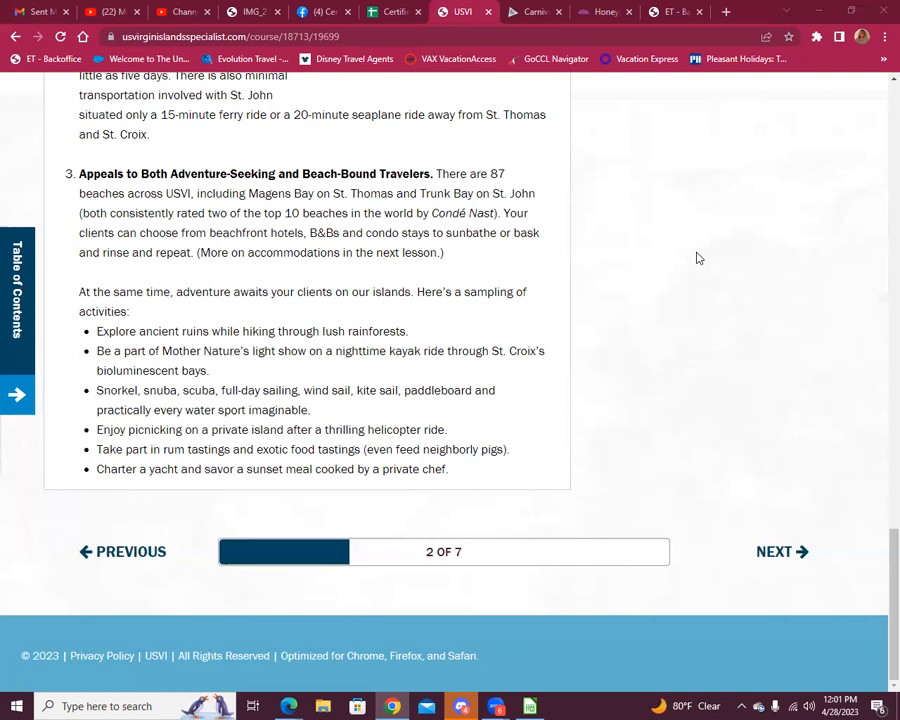
{"action": "mouse_move", "coordinate": [690, 300]}
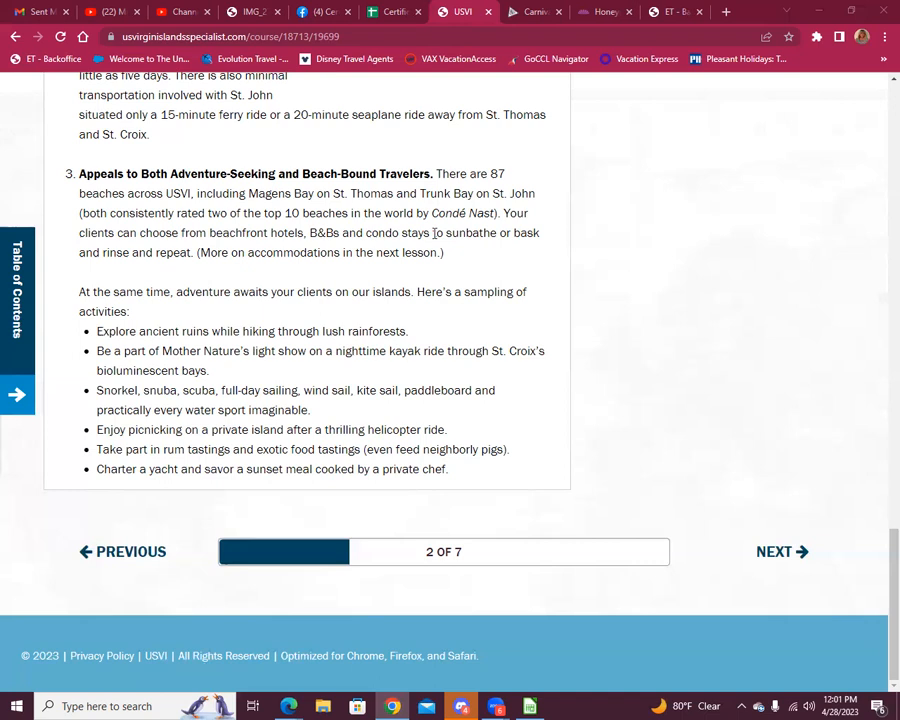
{"action": "mouse_move", "coordinate": [610, 336]}
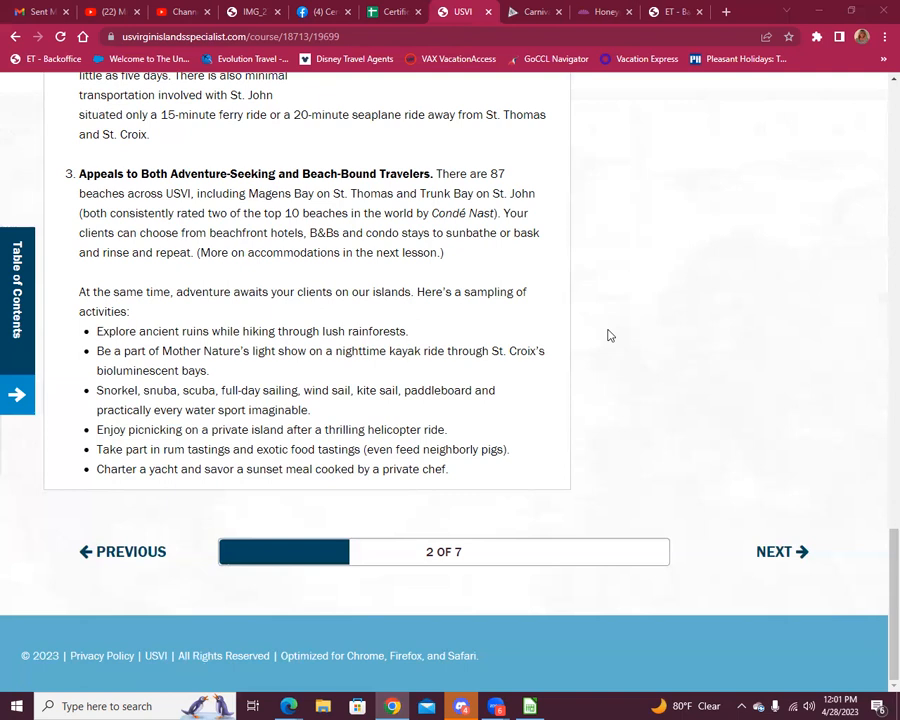
{"action": "mouse_move", "coordinate": [614, 356]}
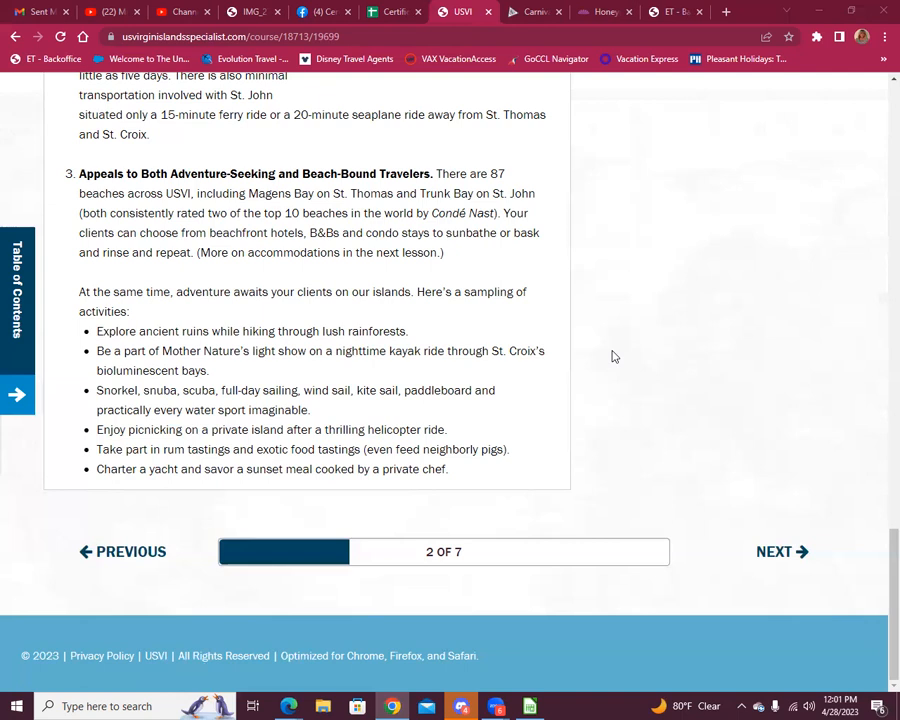
{"action": "mouse_move", "coordinate": [448, 352]}
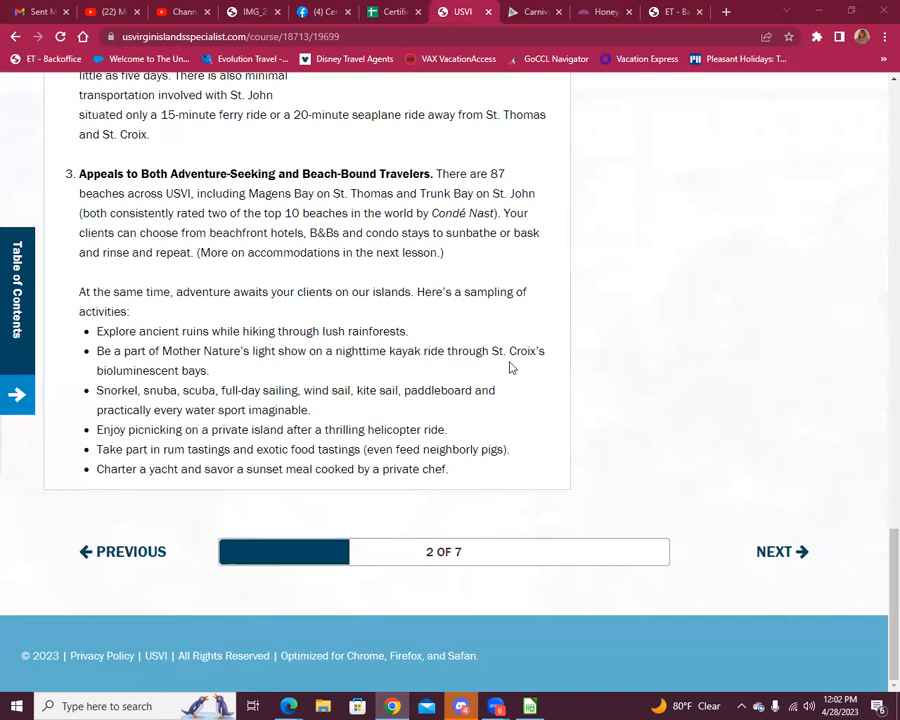
{"action": "mouse_move", "coordinate": [630, 368]}
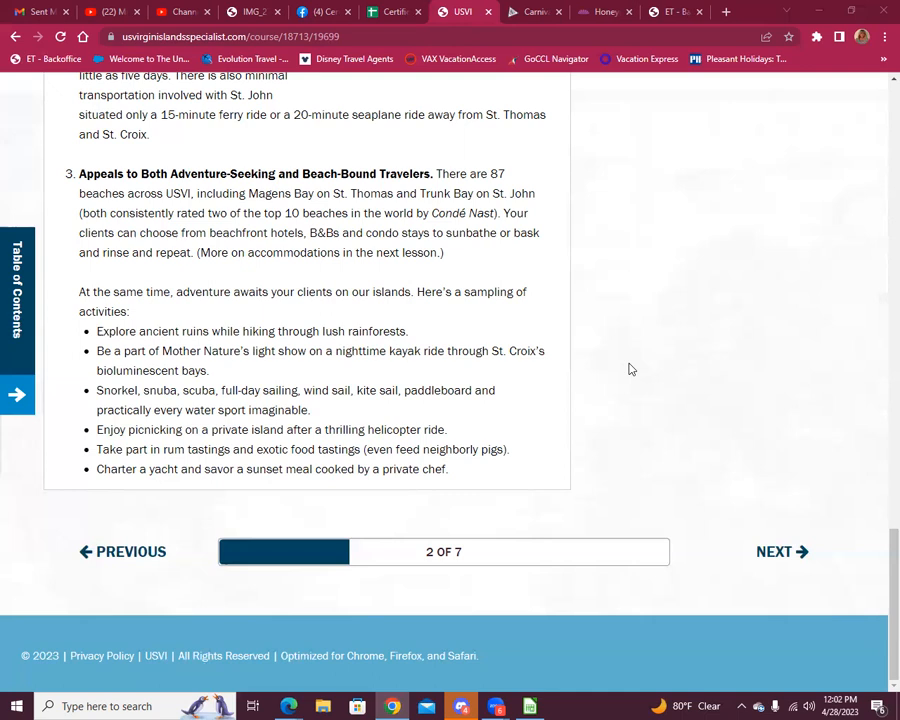
{"action": "mouse_move", "coordinate": [628, 378]}
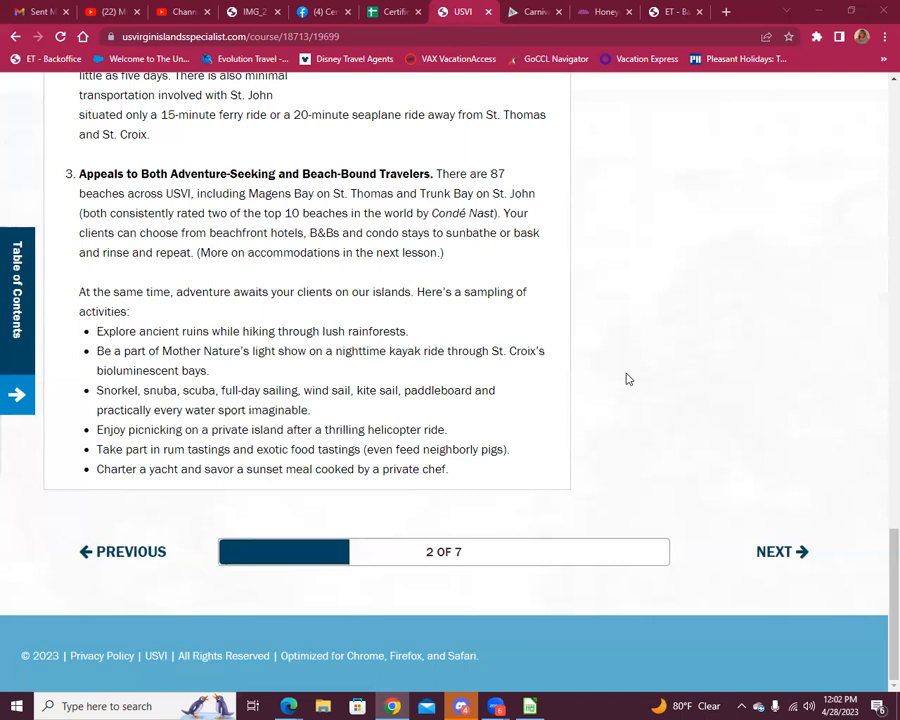
{"action": "mouse_move", "coordinate": [620, 378]}
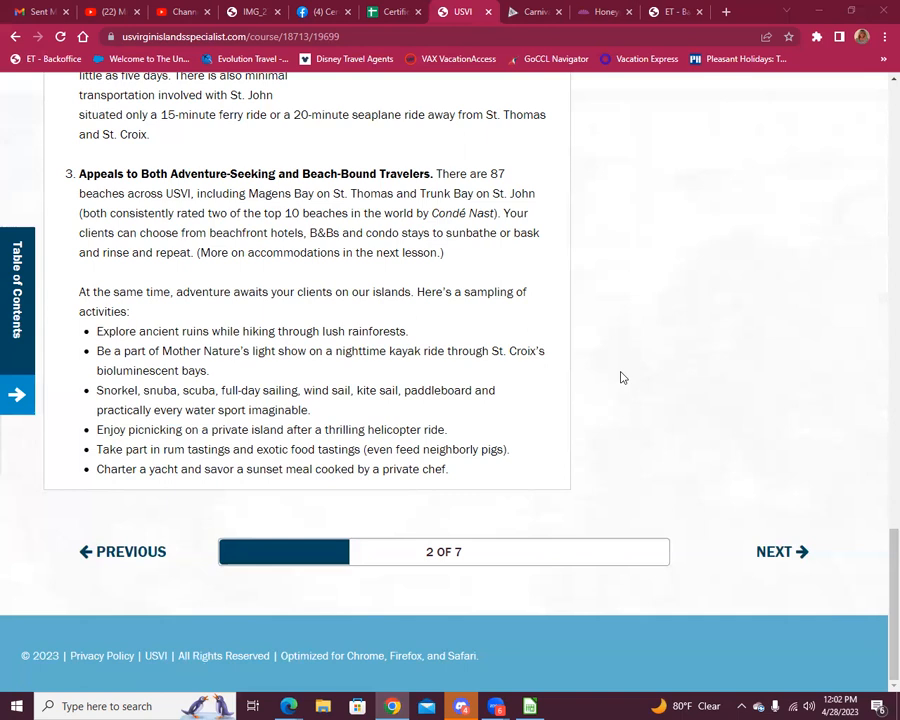
{"action": "mouse_move", "coordinate": [688, 424]}
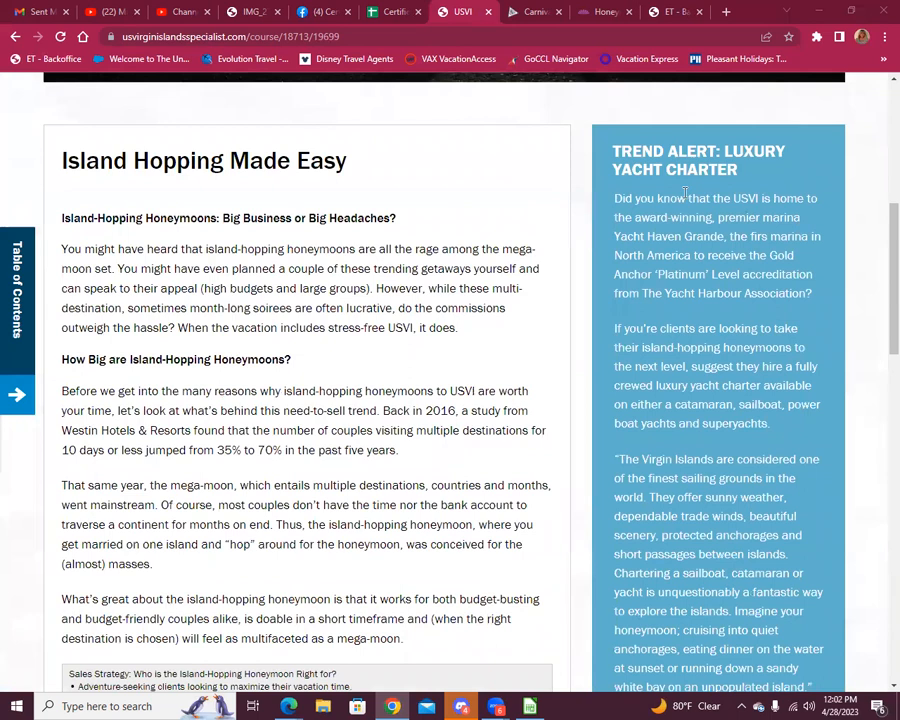
{"action": "scroll", "scroll_direction": "down", "scroll_amount": 3}
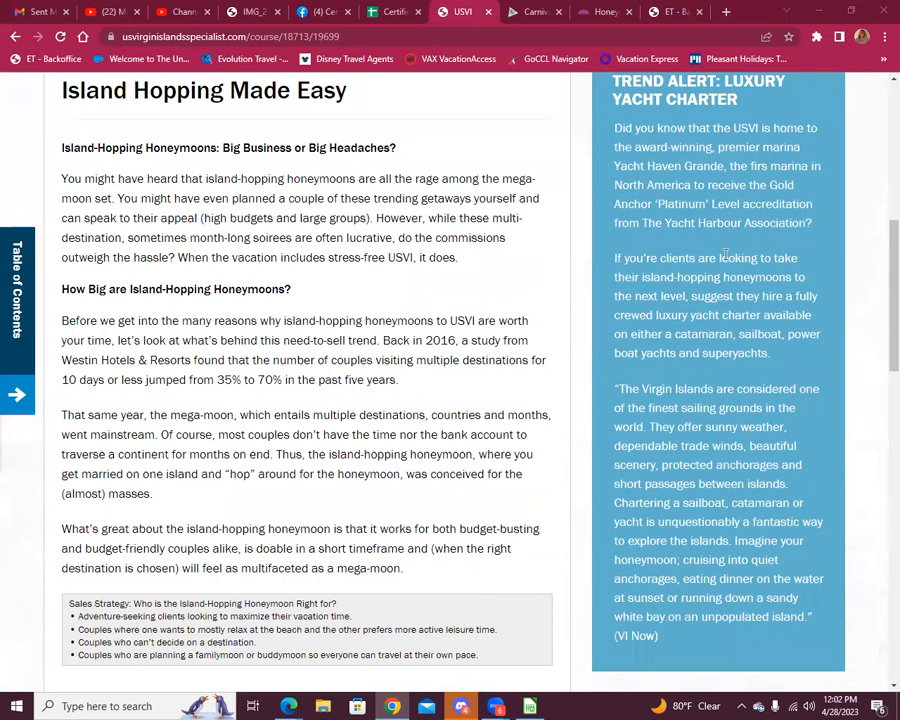